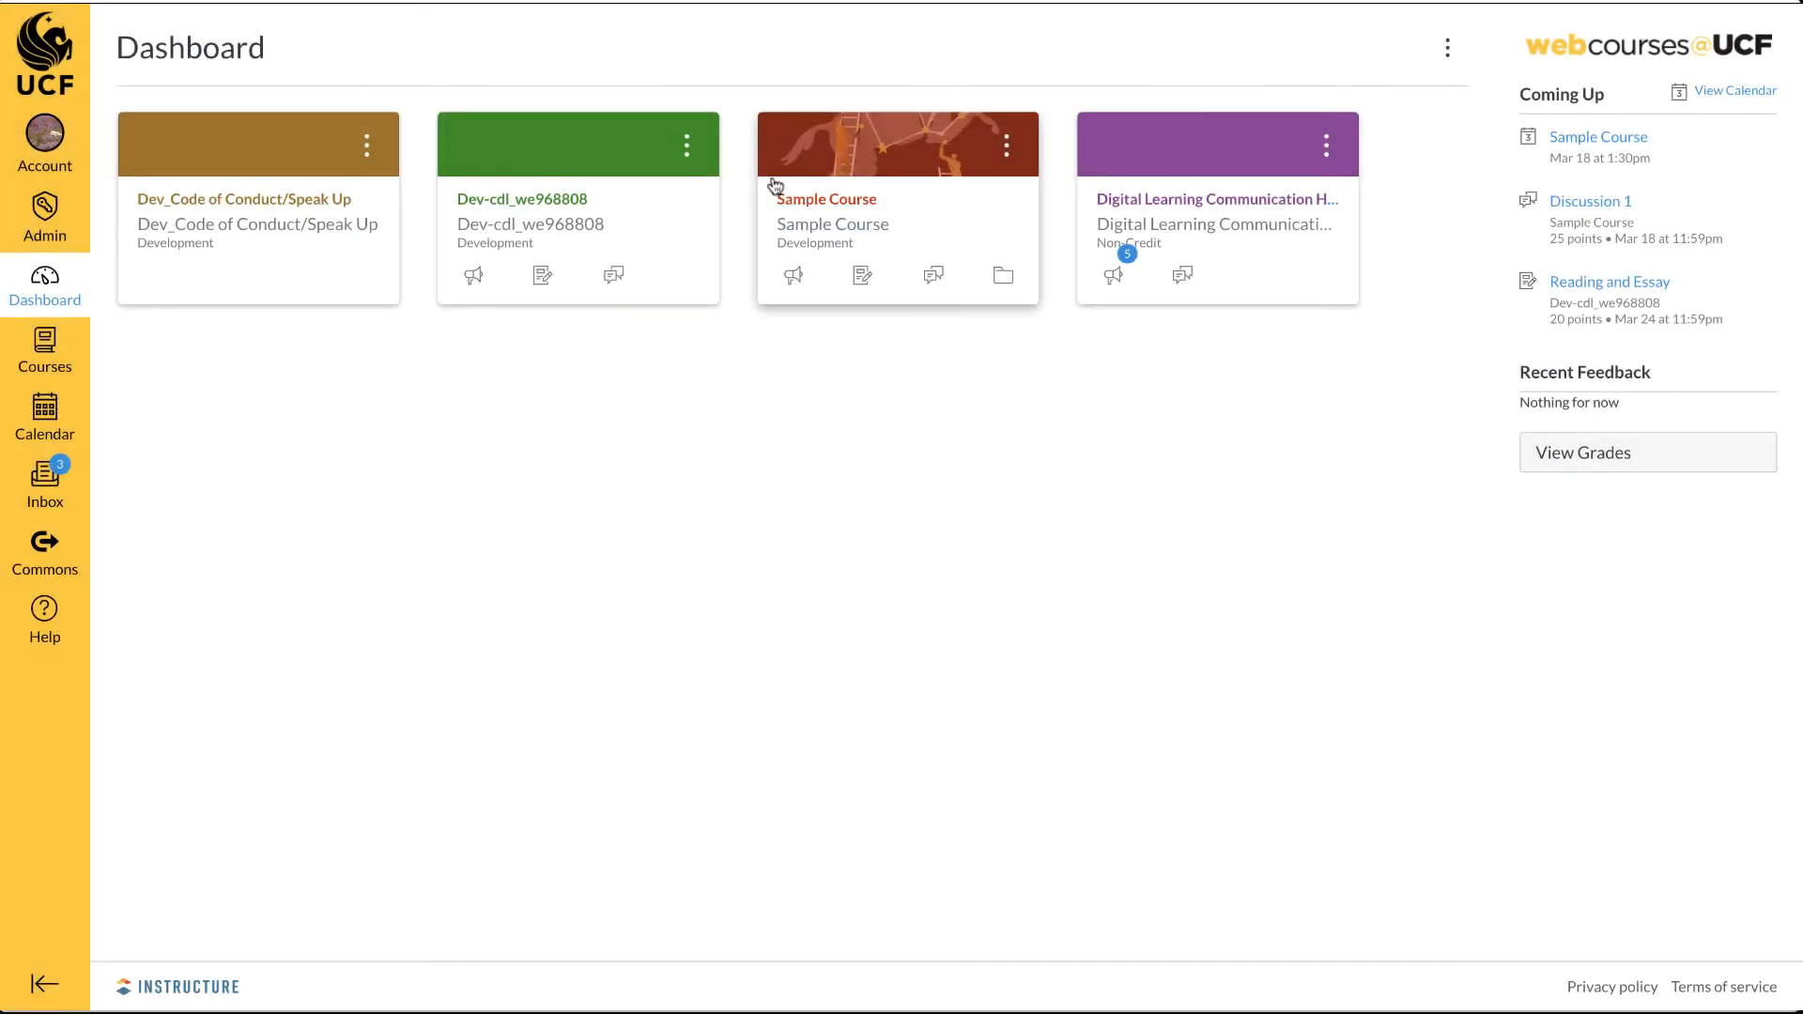
# Open Sample Course from the dashboard and go to its Zoom tool in the course navigation.
pyautogui.click(832, 224)
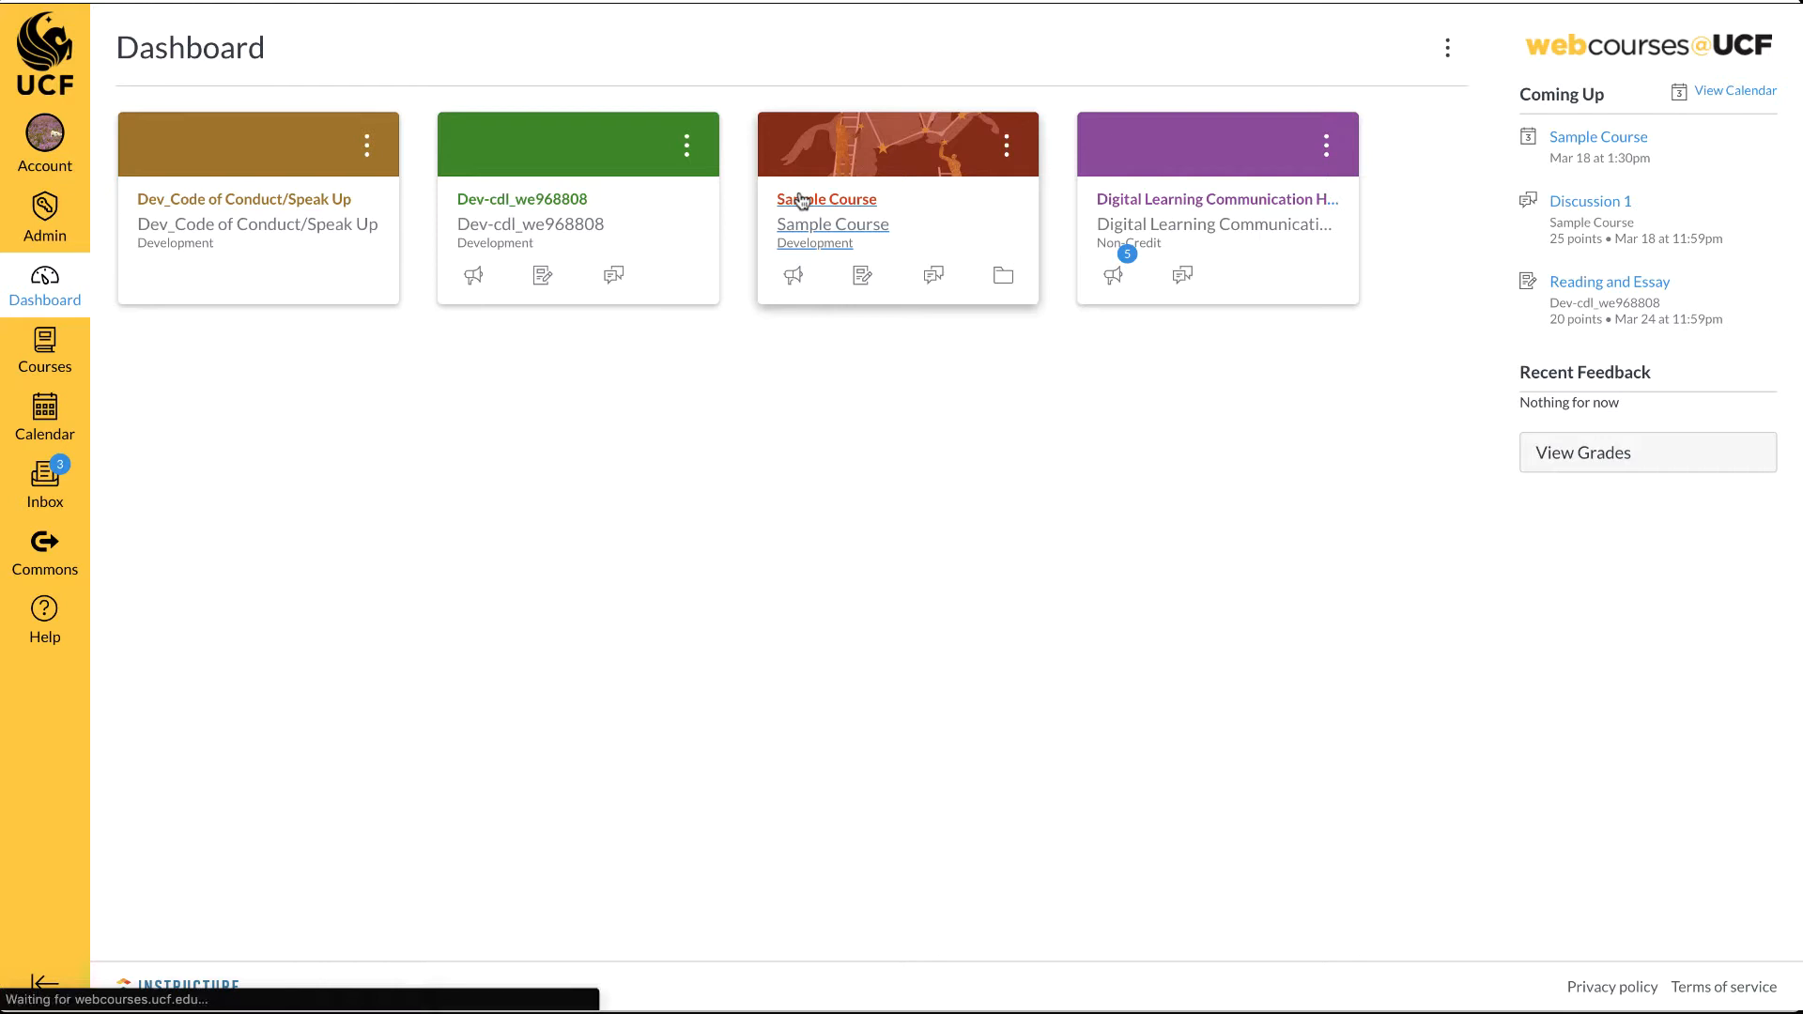
pyautogui.click(826, 199)
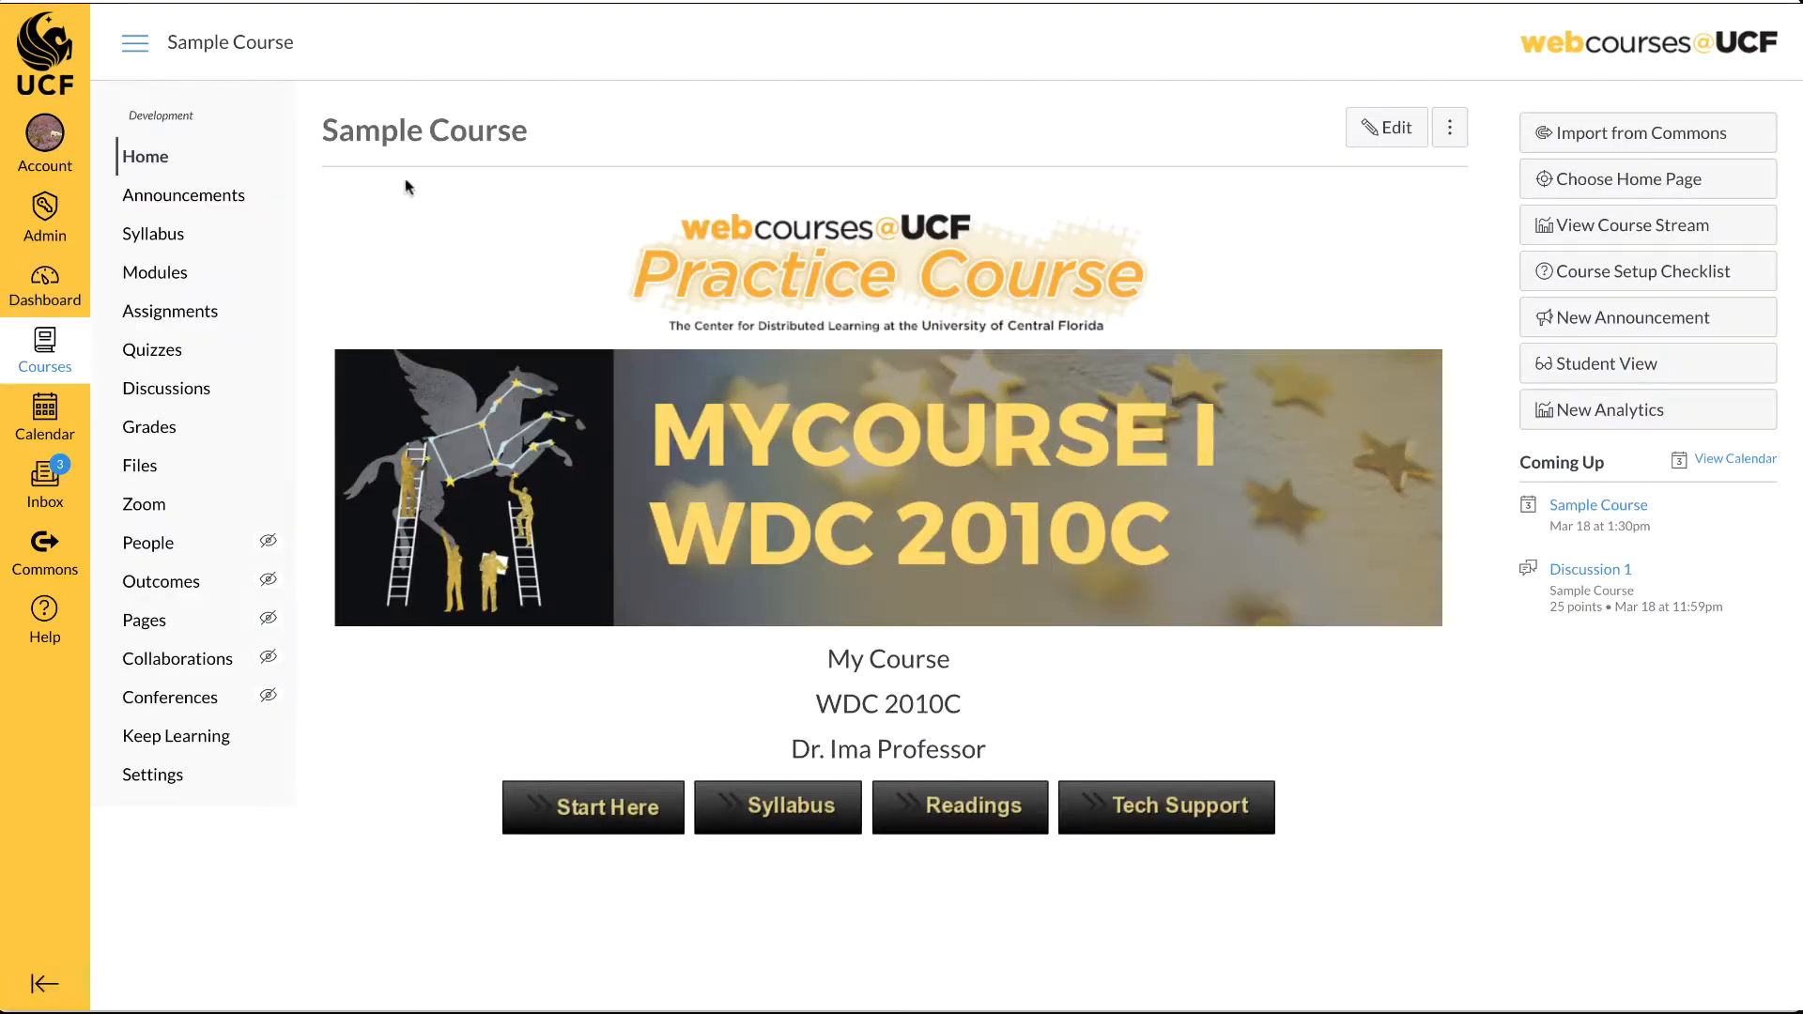
pyautogui.moveTo(143, 504)
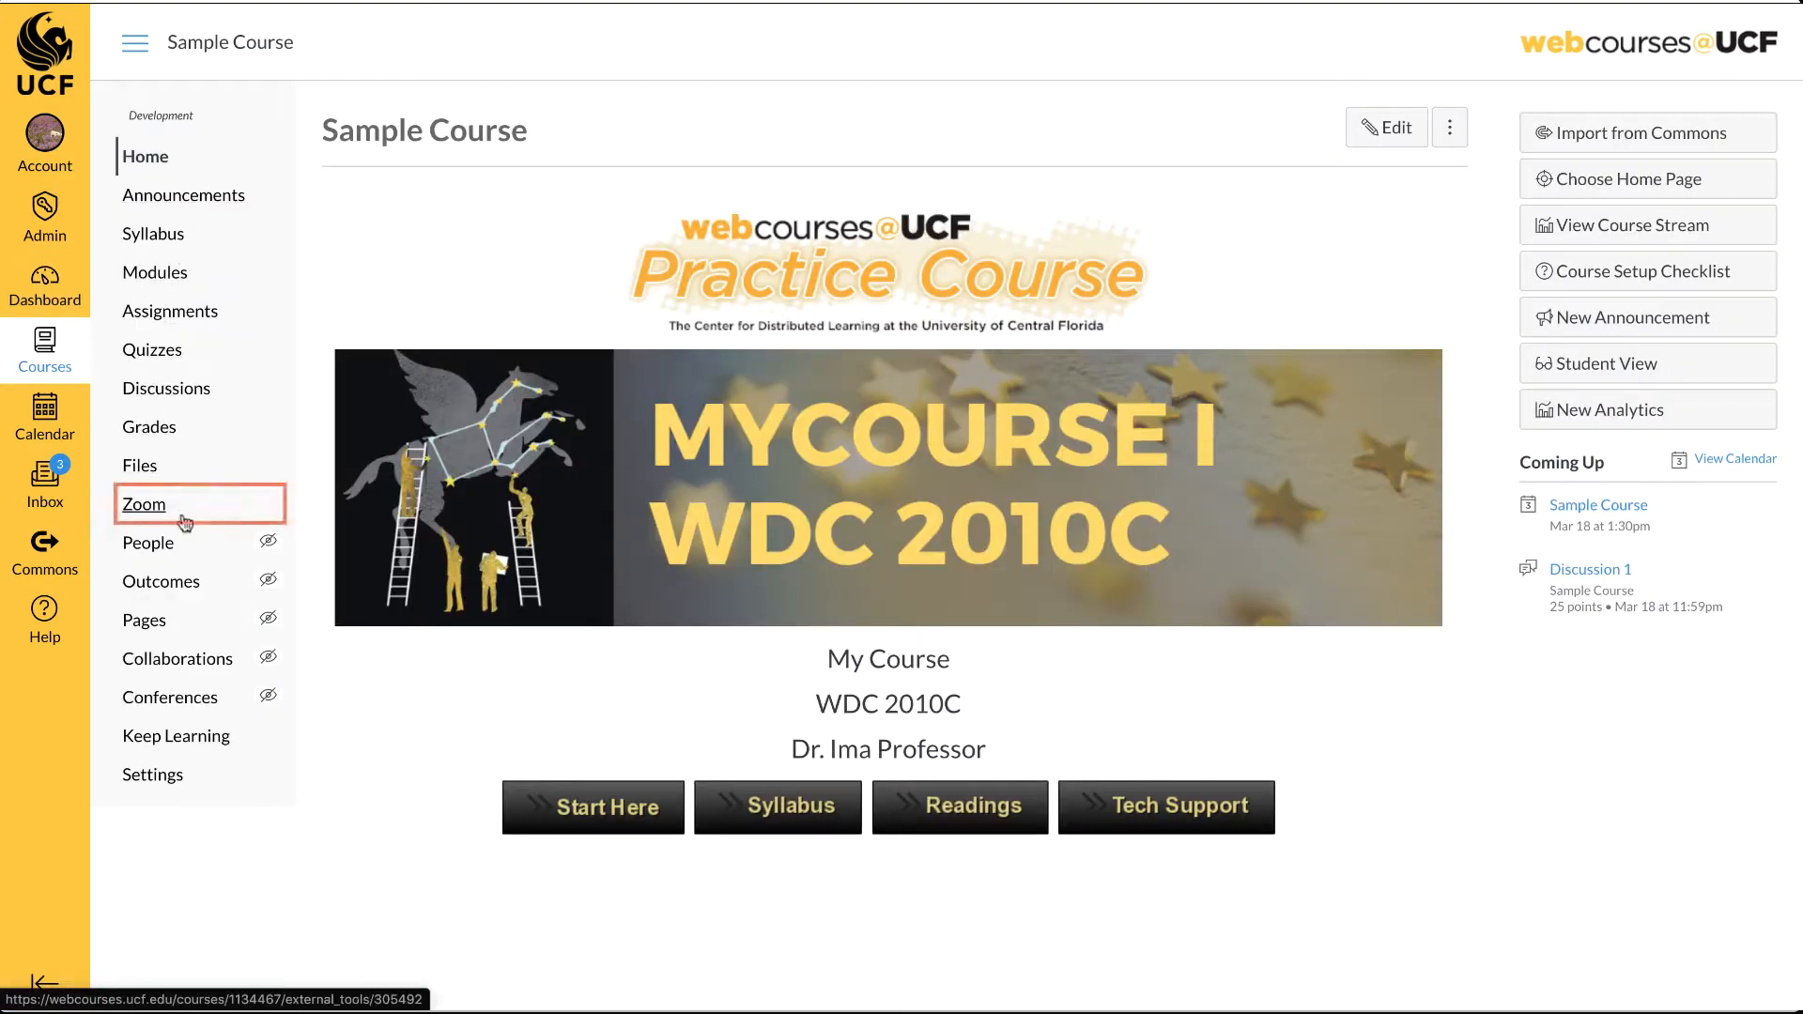
pyautogui.moveTo(143, 504)
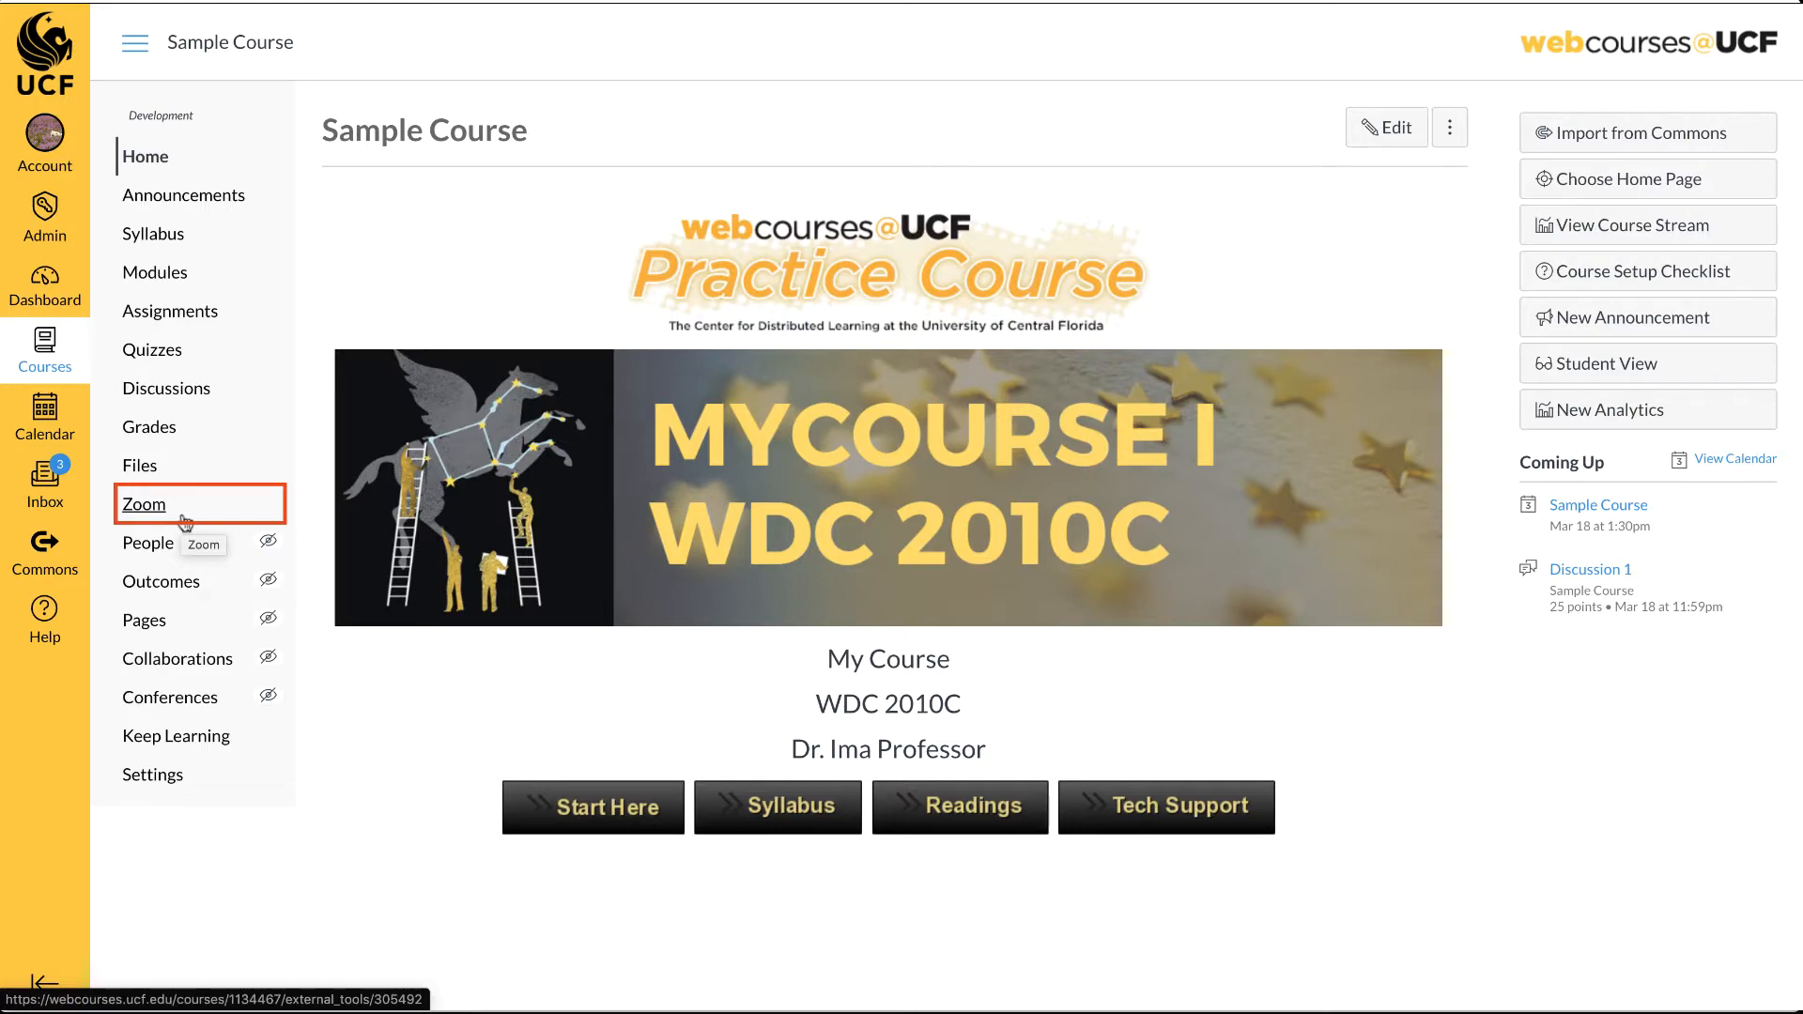
pyautogui.click(143, 503)
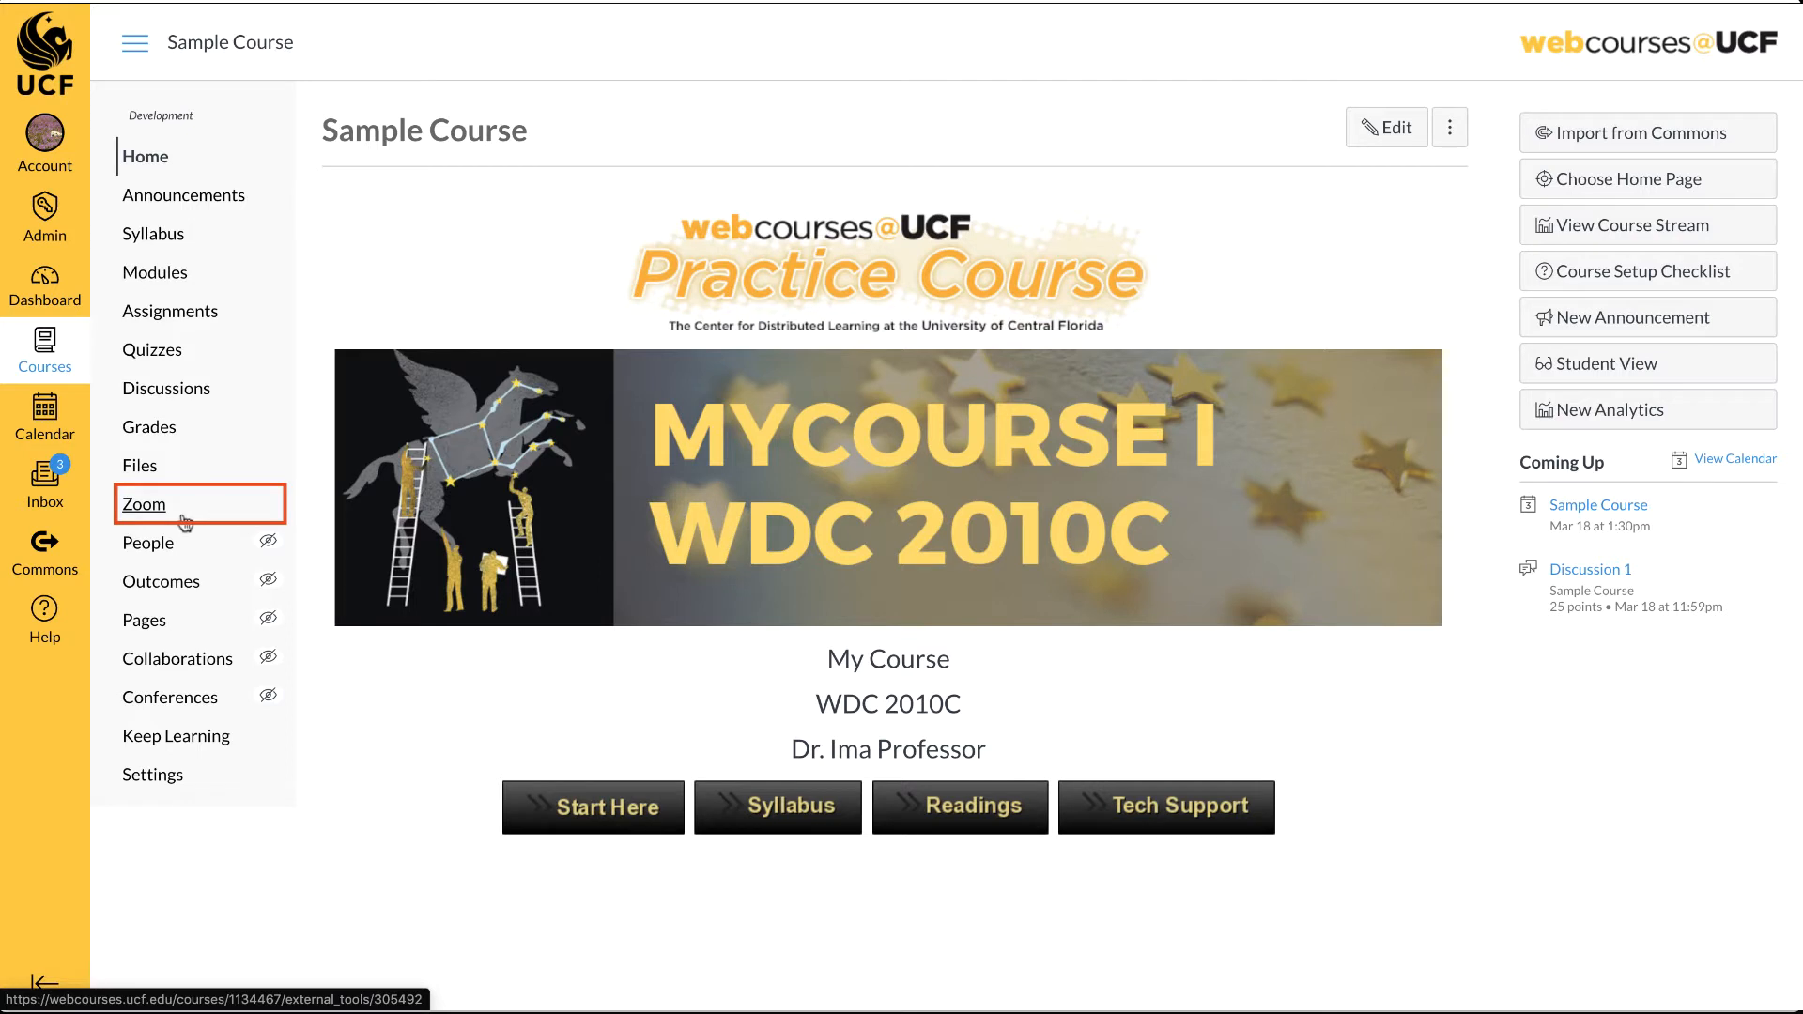
pyautogui.click(144, 503)
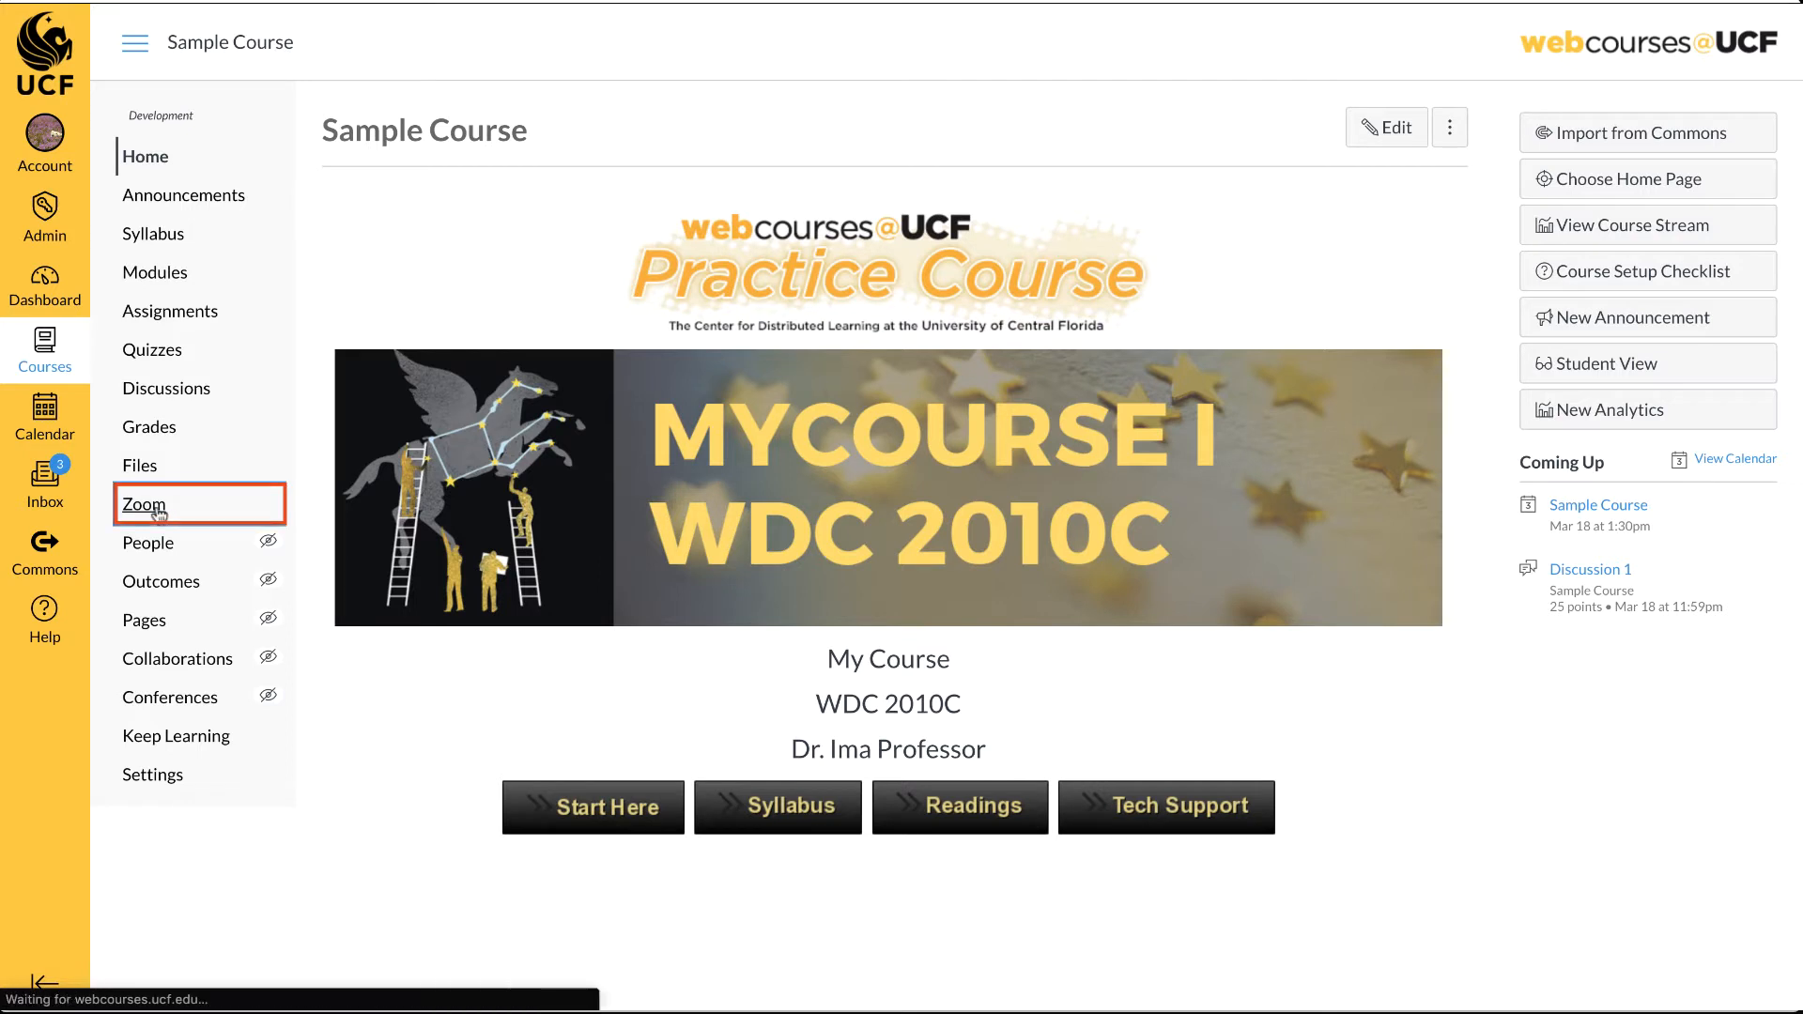
# Open the Sample Course topic under Upcoming Meetings and review its meeting details.
pyautogui.click(143, 503)
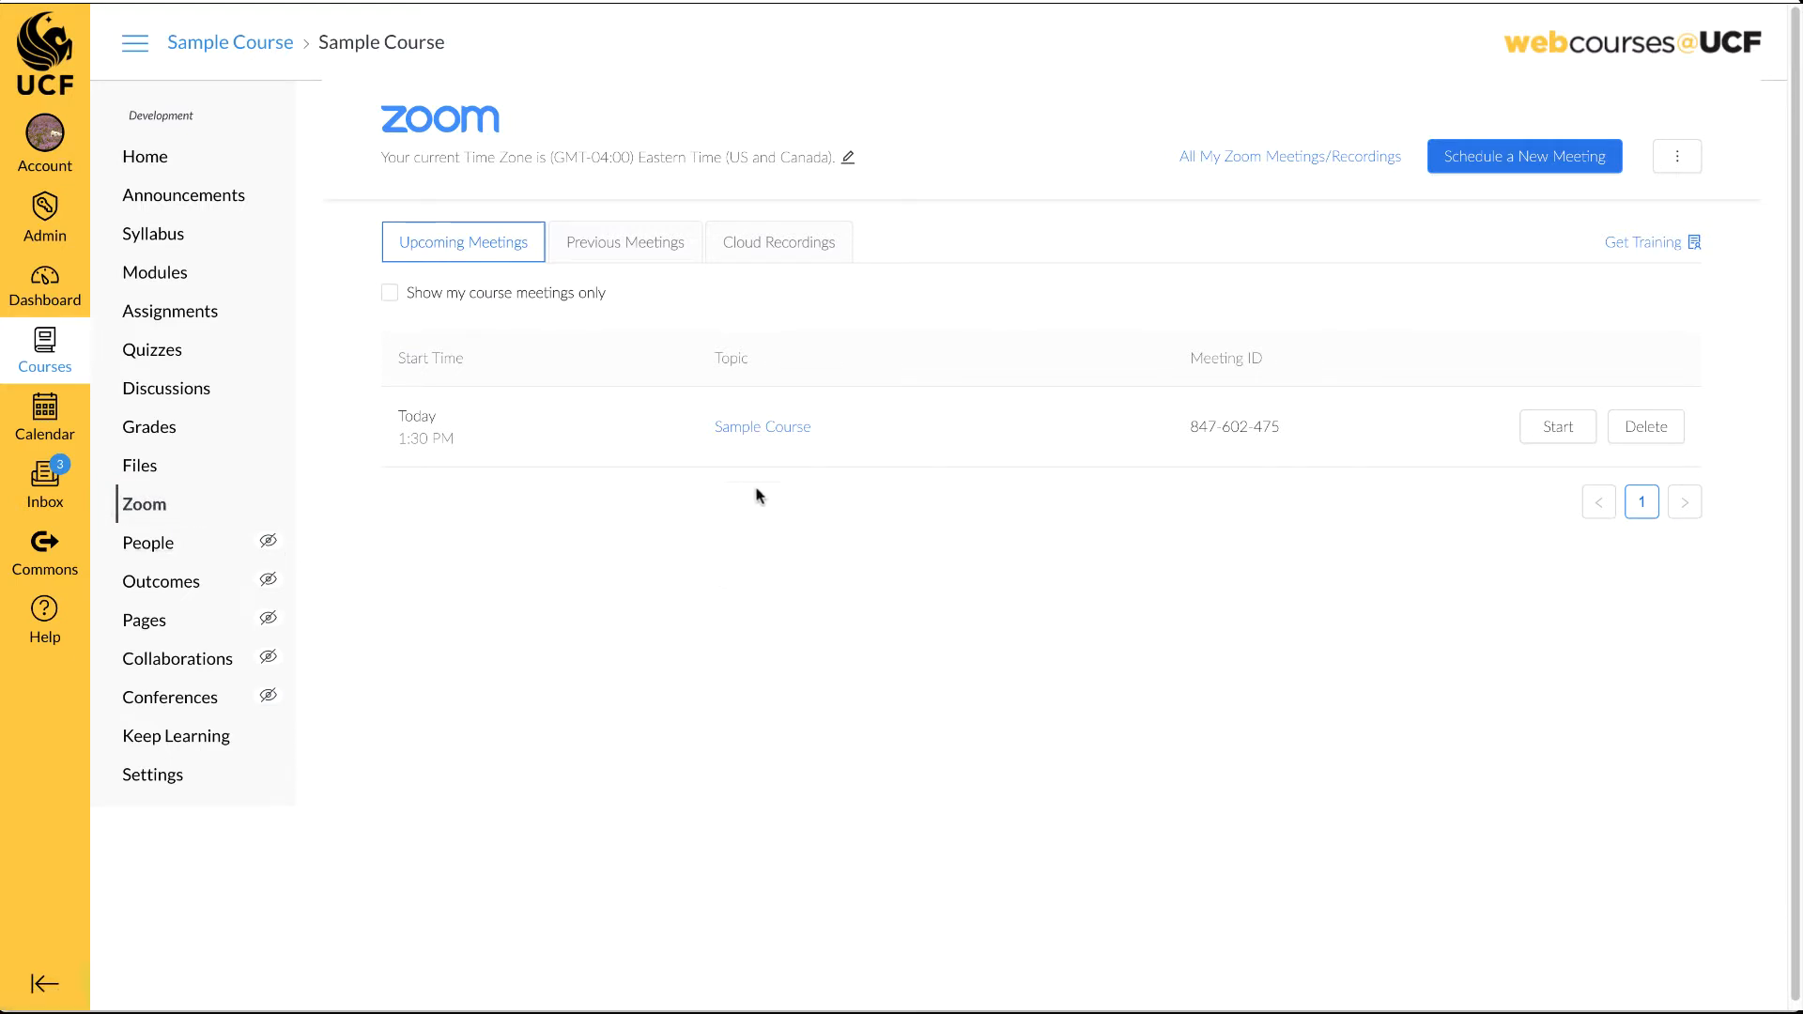
pyautogui.moveTo(763, 426)
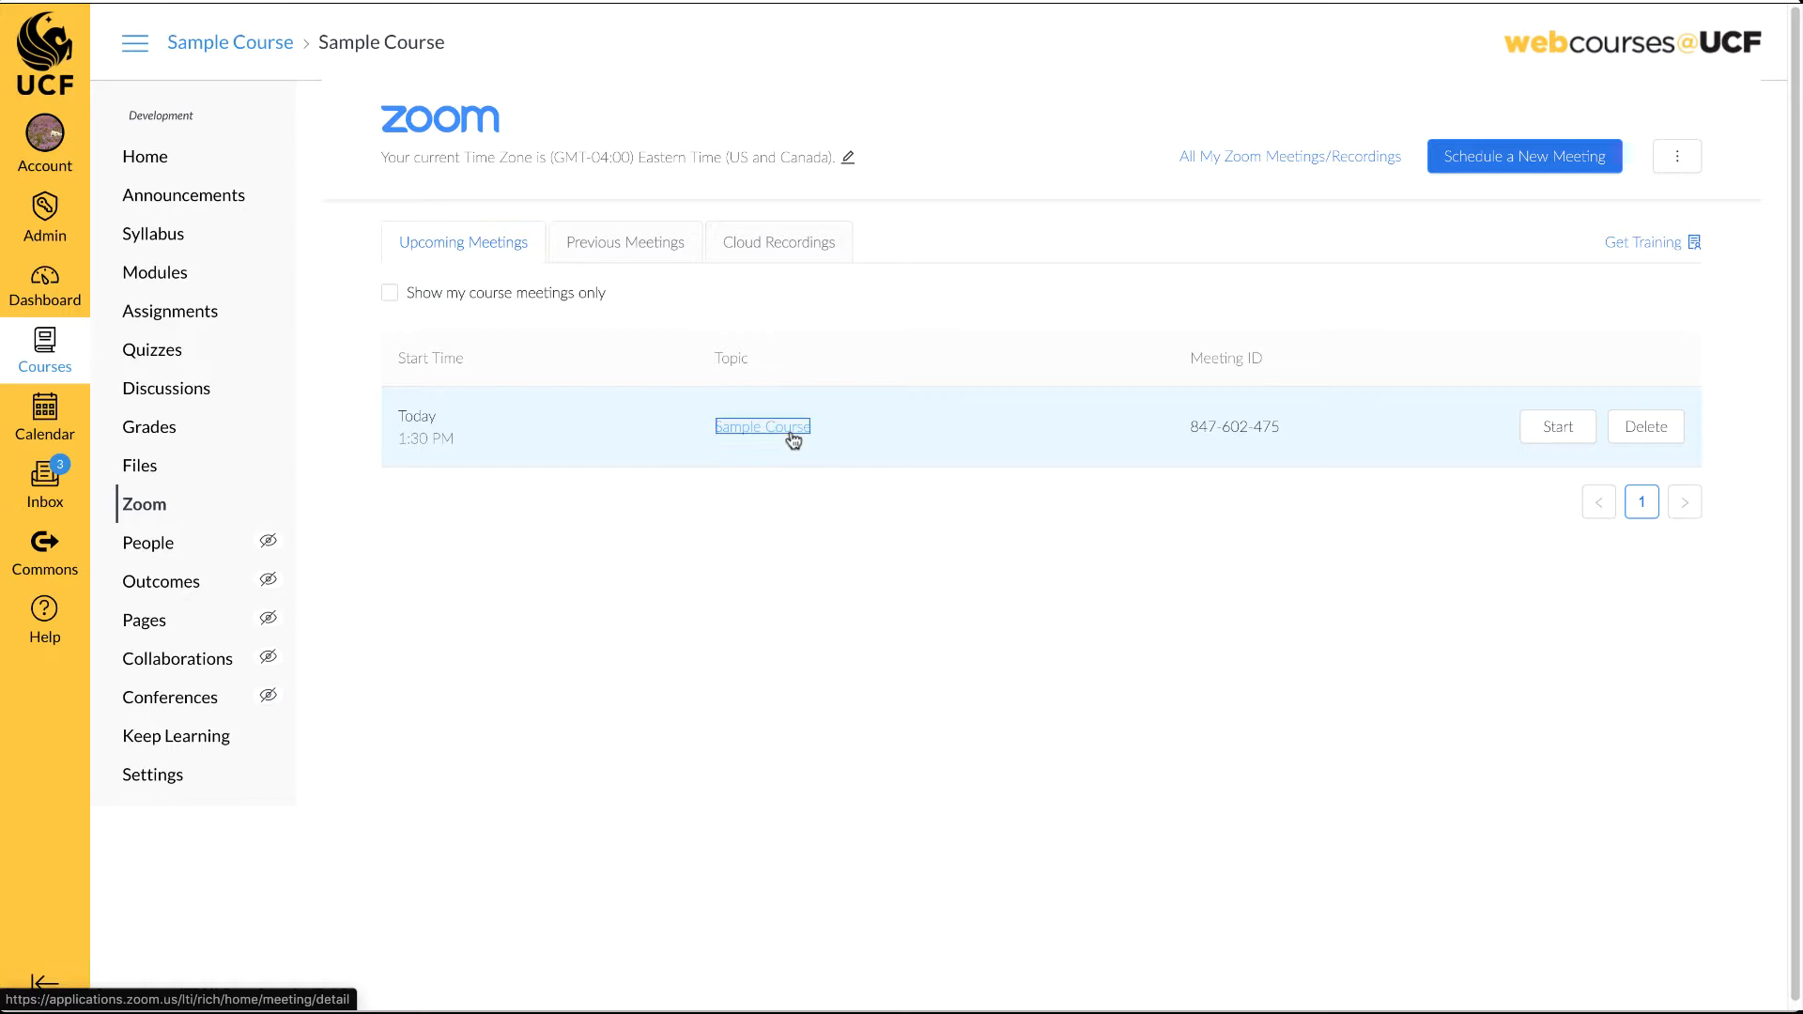
pyautogui.click(762, 426)
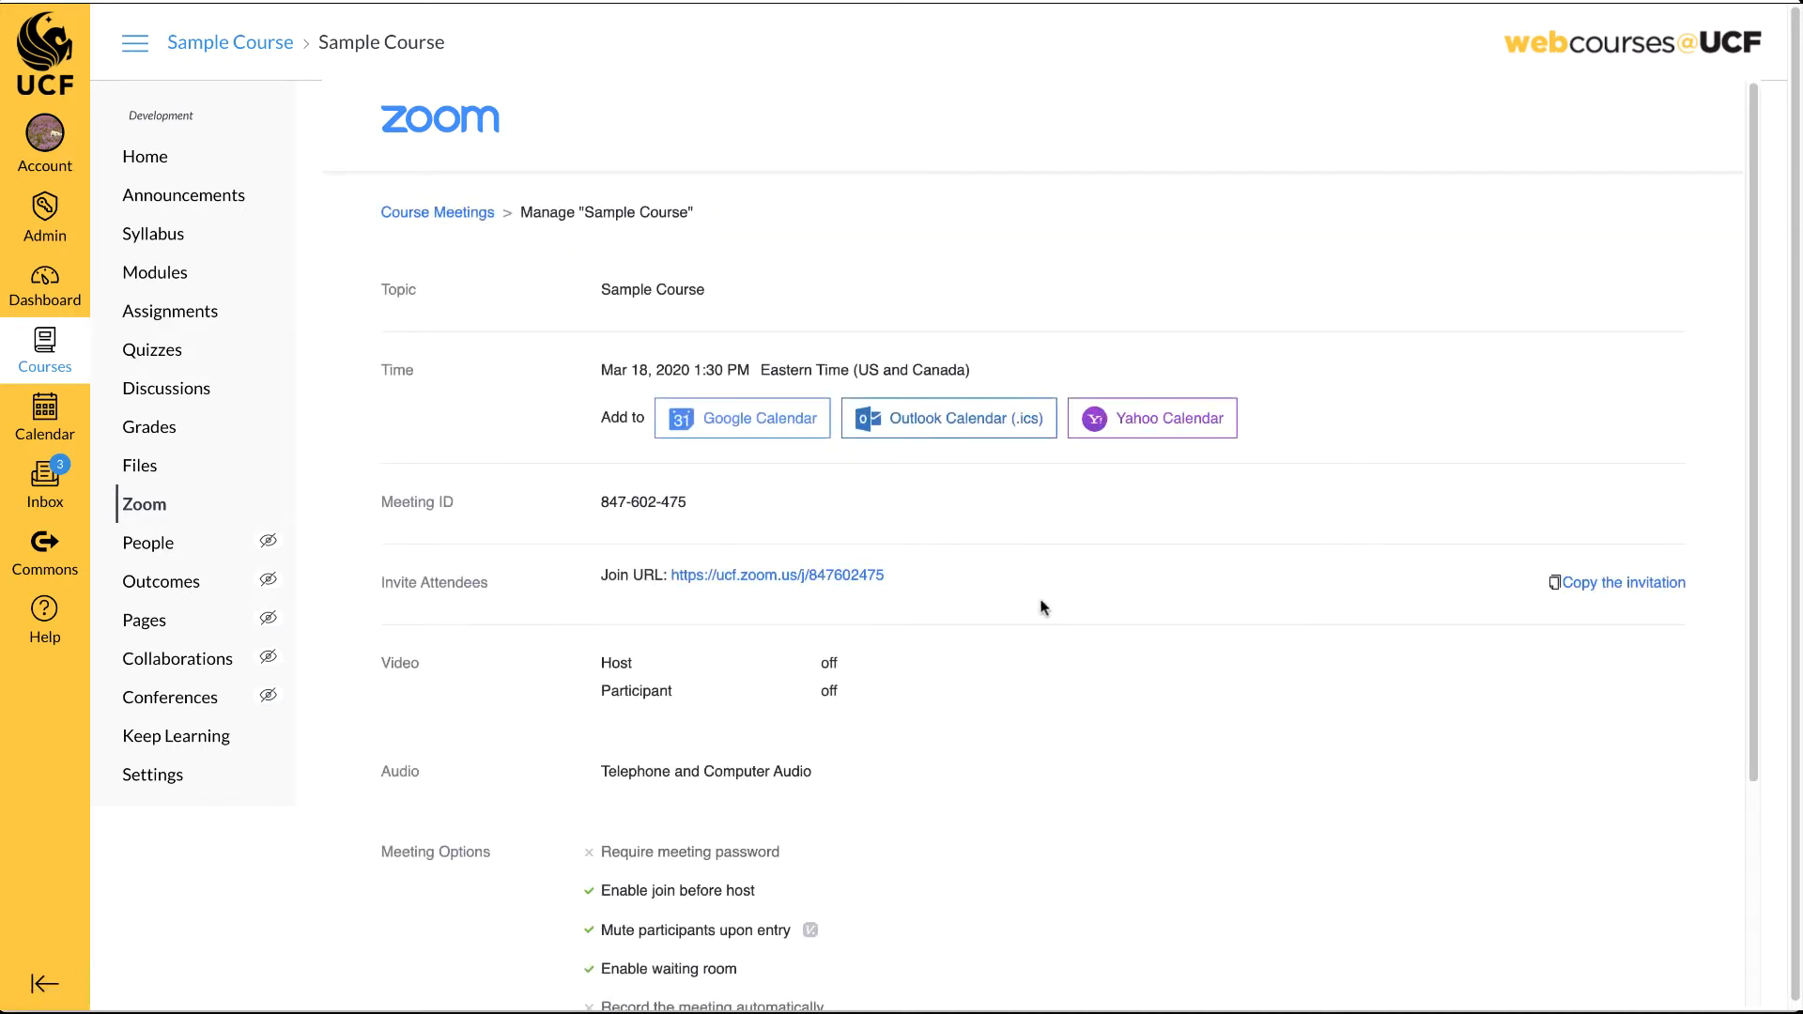
pyautogui.scroll(-3)
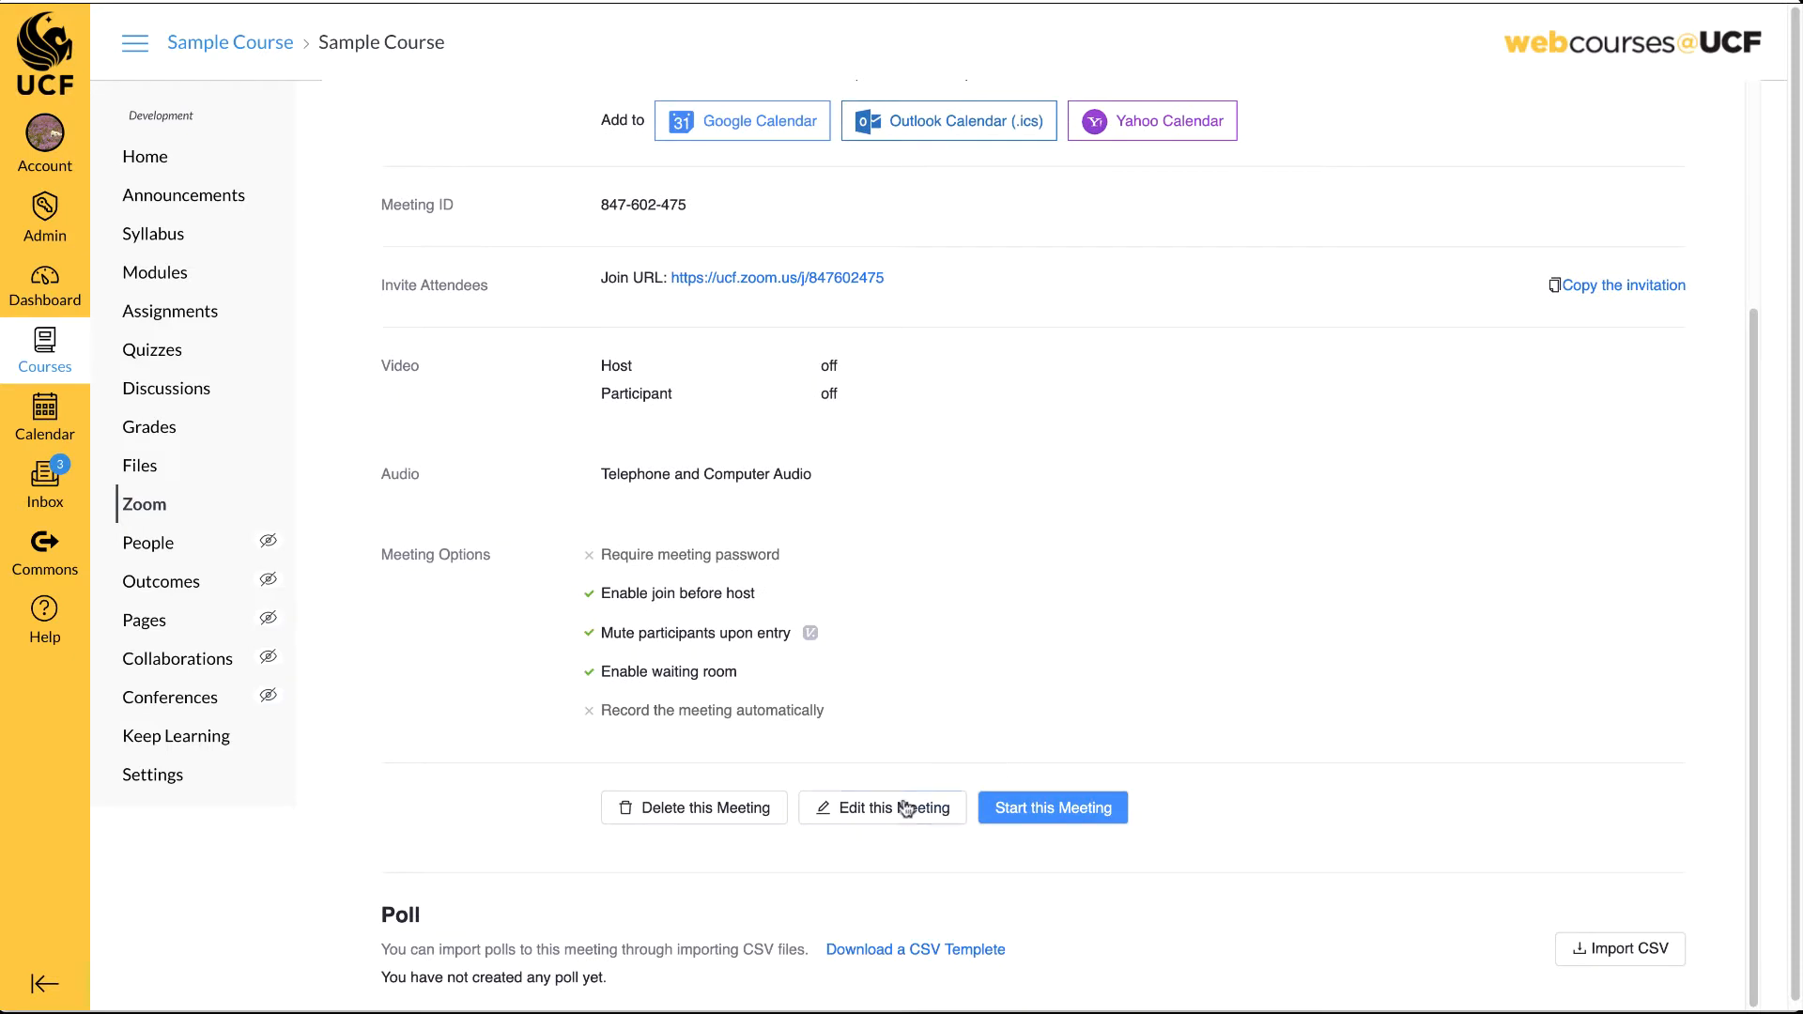
# Edit the meeting and turn on Record the meeting automatically.
pyautogui.click(883, 807)
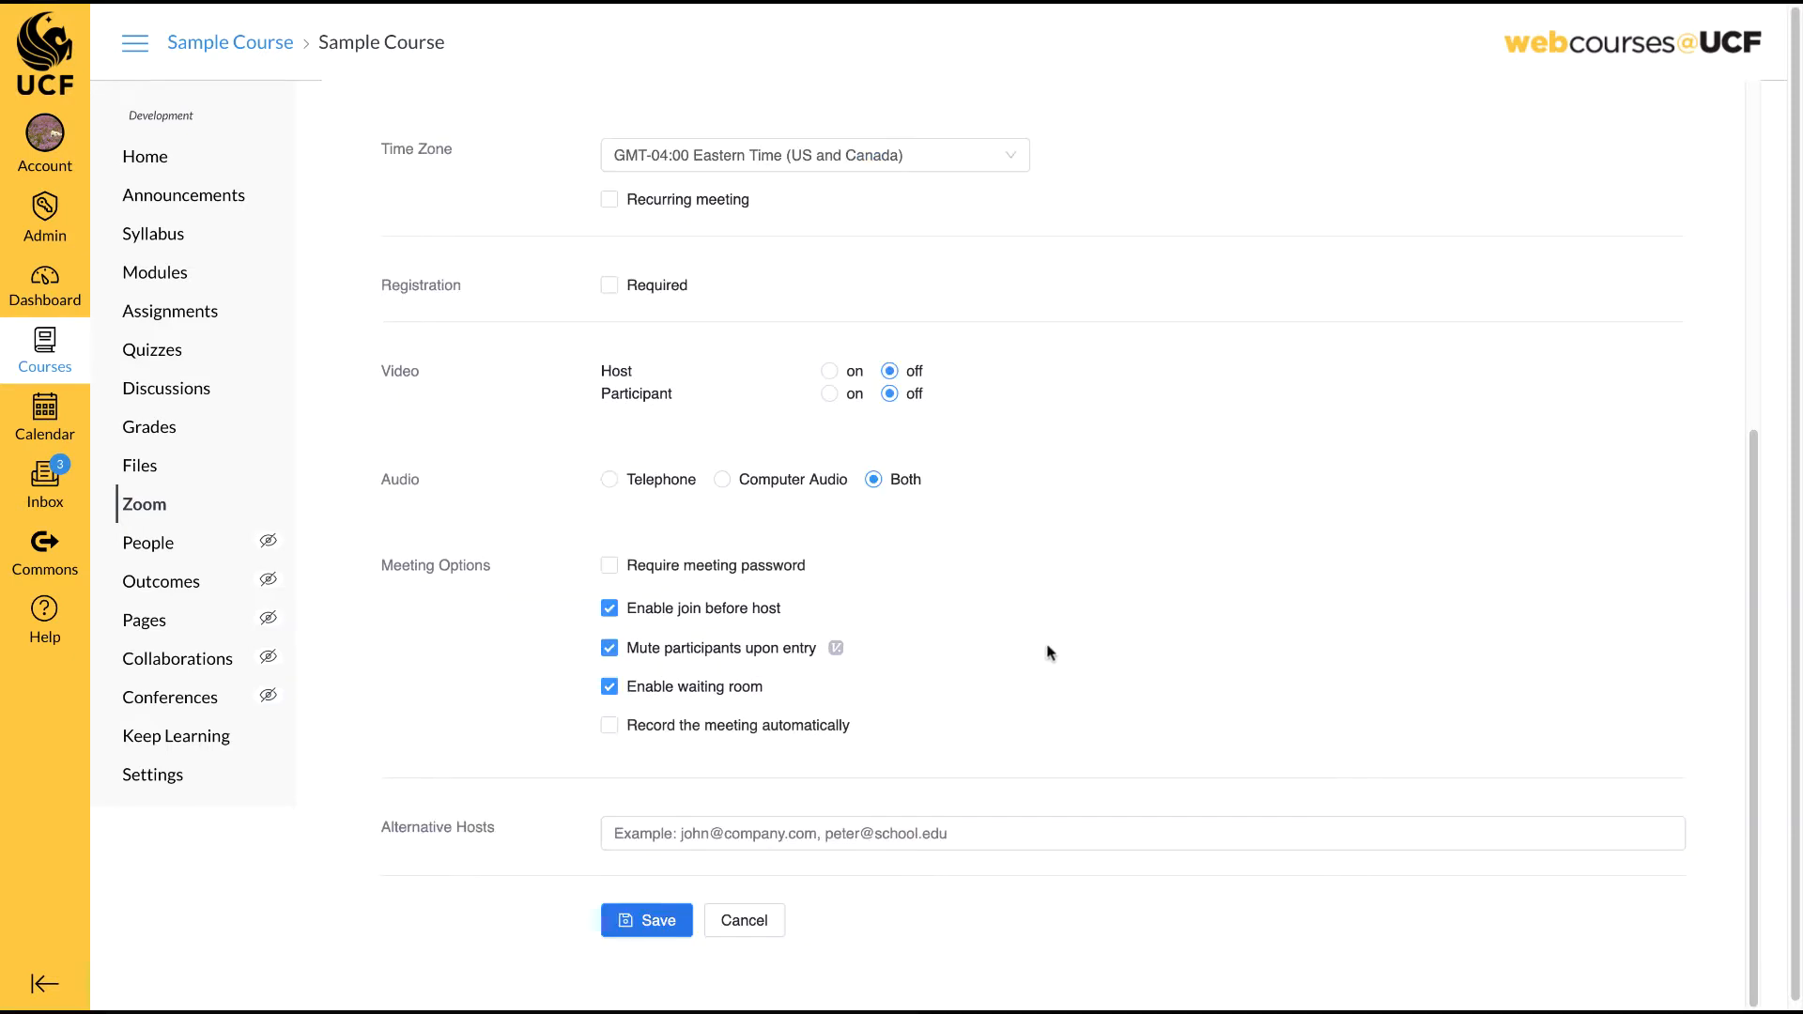
pyautogui.scroll(3)
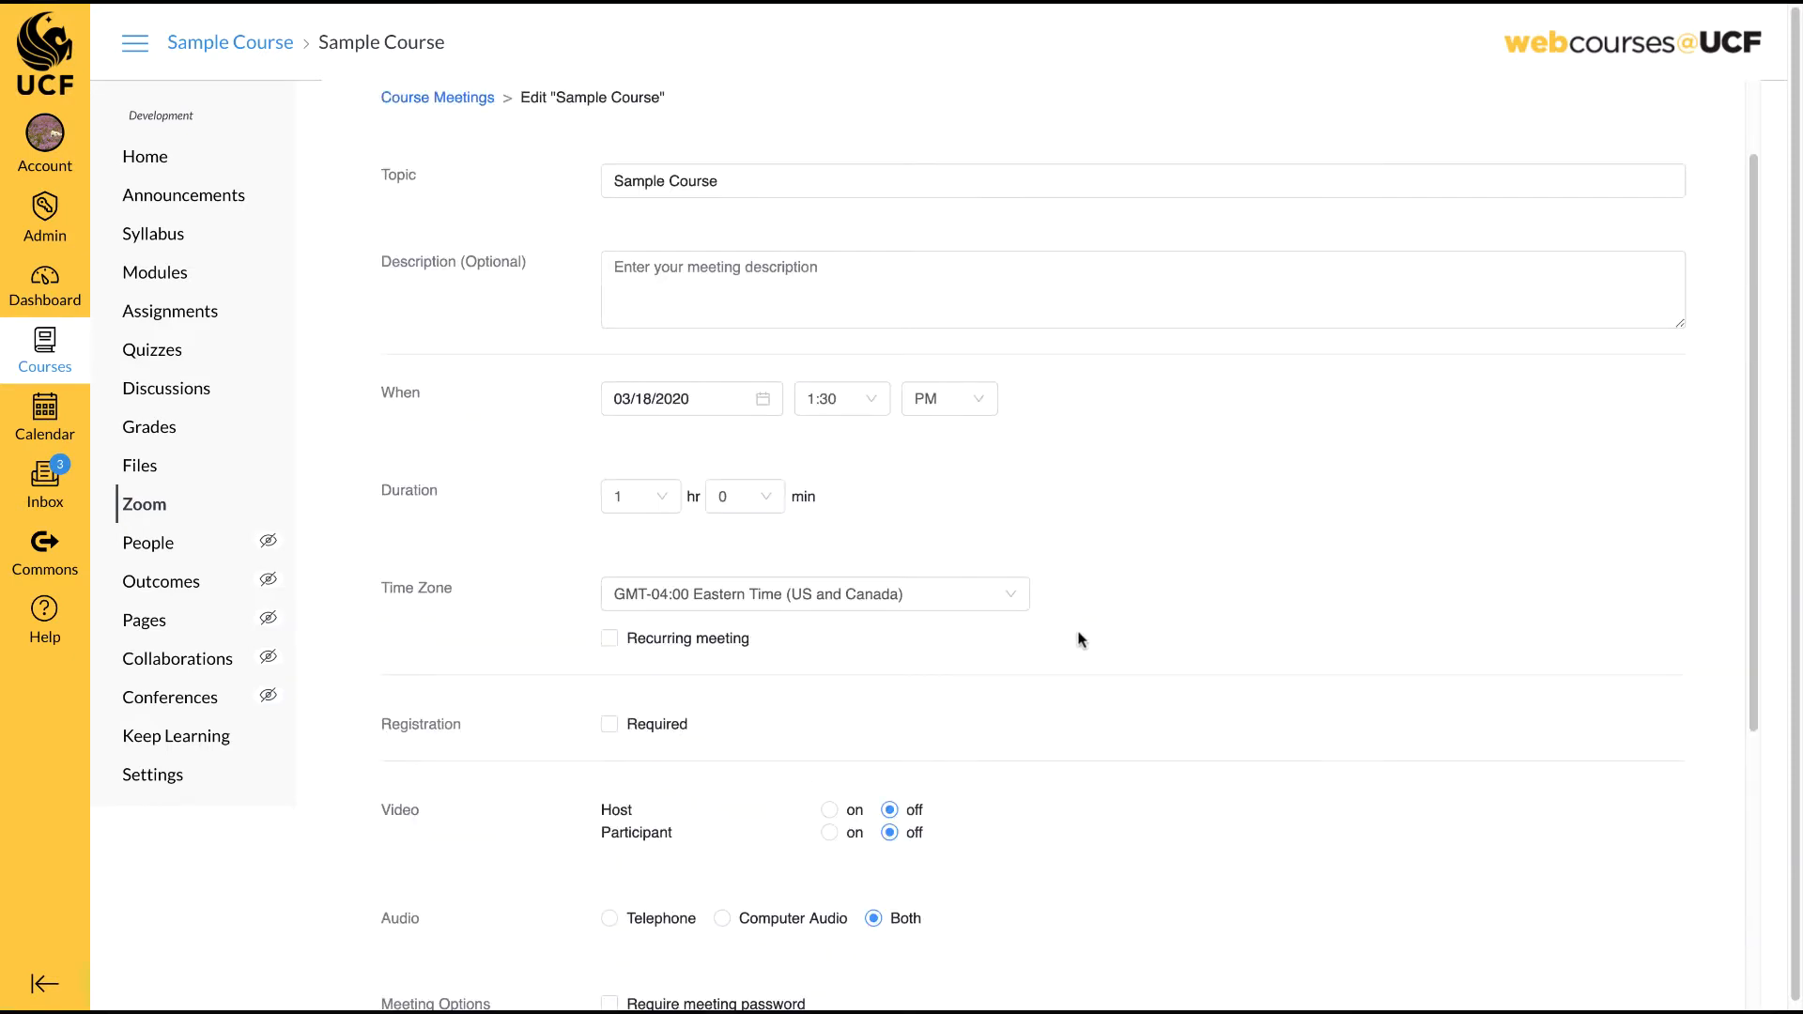
pyautogui.scroll(-3)
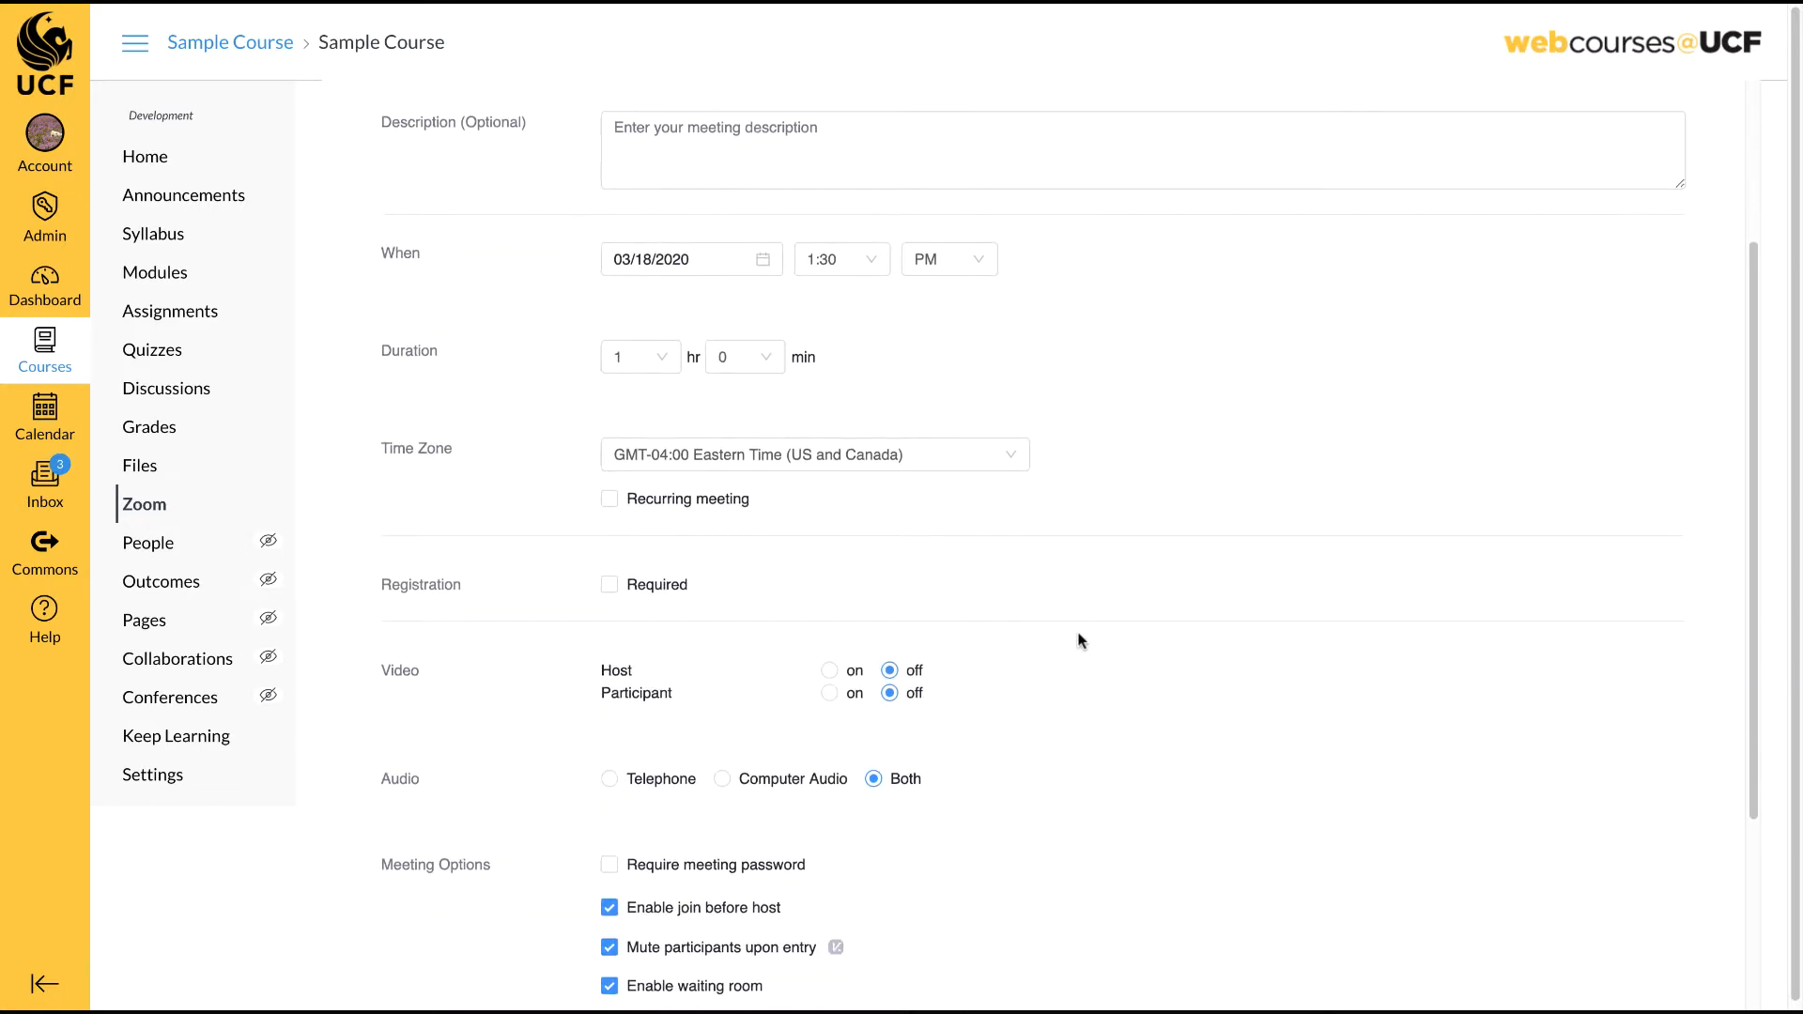
pyautogui.scroll(-3)
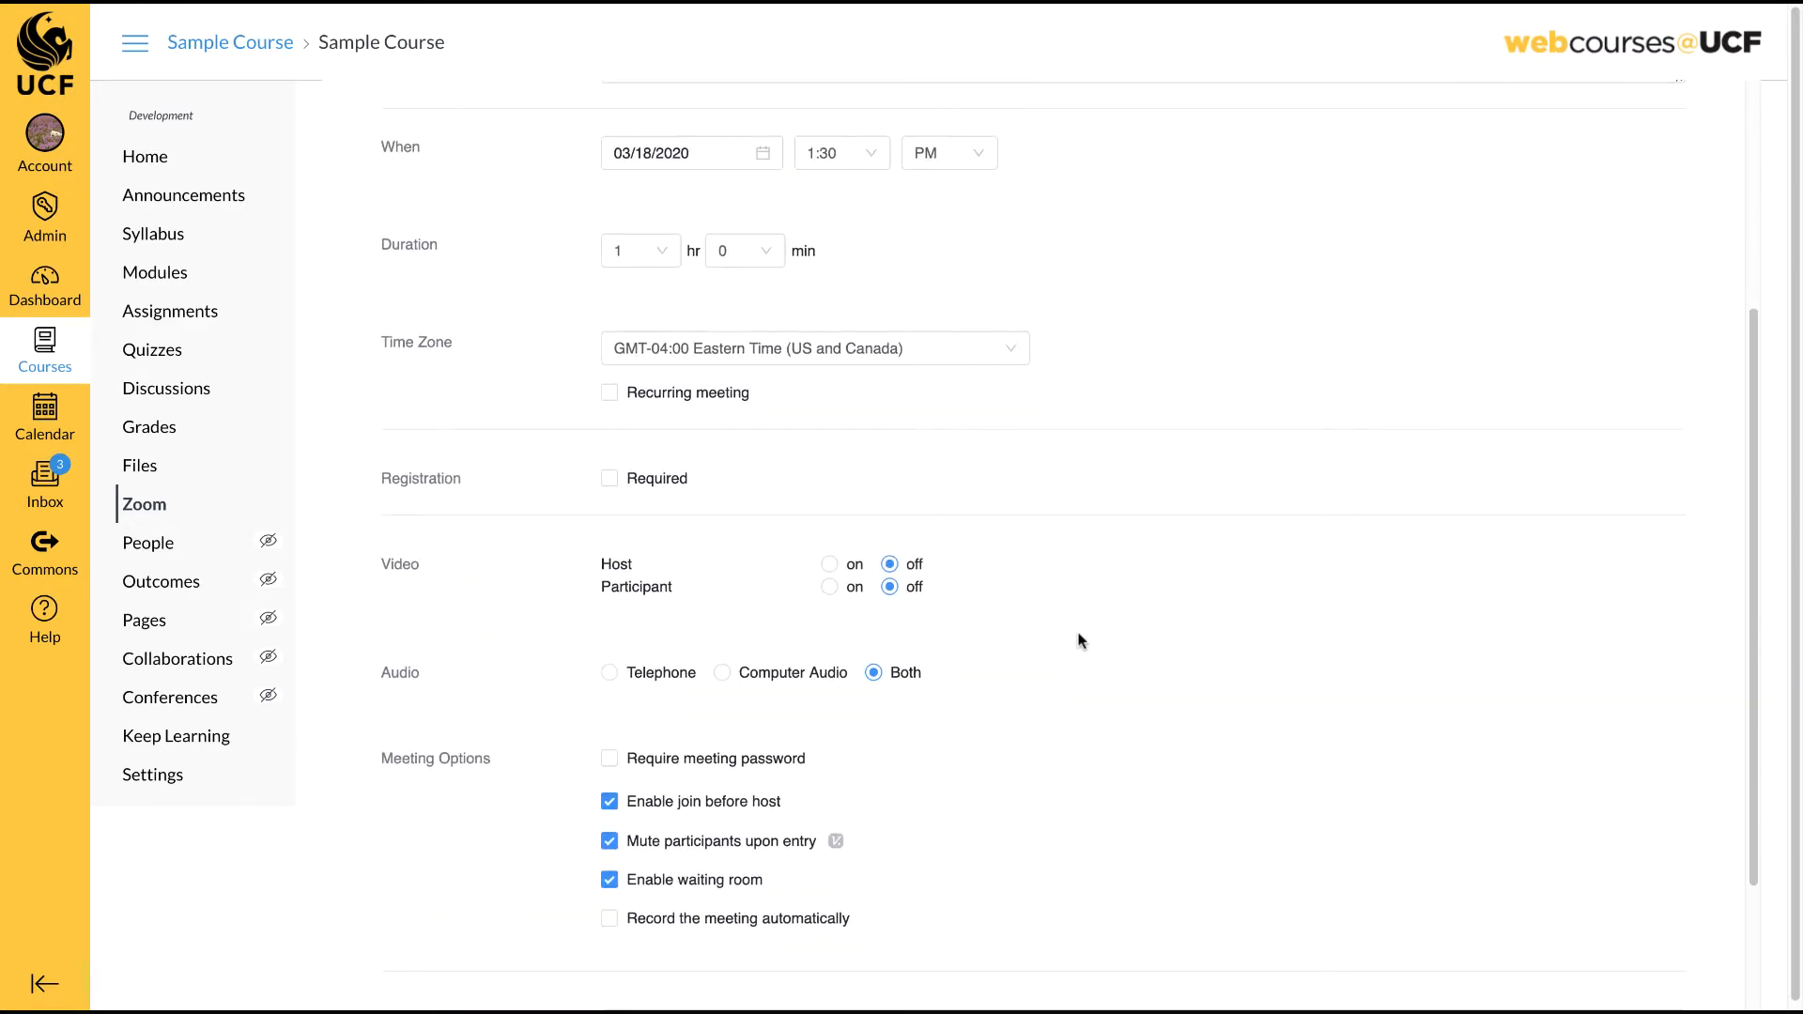
pyautogui.moveTo(723, 935)
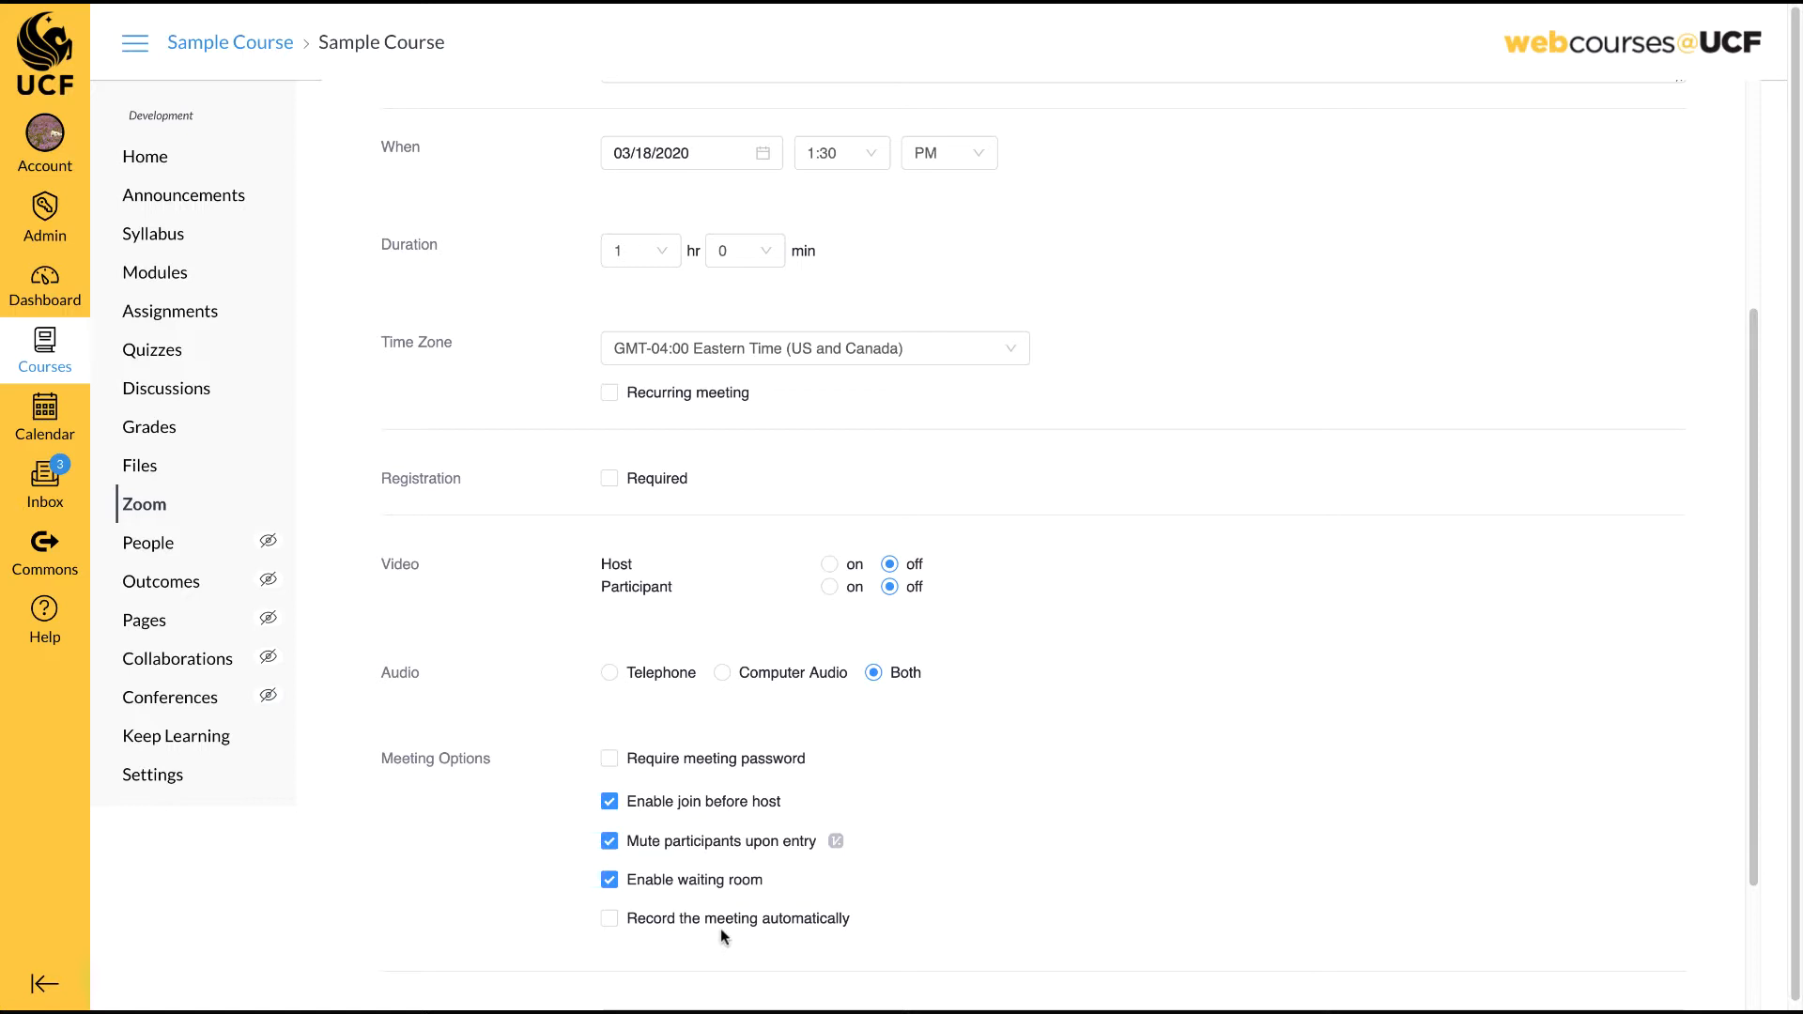
pyautogui.click(609, 918)
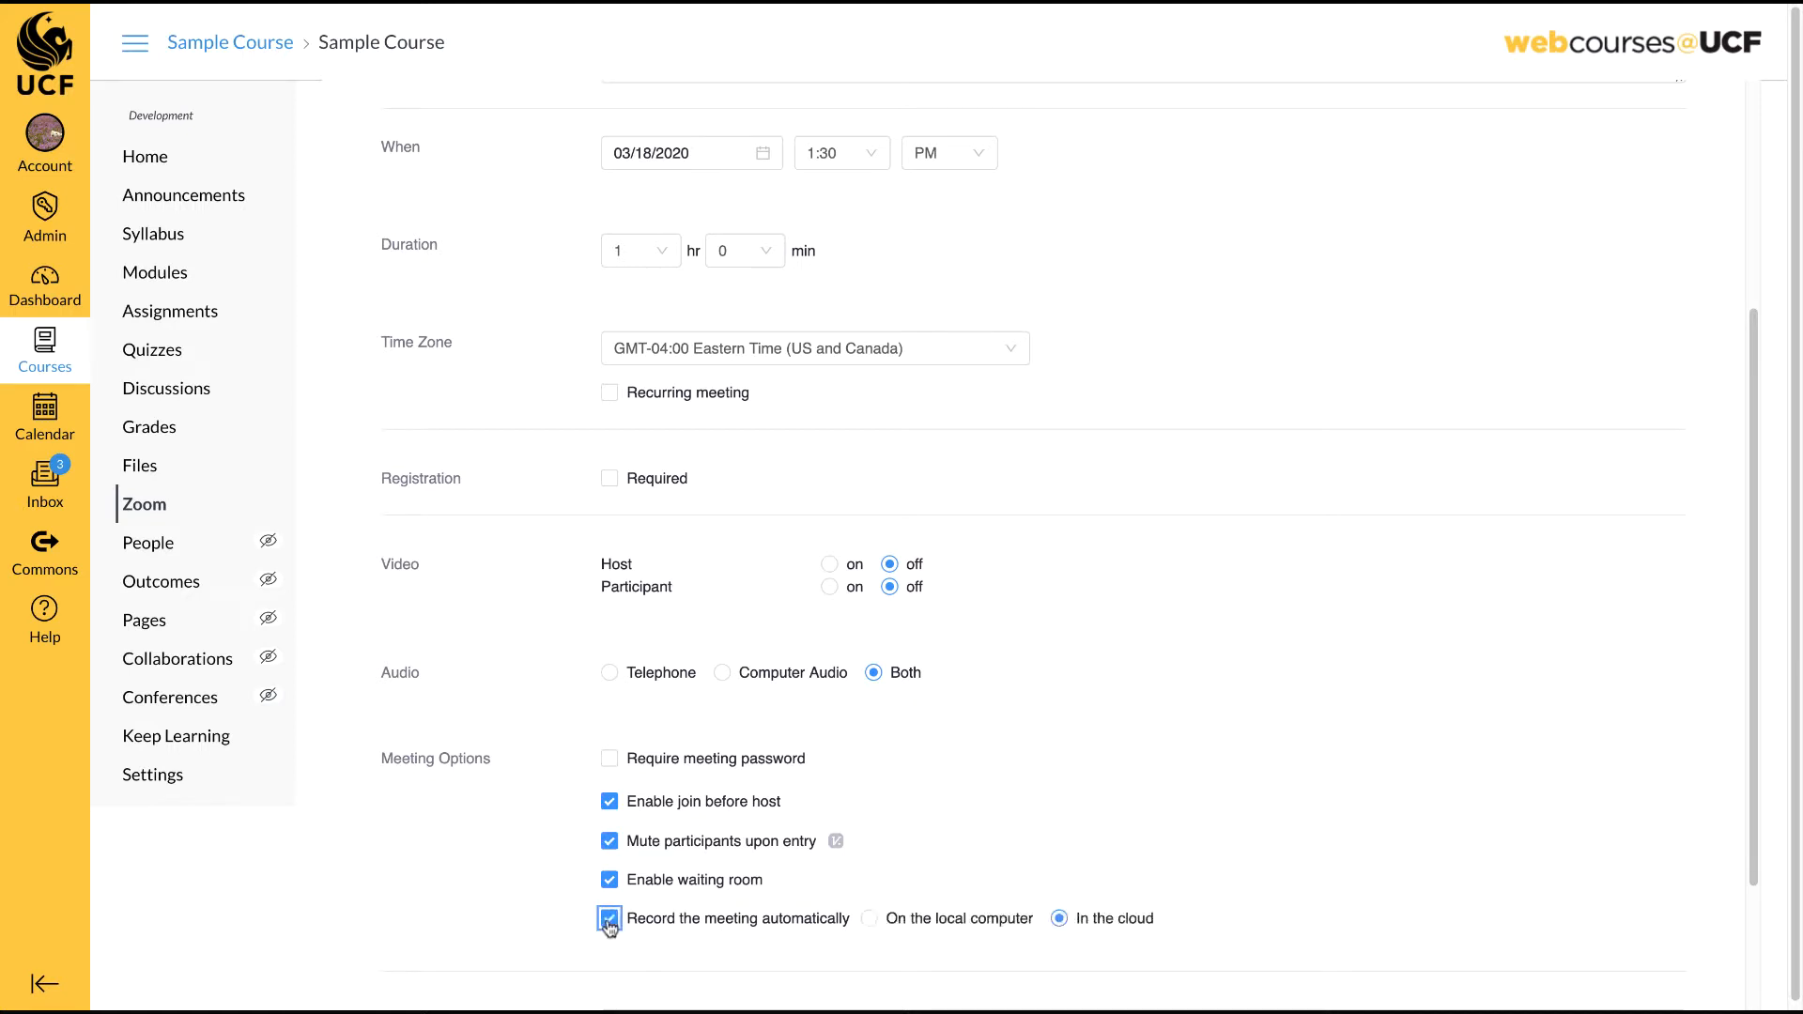
pyautogui.click(611, 918)
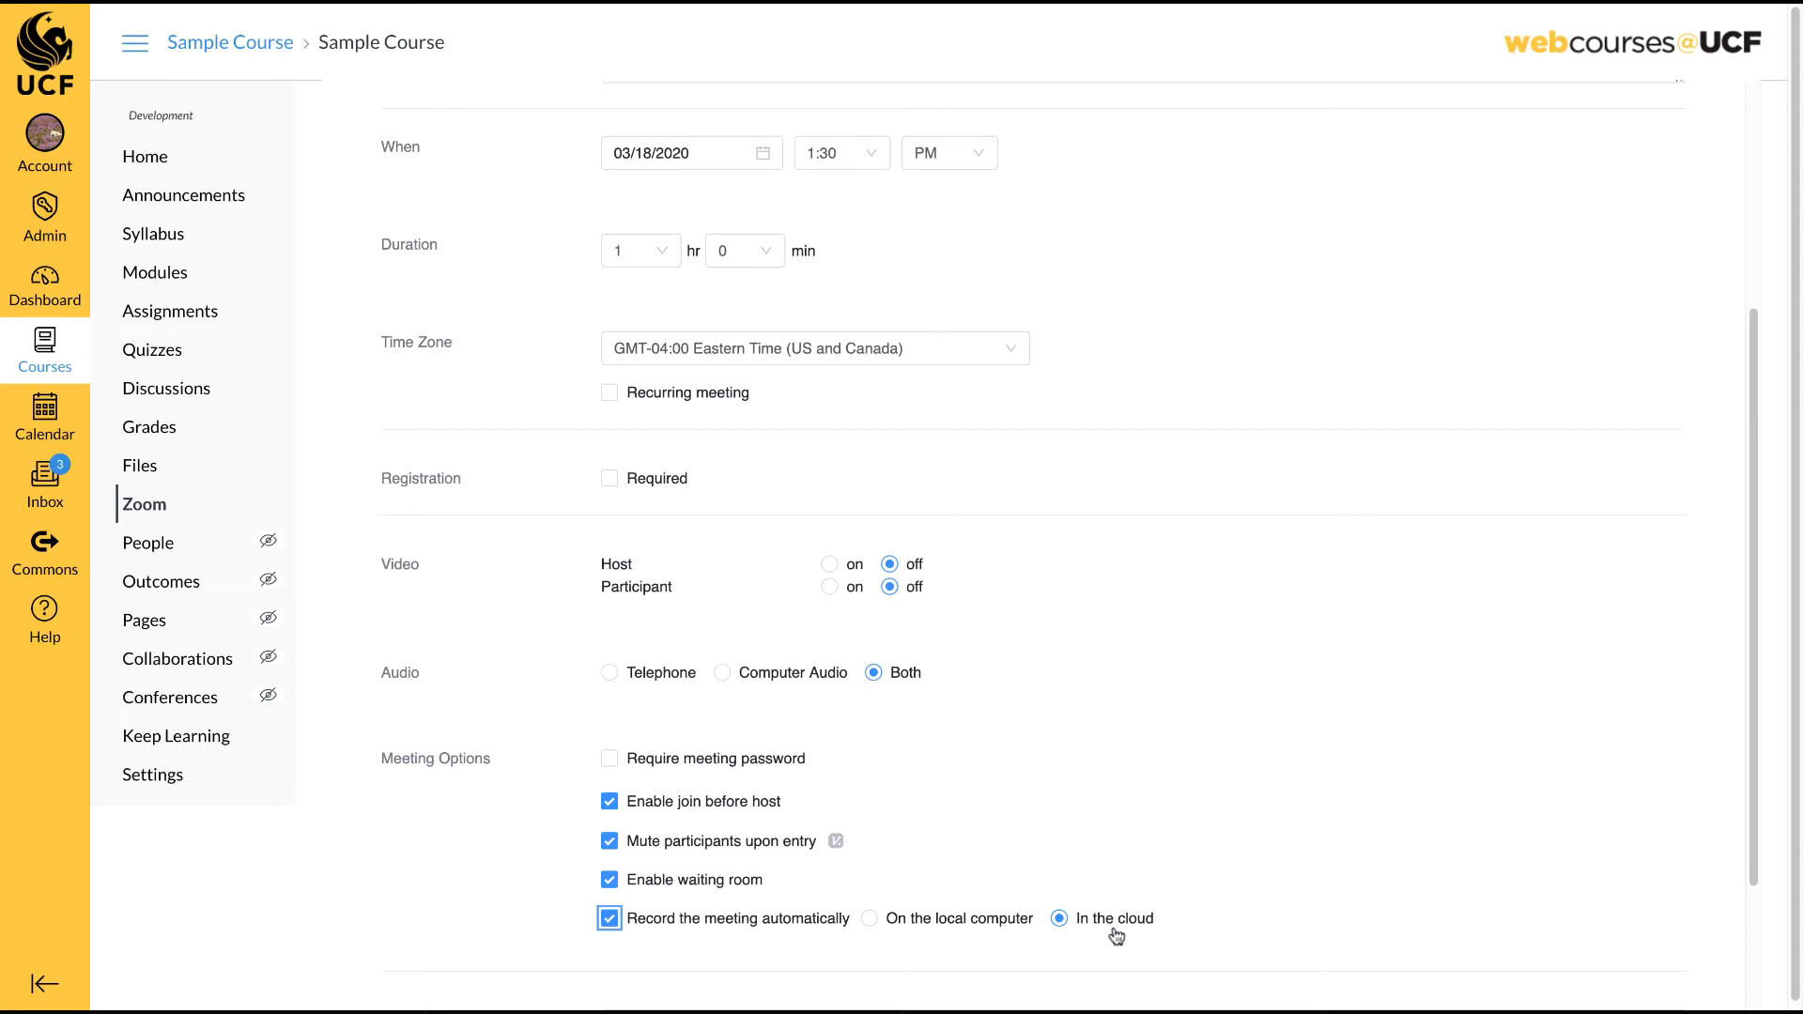
pyautogui.moveTo(870, 921)
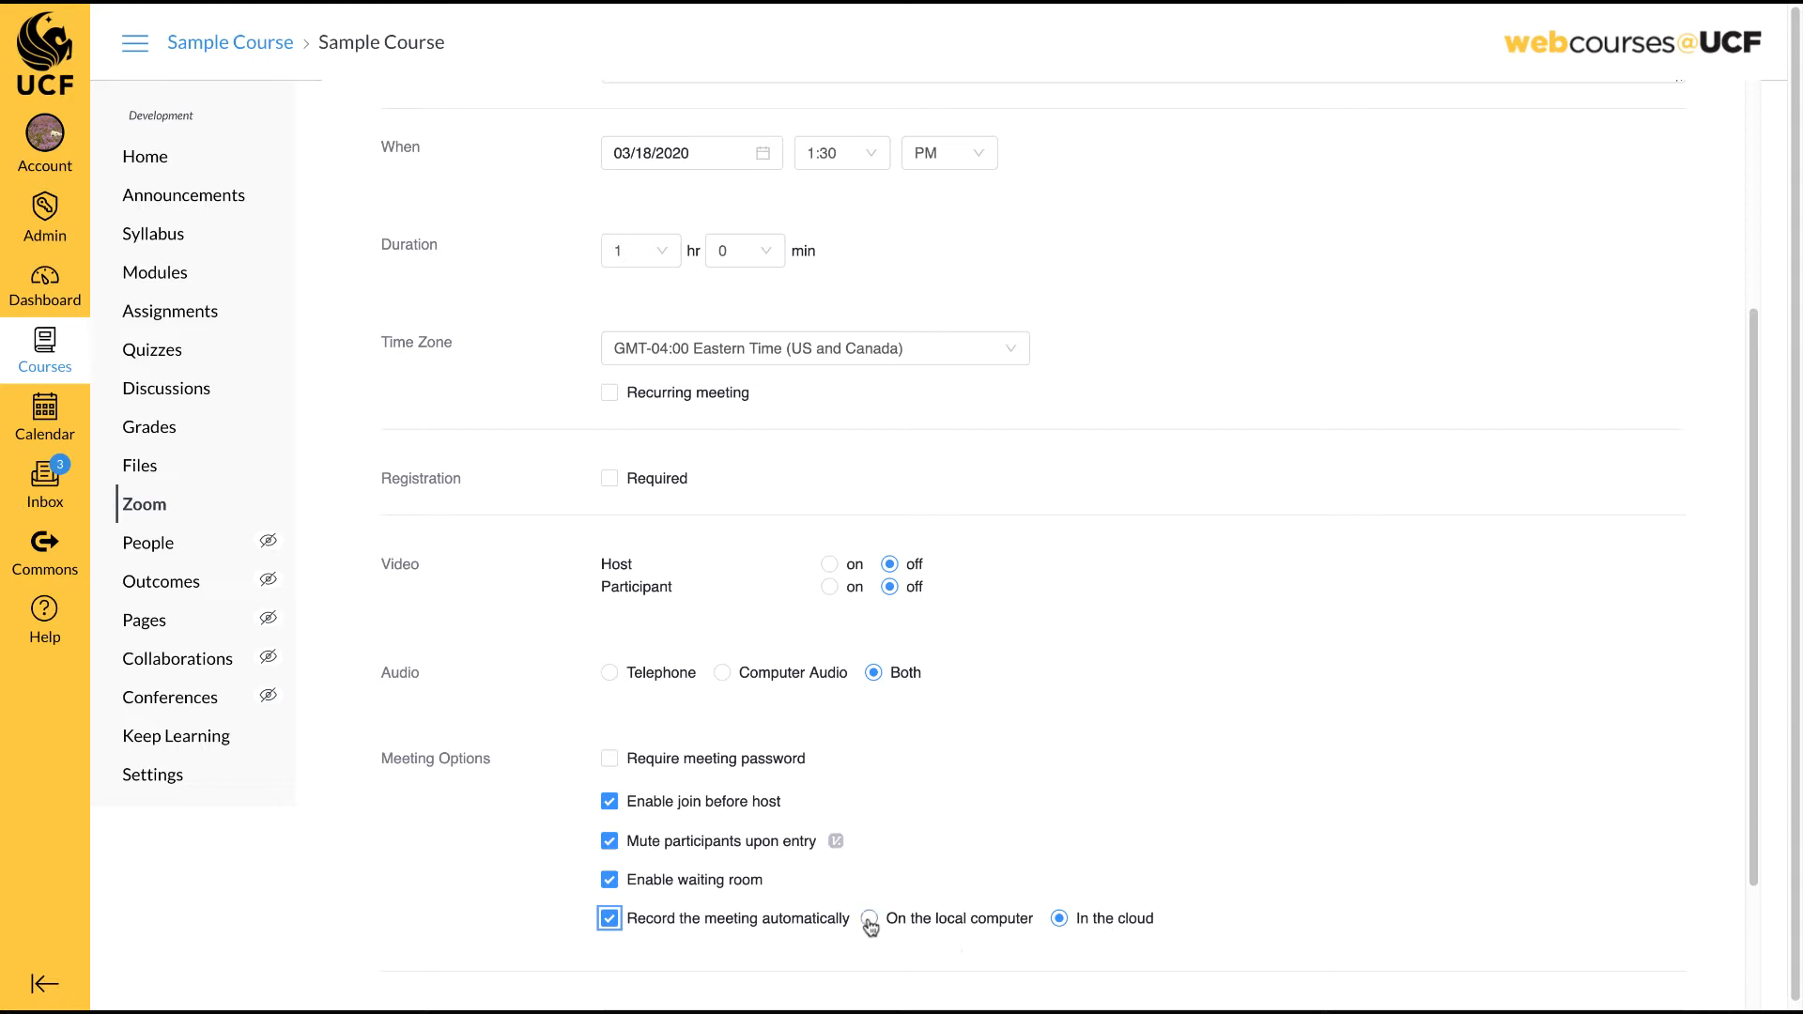
# Choose On the local computer as the recording location and save the meeting.
pyautogui.click(868, 918)
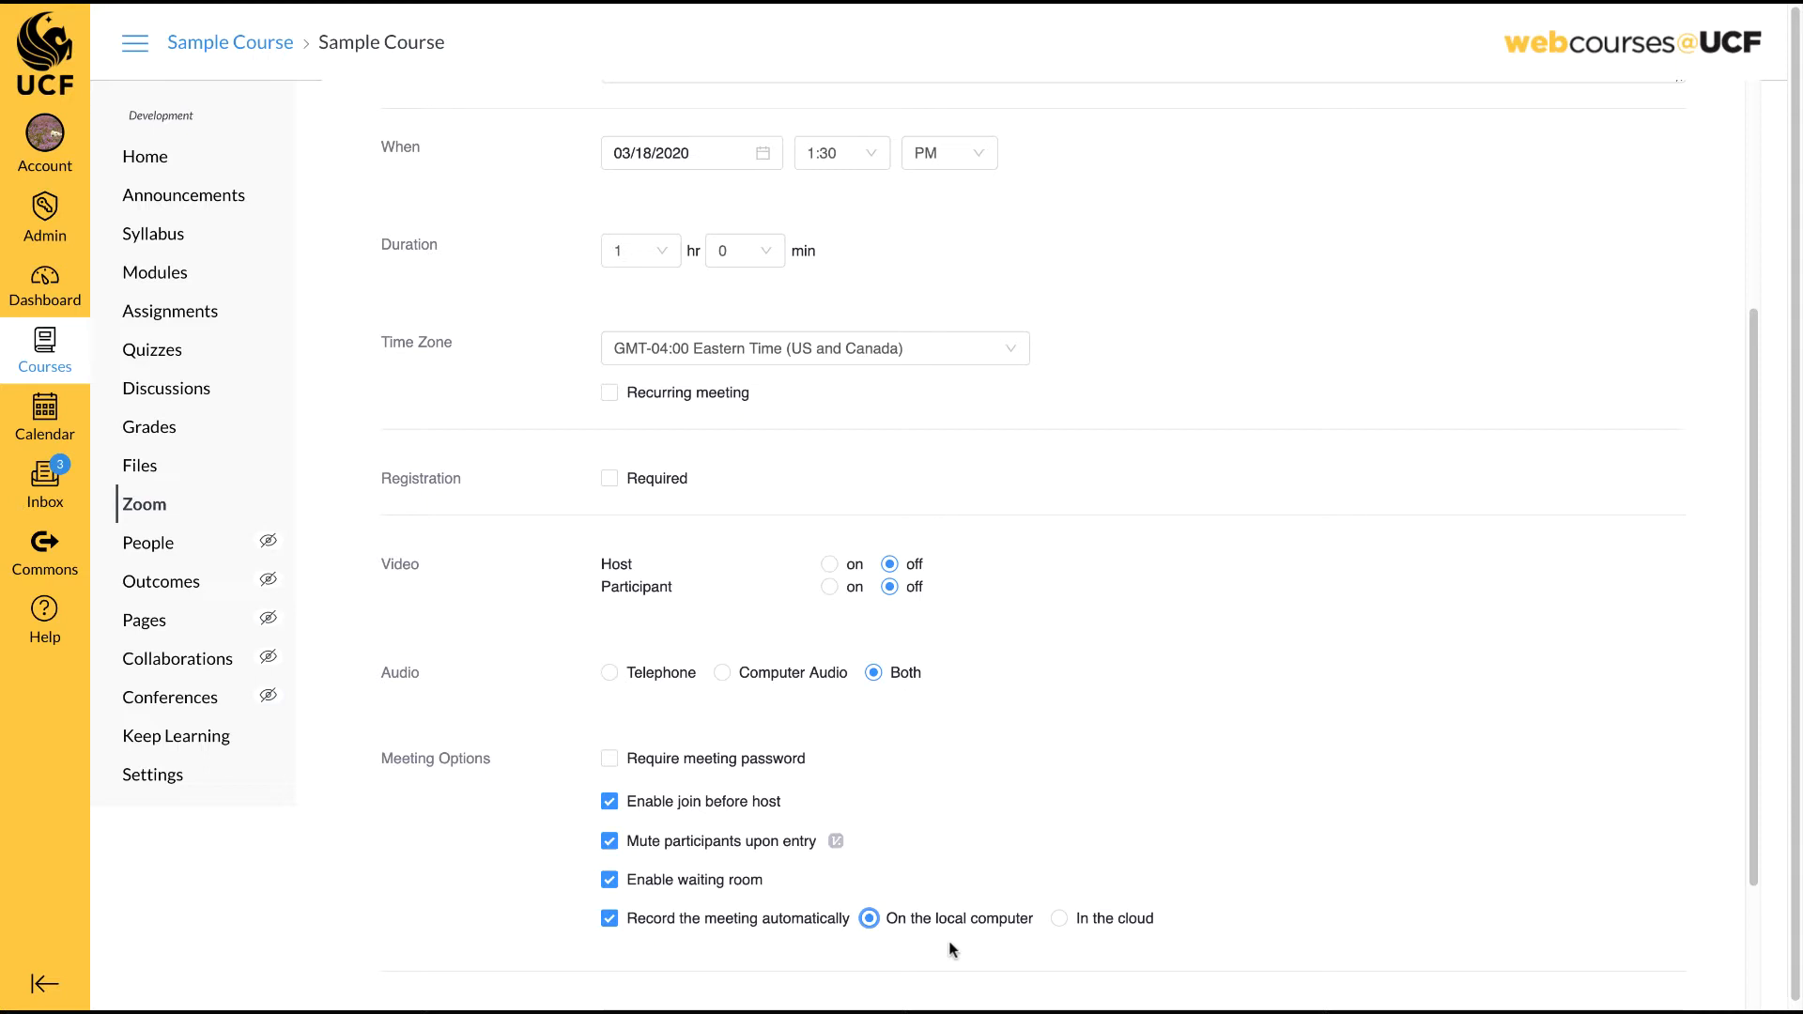
pyautogui.scroll(-3)
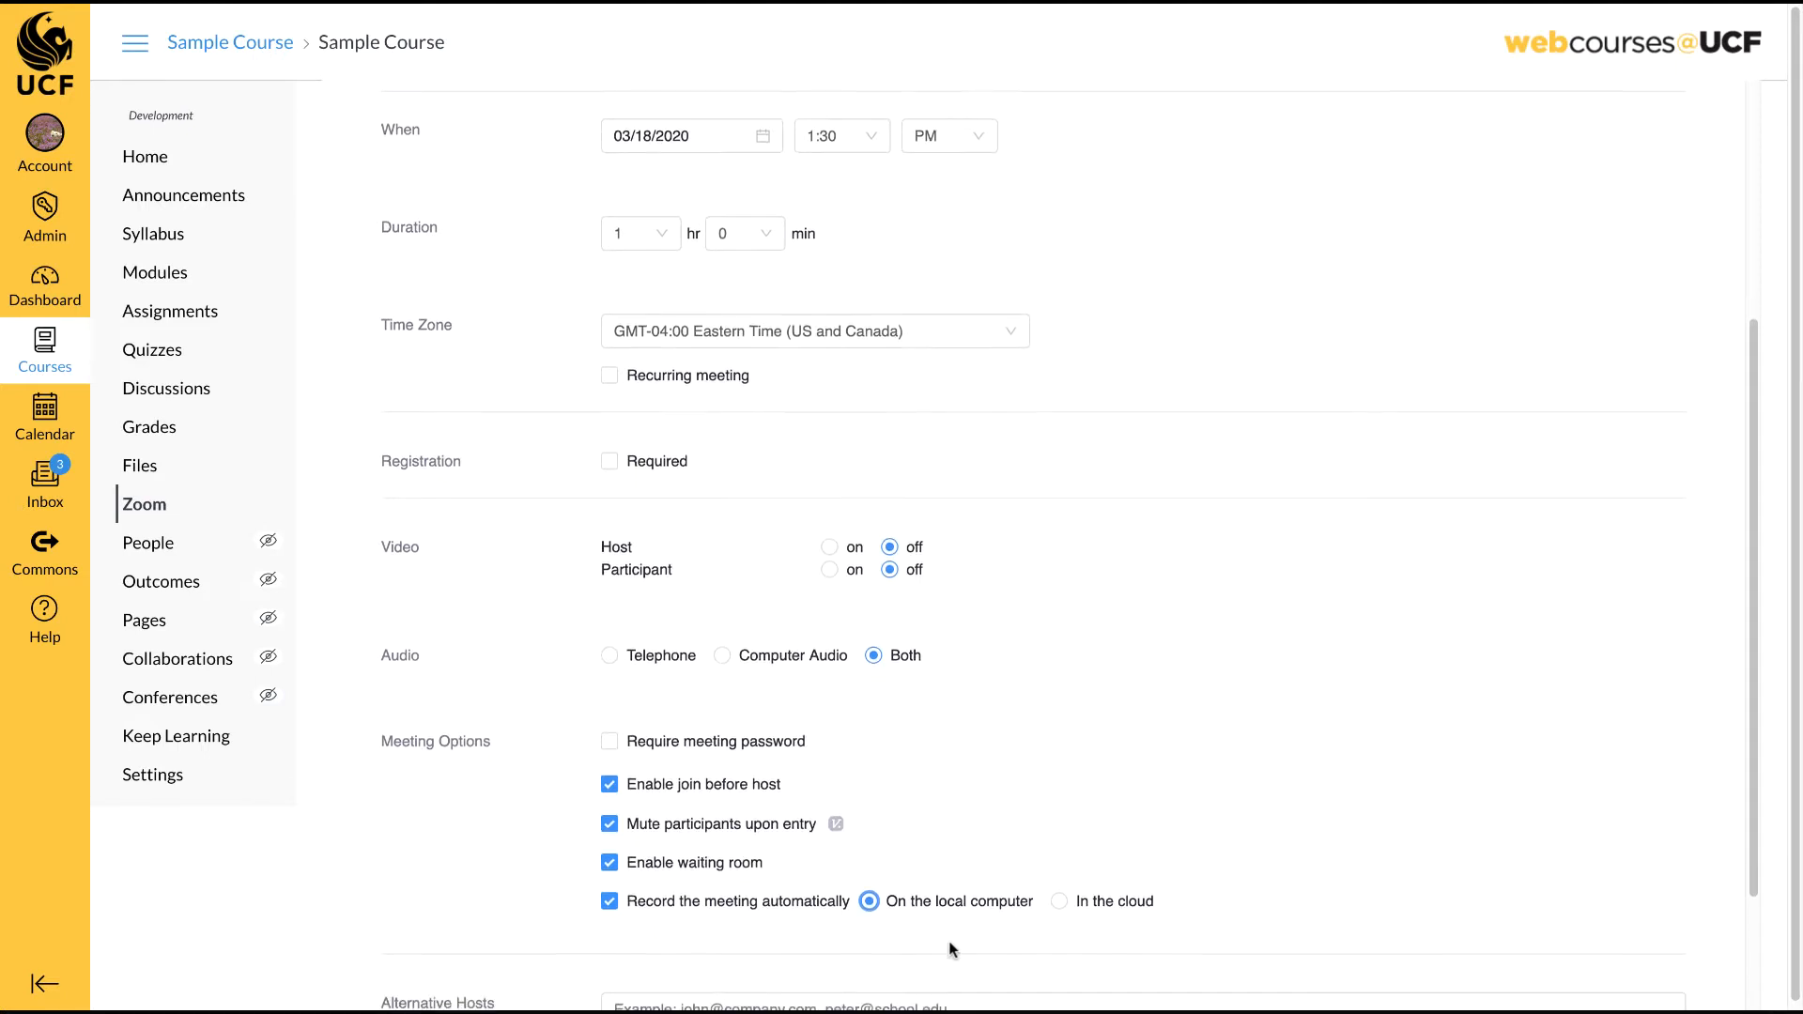
pyautogui.scroll(-3)
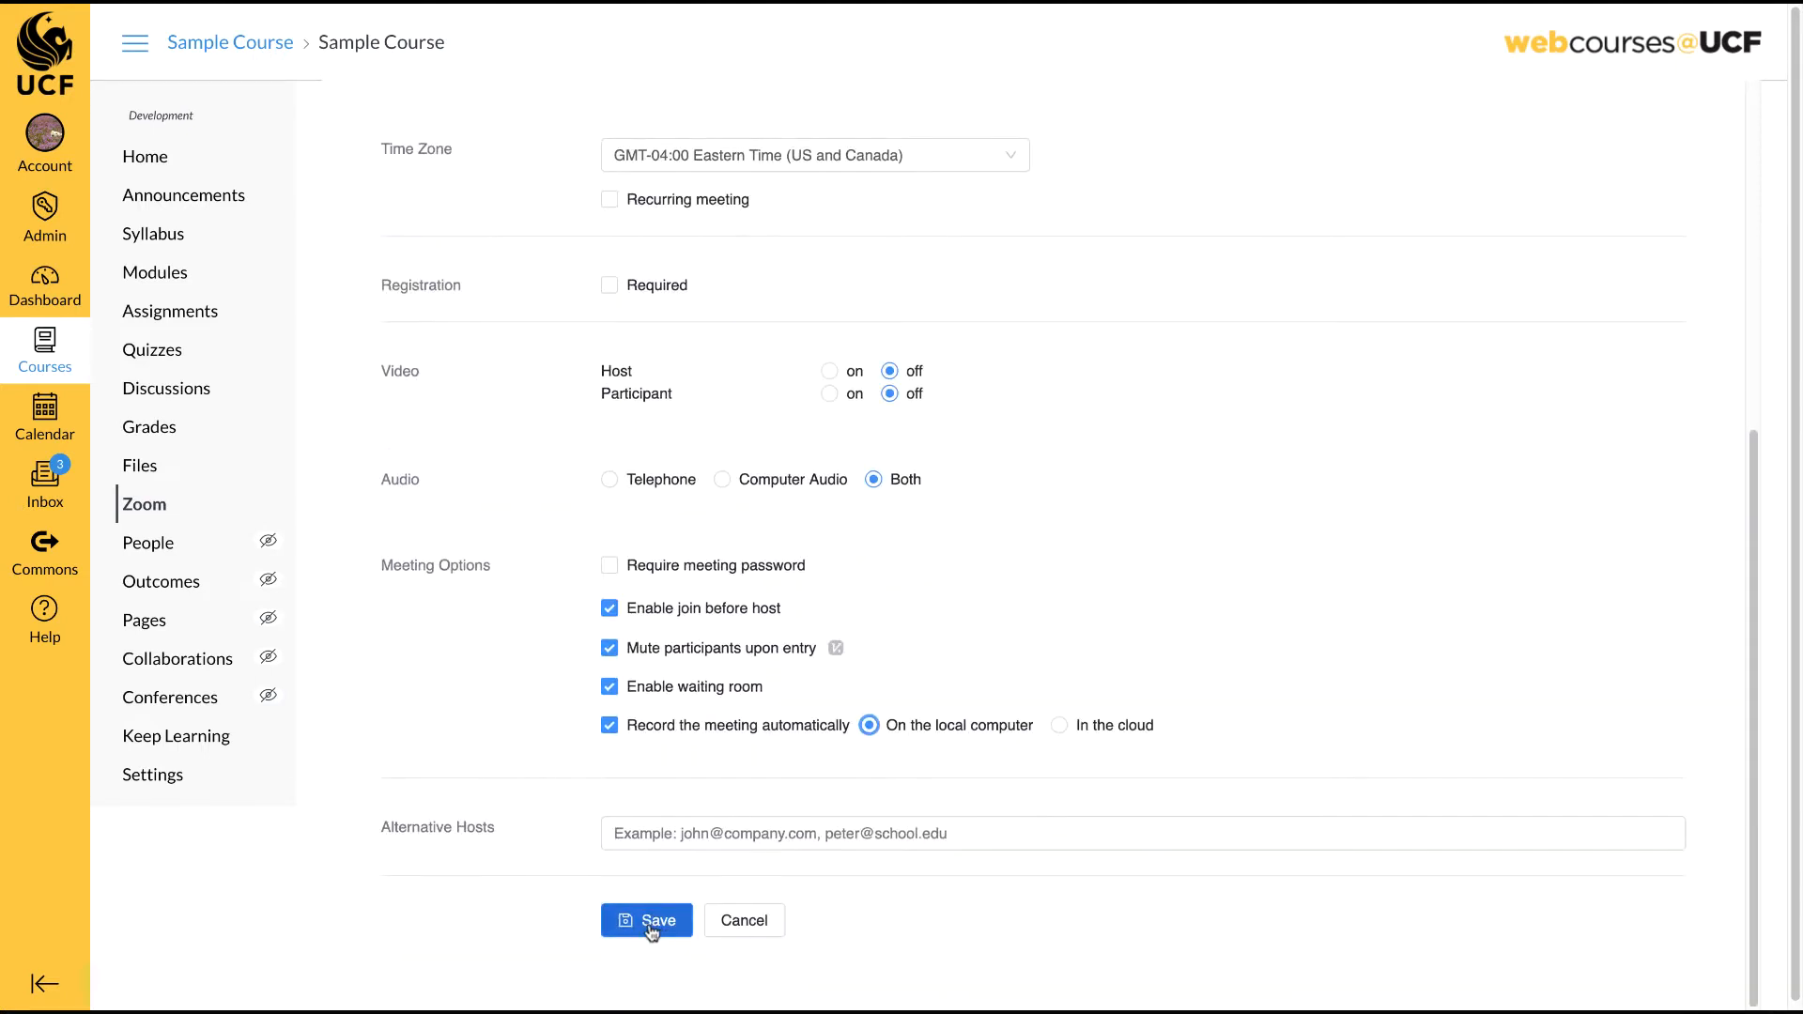
pyautogui.click(646, 921)
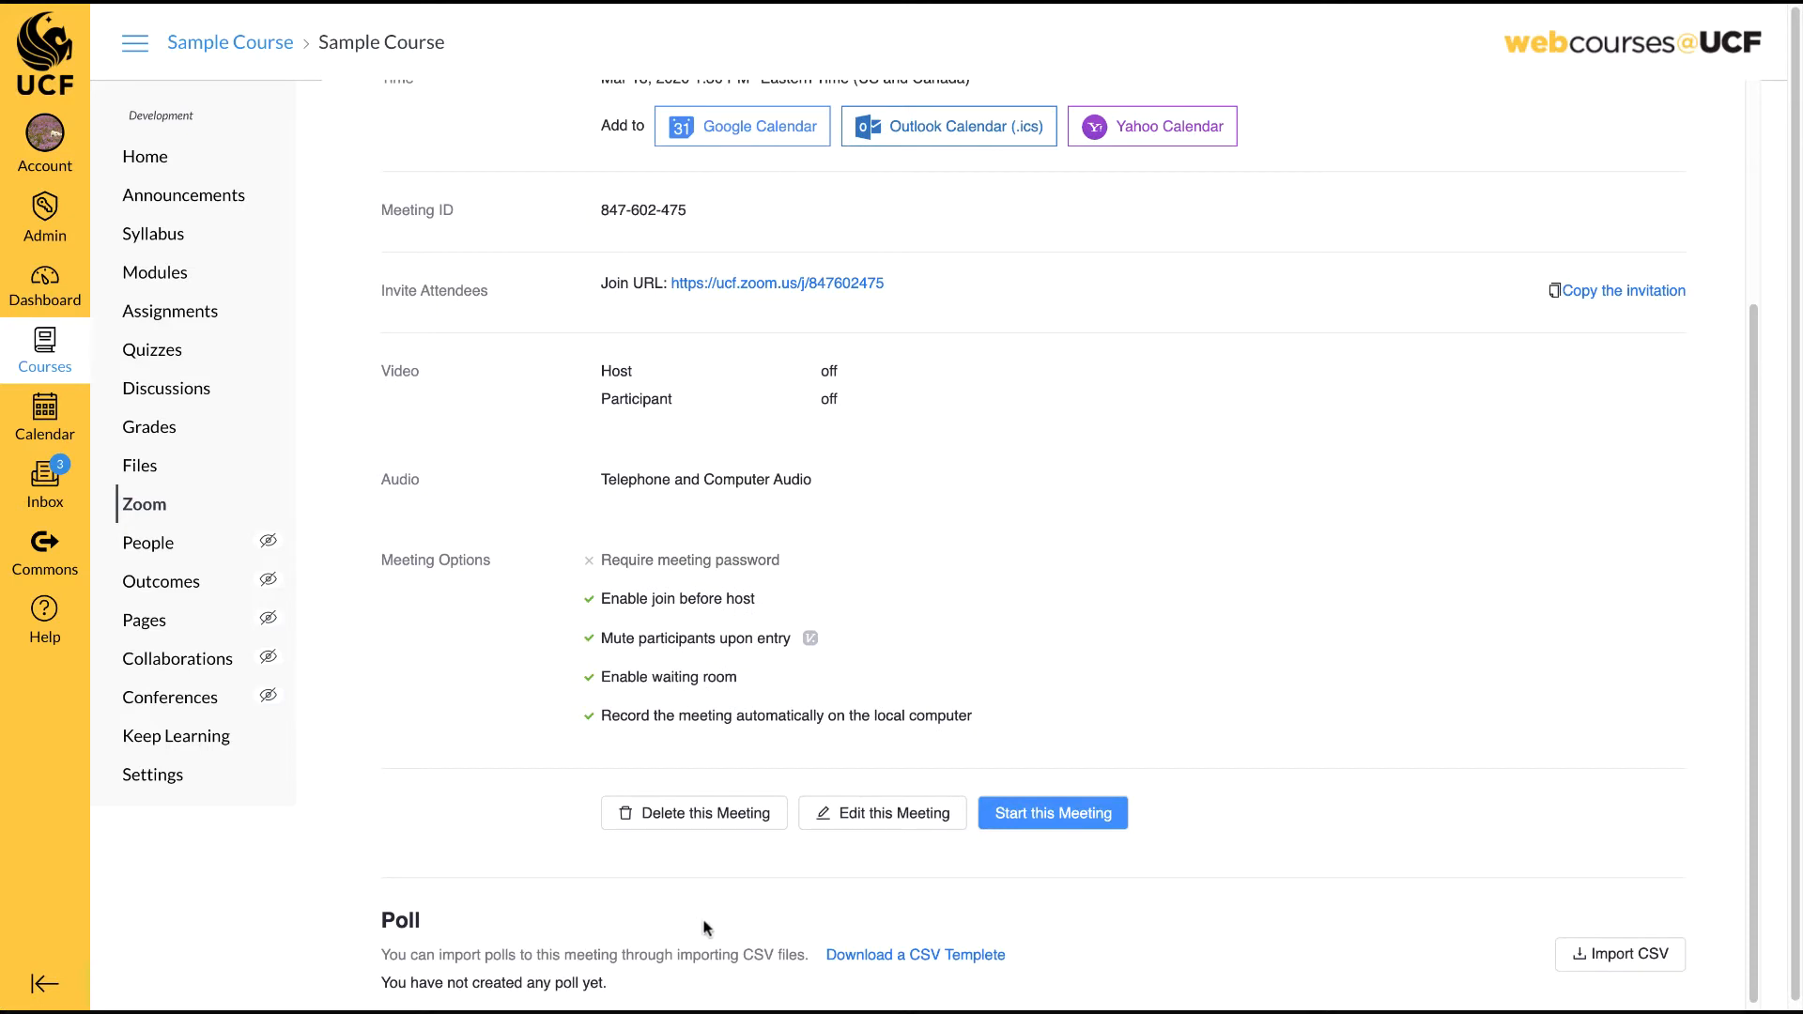
pyautogui.moveTo(1222, 892)
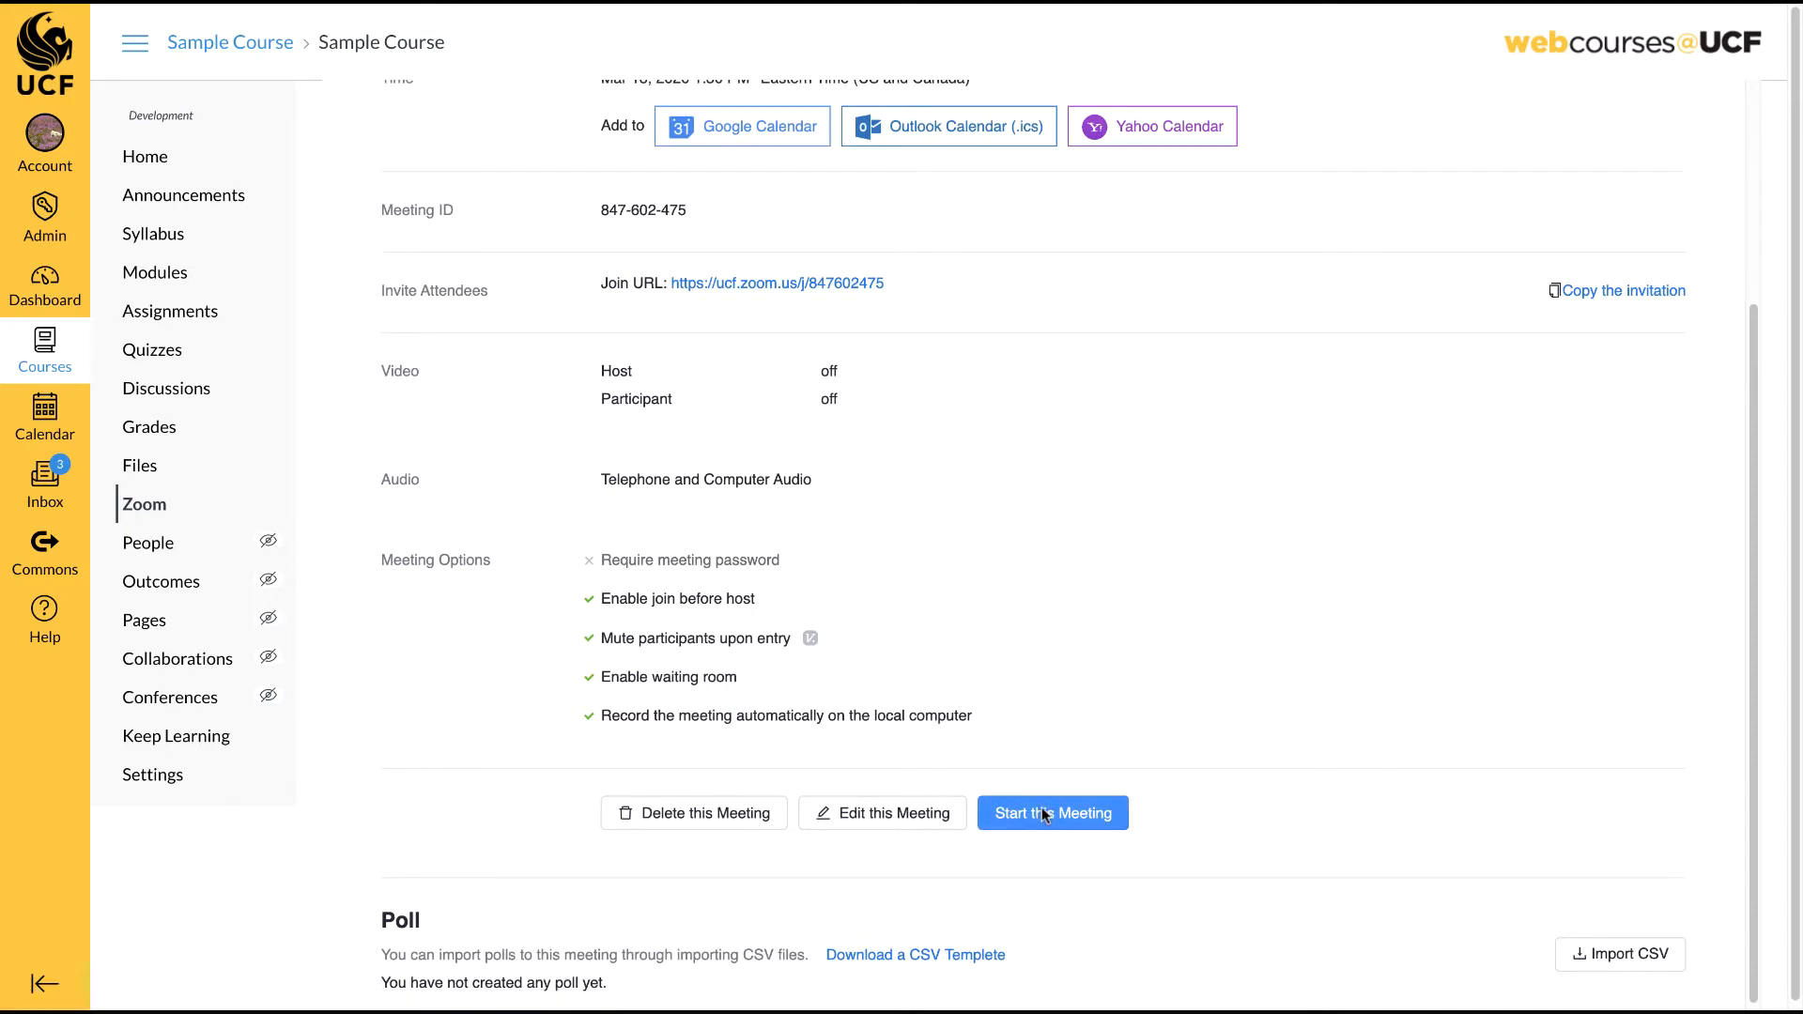
# Start the Sample Course meeting as host and reach the Record control.
pyautogui.click(1052, 813)
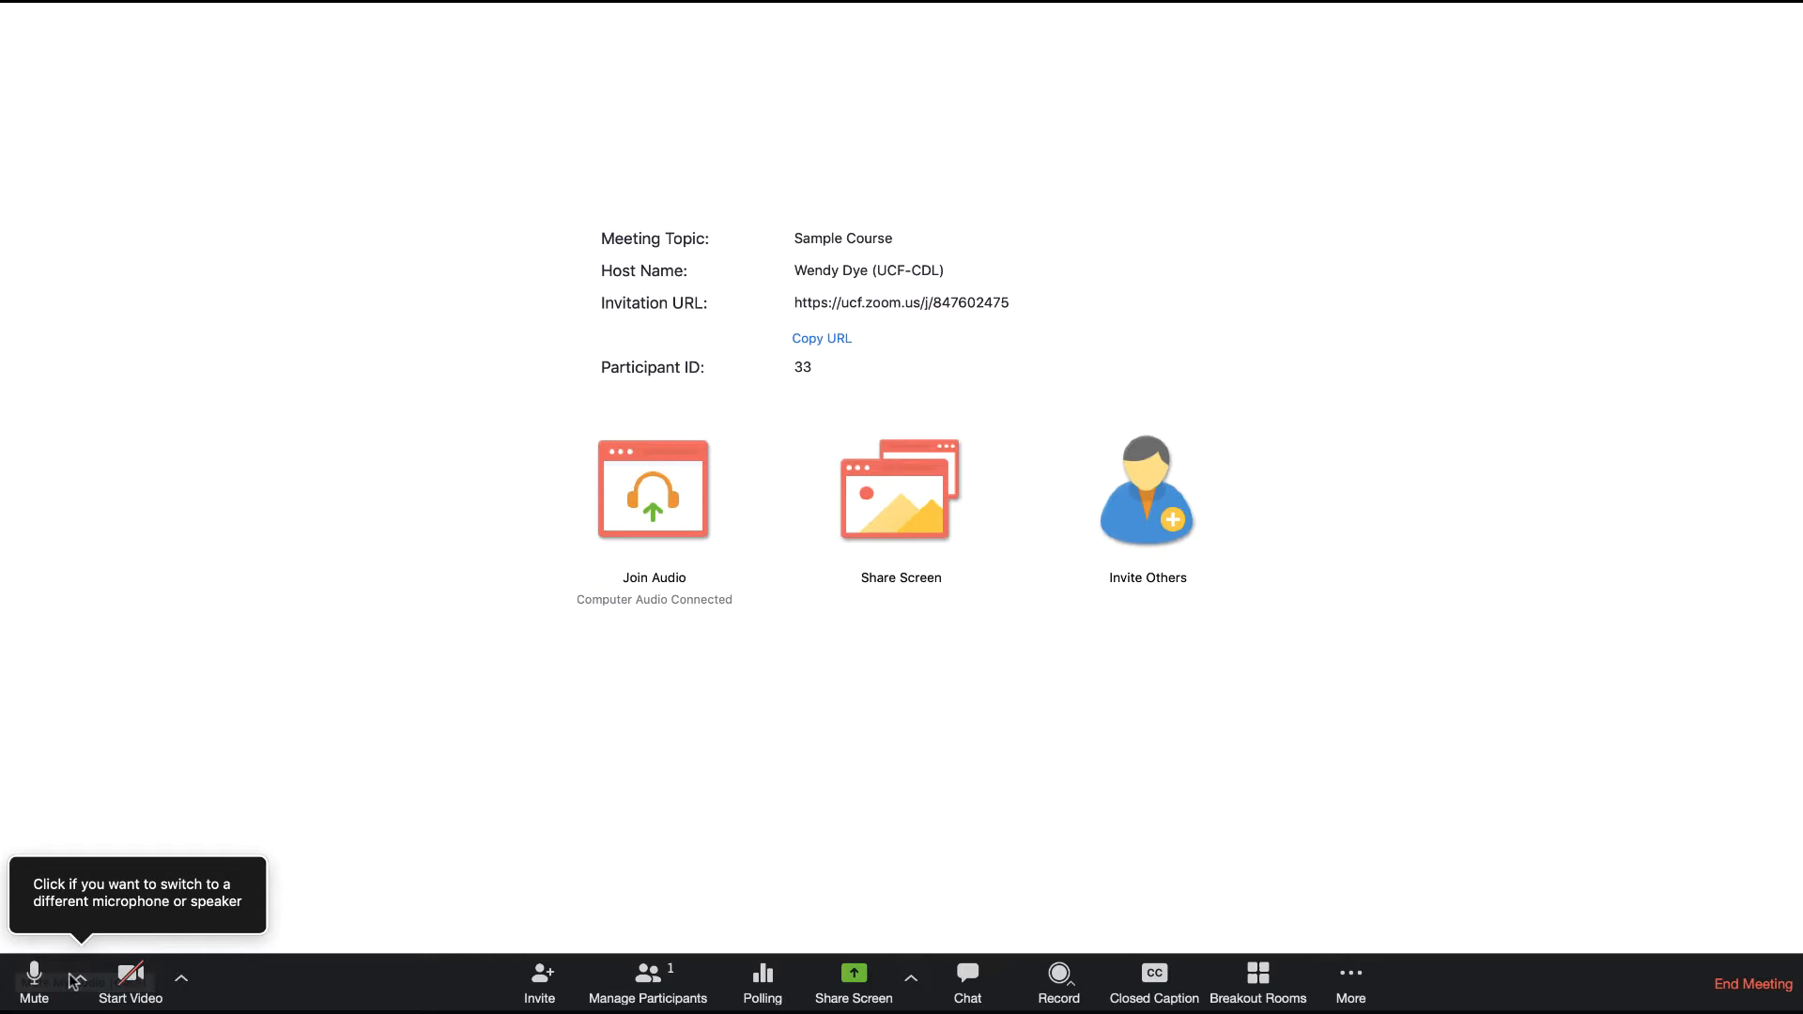
pyautogui.moveTo(96, 851)
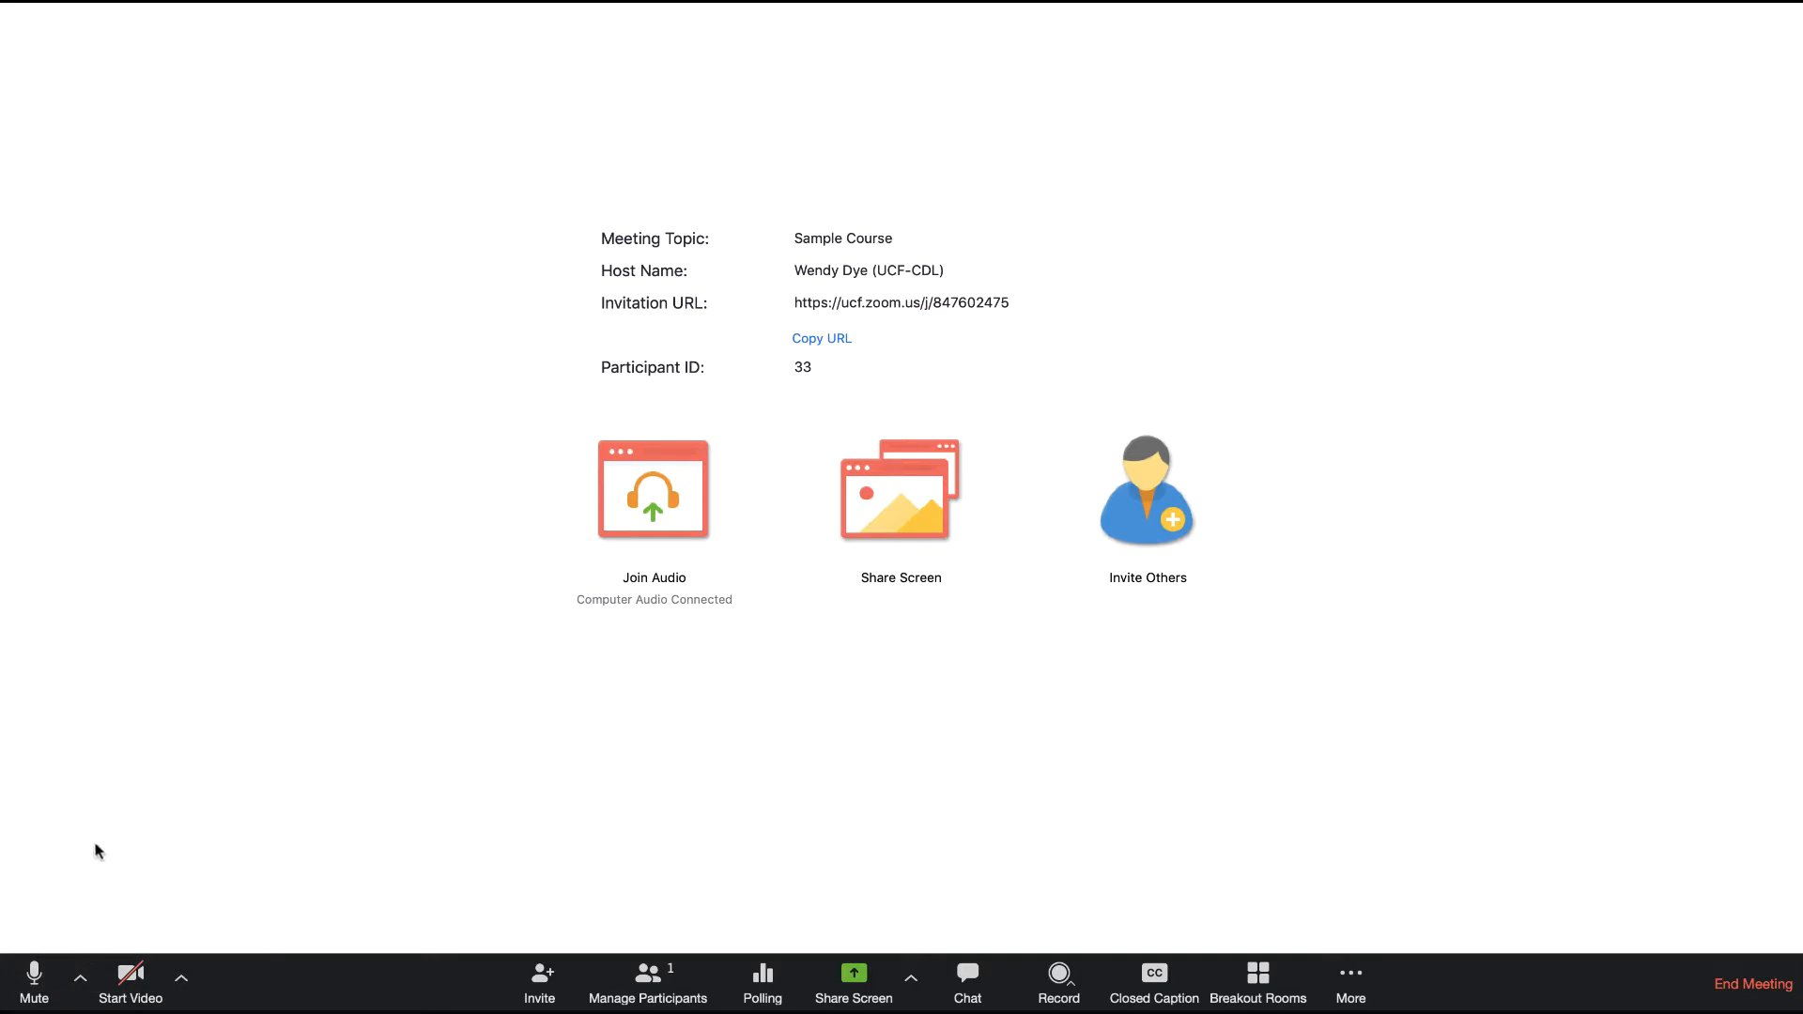
pyautogui.moveTo(1307, 941)
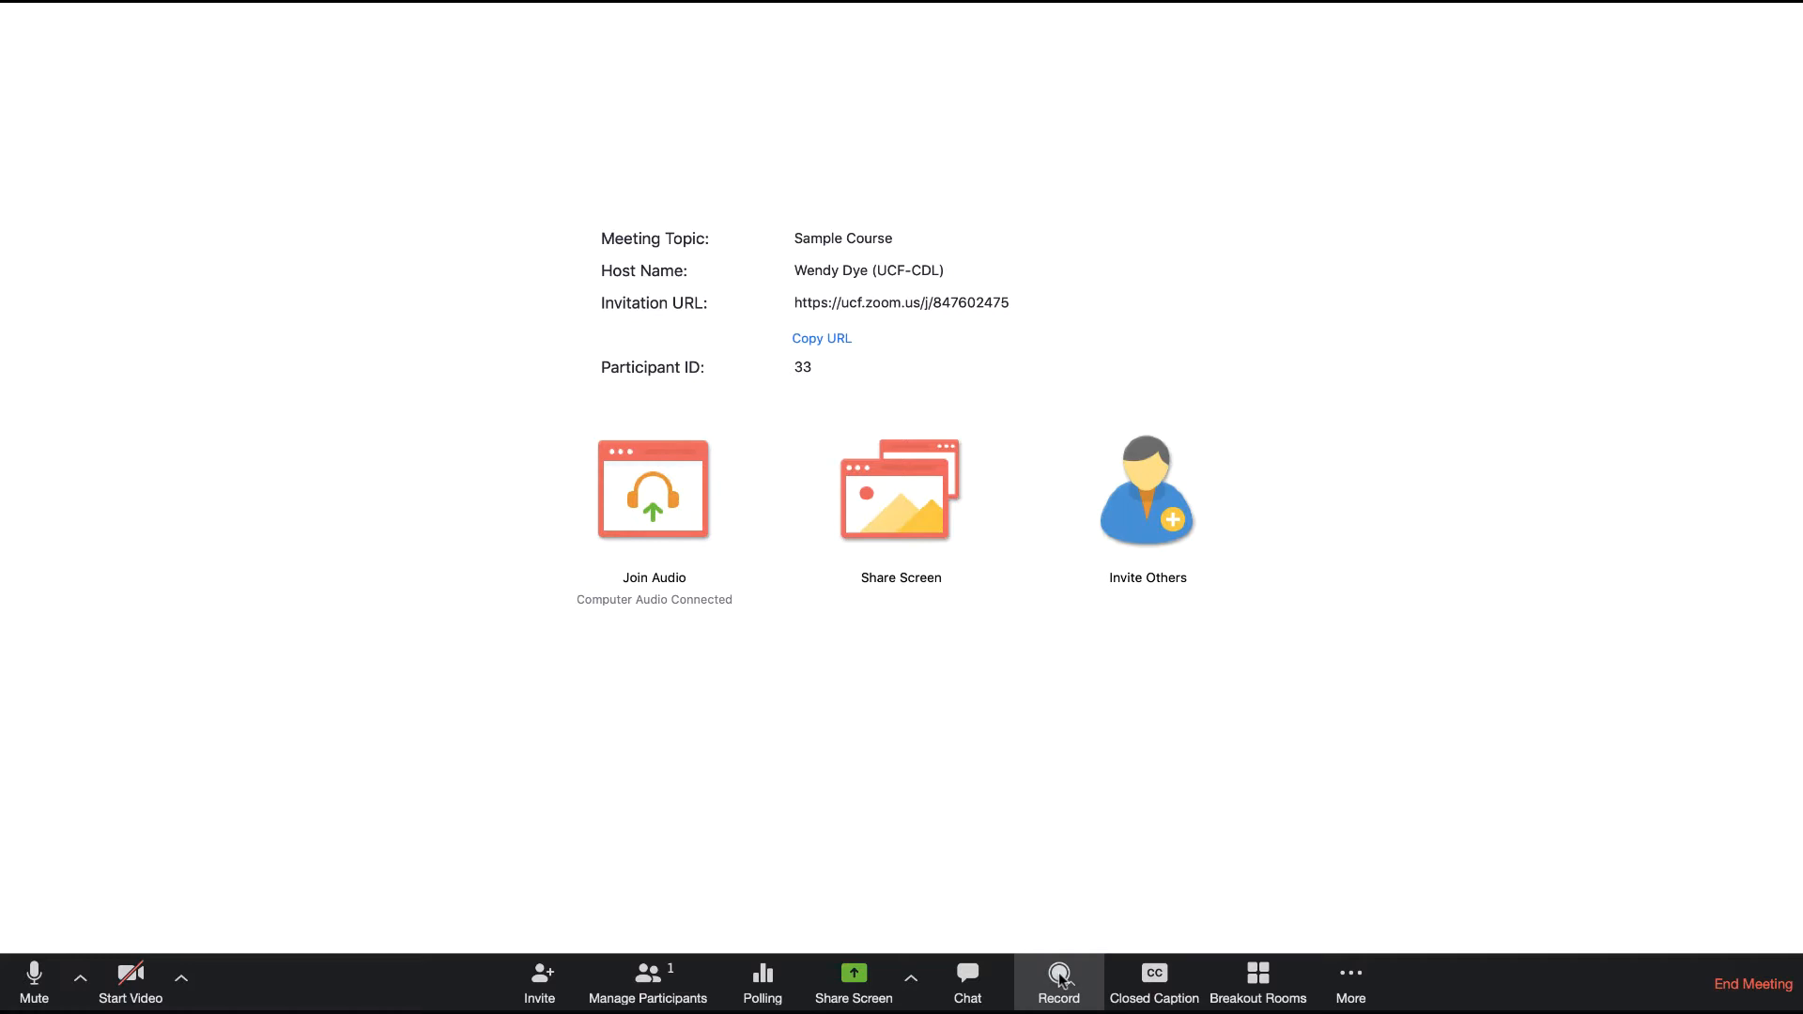
pyautogui.click(1057, 981)
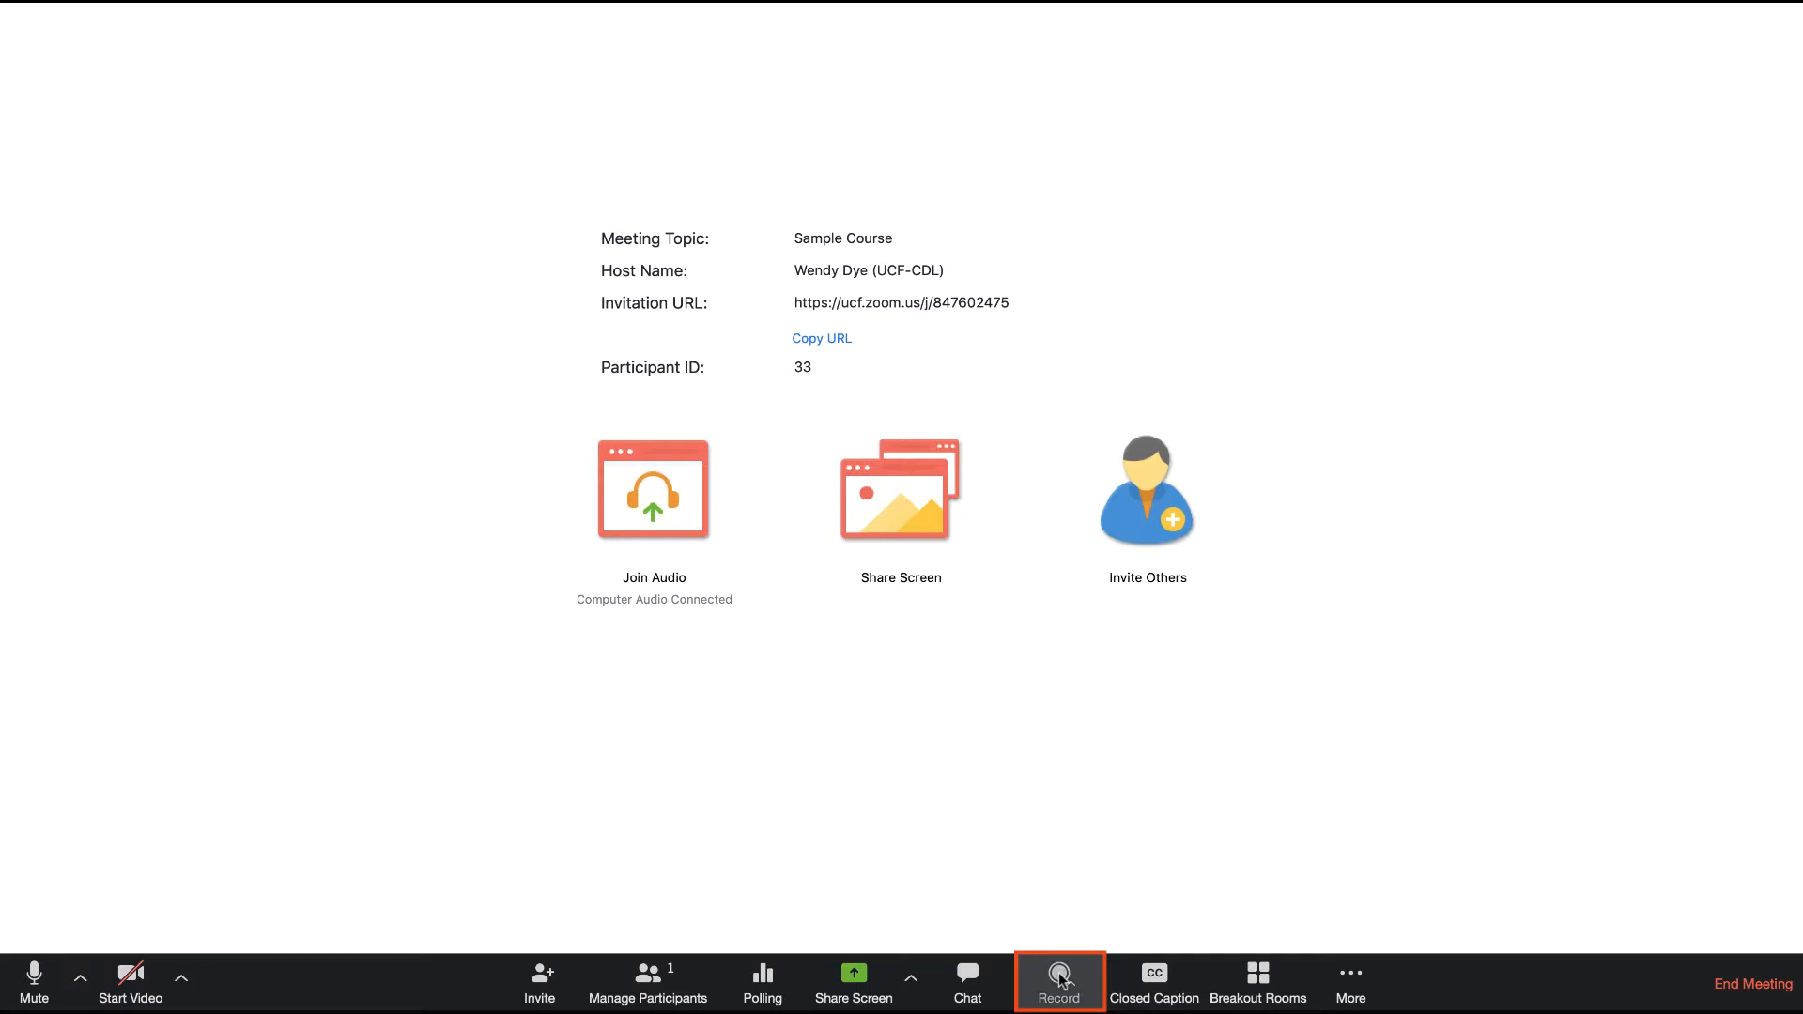
# Record to the Cloud, then pause, resume and stop the recording while the meeting runs.
pyautogui.click(1058, 980)
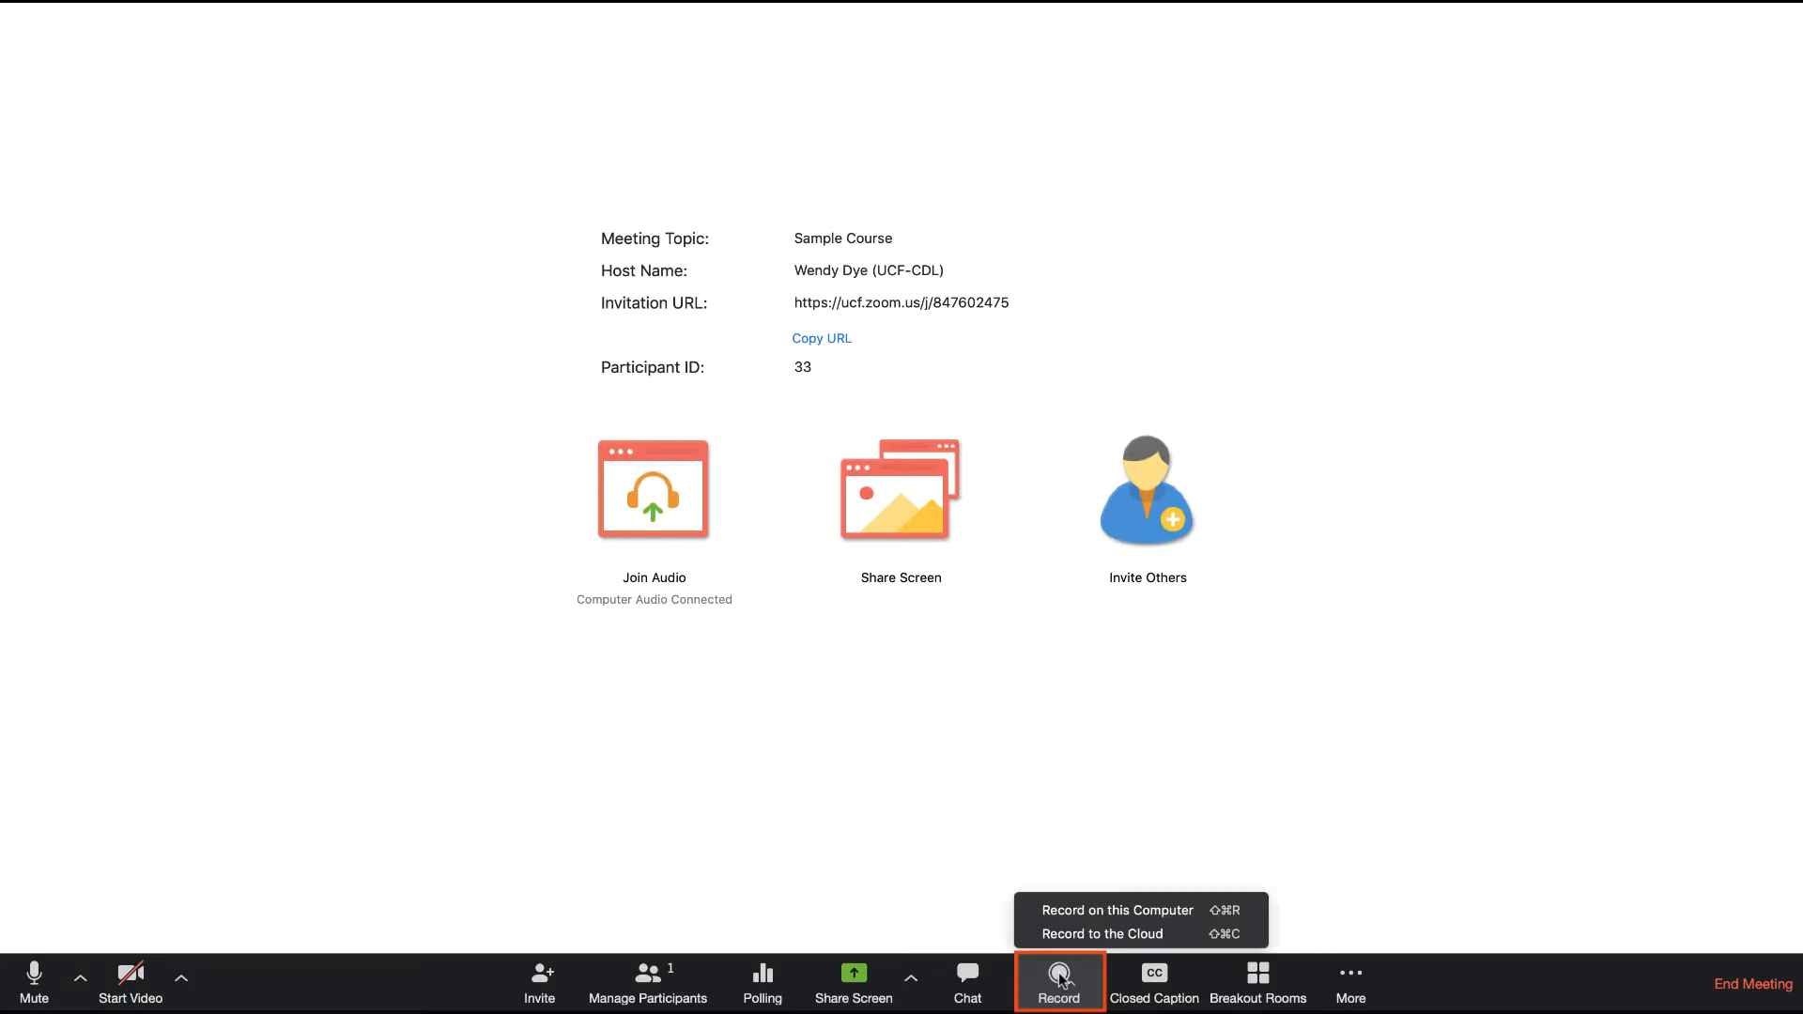
pyautogui.moveTo(1098, 909)
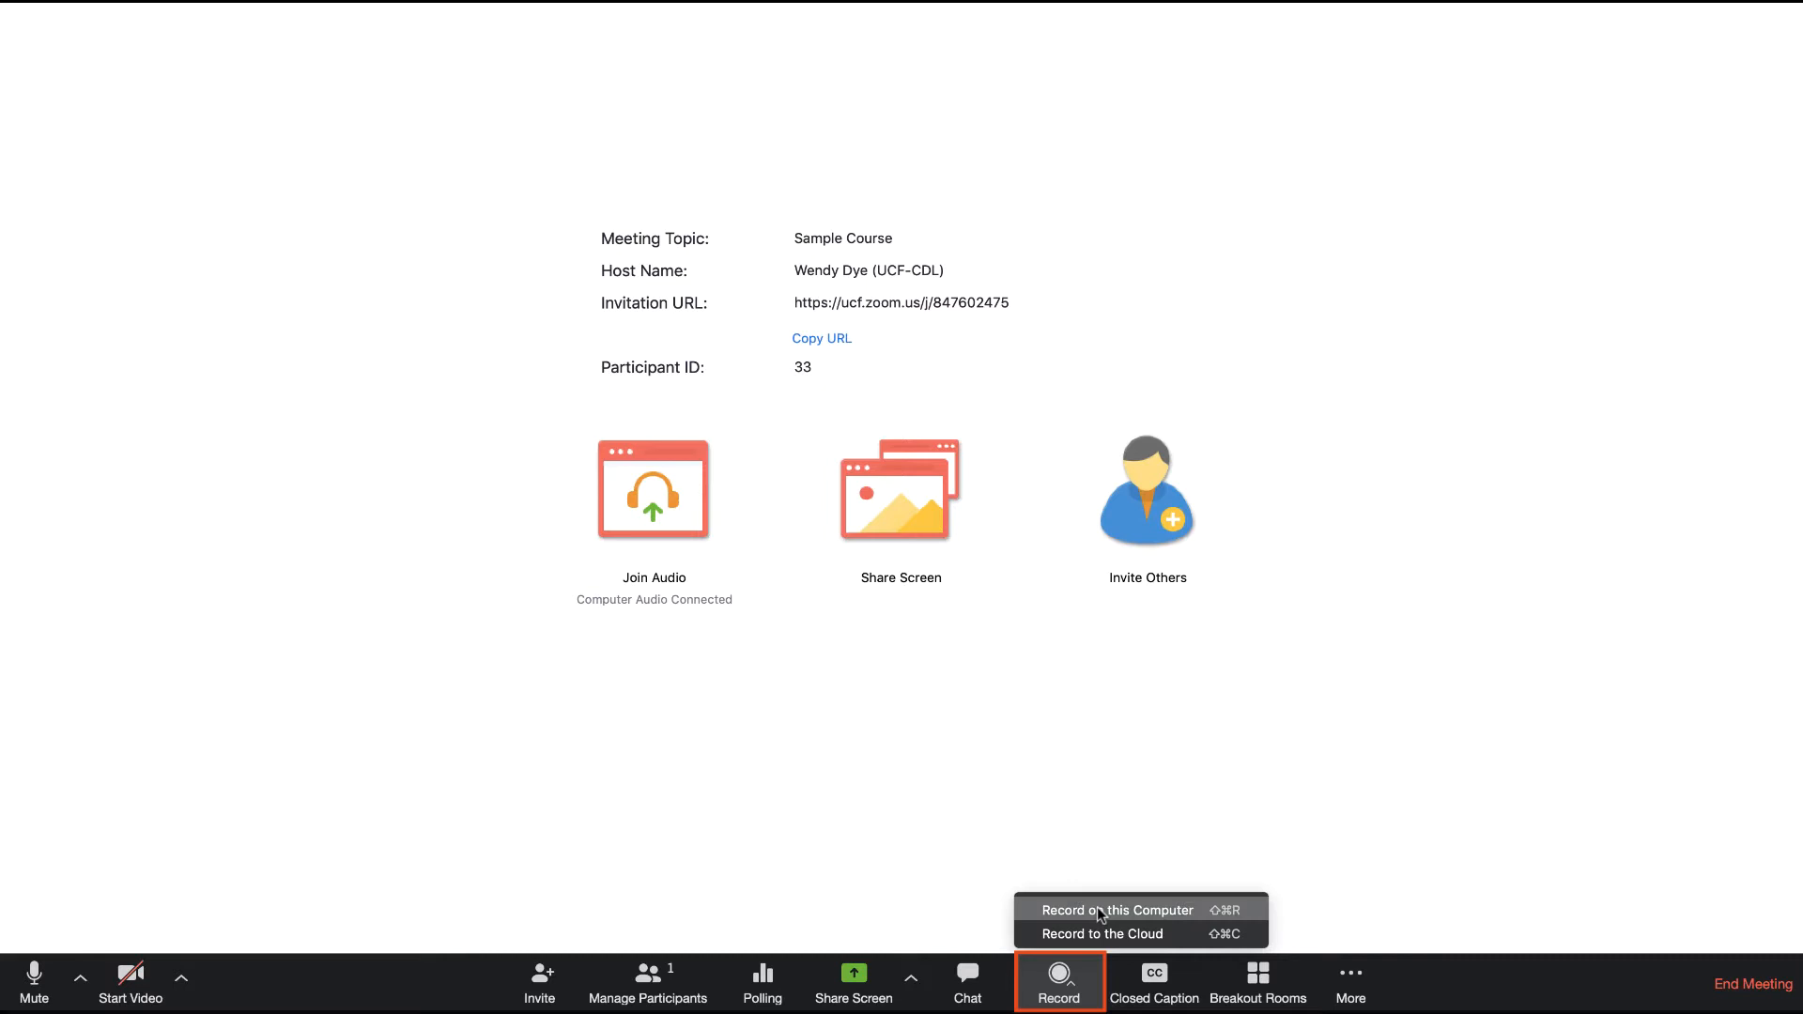
pyautogui.moveTo(1103, 933)
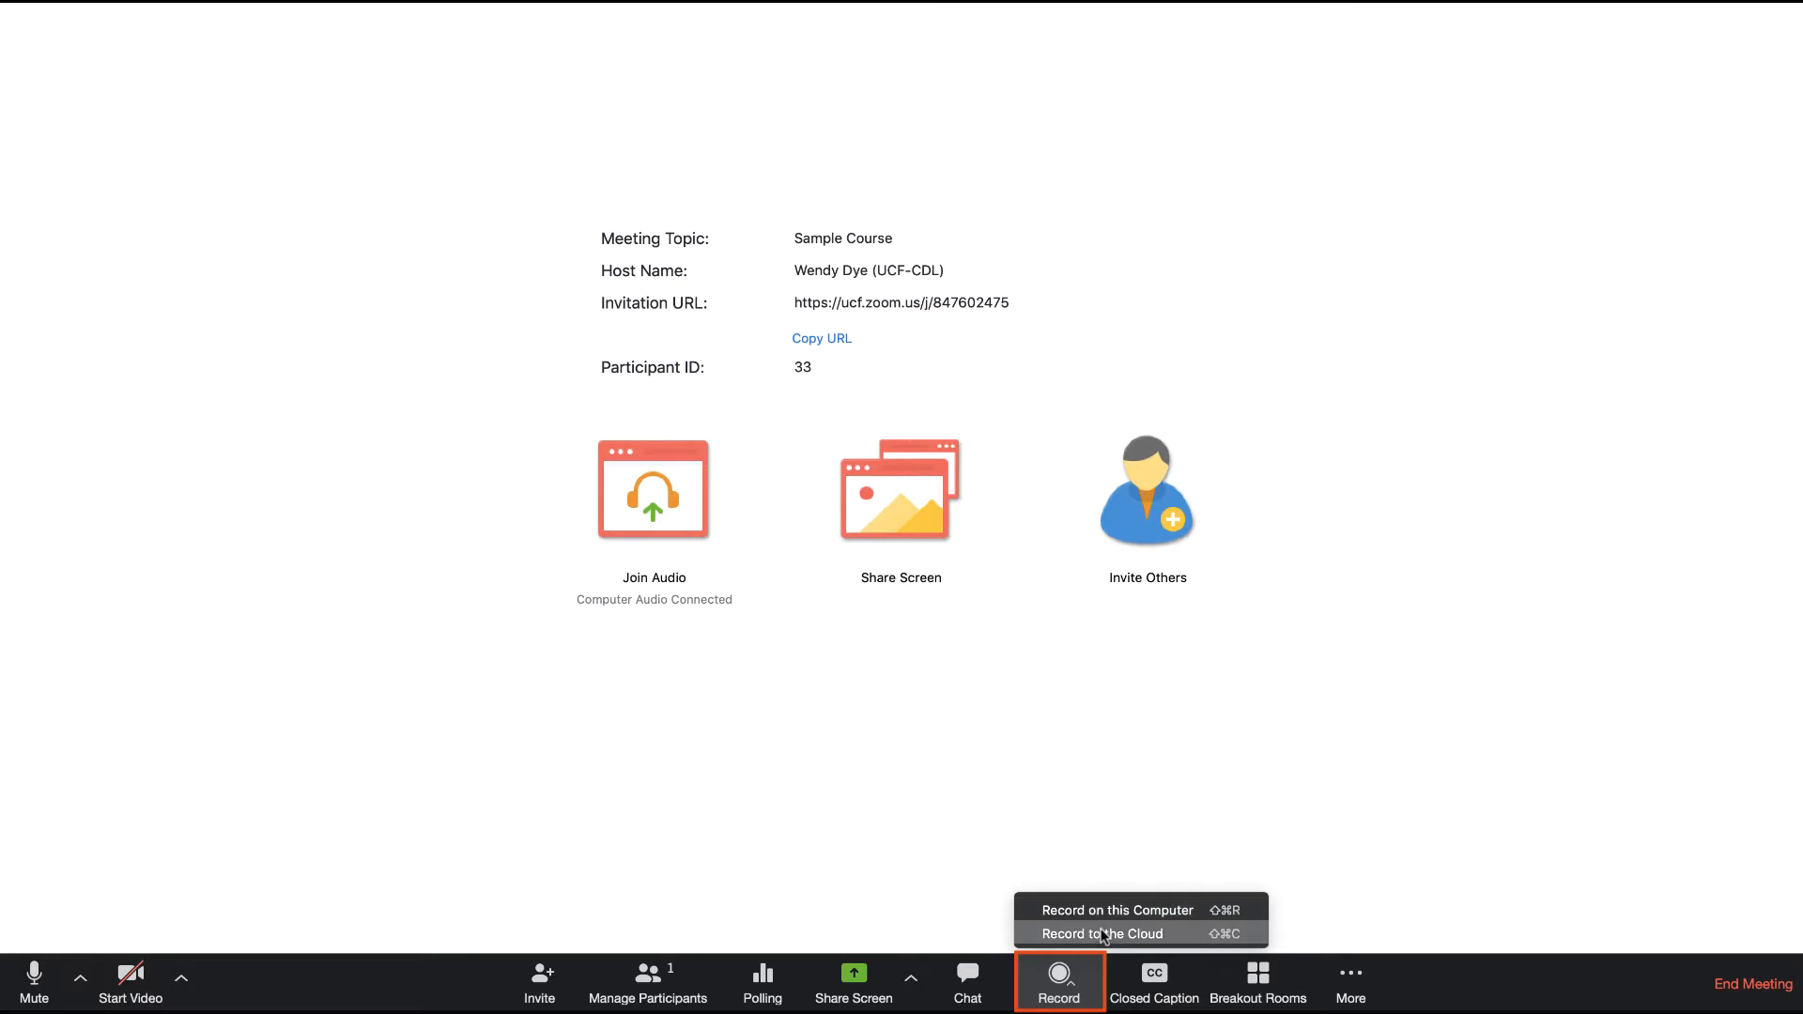
pyautogui.click(1103, 933)
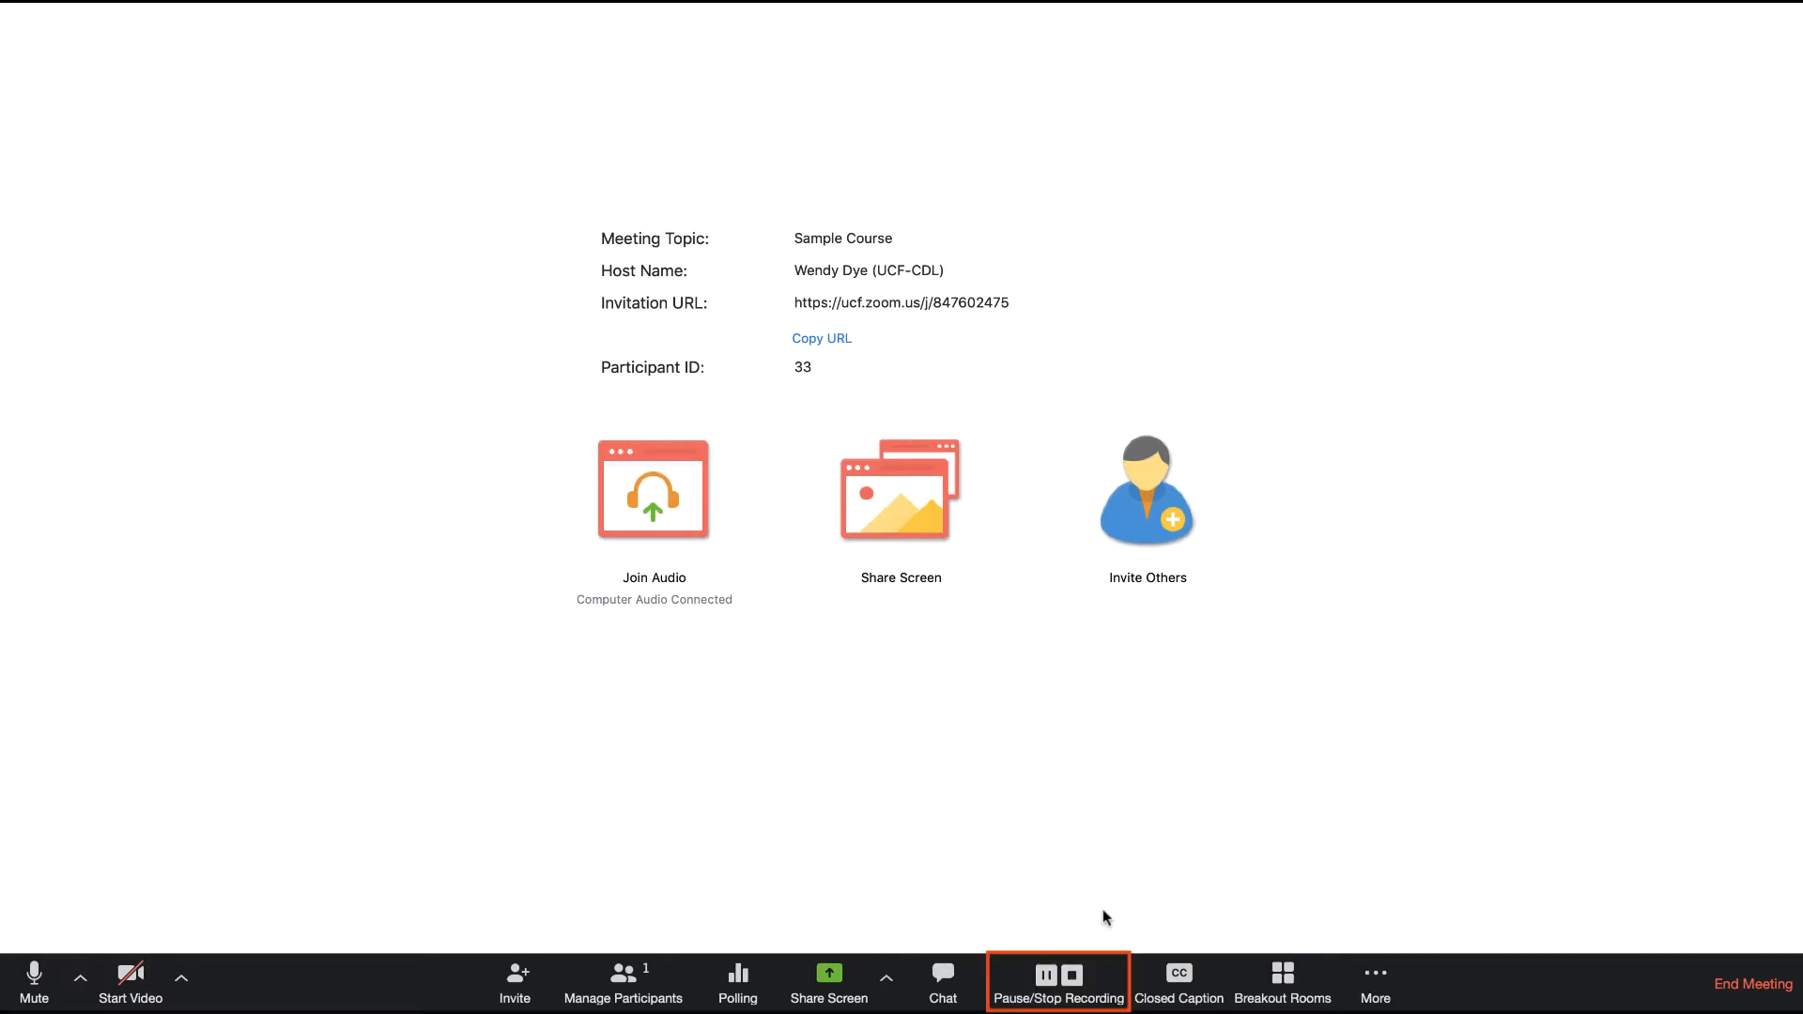
pyautogui.moveTo(1031, 890)
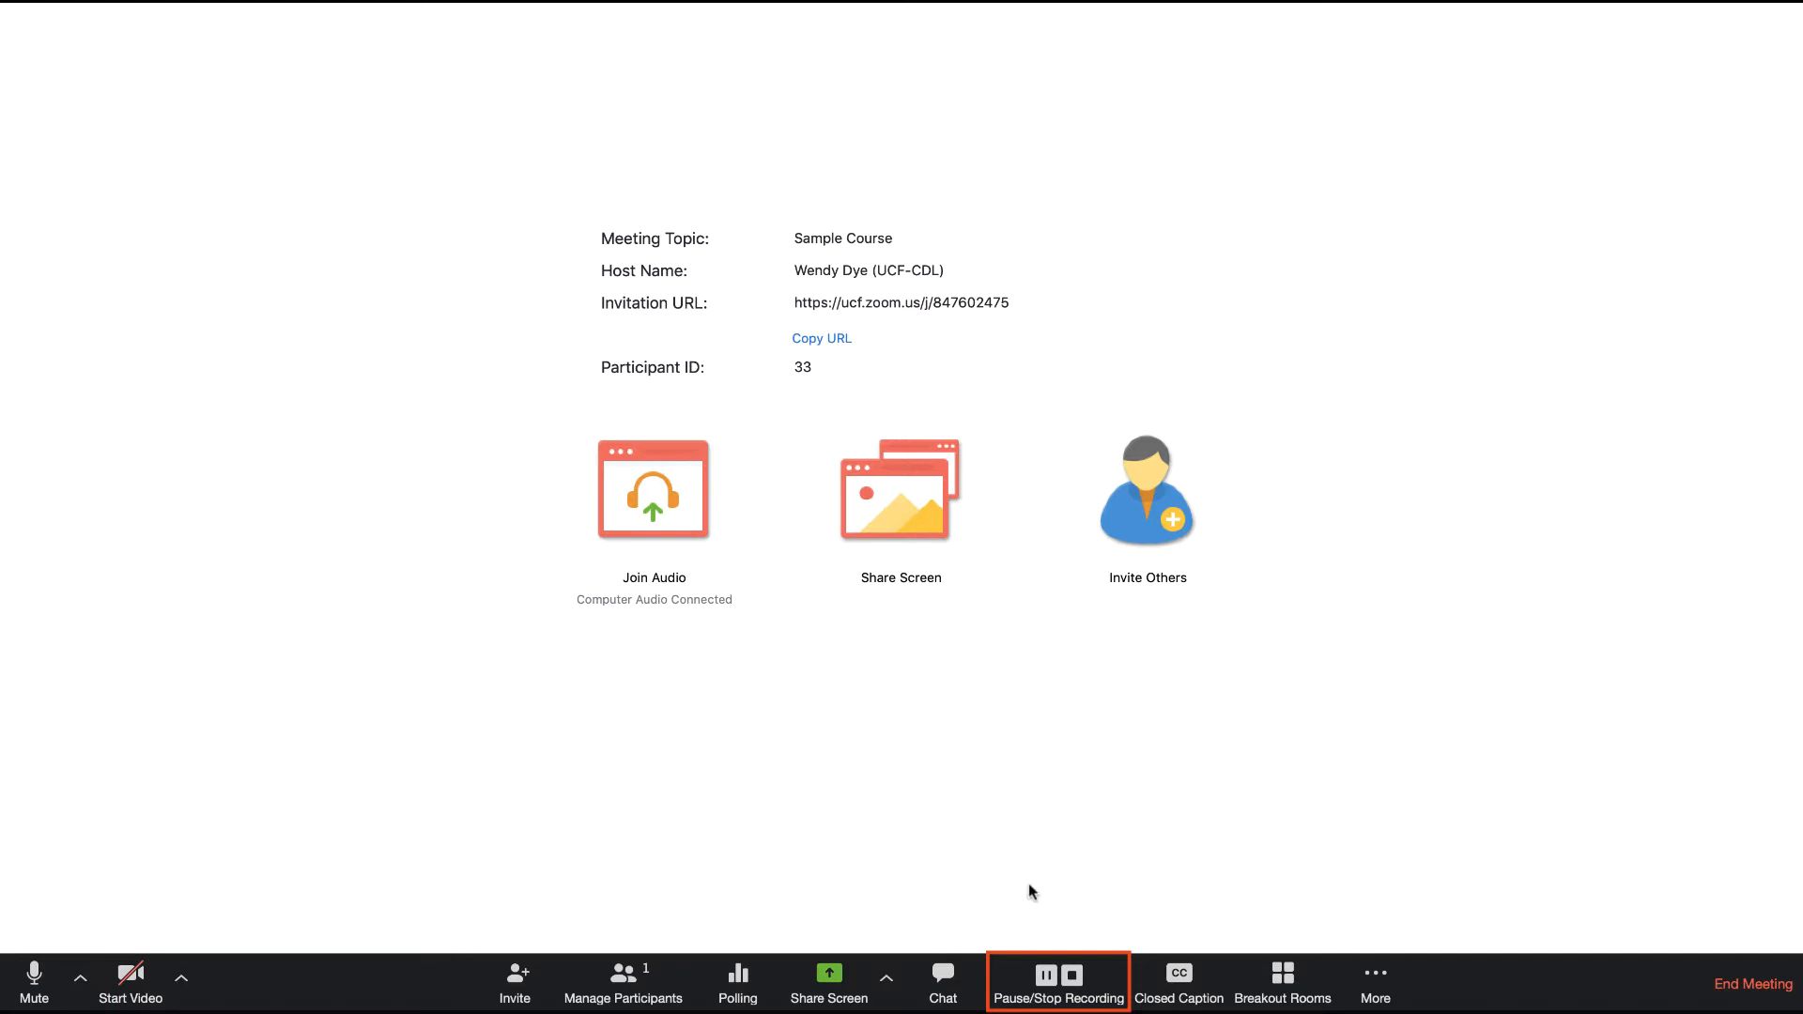
pyautogui.moveTo(1046, 982)
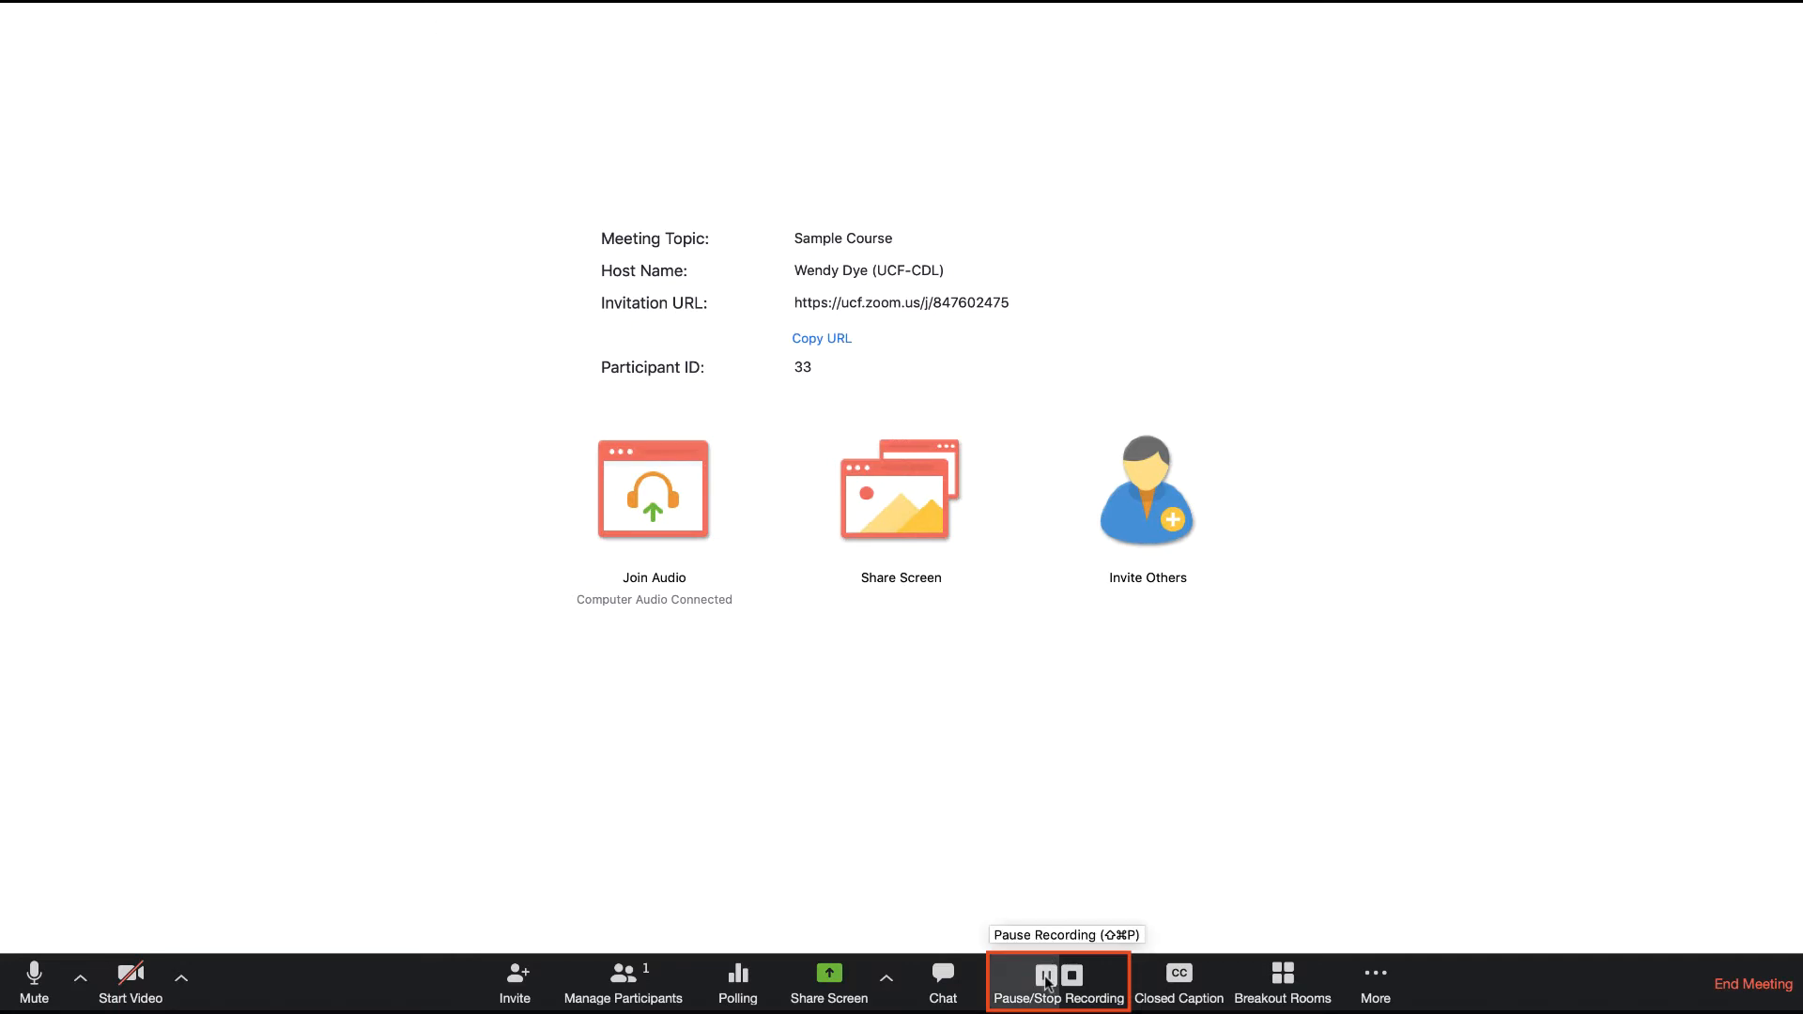
pyautogui.click(1057, 976)
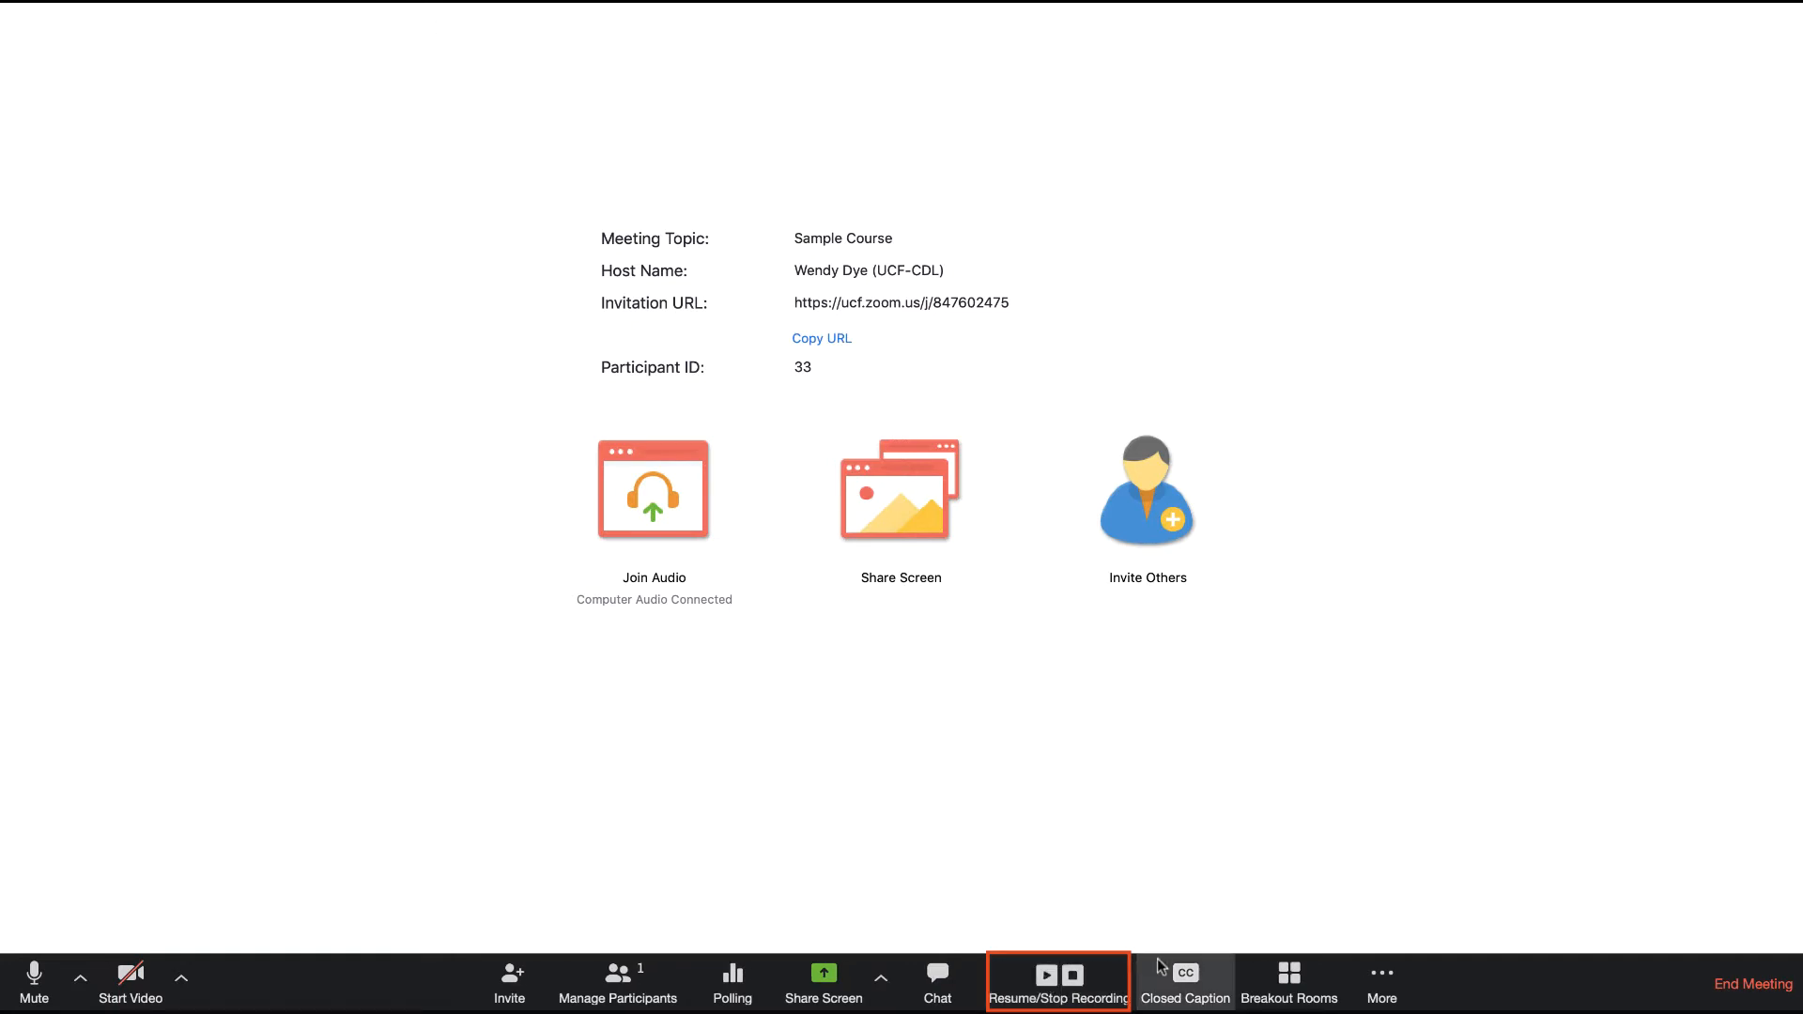
pyautogui.moveTo(1093, 939)
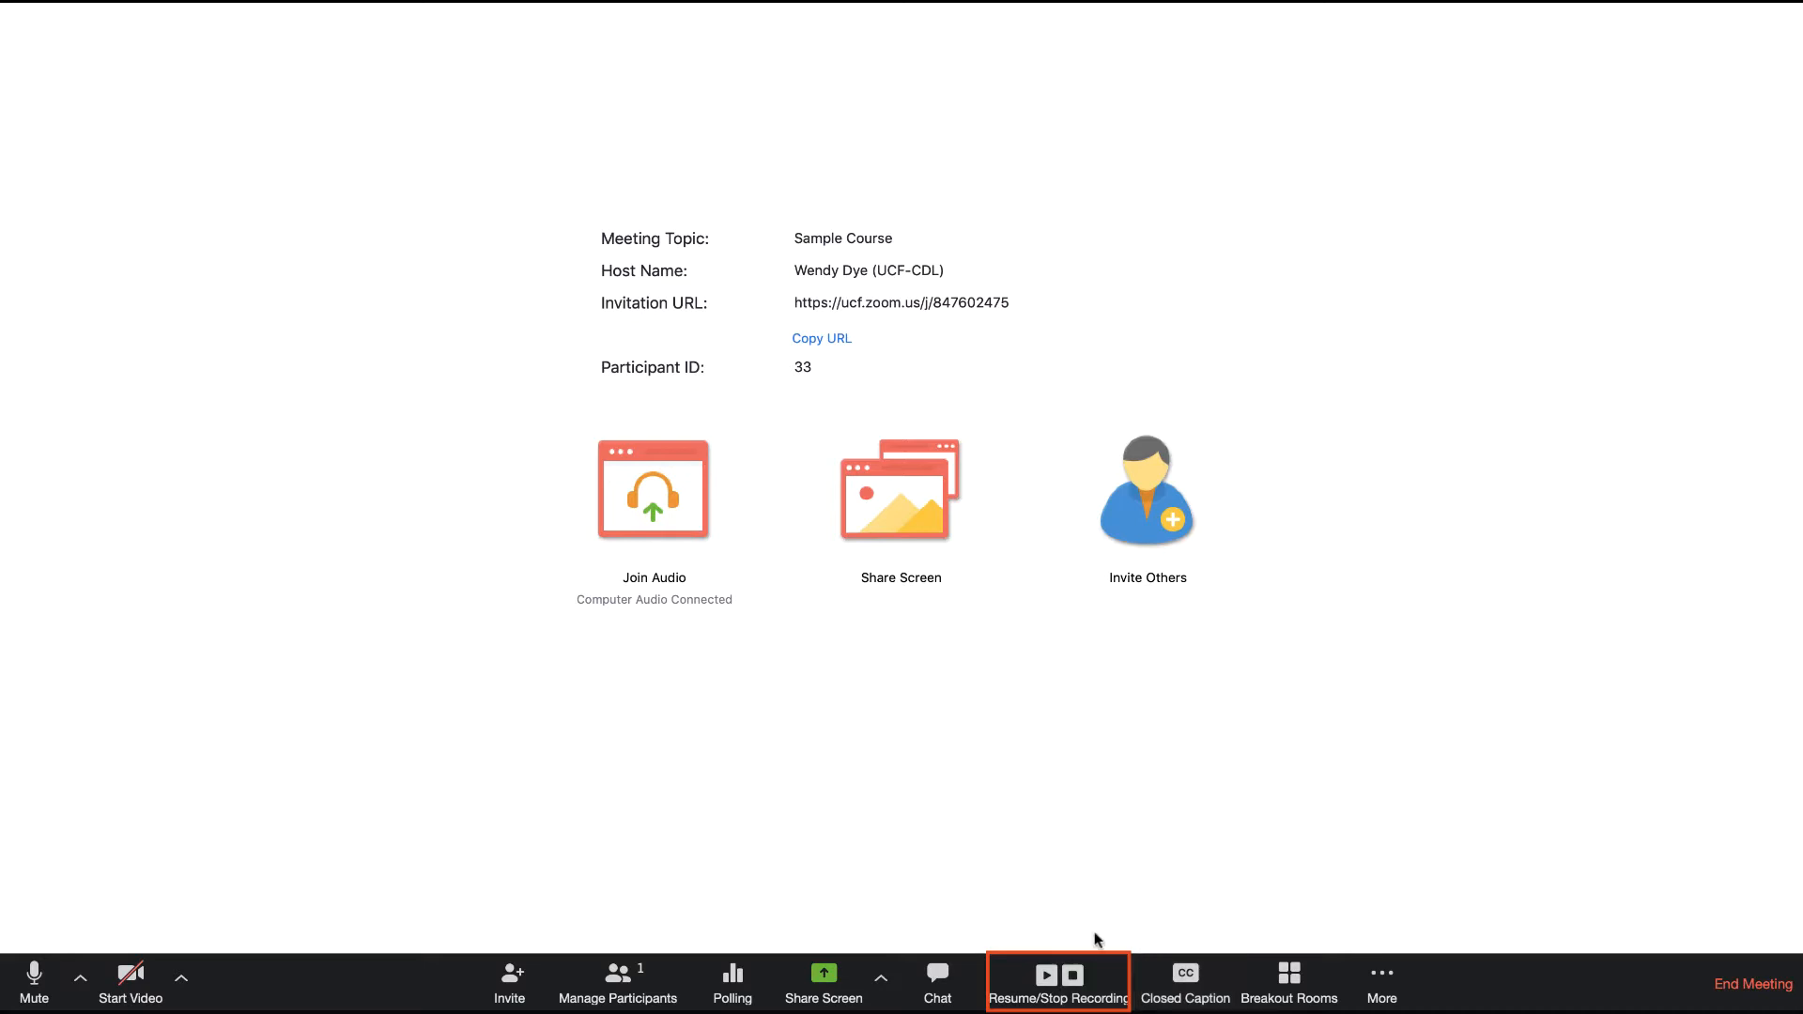
pyautogui.moveTo(1044, 980)
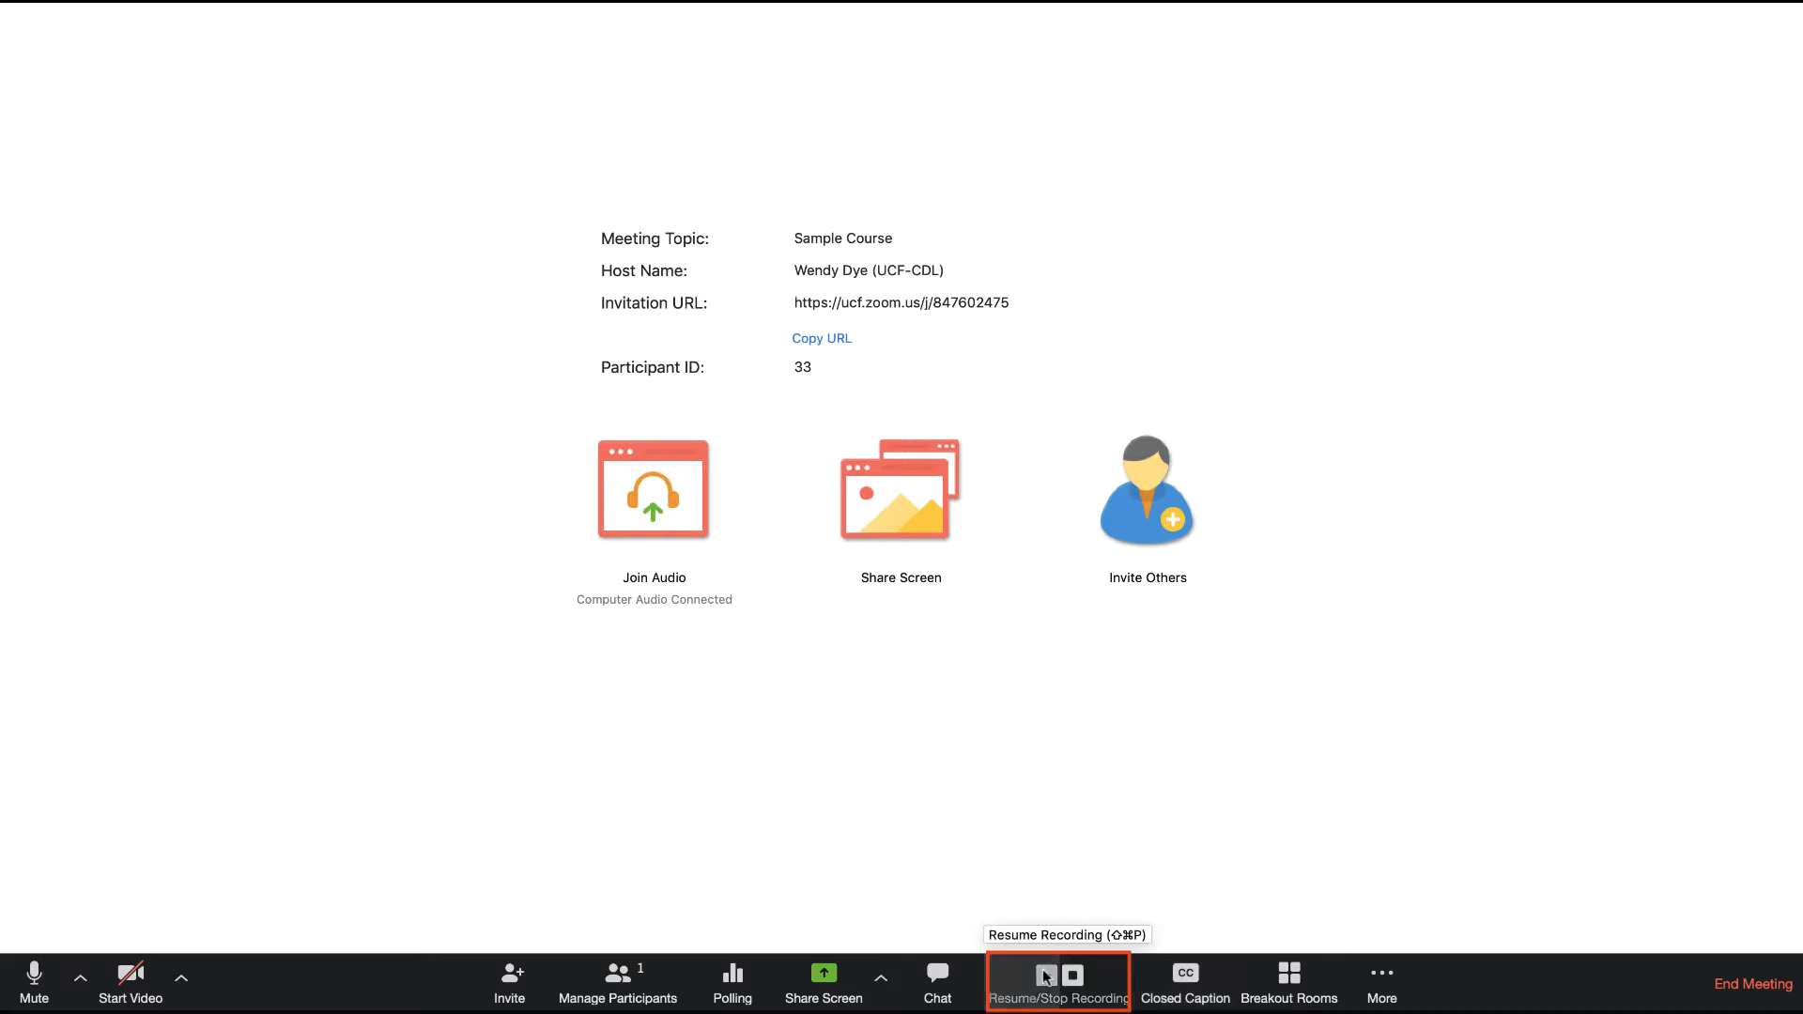
pyautogui.click(1042, 973)
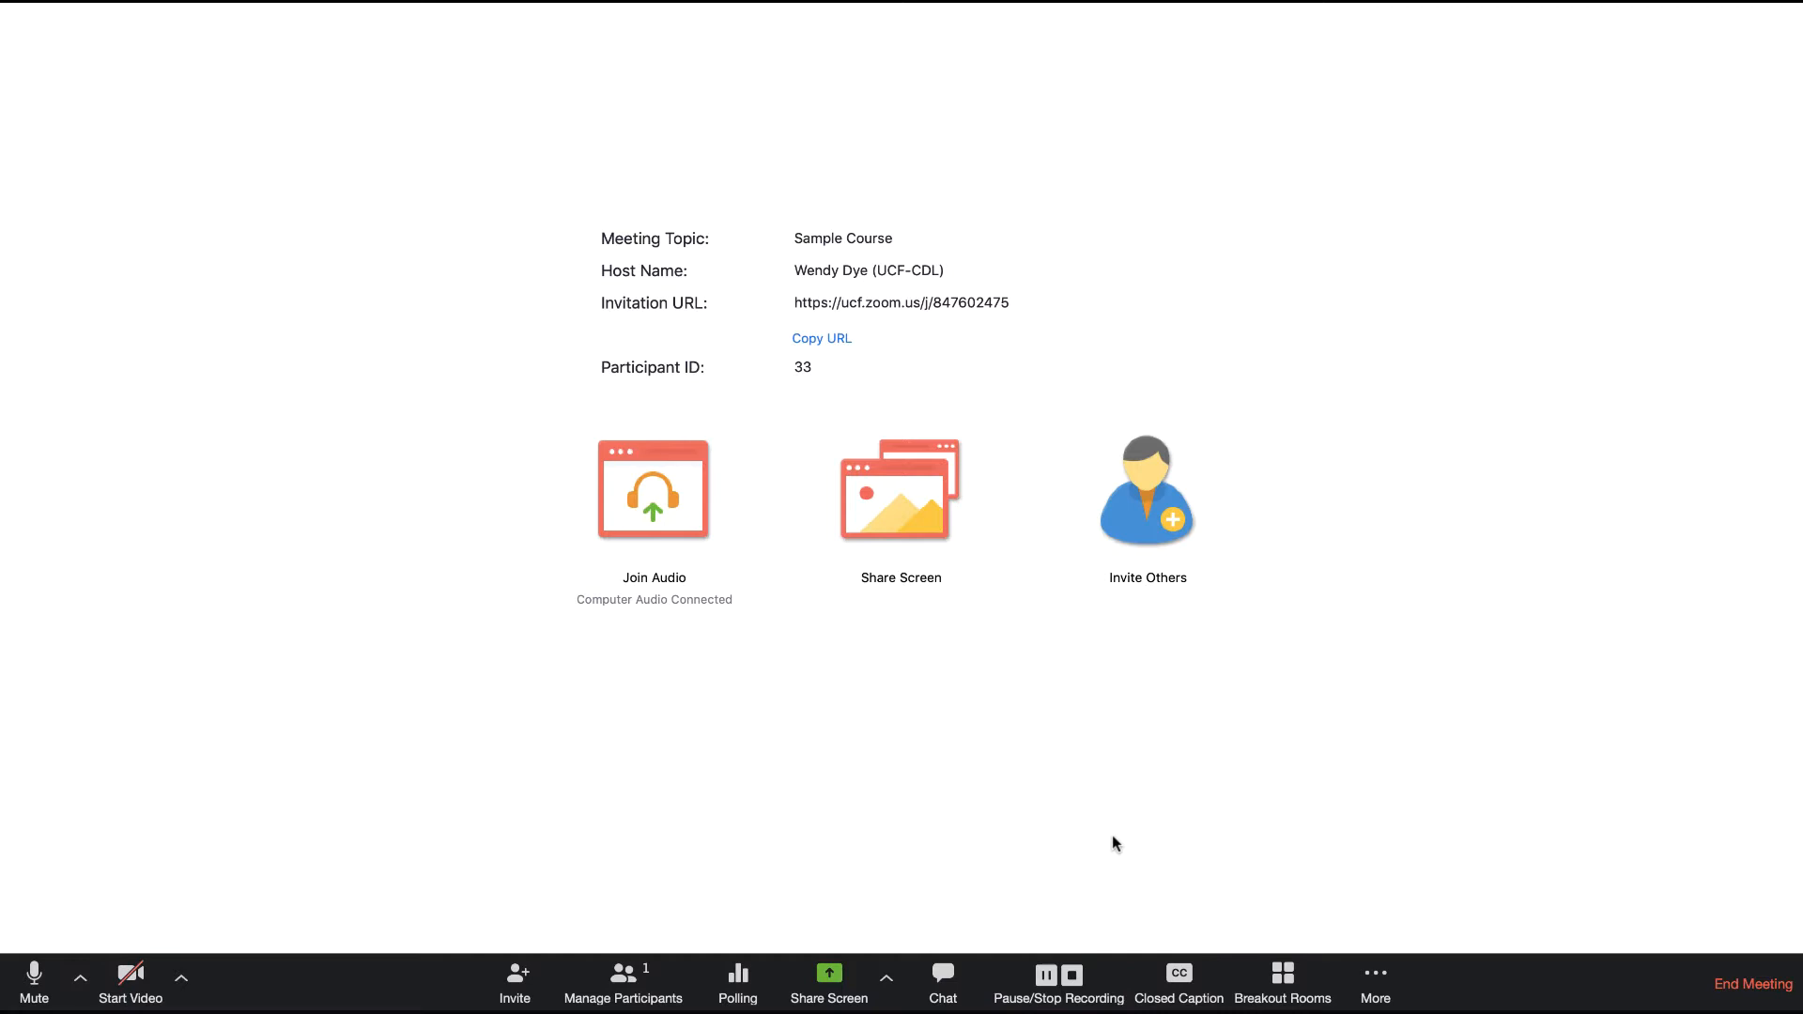
pyautogui.moveTo(1072, 976)
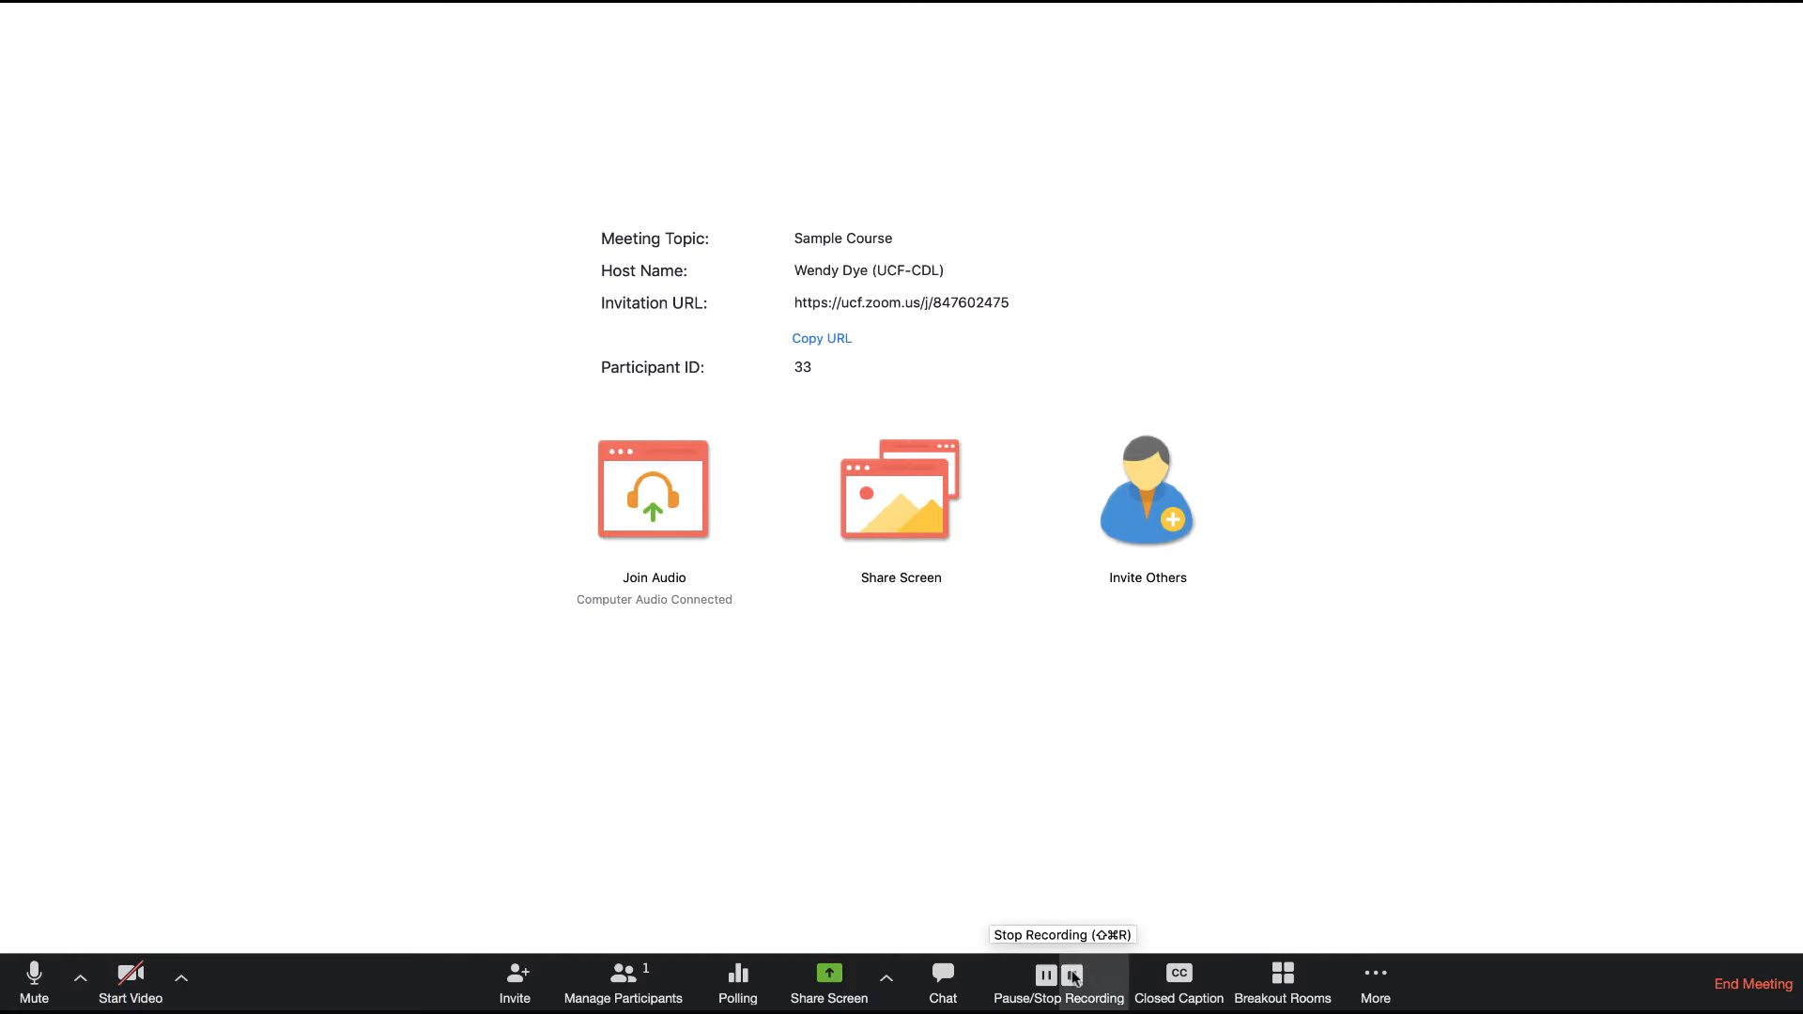
pyautogui.click(1058, 976)
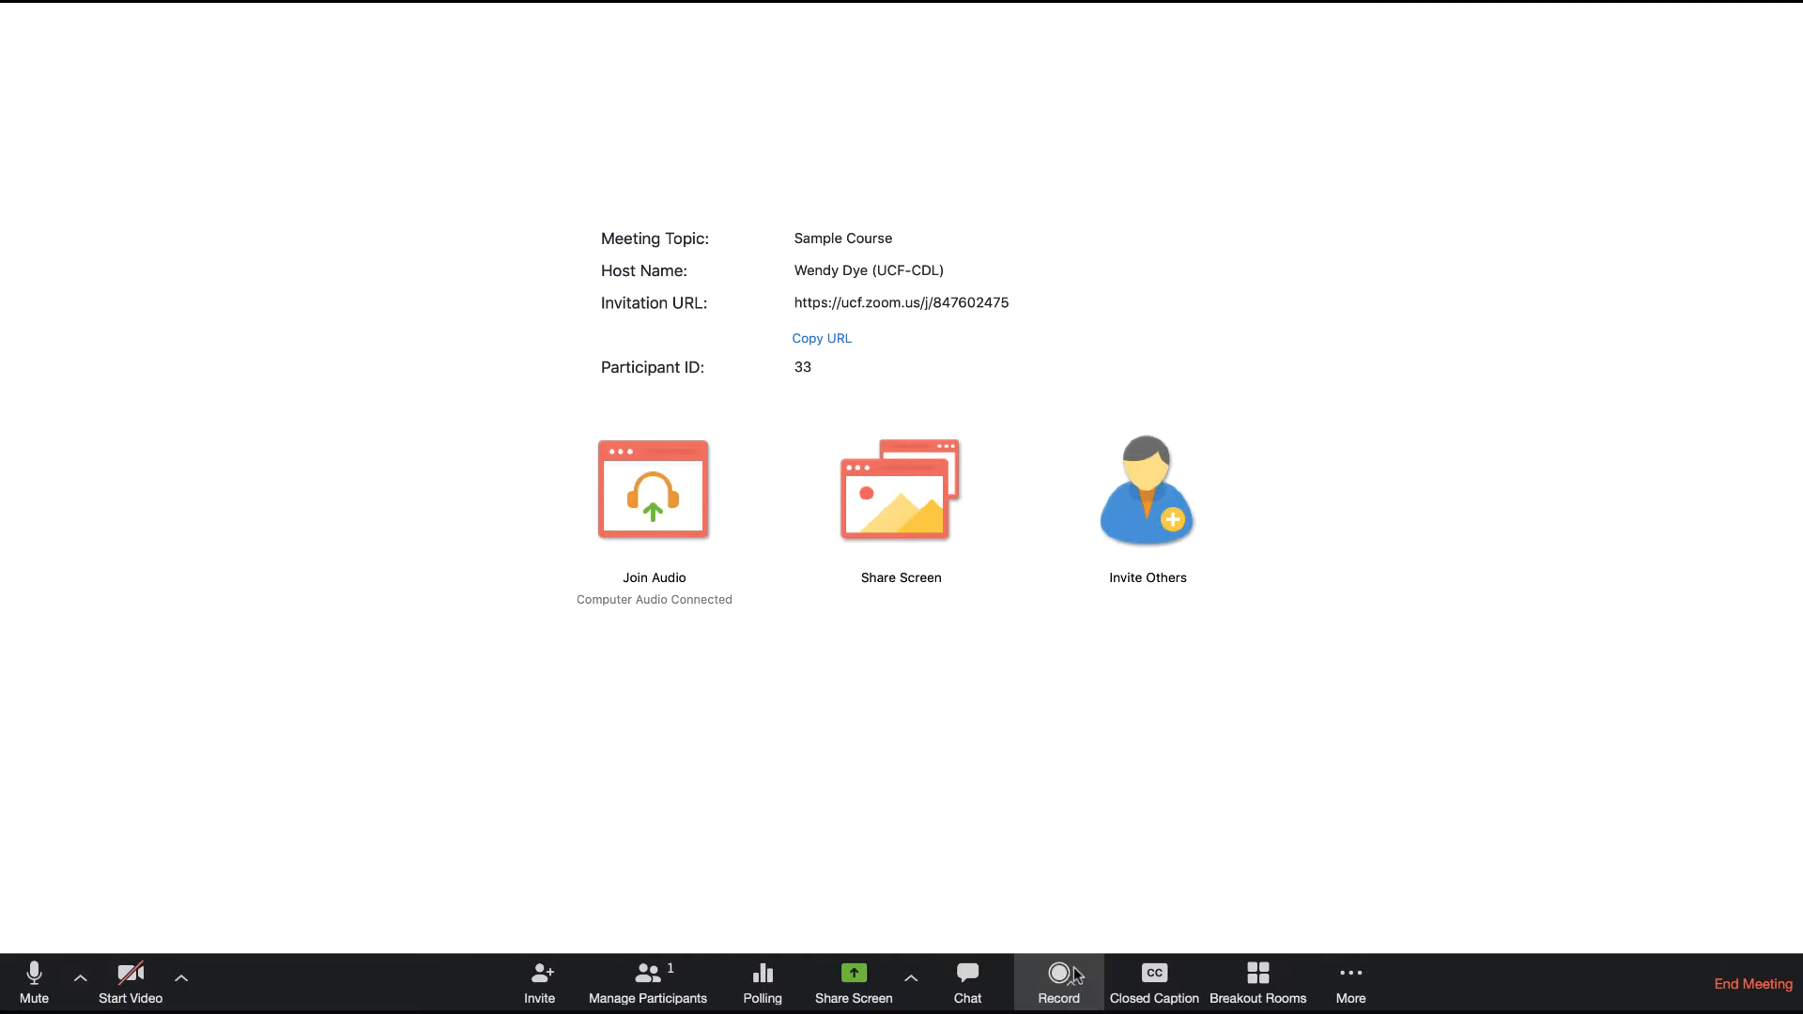
pyautogui.moveTo(1380, 822)
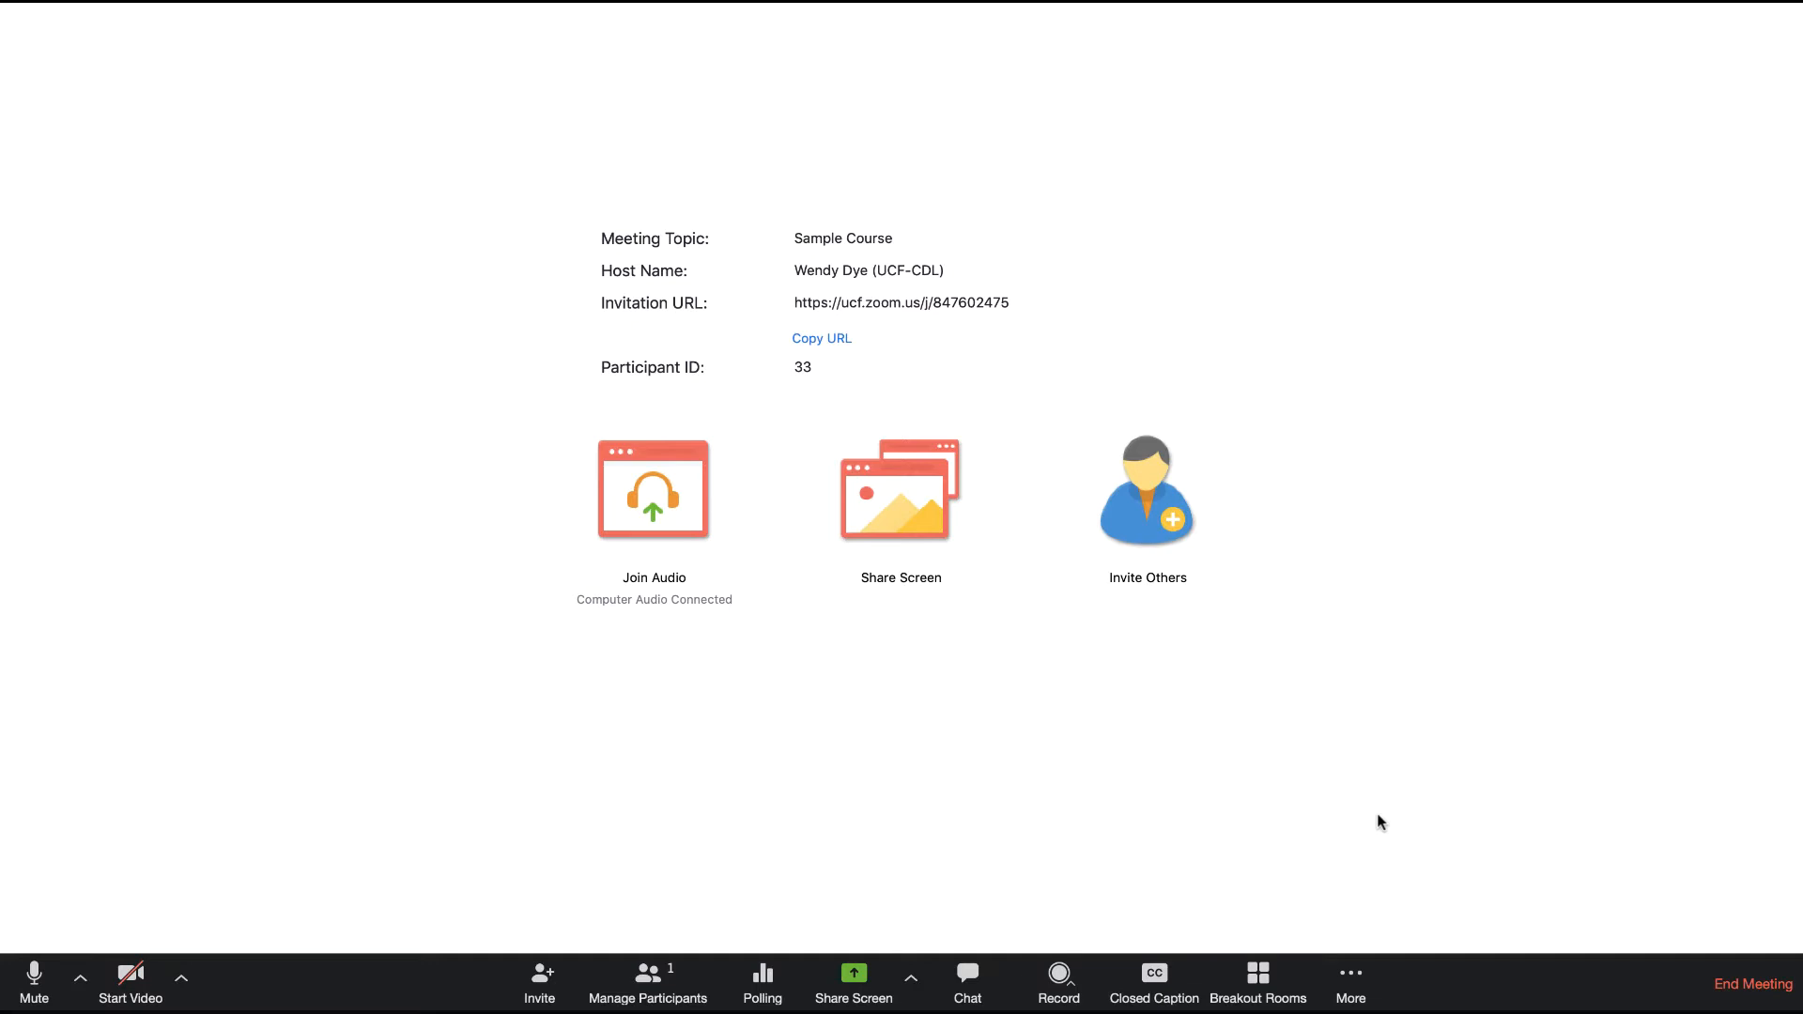
pyautogui.moveTo(1751, 984)
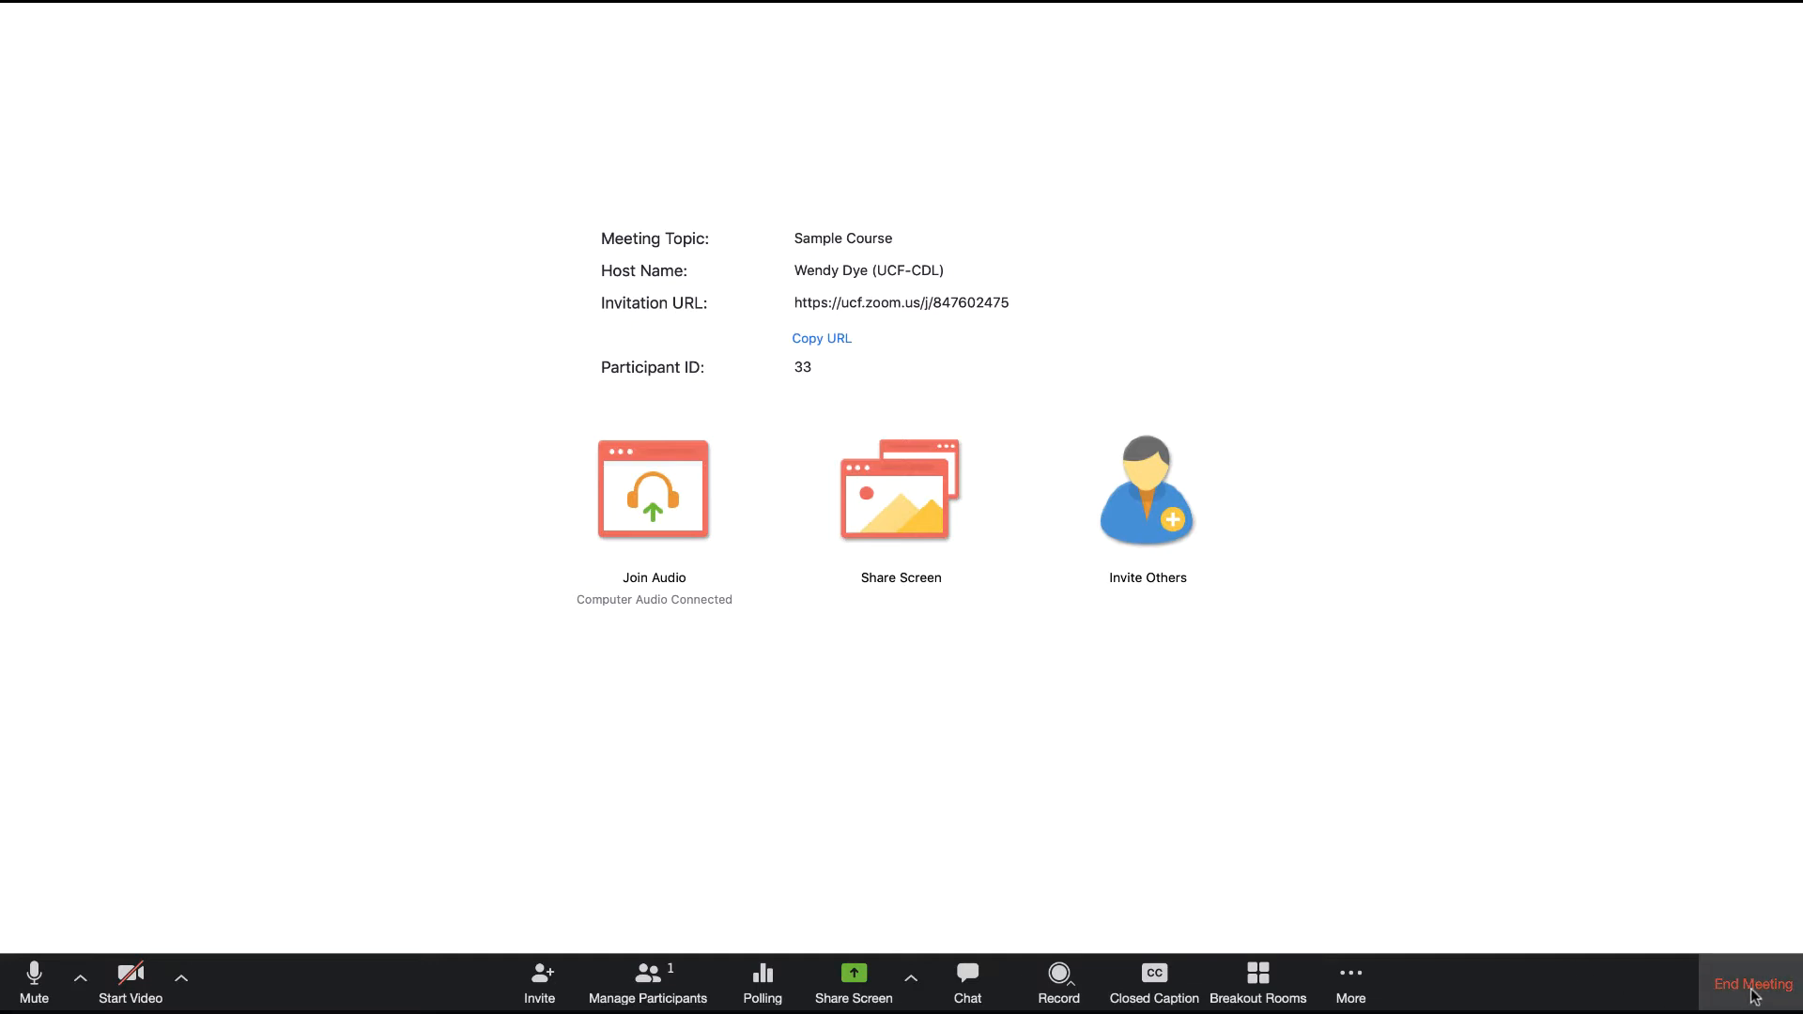
# End the meeting for all participants.
pyautogui.click(1747, 982)
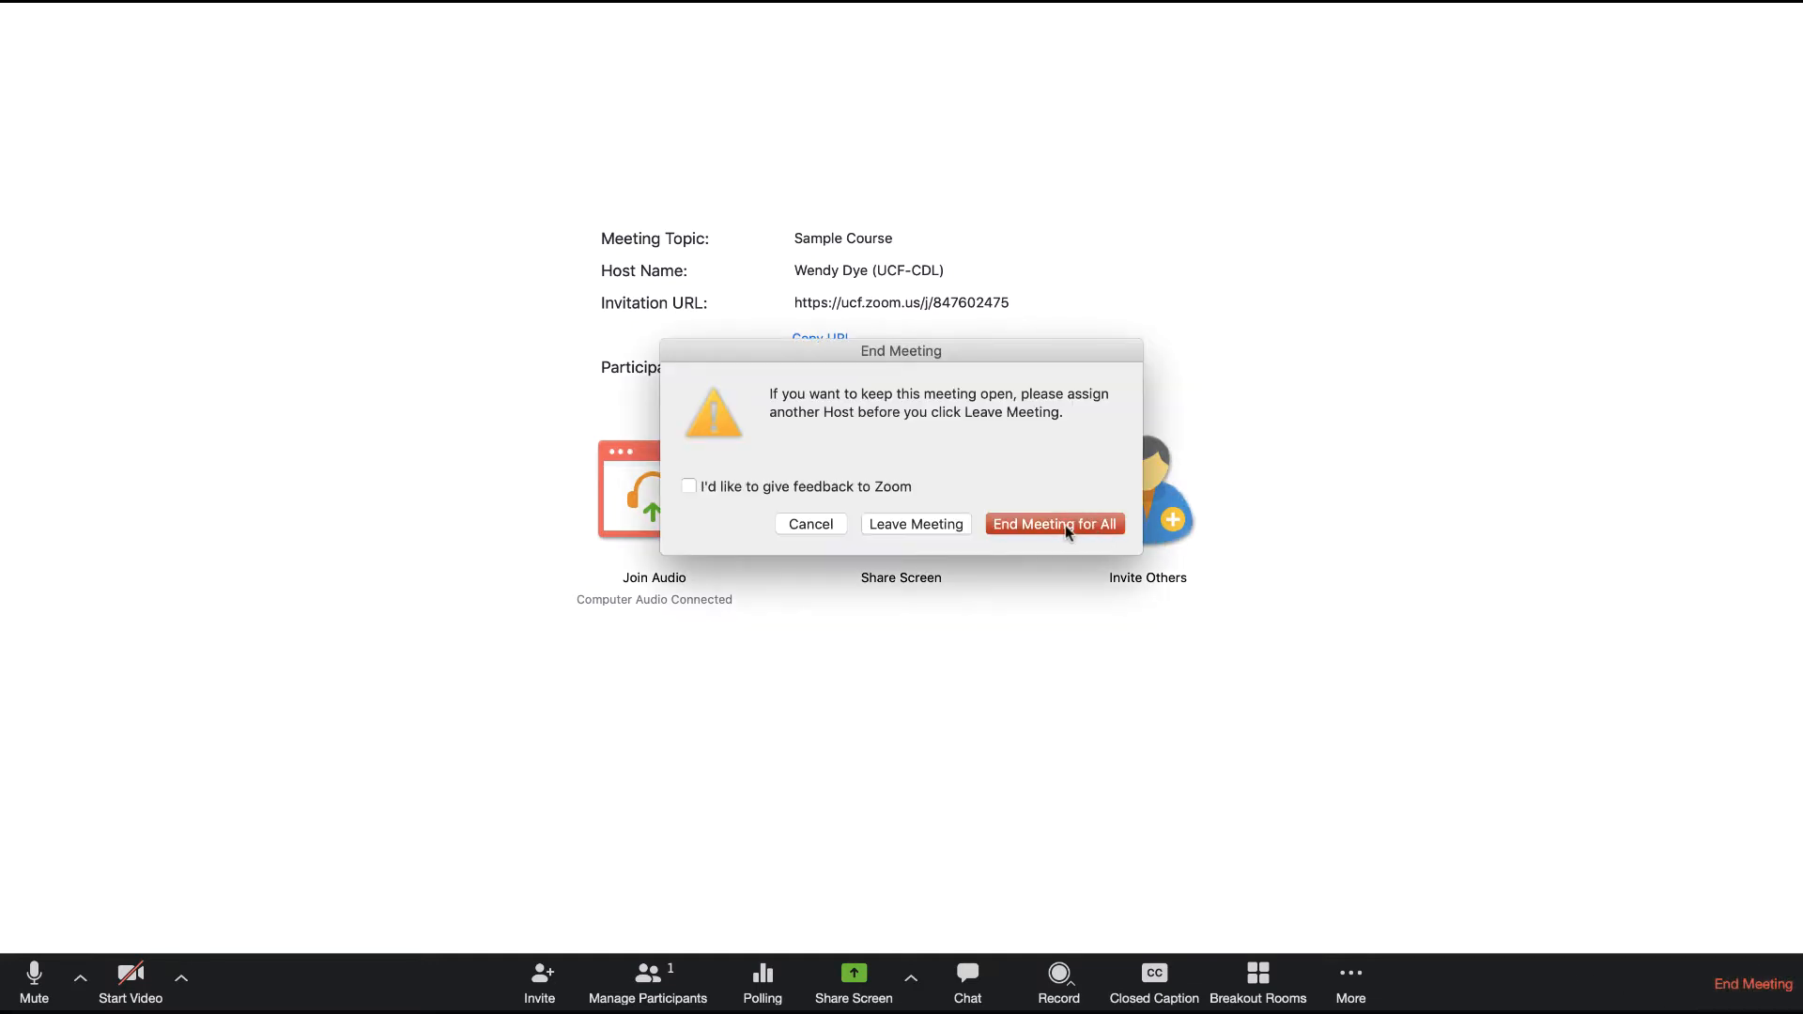
pyautogui.click(1054, 524)
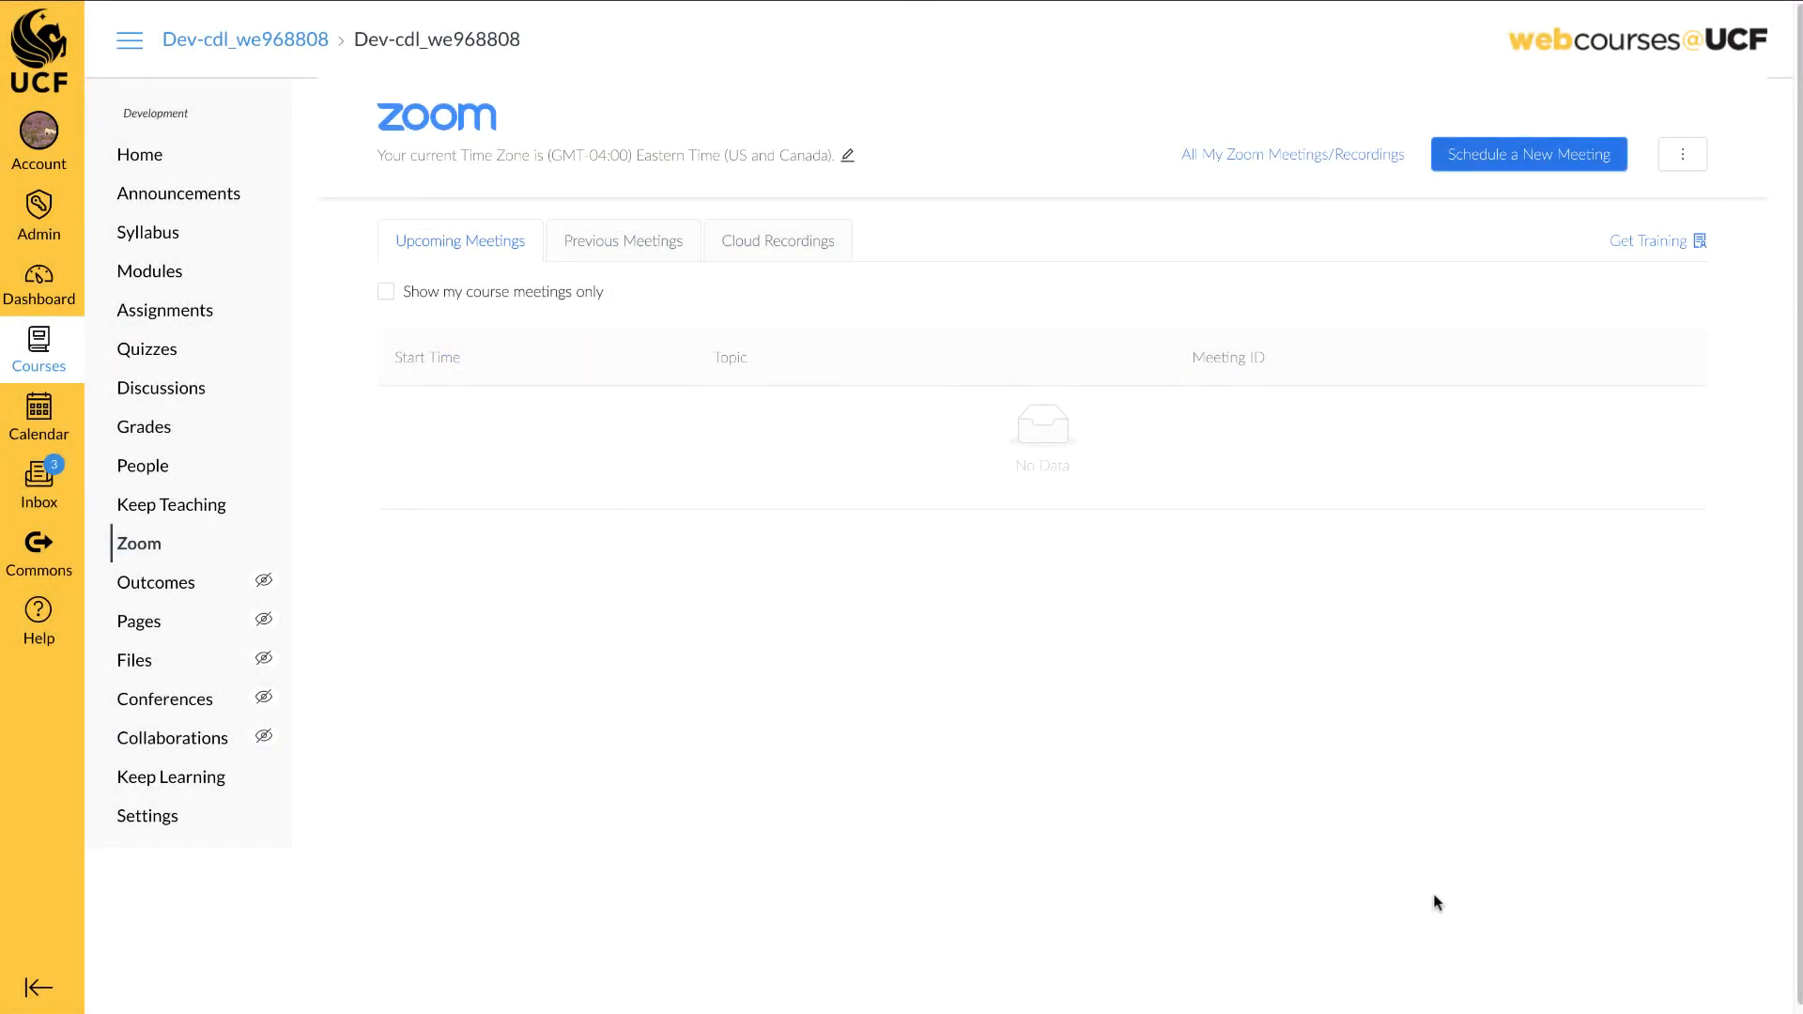
# Switch on Publish for the Chapter One Lecture recording in Cloud Recordings.
pyautogui.click(777, 241)
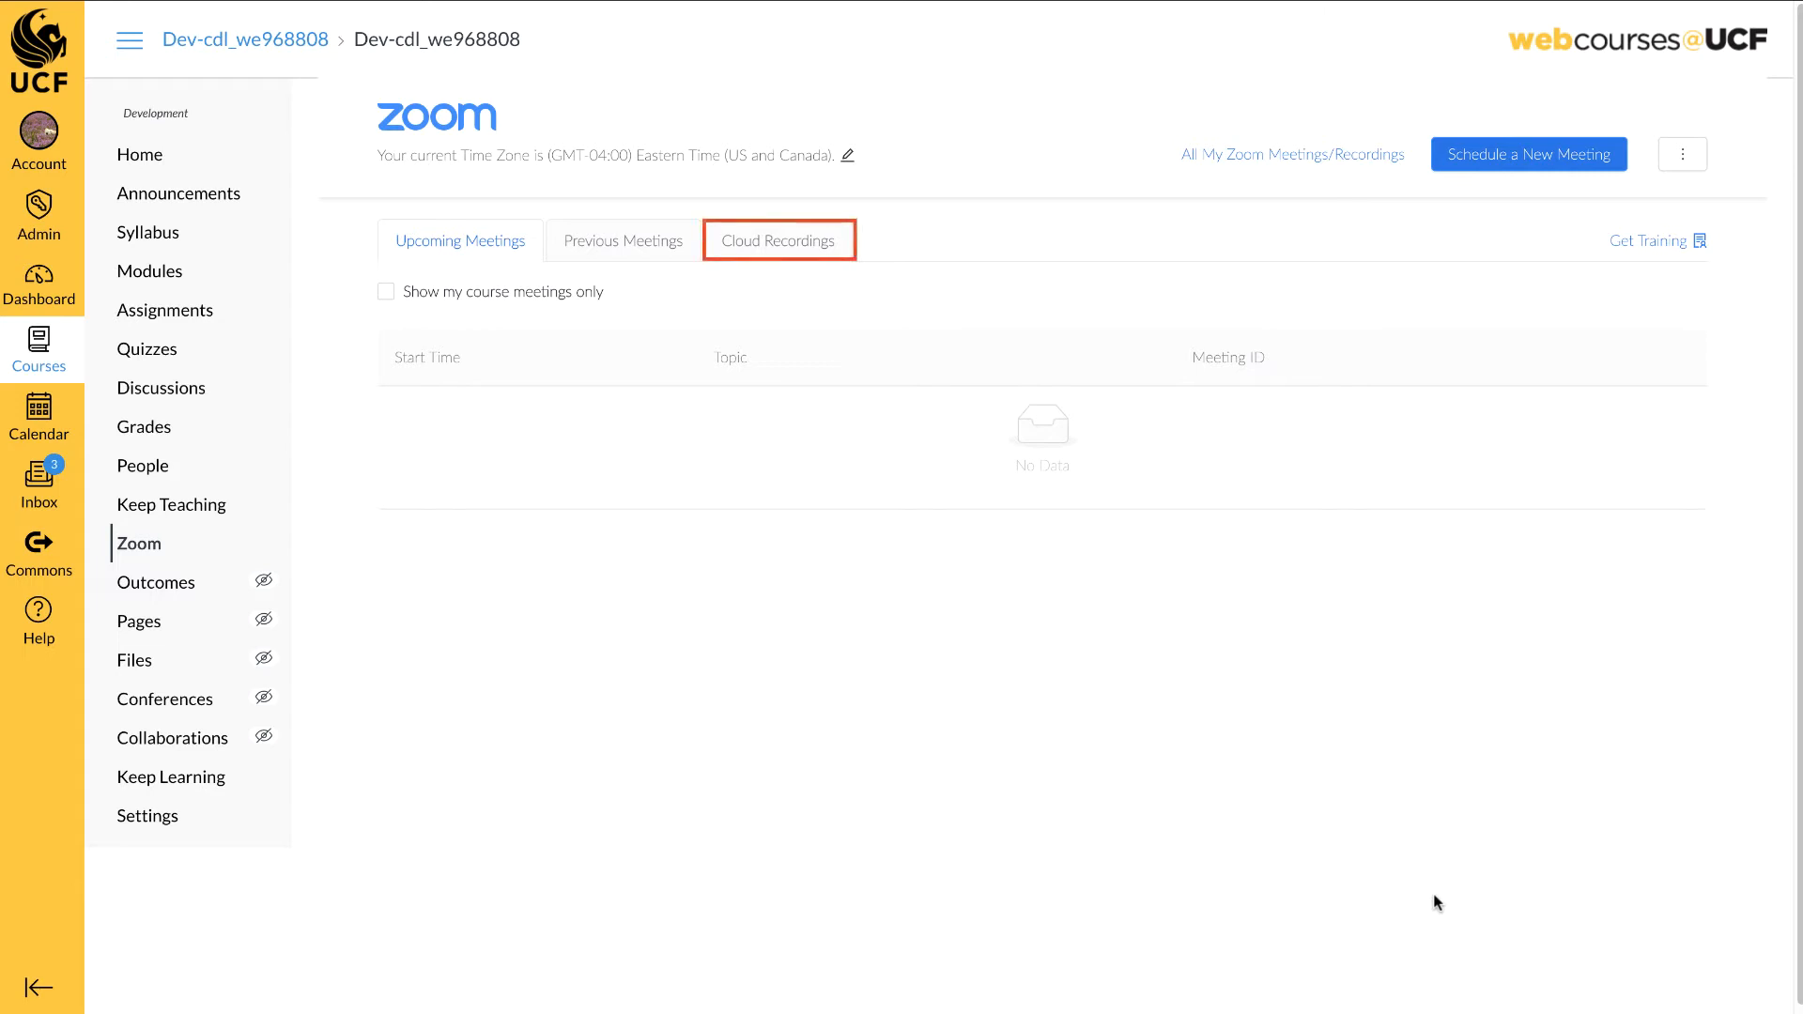
pyautogui.moveTo(1036, 402)
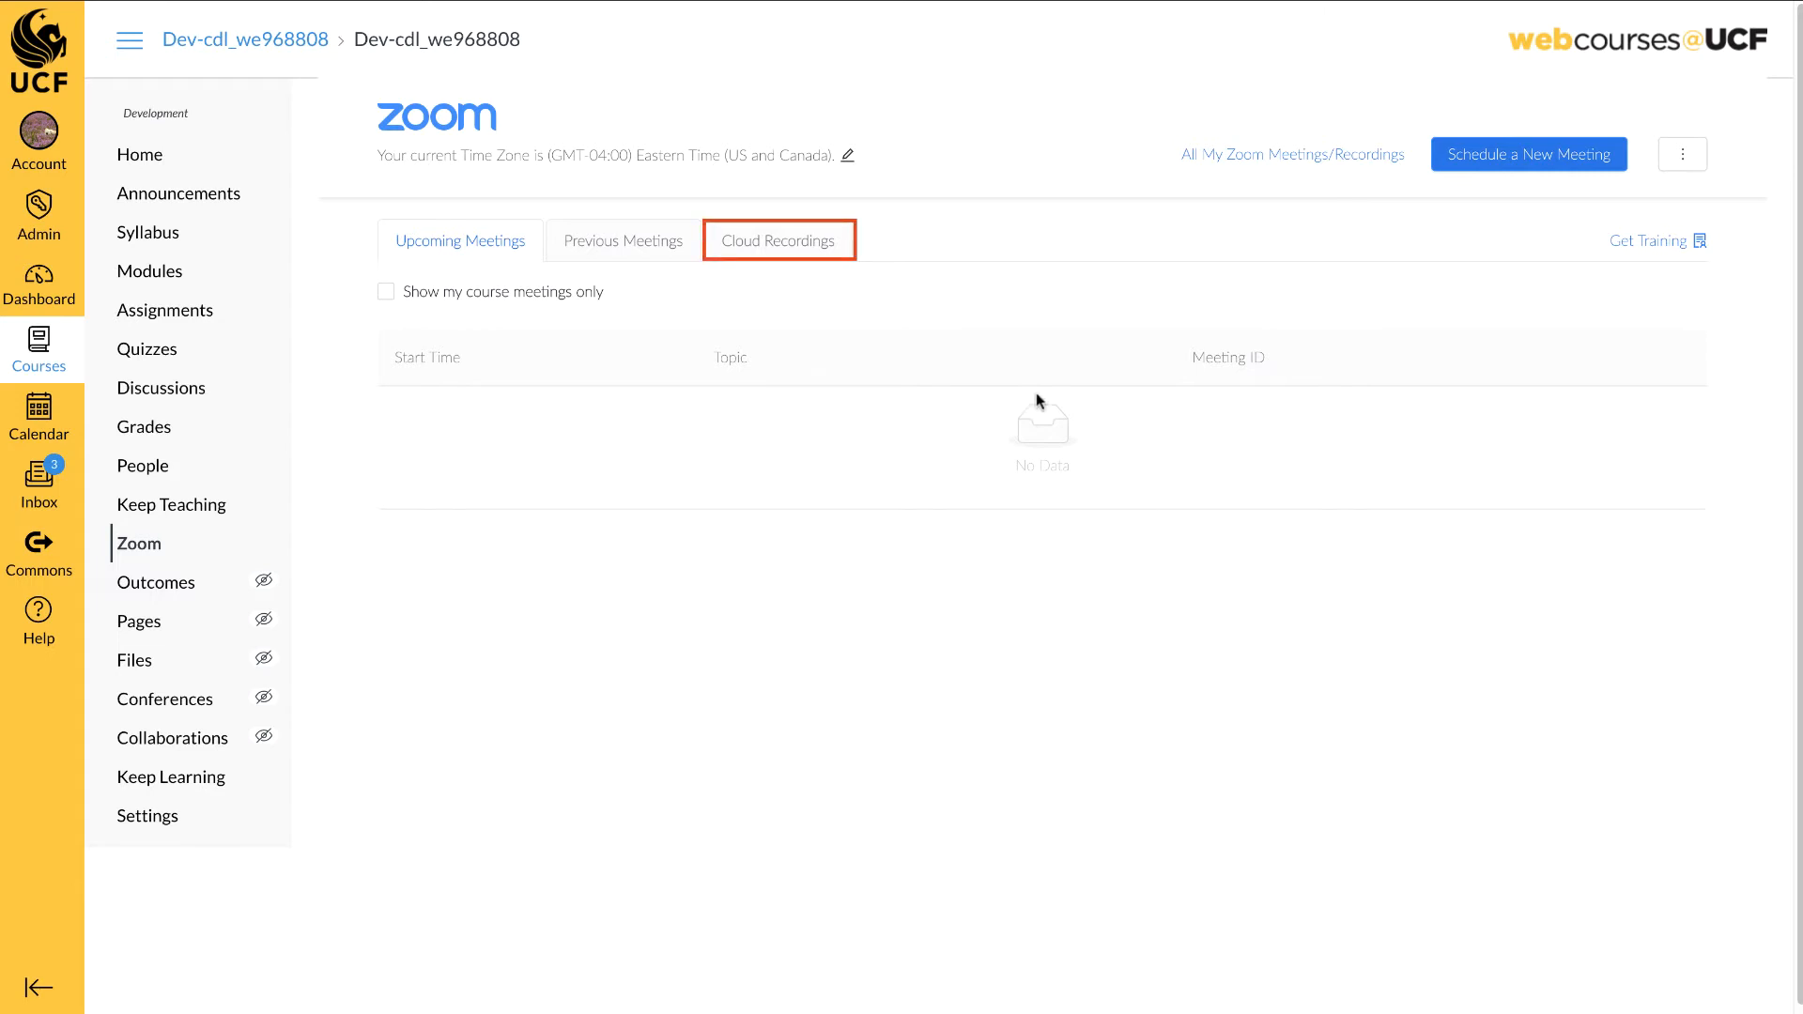
pyautogui.moveTo(785, 248)
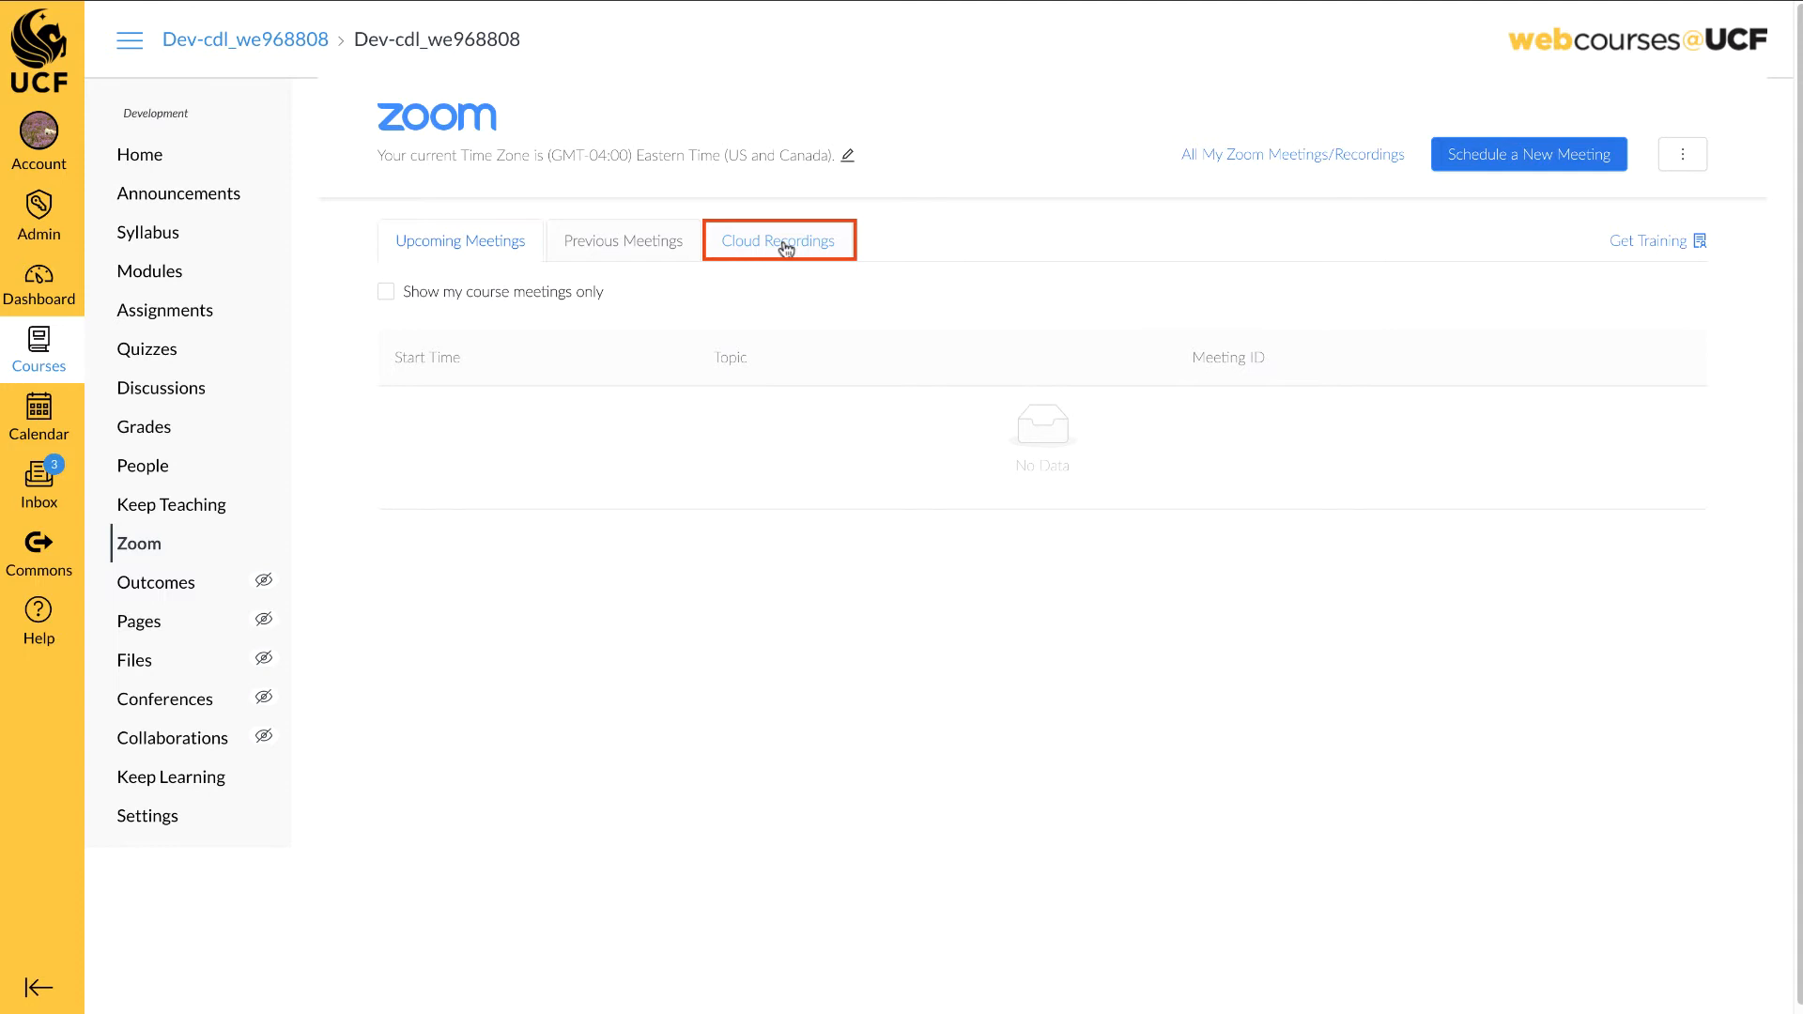
pyautogui.click(778, 241)
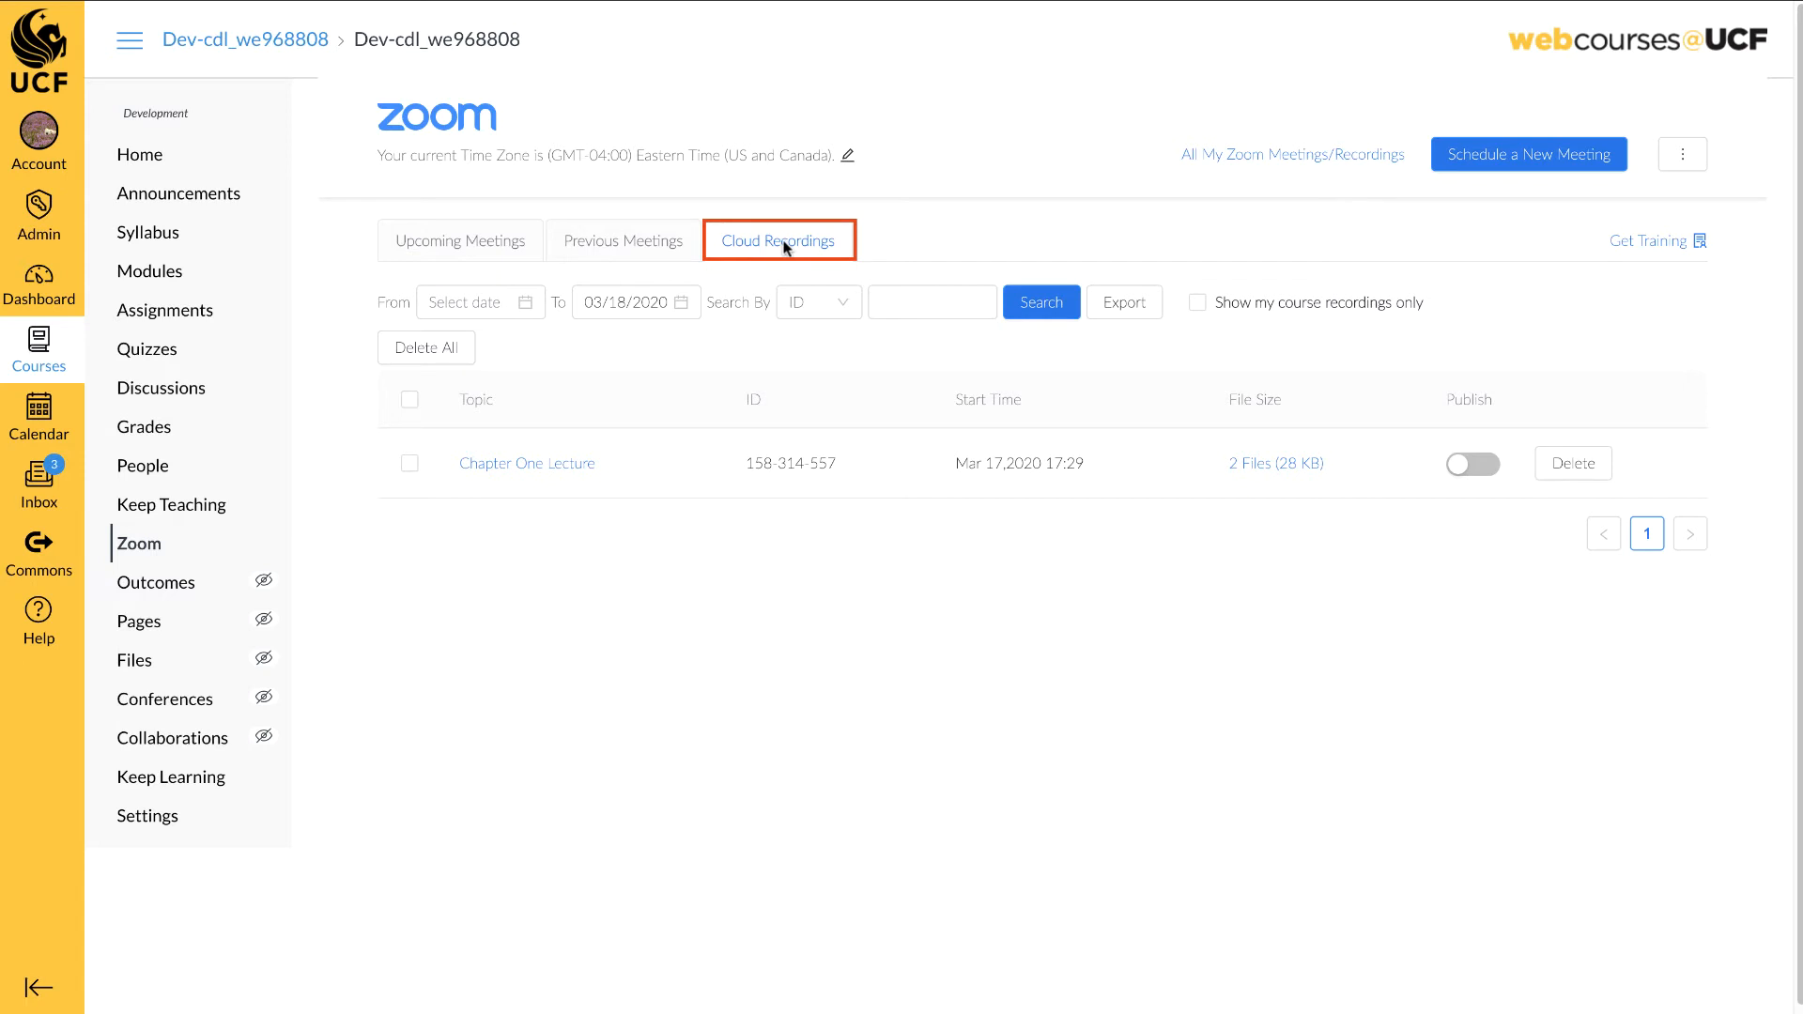
pyautogui.moveTo(1489, 524)
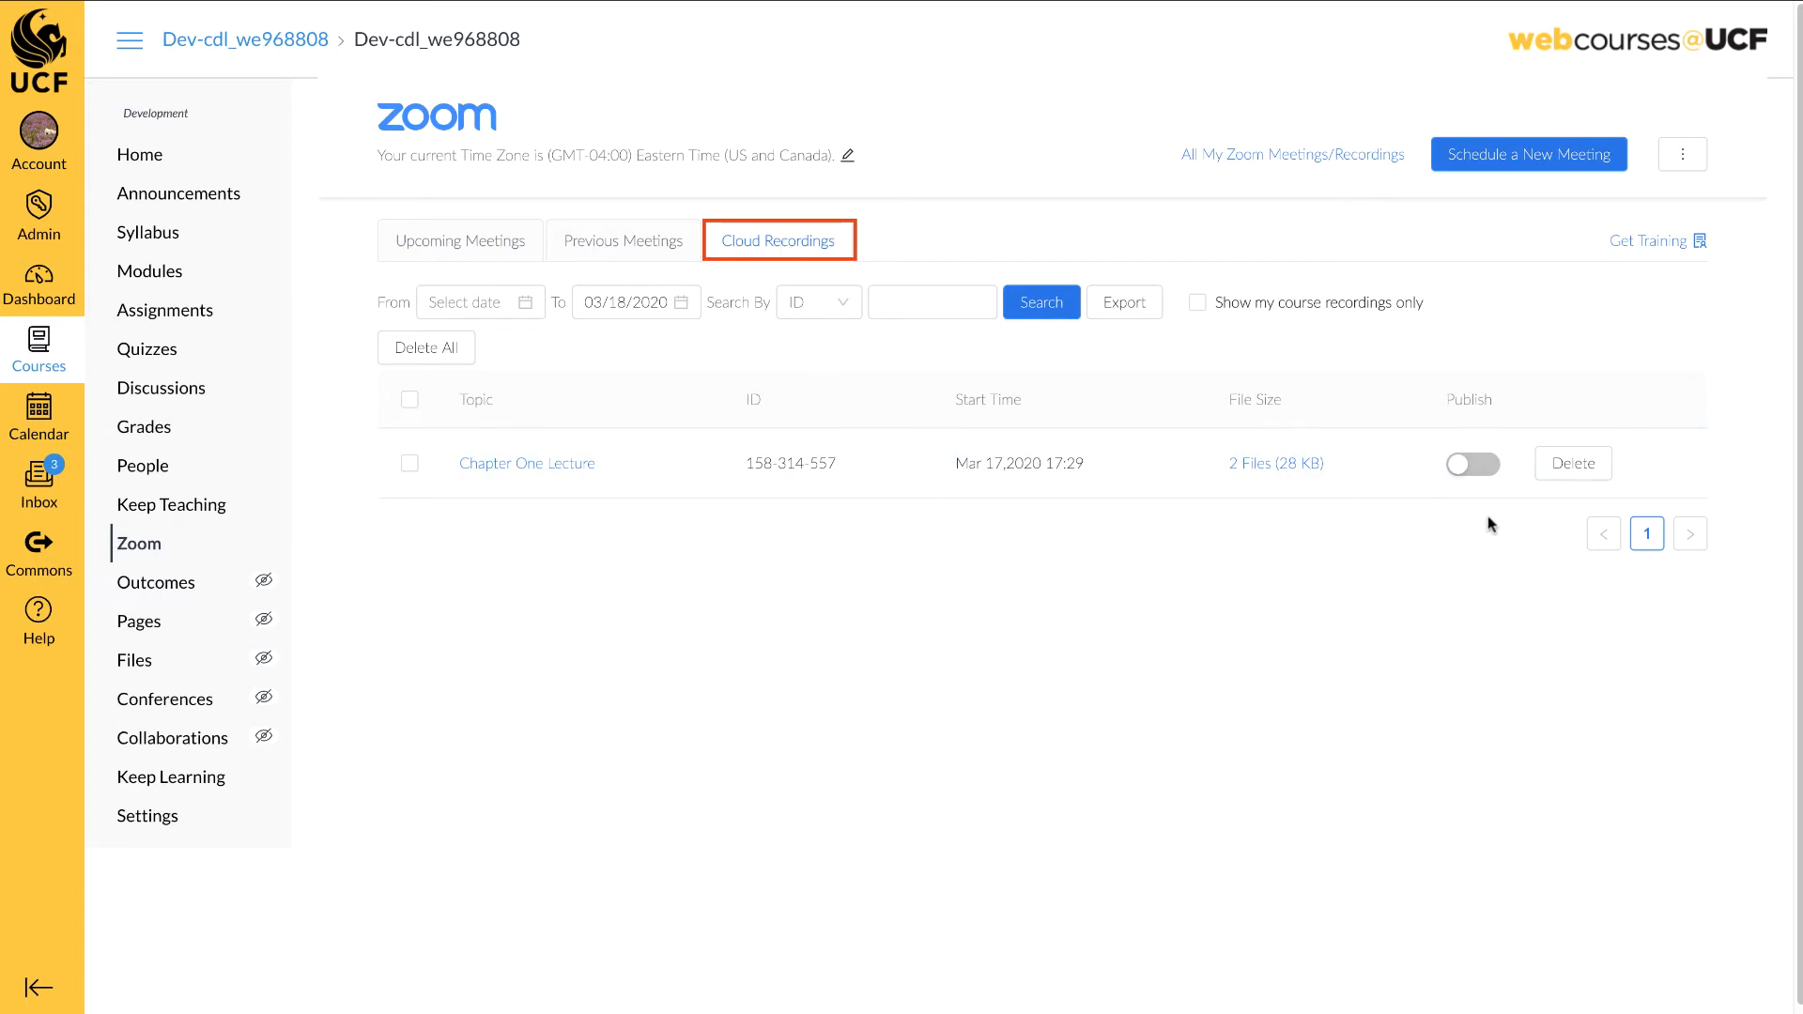
pyautogui.click(1473, 463)
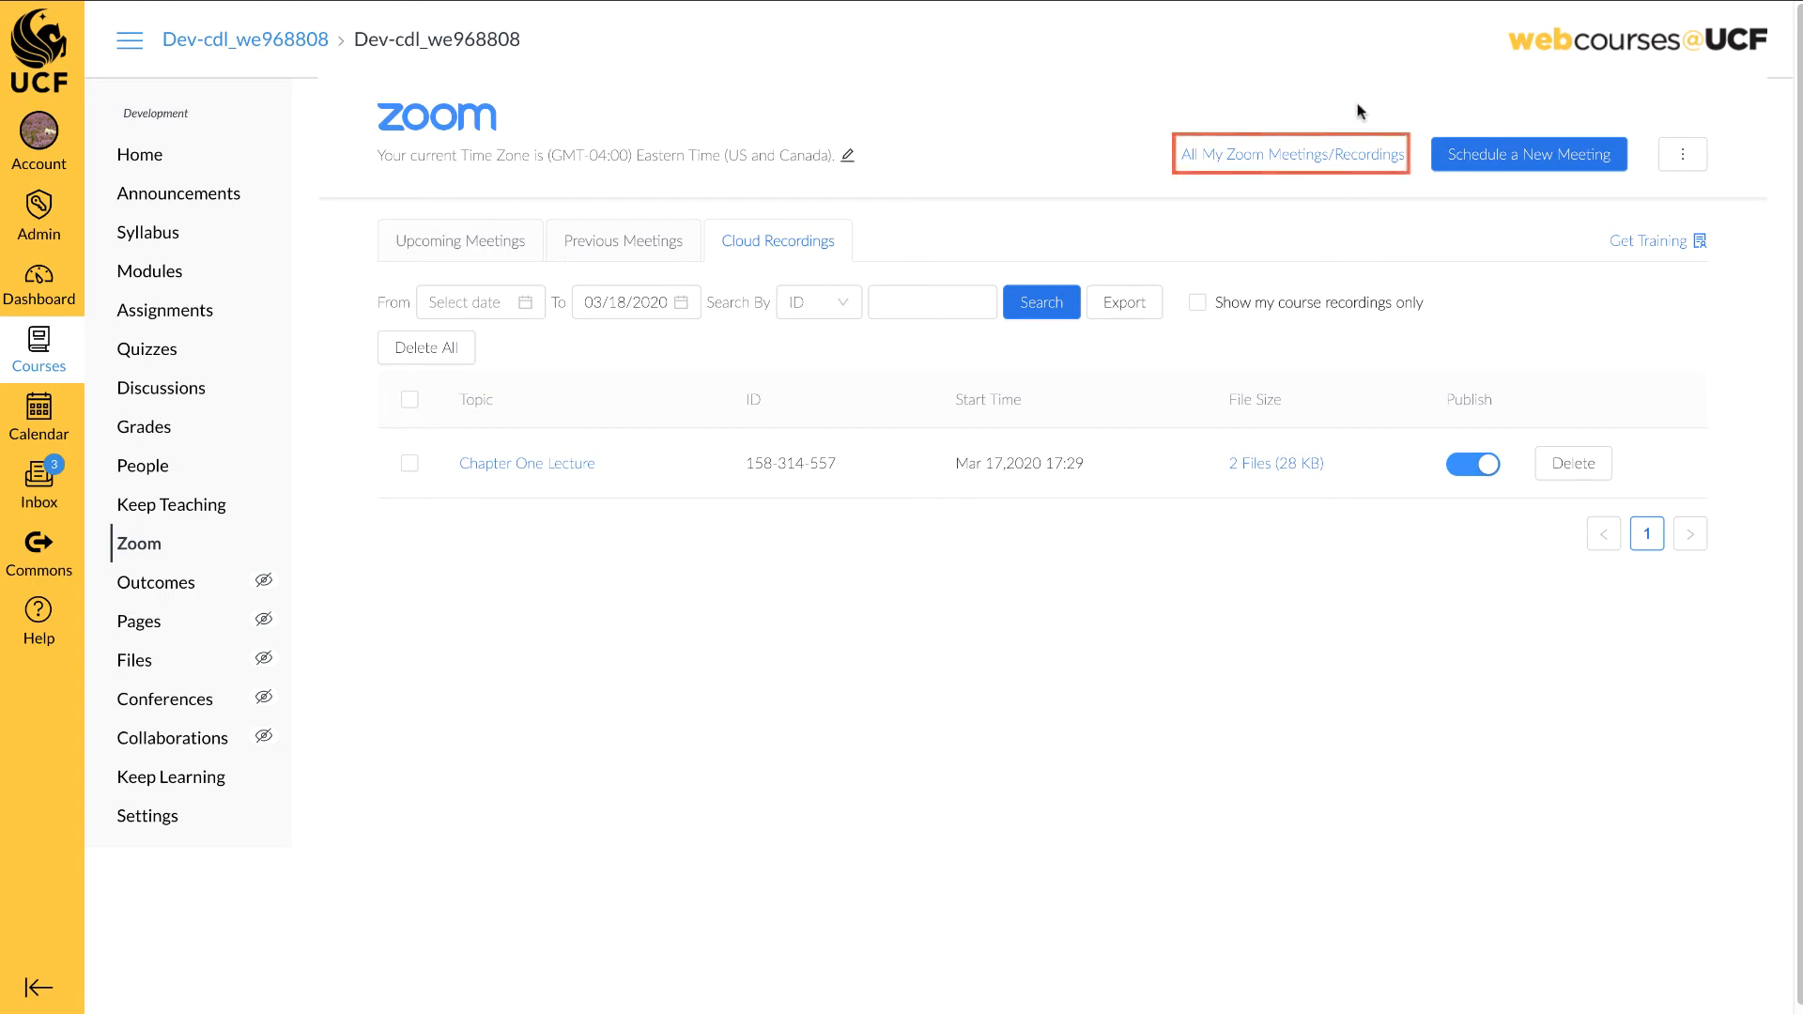
# Show all your cloud recordings via All My Zoom Meetings/Recordings, with Chapter One Lecture published.
pyautogui.click(1290, 152)
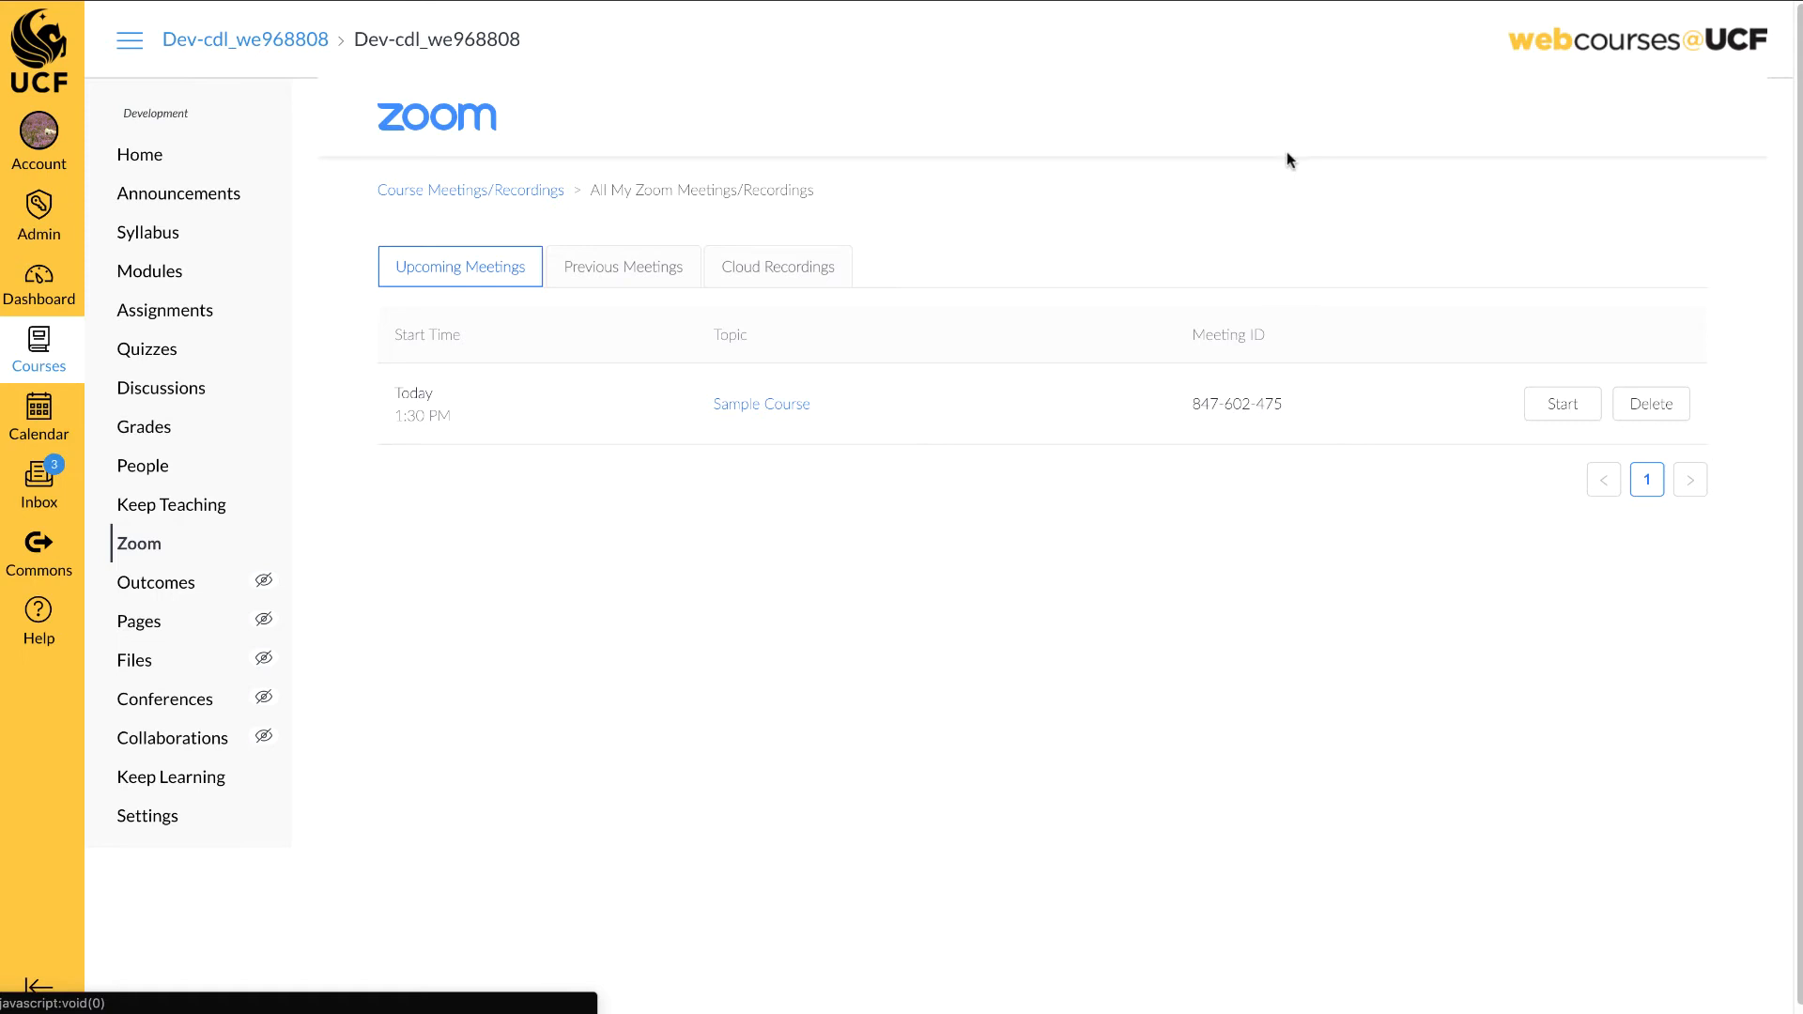
pyautogui.click(777, 265)
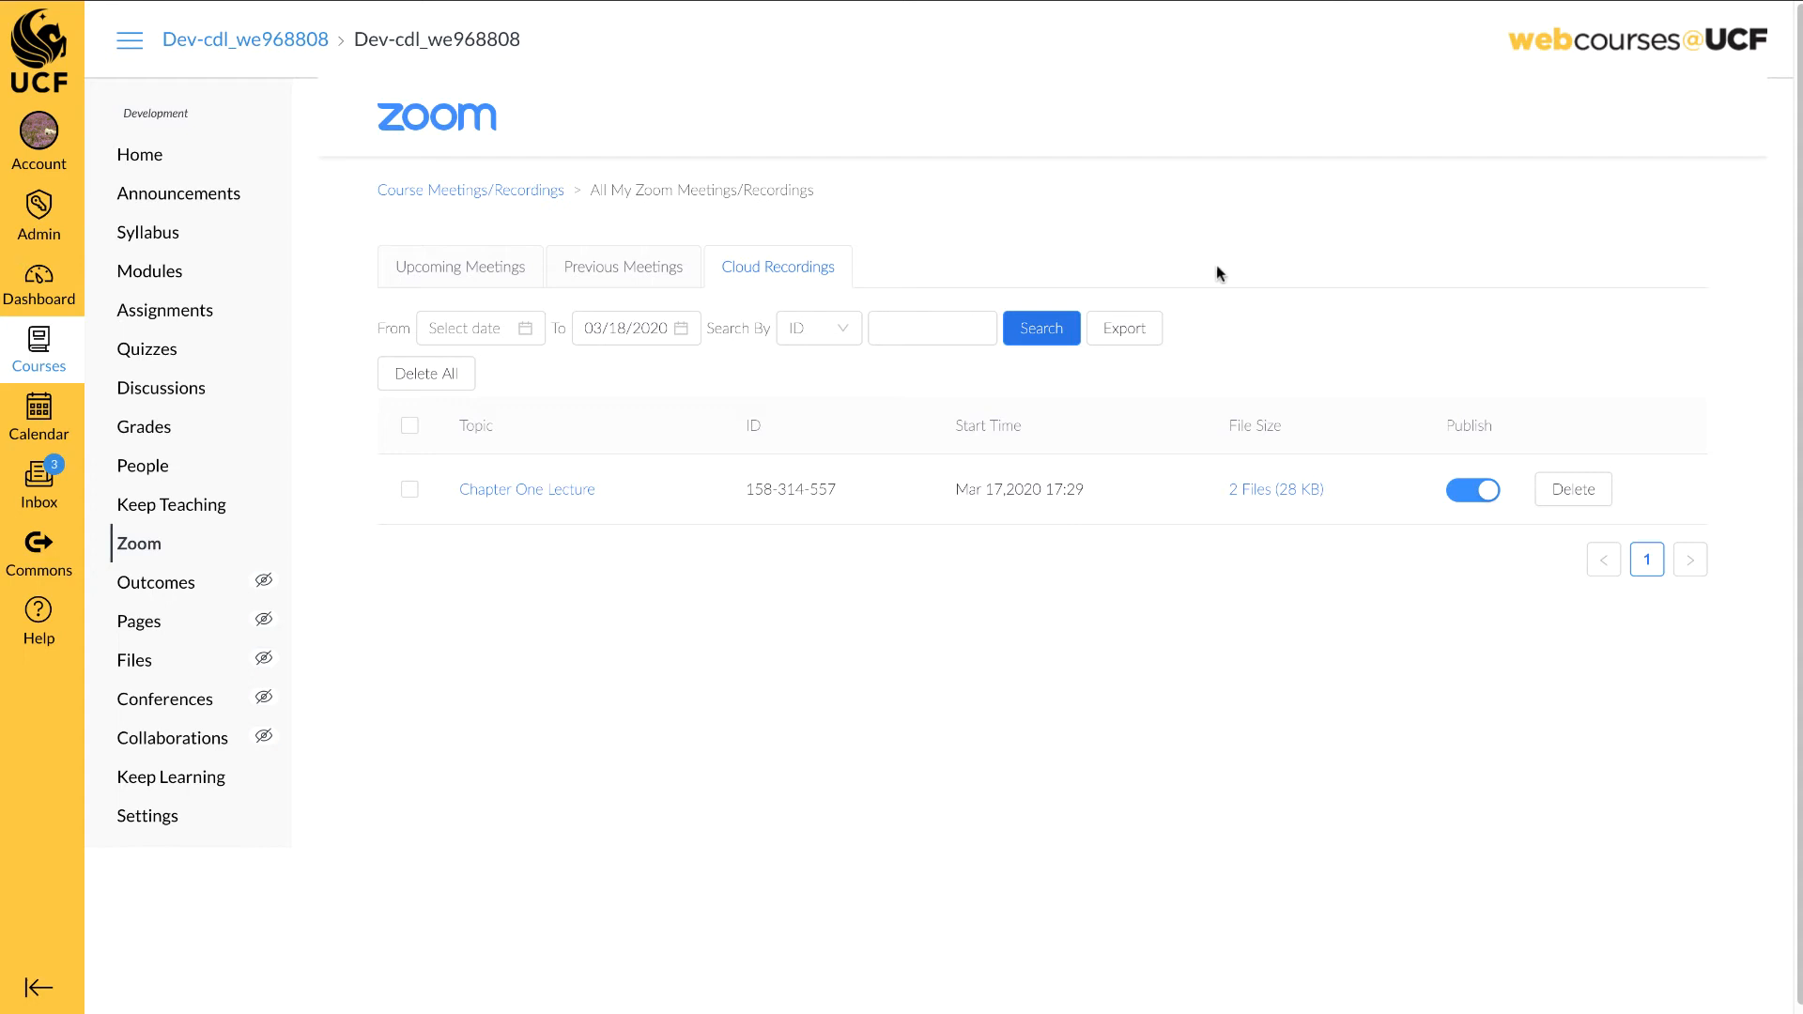
pyautogui.moveTo(652, 239)
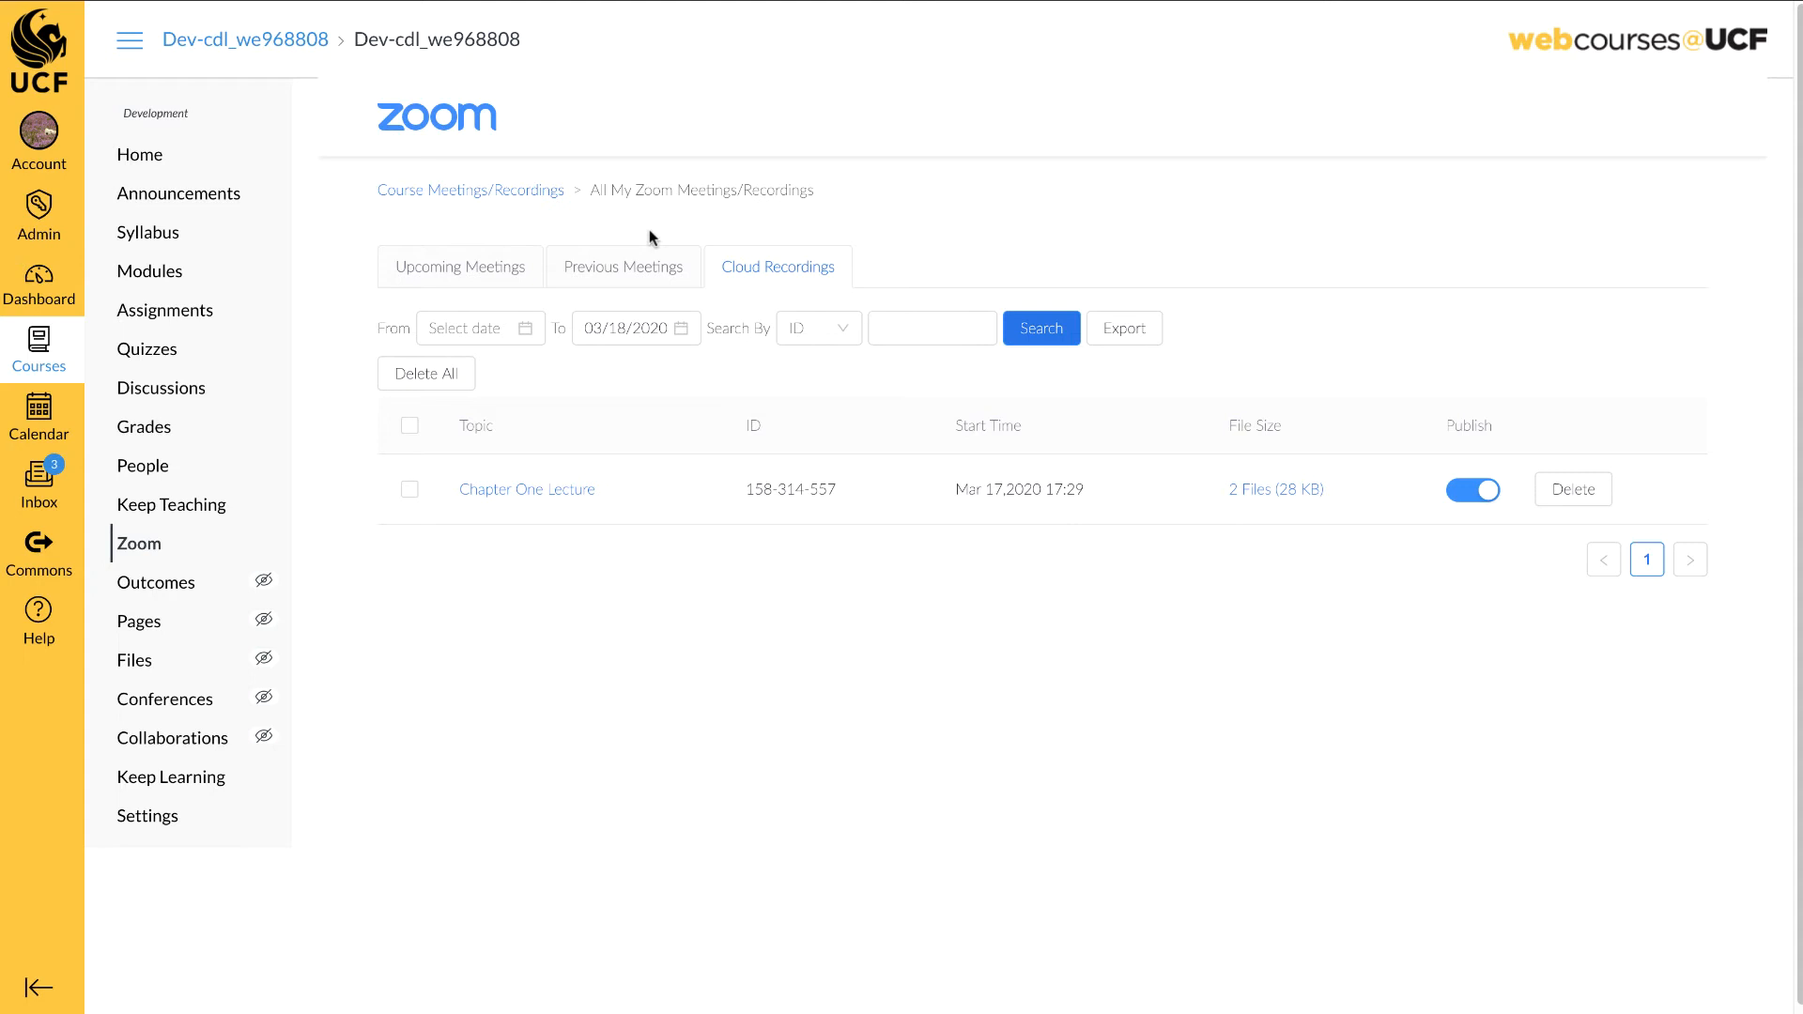
# Go to Modules and open the Zoom Lecture Recording Ch 1 page under Module 1.
pyautogui.click(150, 270)
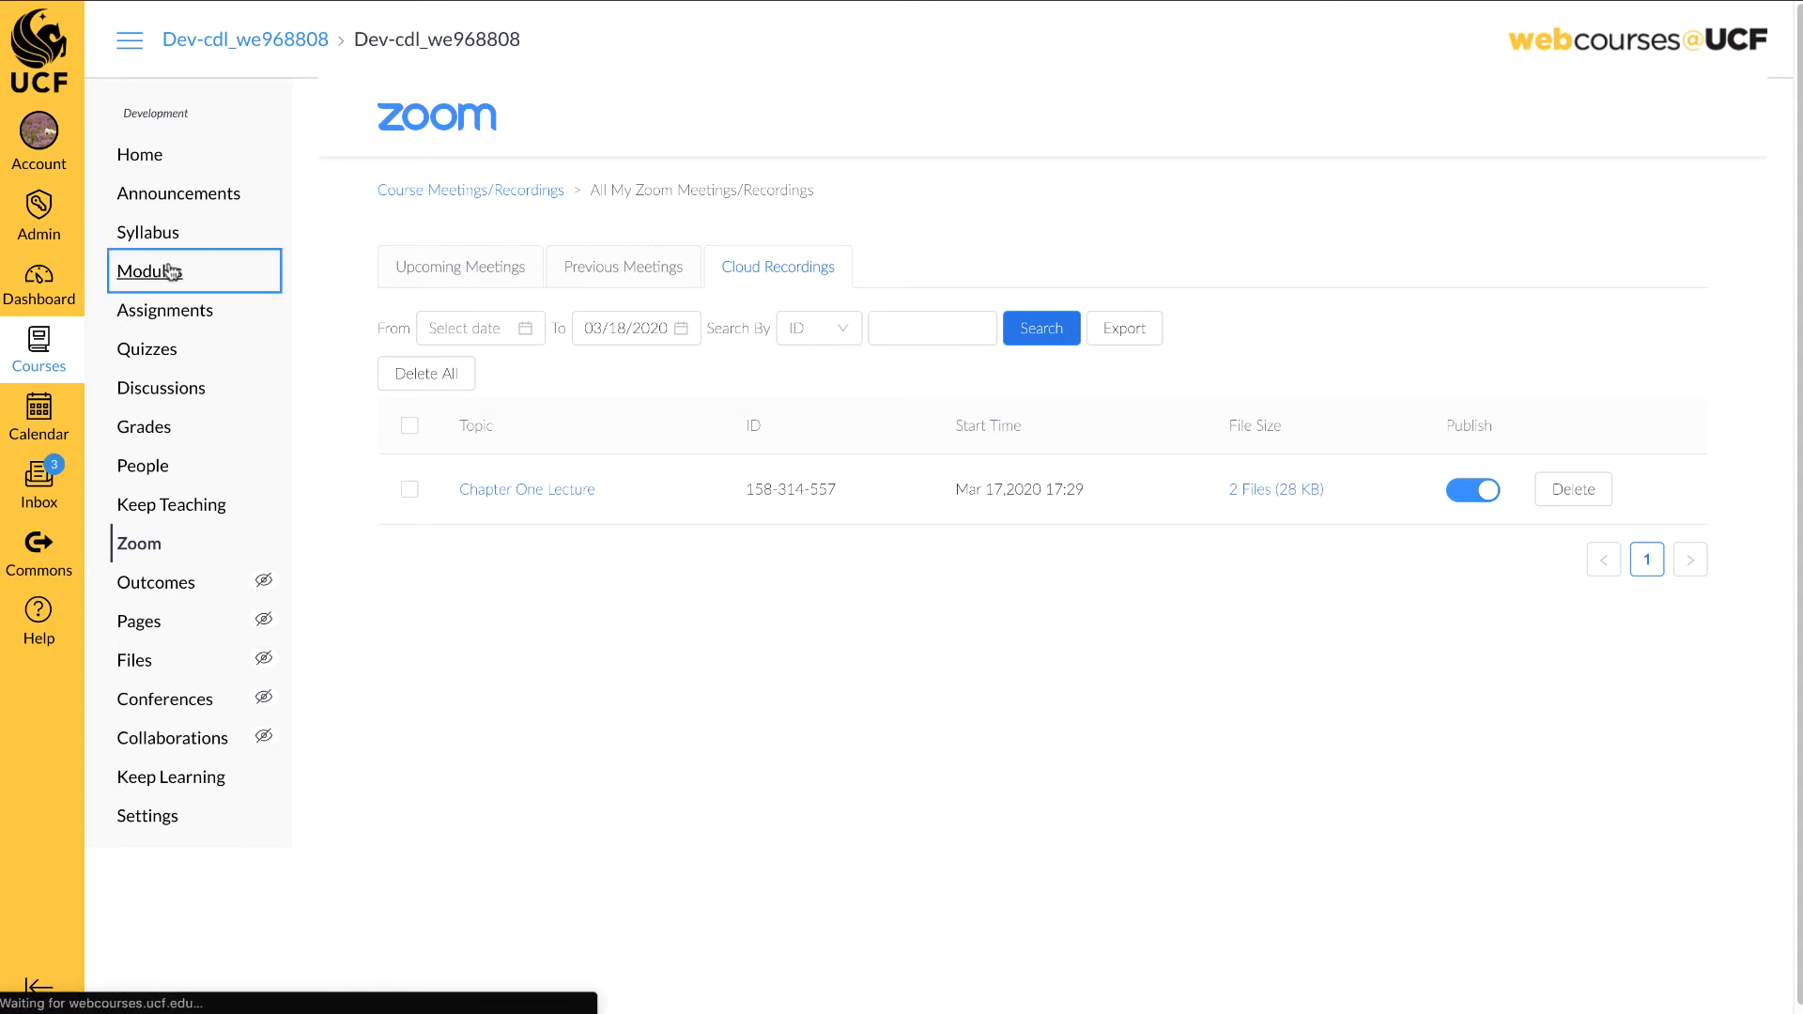
pyautogui.click(149, 270)
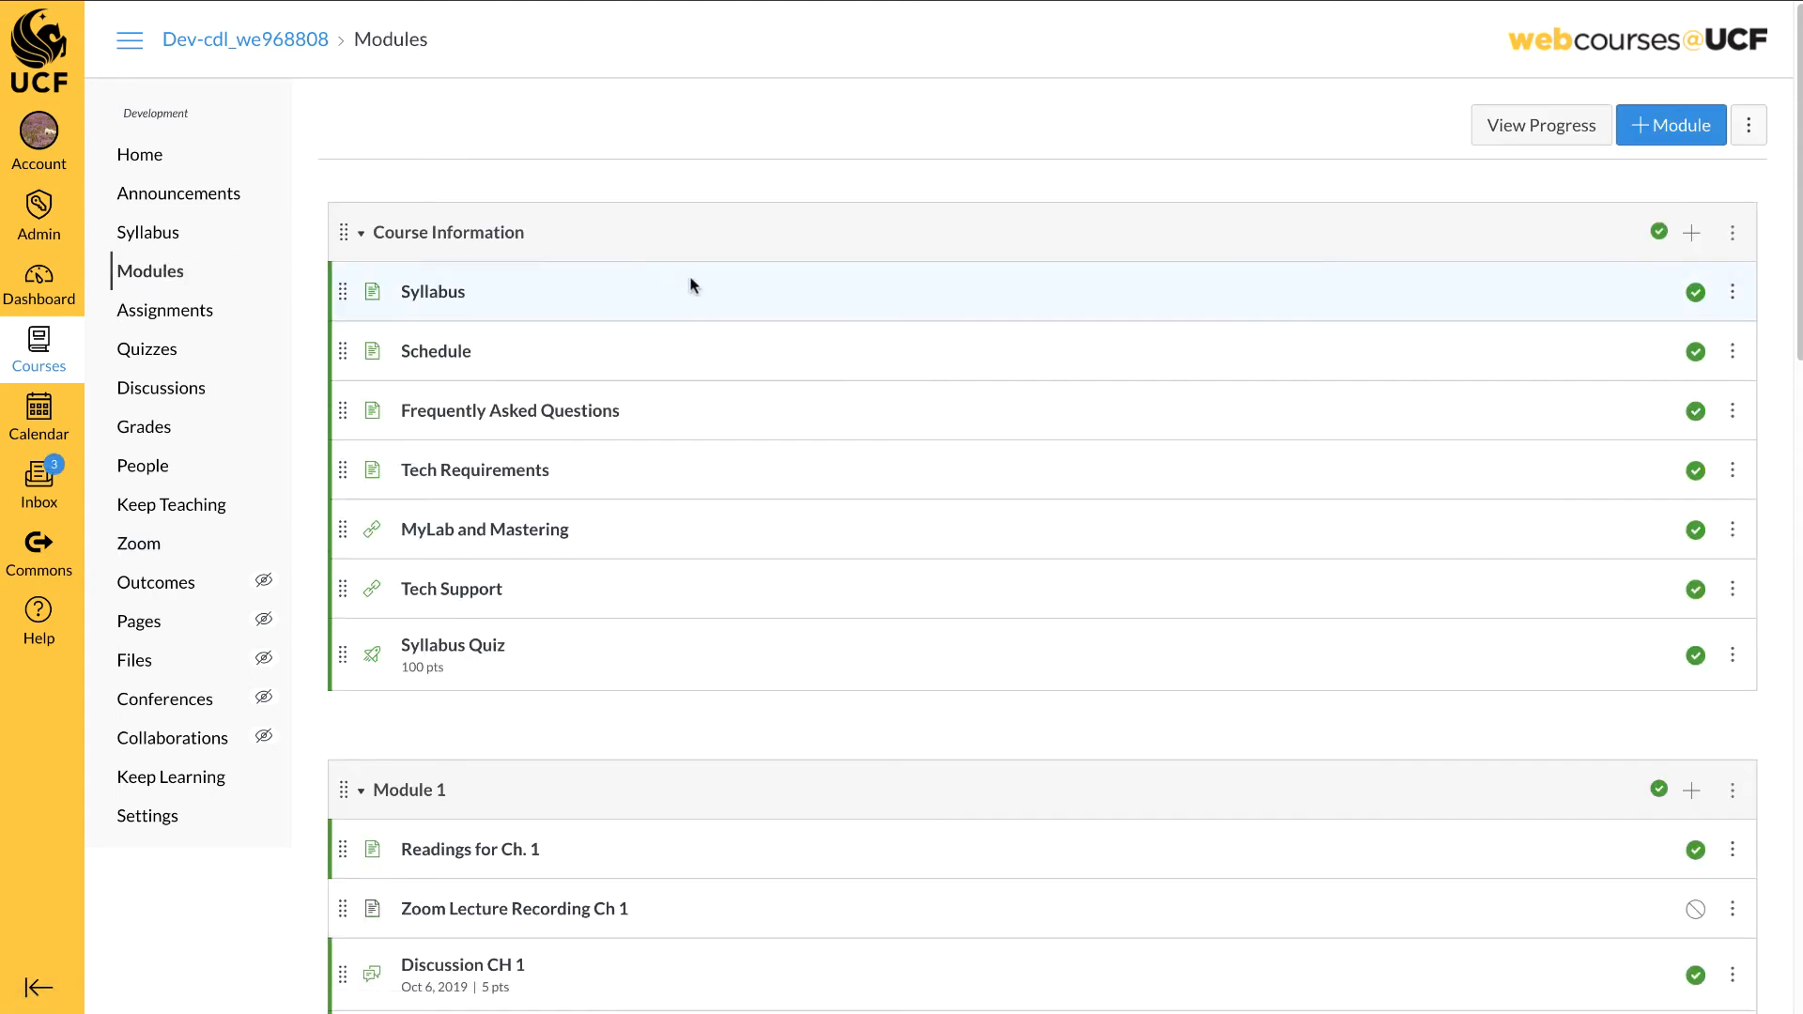
pyautogui.scroll(-3)
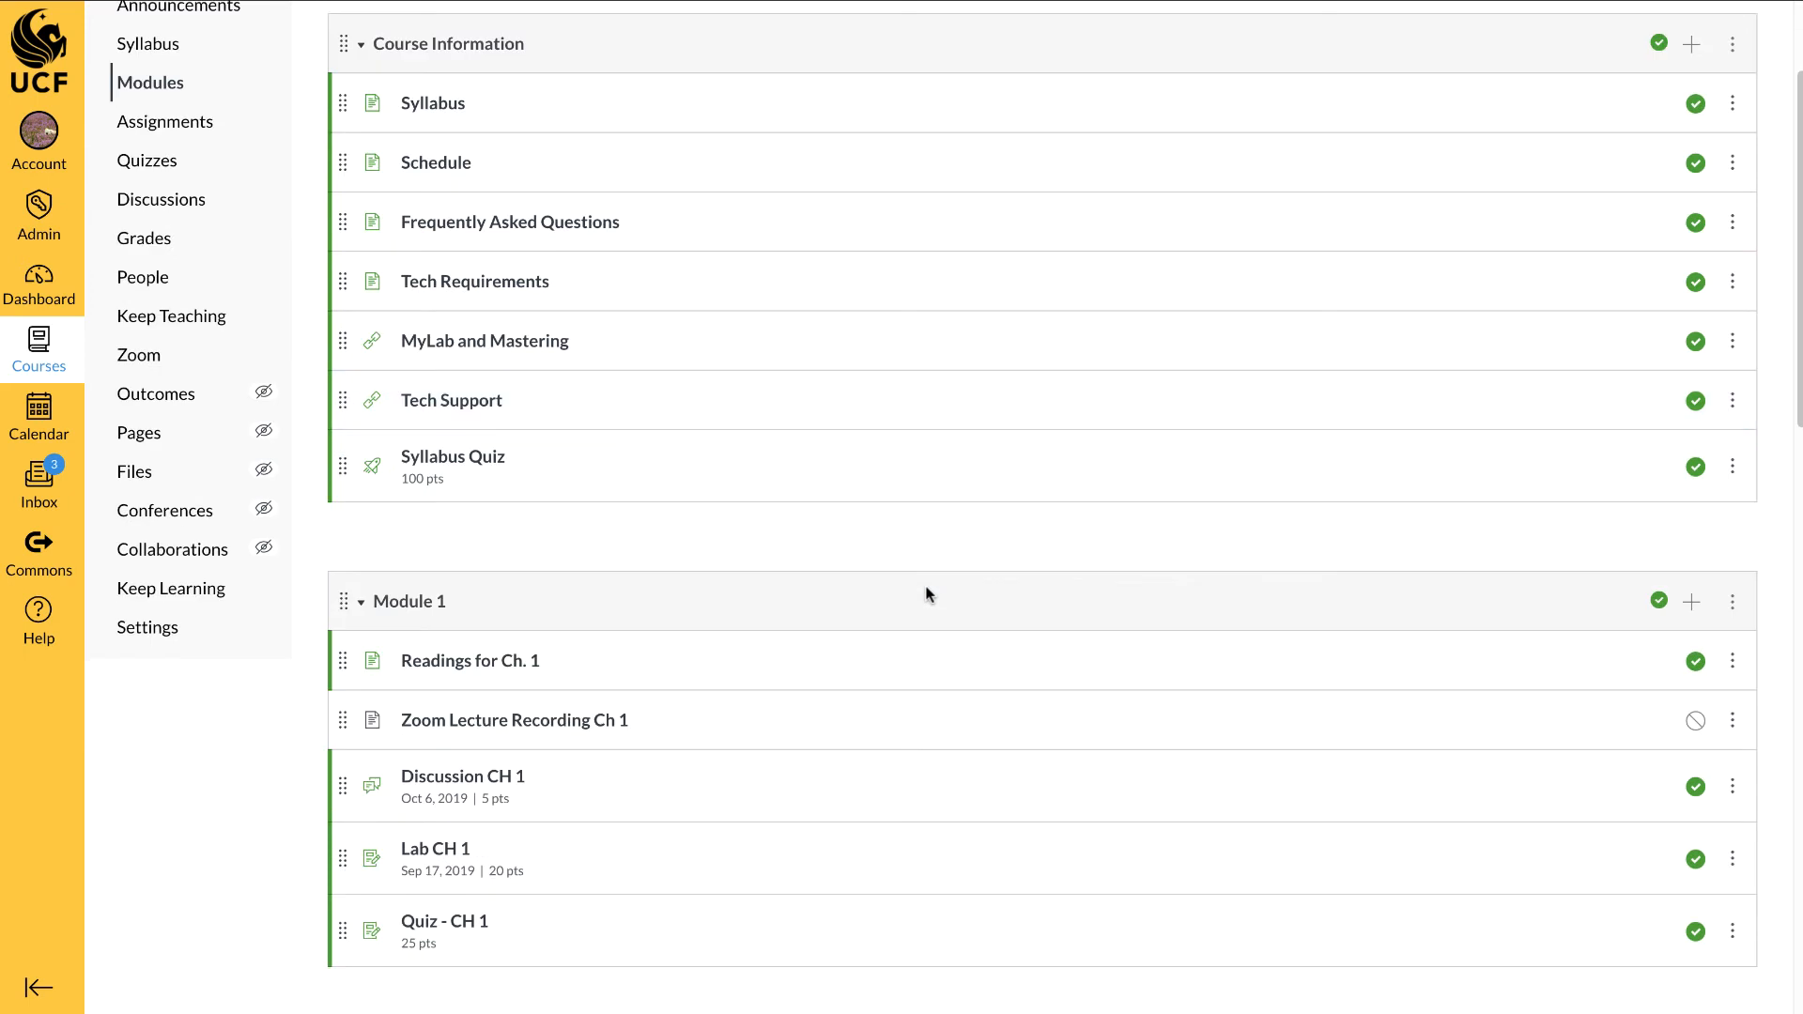
pyautogui.moveTo(515, 719)
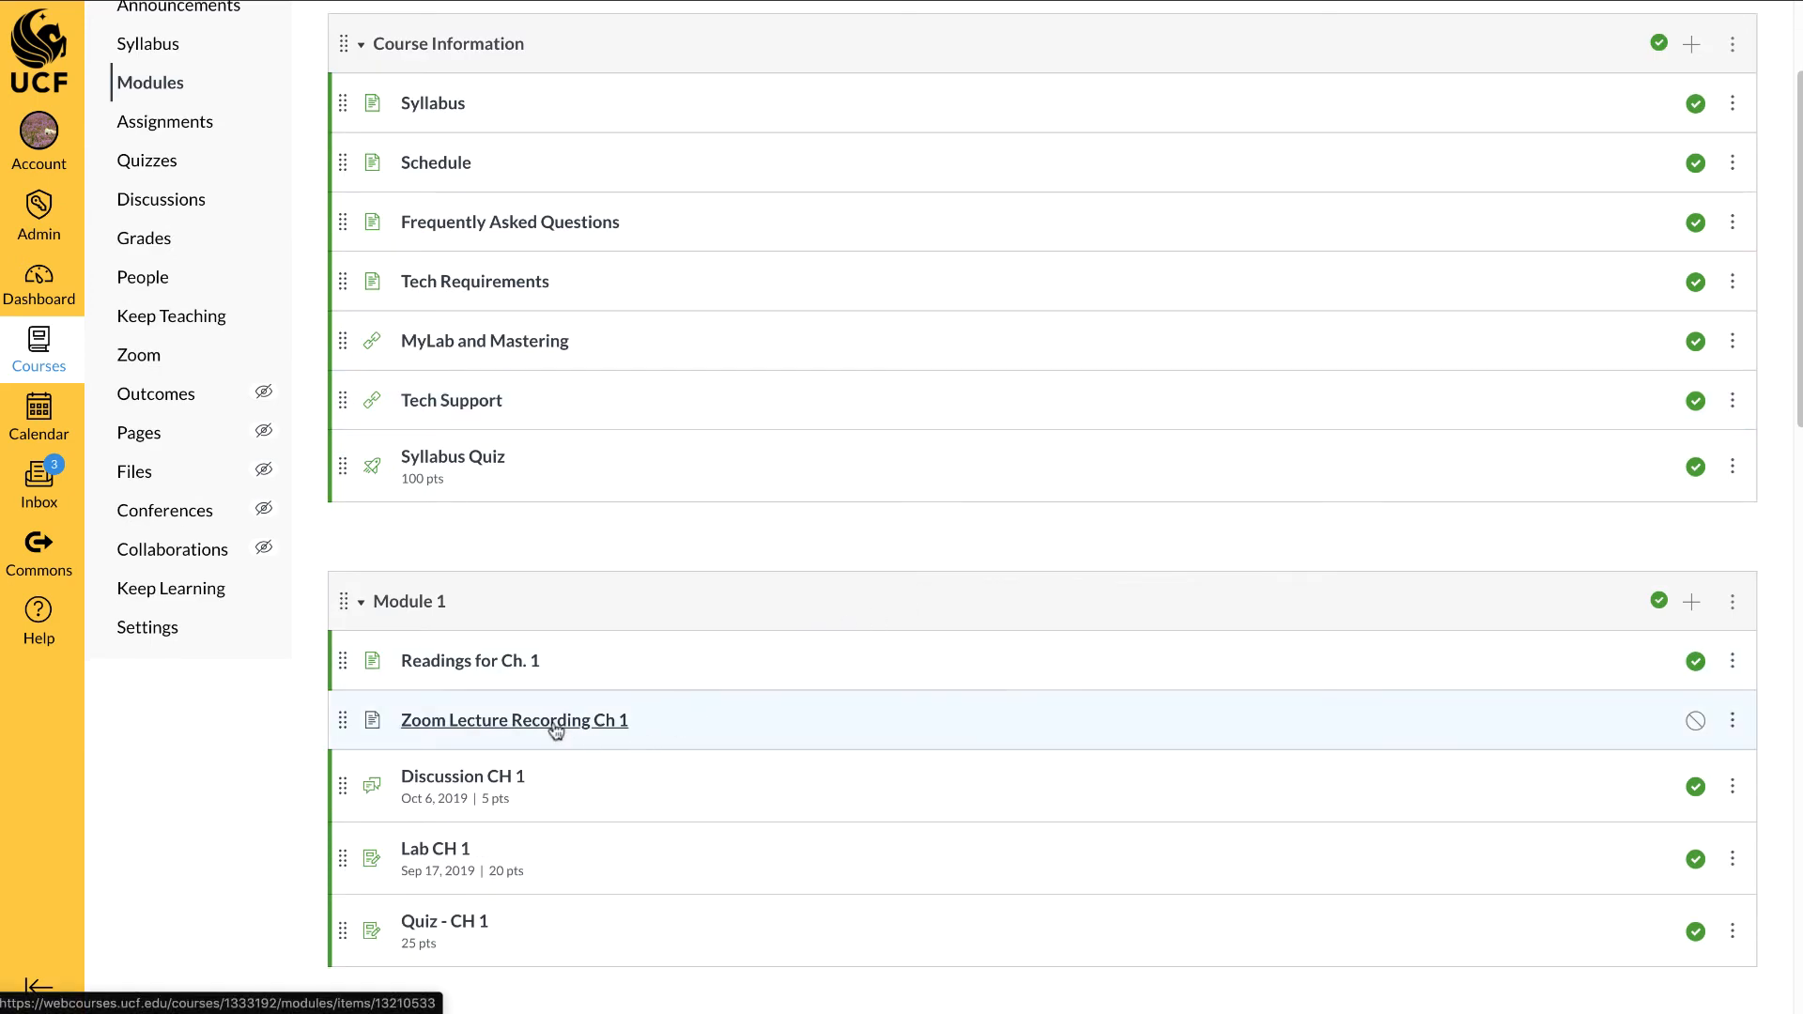
pyautogui.moveTo(514, 719)
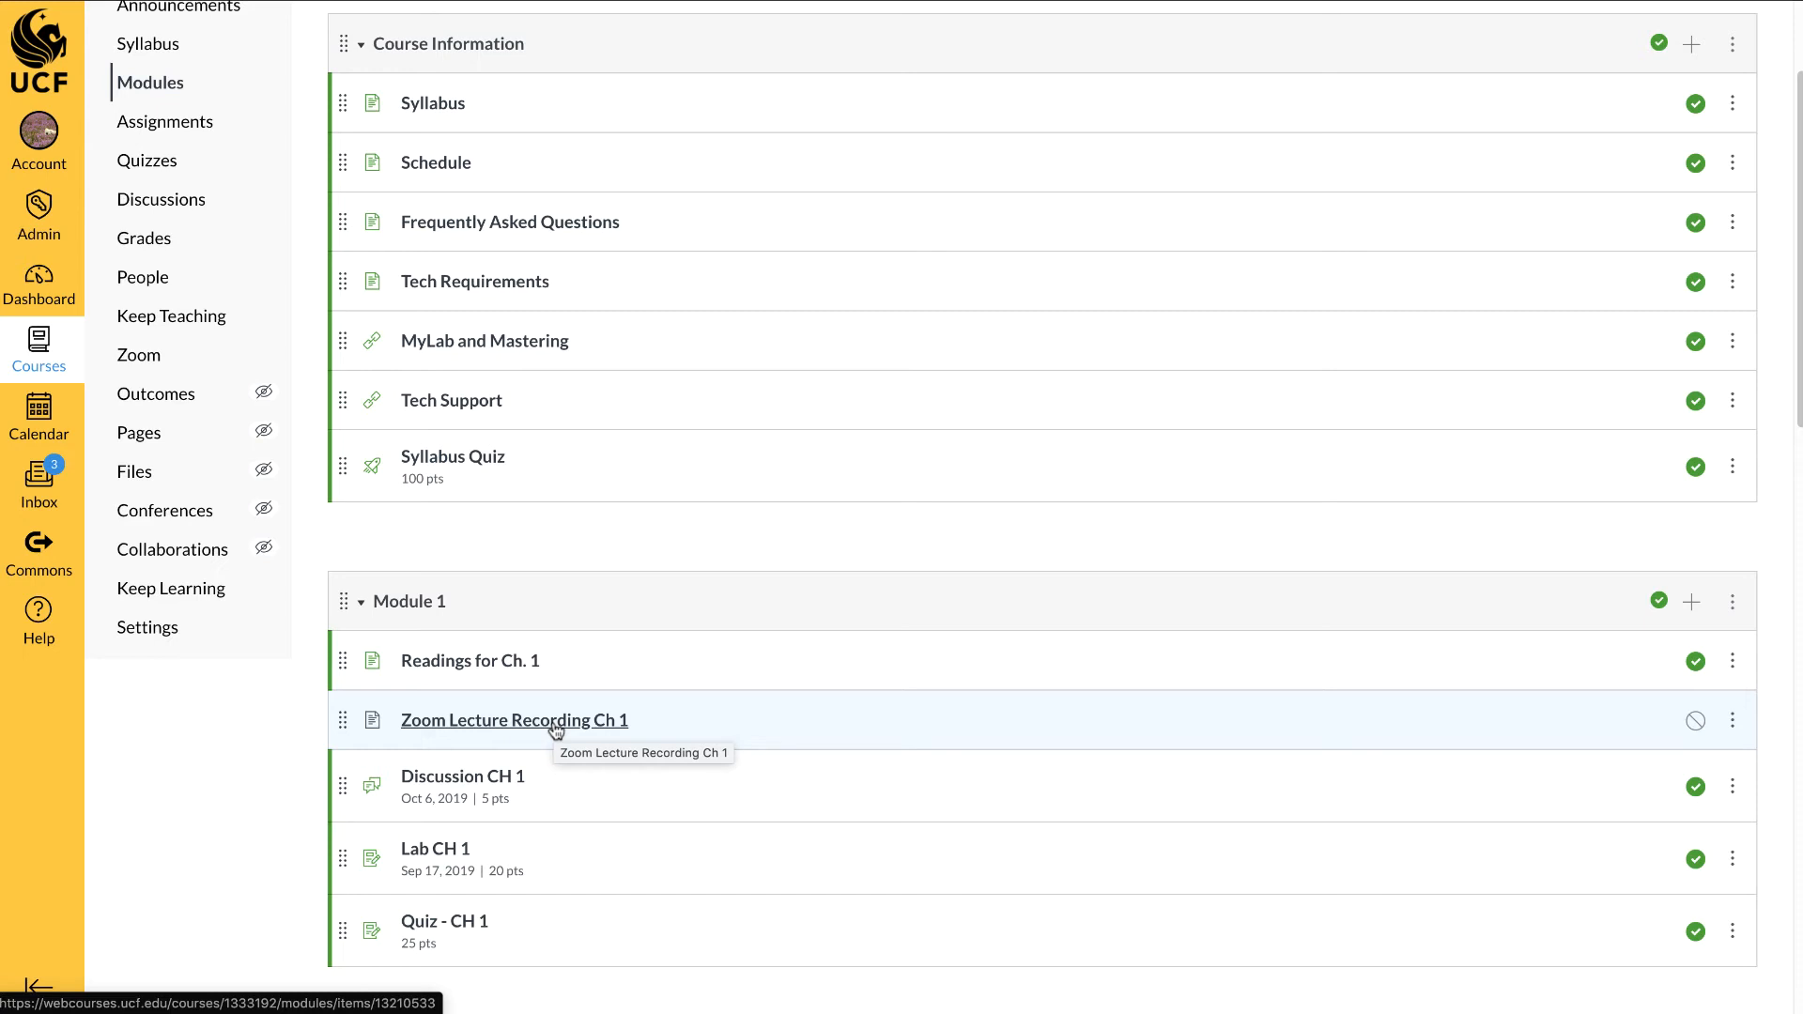
pyautogui.click(513, 719)
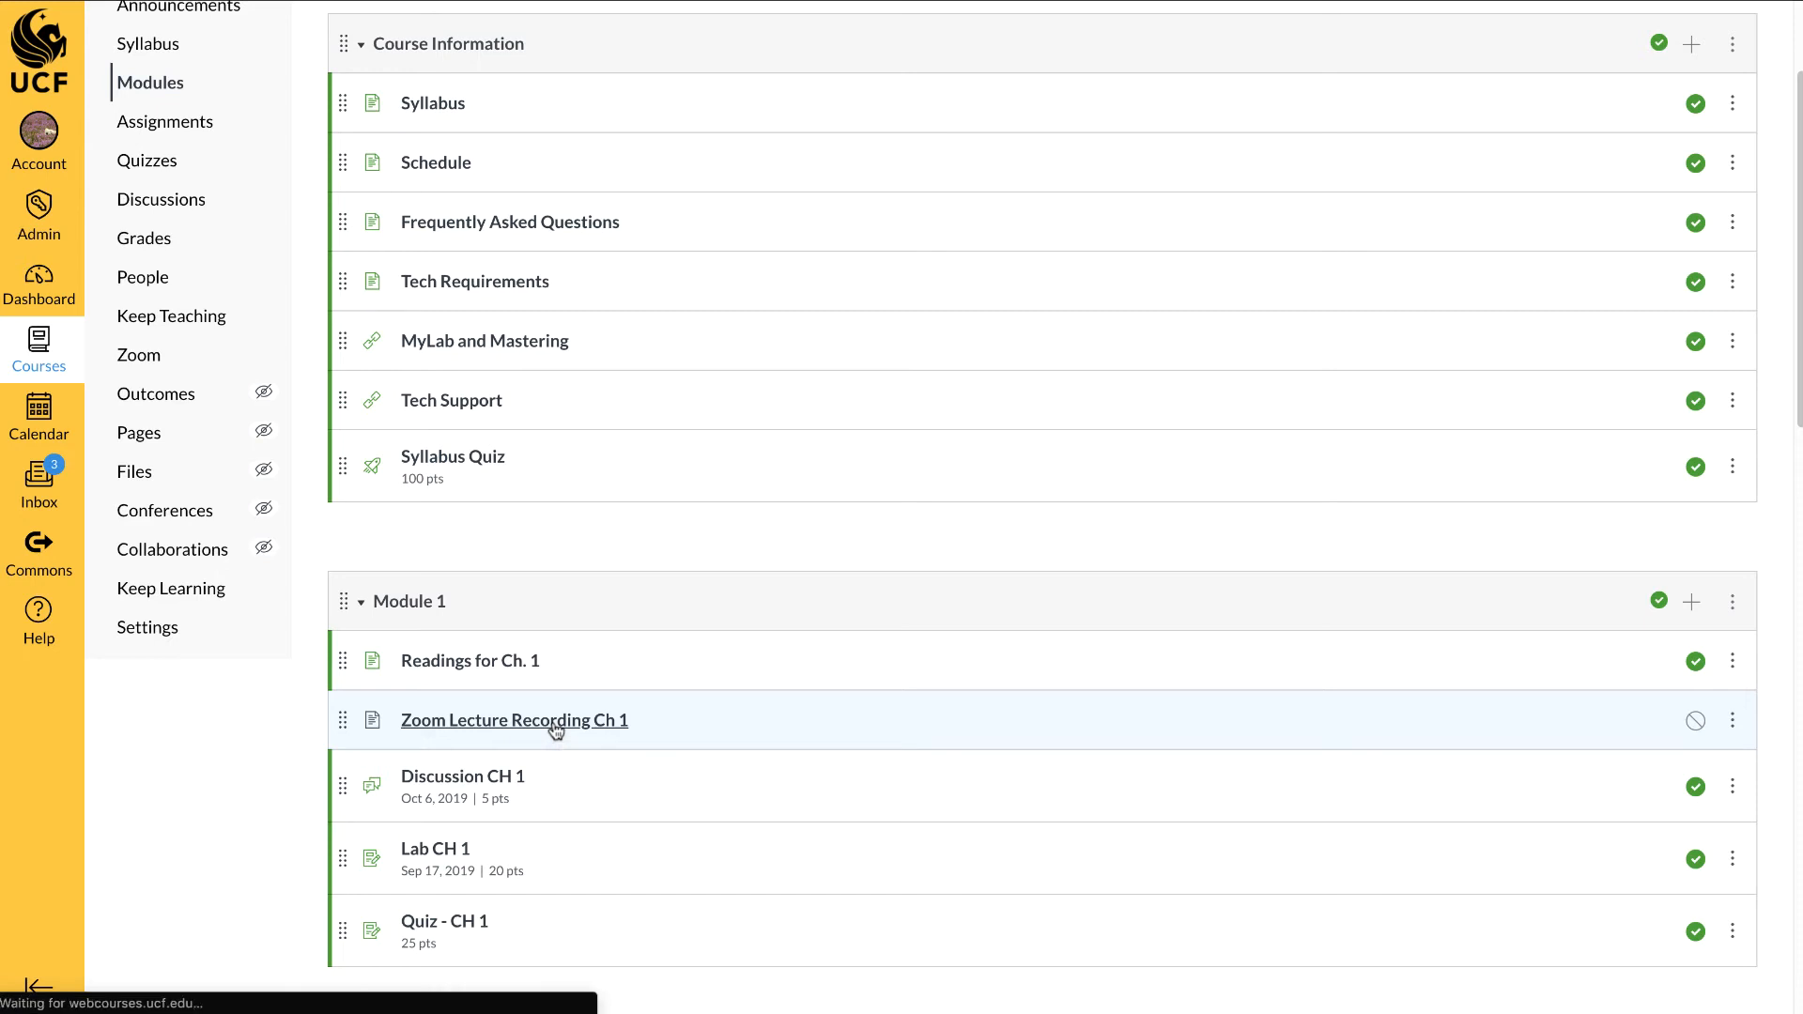
pyautogui.click(515, 719)
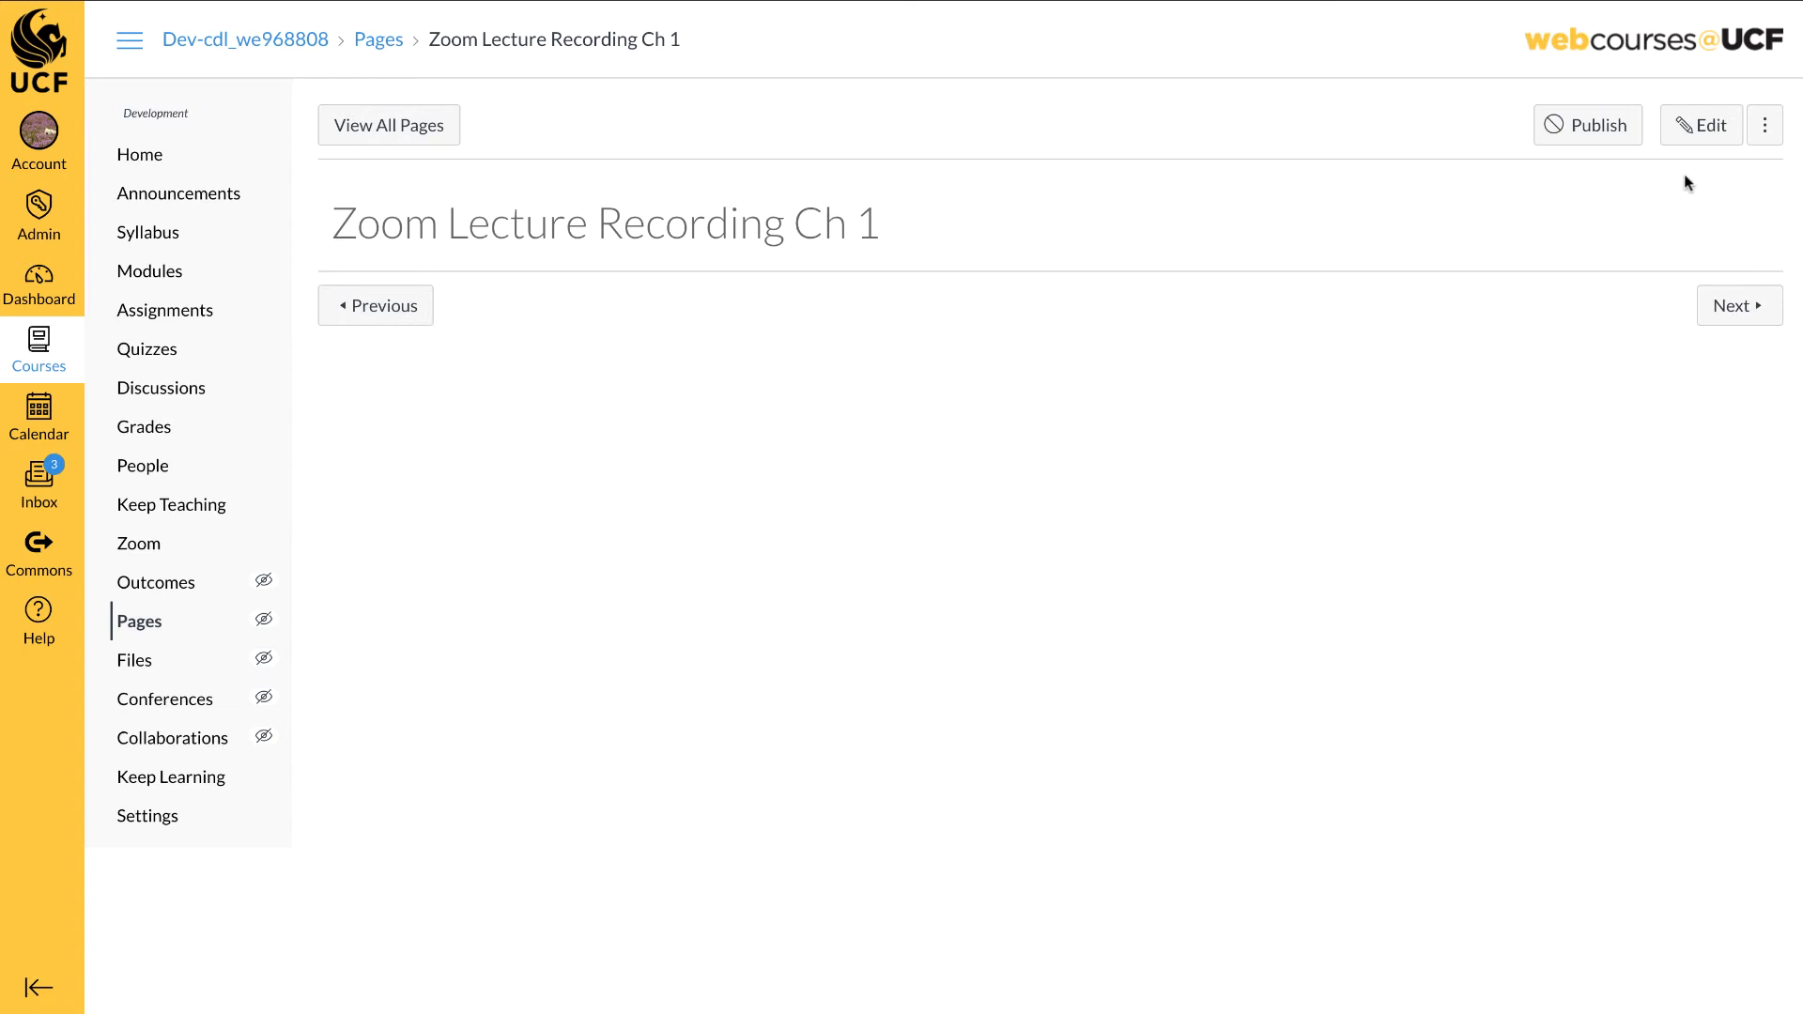
# Edit the page and bring up the Upload Media option from Record/Upload Media.
pyautogui.click(1702, 124)
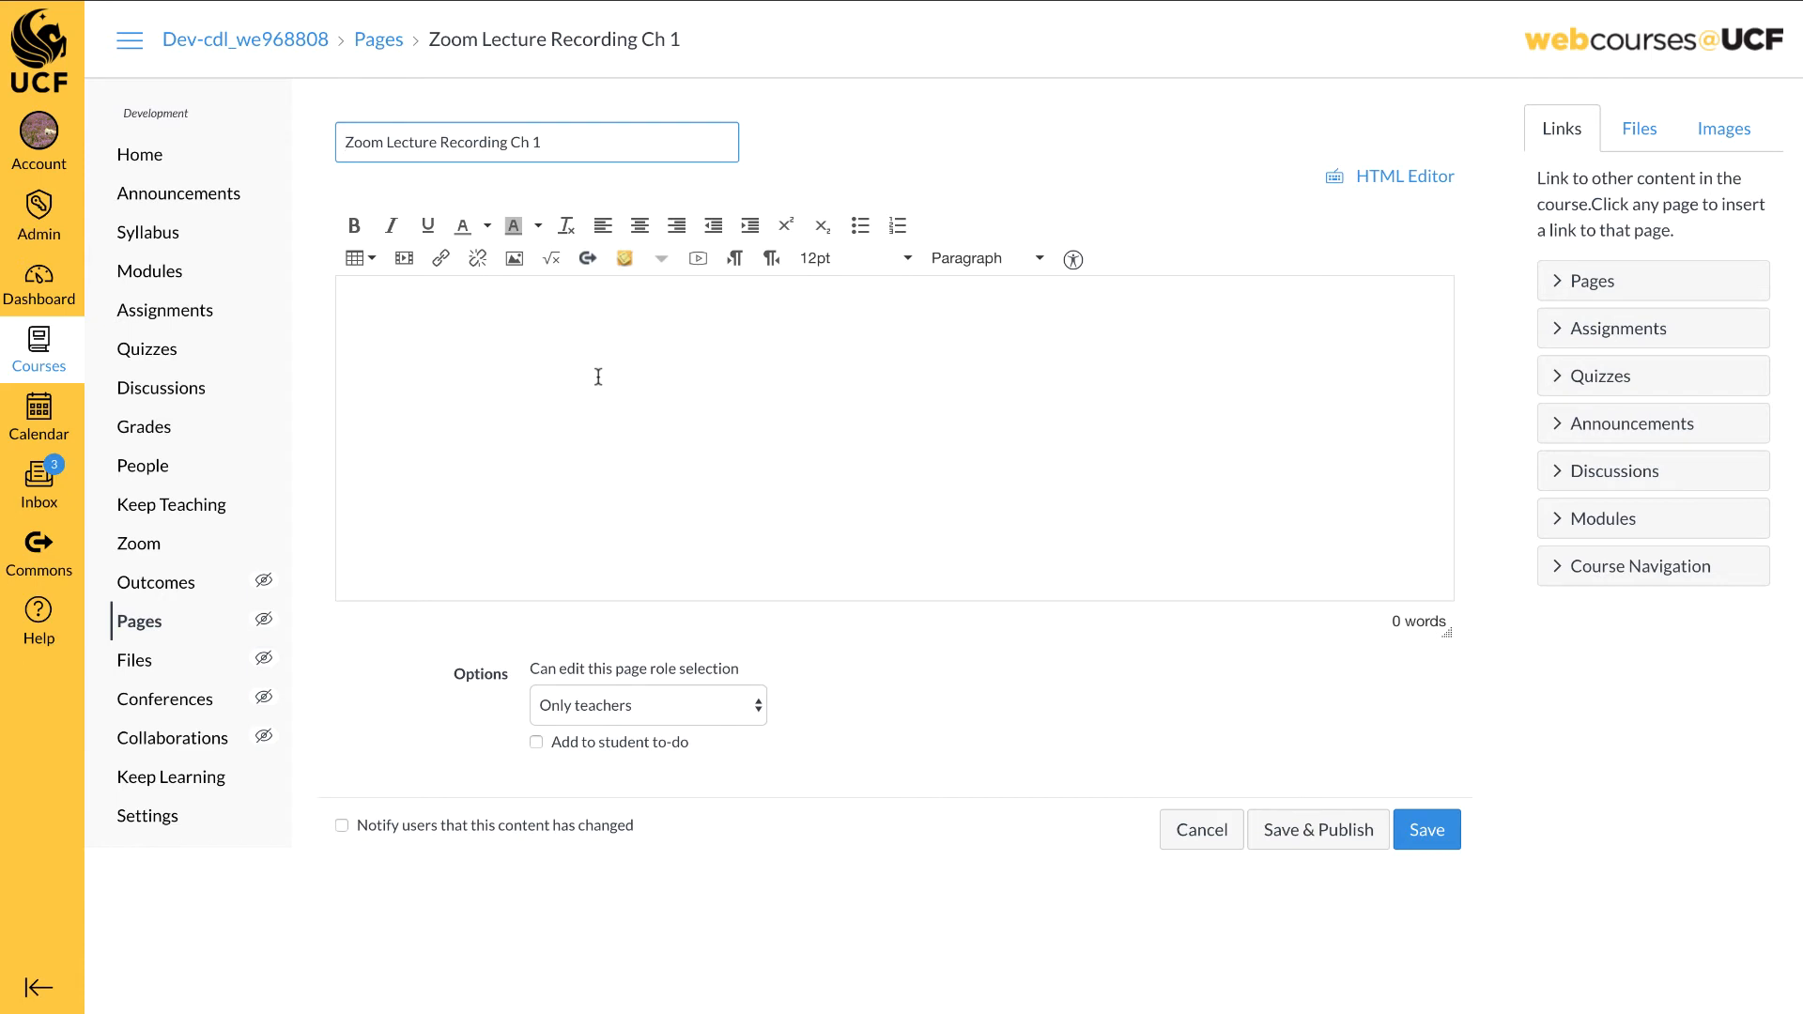
pyautogui.moveTo(696, 258)
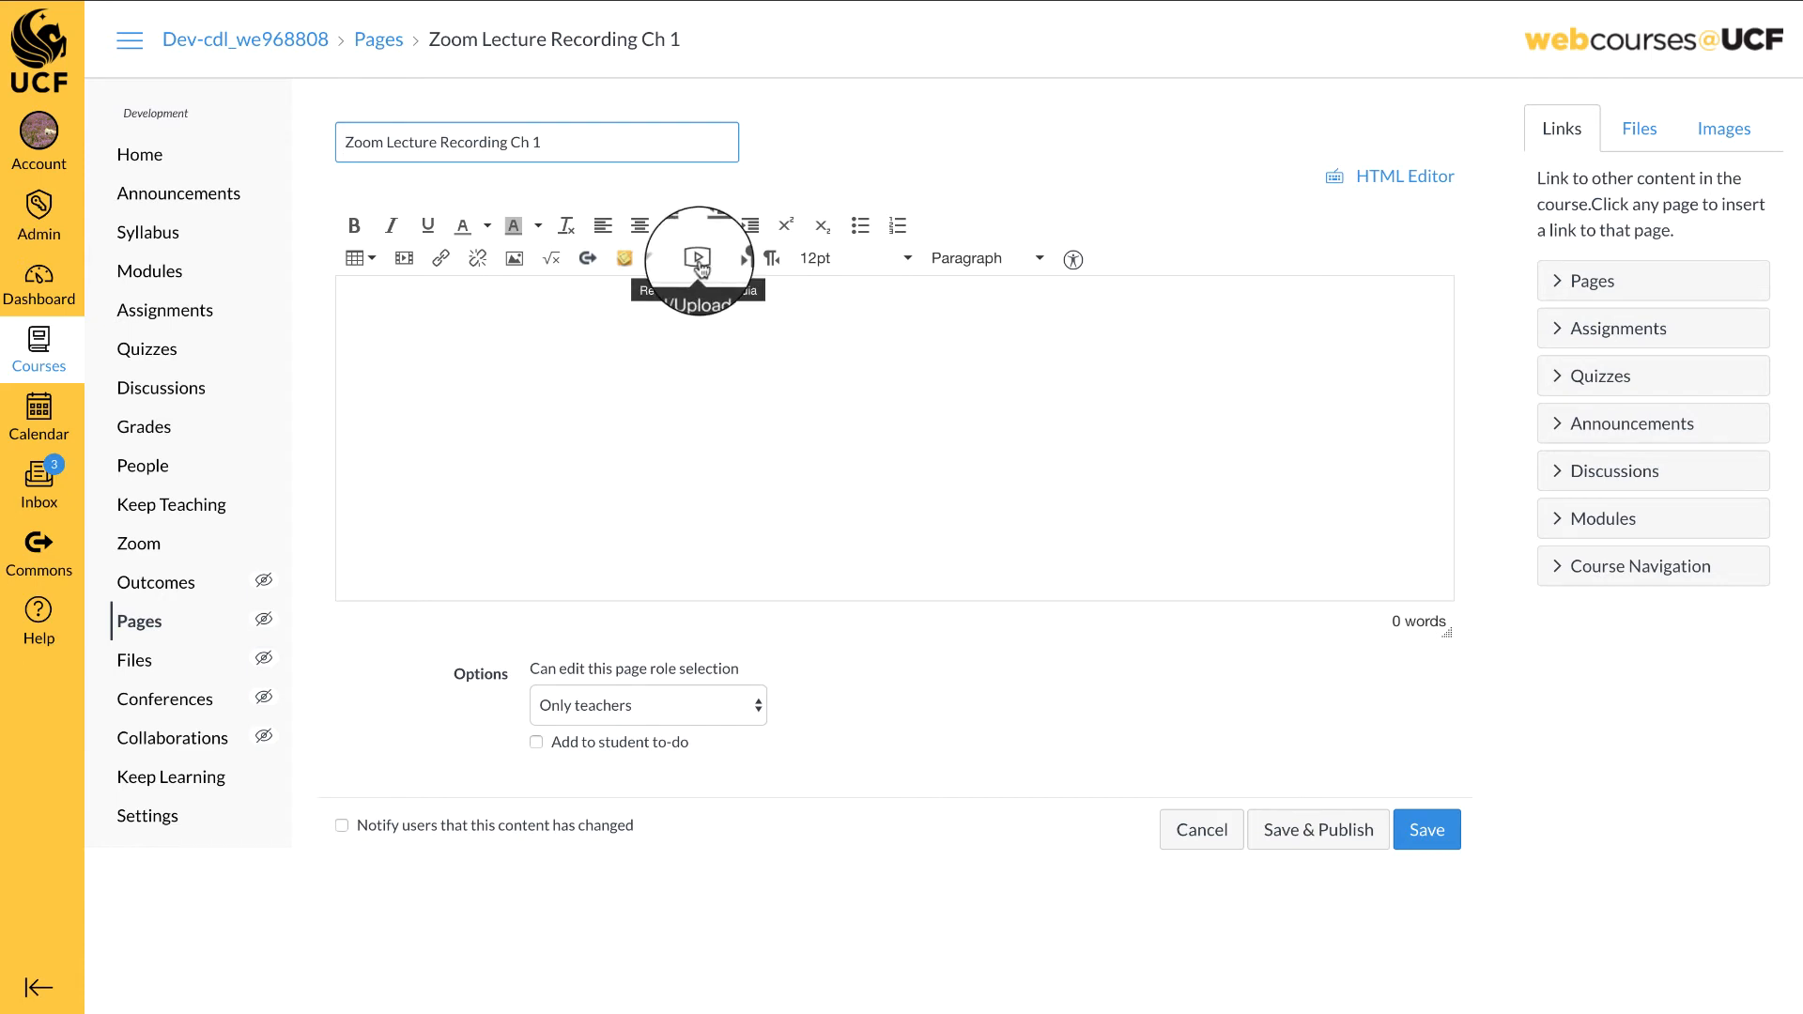
pyautogui.click(699, 257)
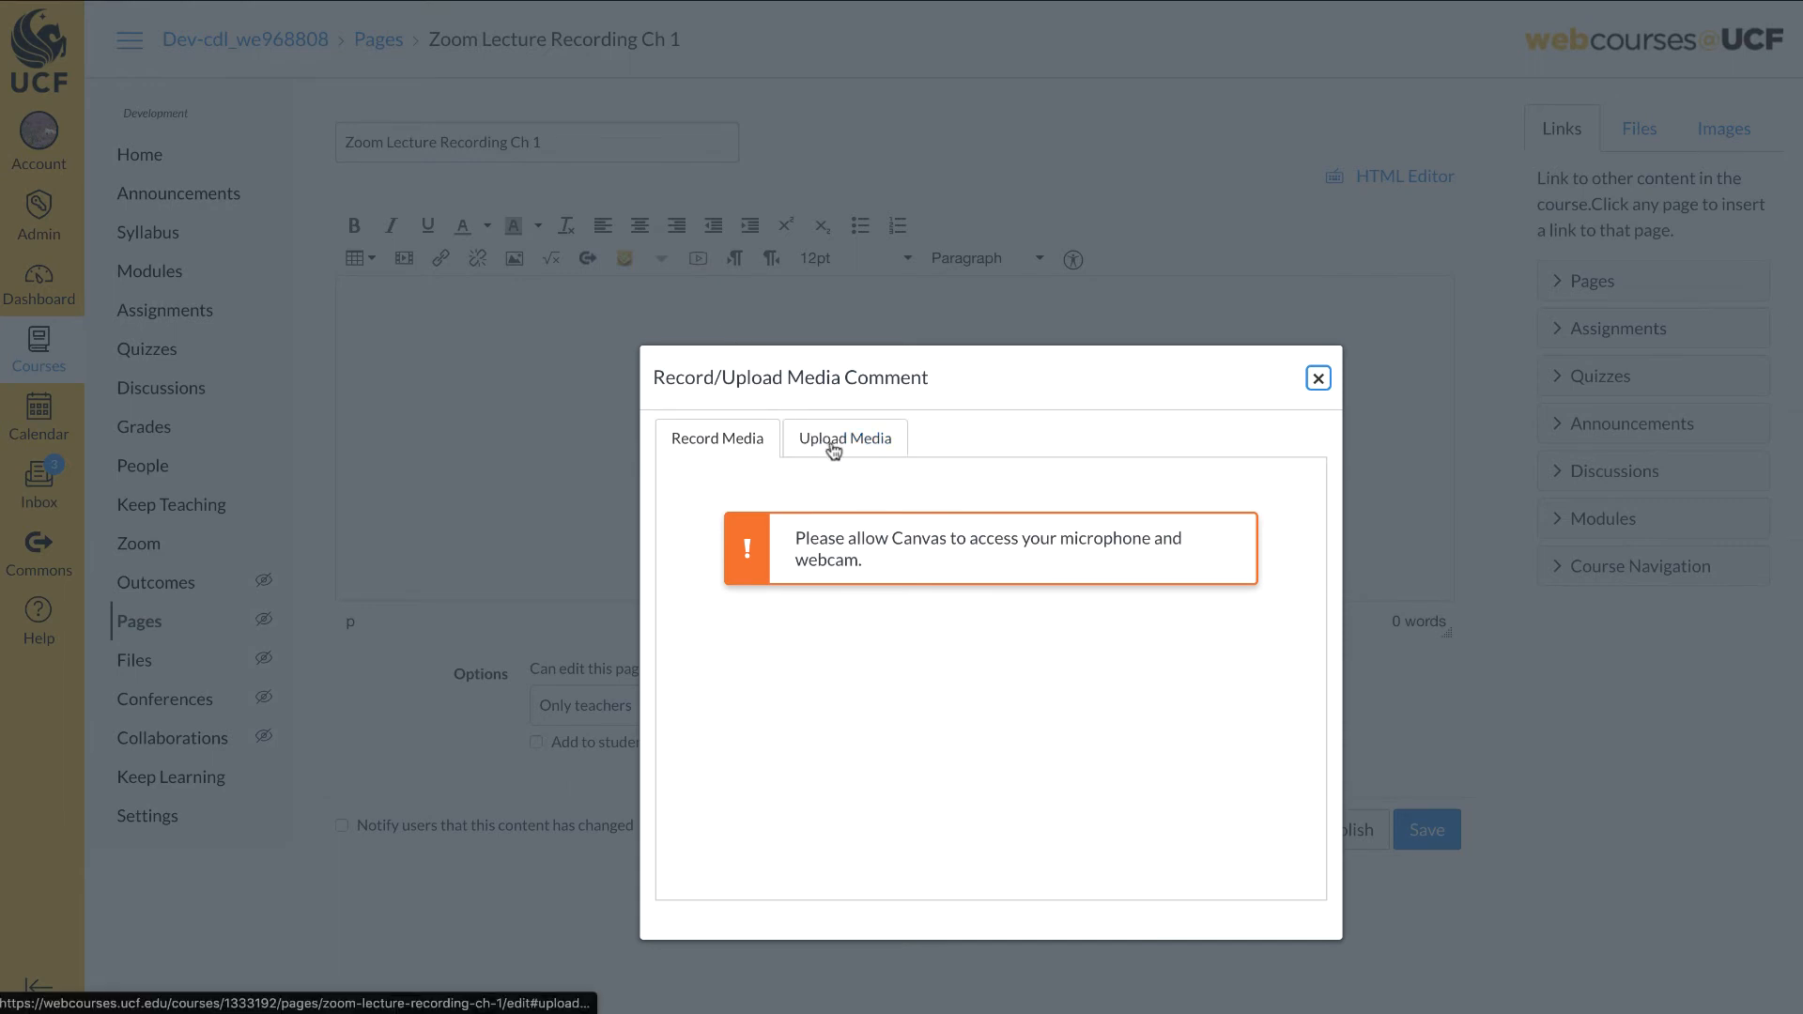
pyautogui.click(845, 438)
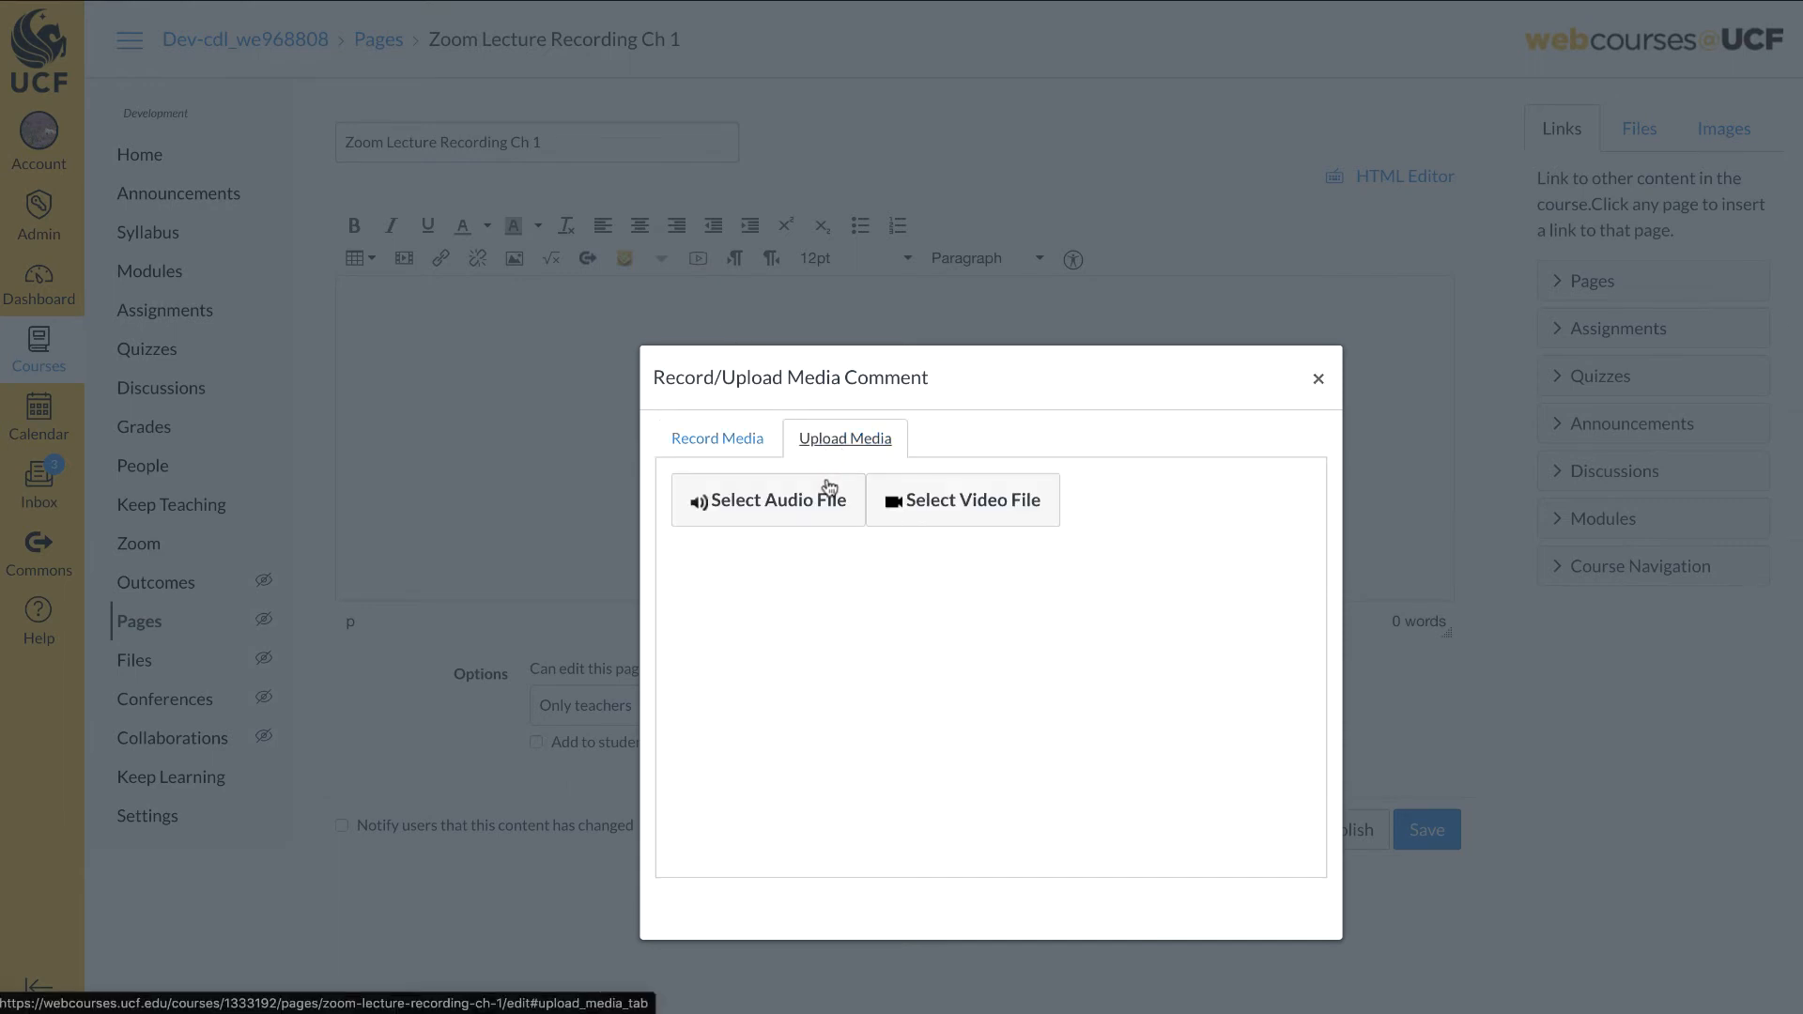
pyautogui.moveTo(821, 525)
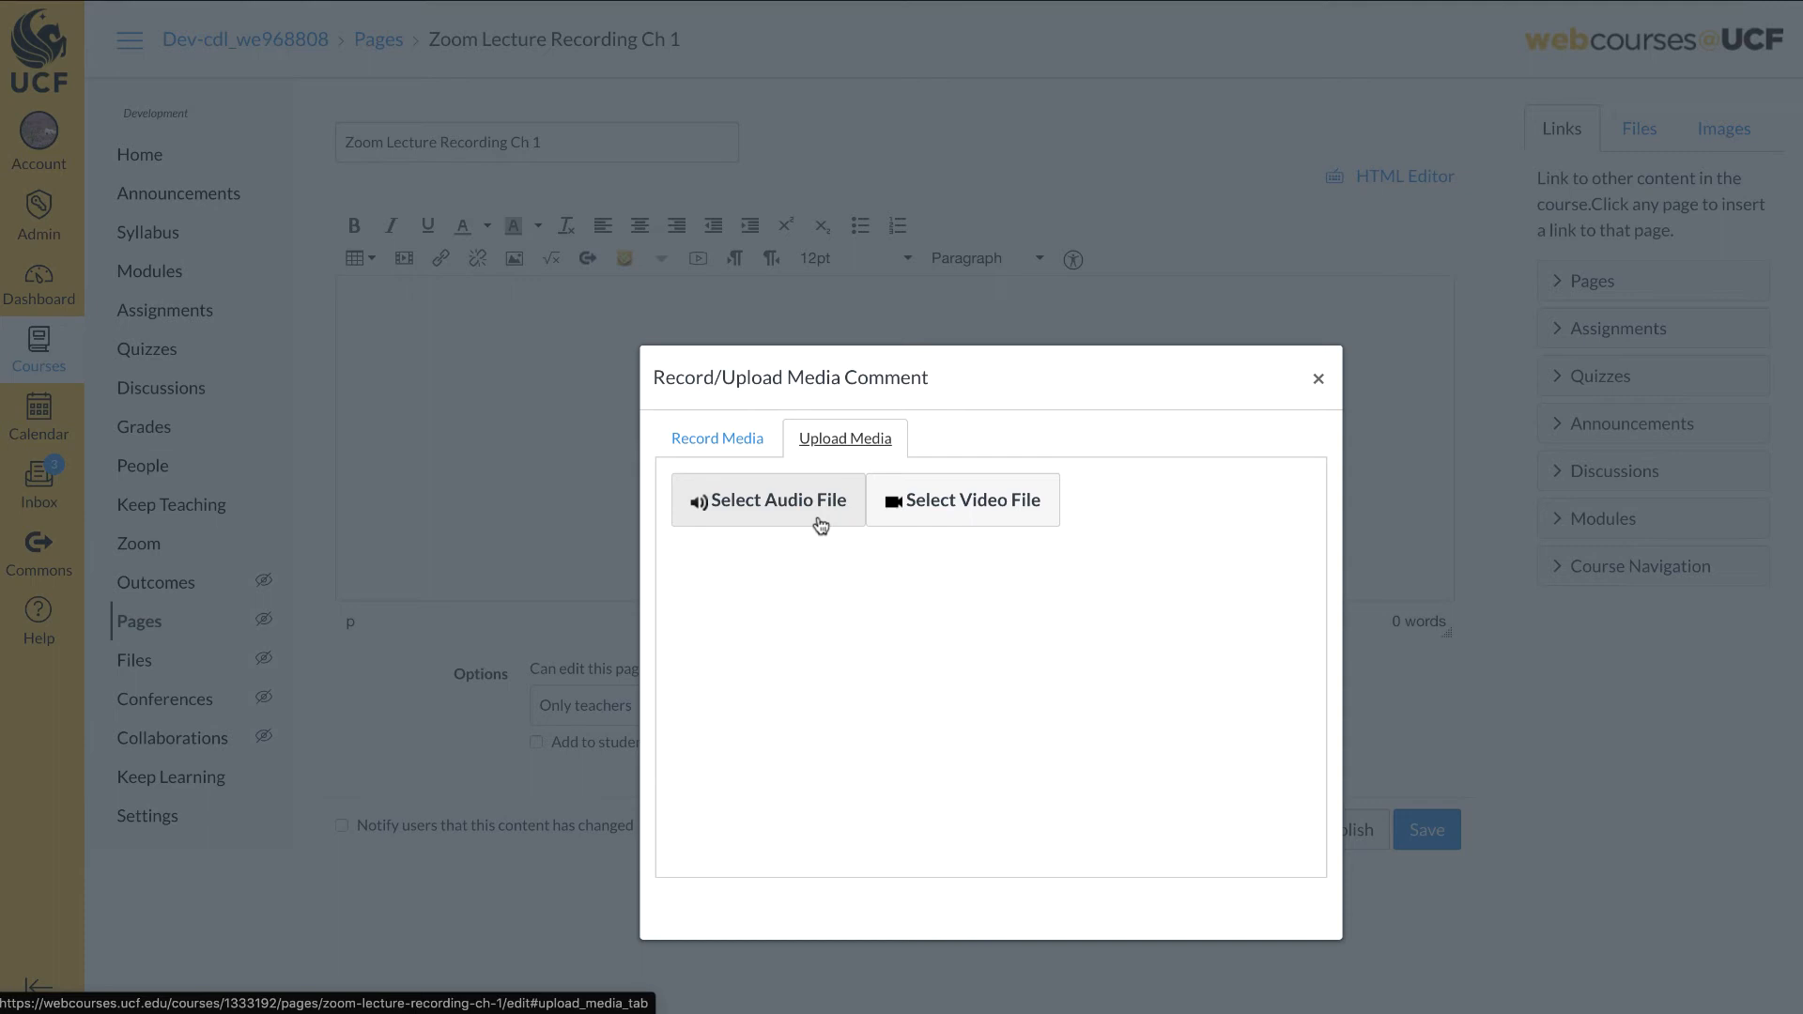
pyautogui.moveTo(932, 532)
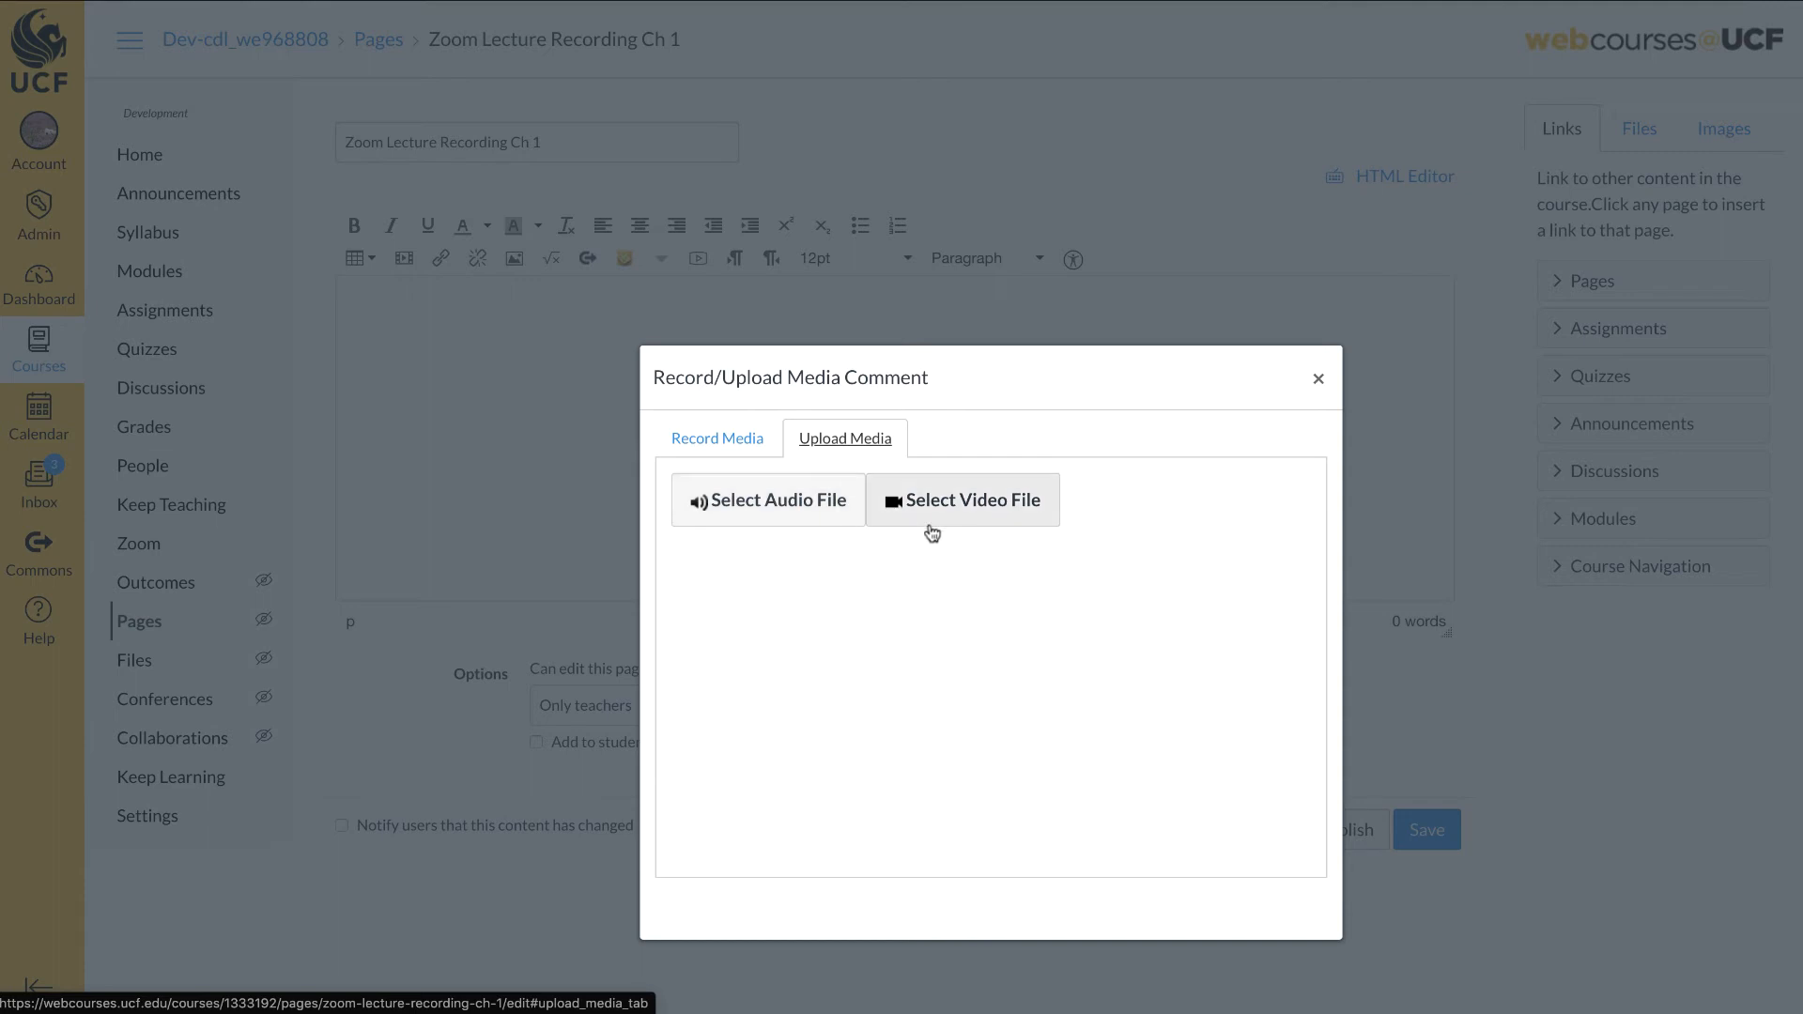
pyautogui.moveTo(932, 527)
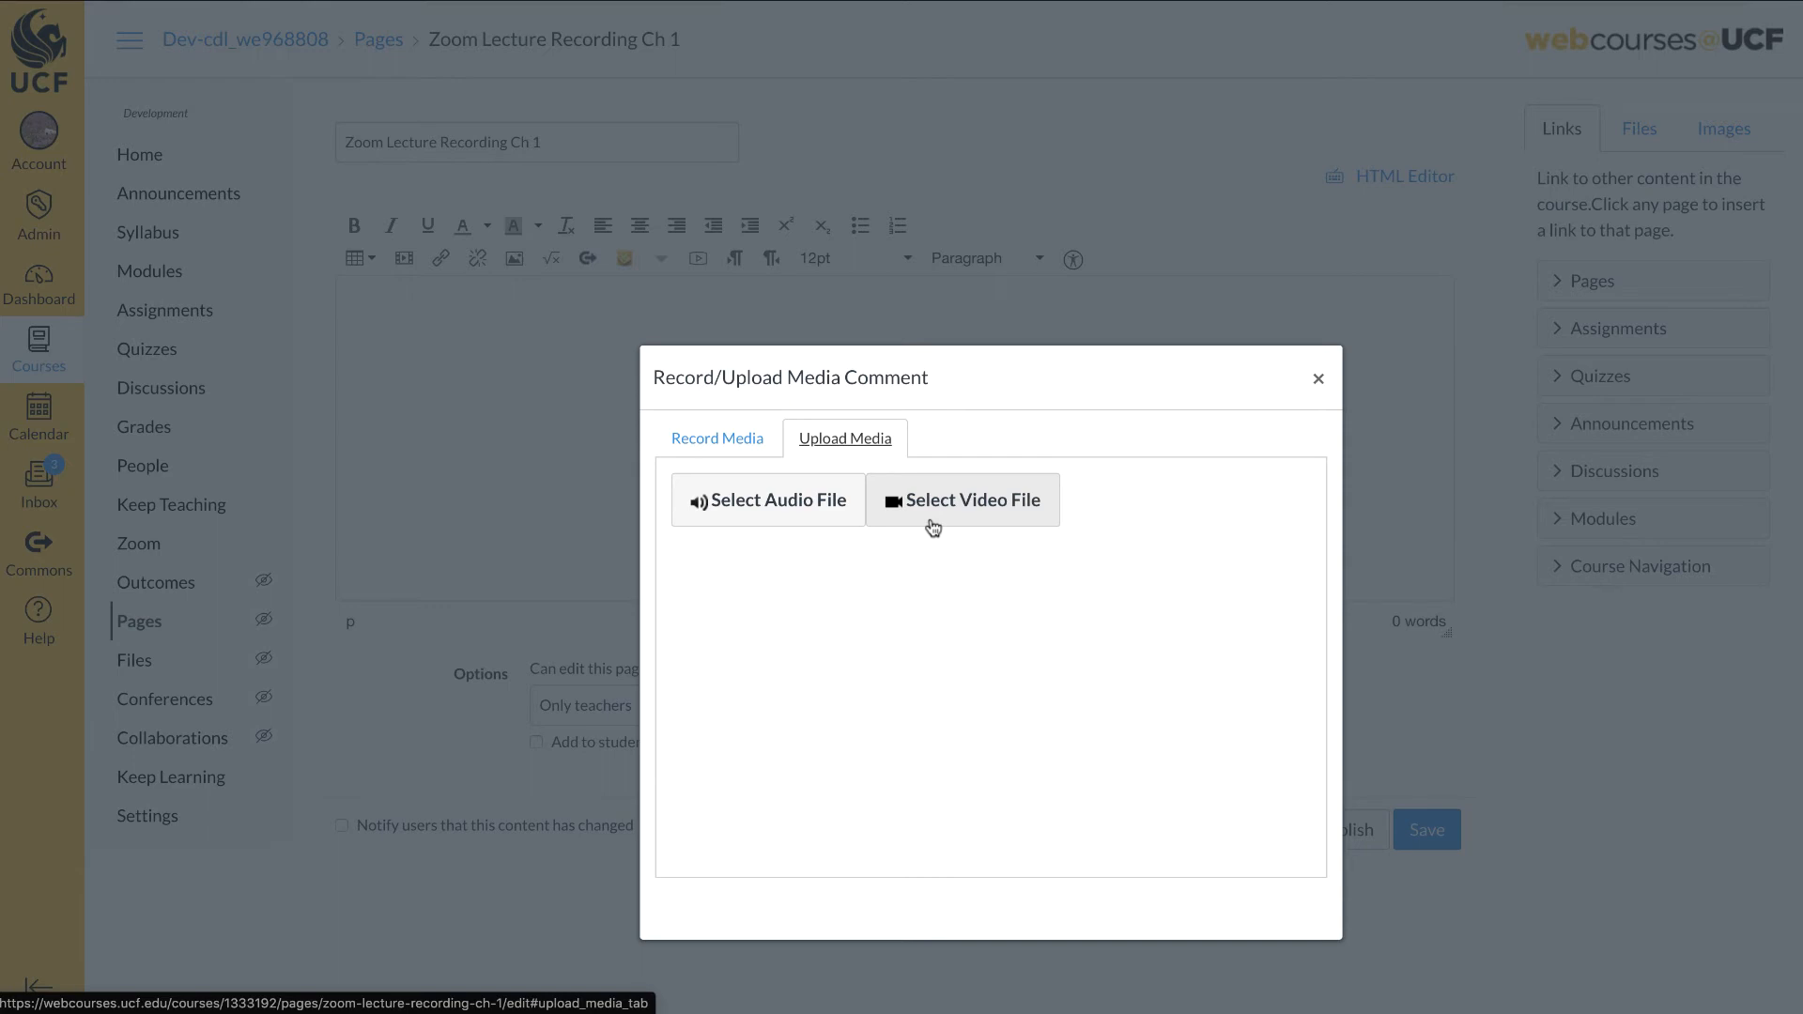
# Select the GMT…360.mp4 recording from the Zoom folder in Finder as the video to upload.
pyautogui.click(961, 500)
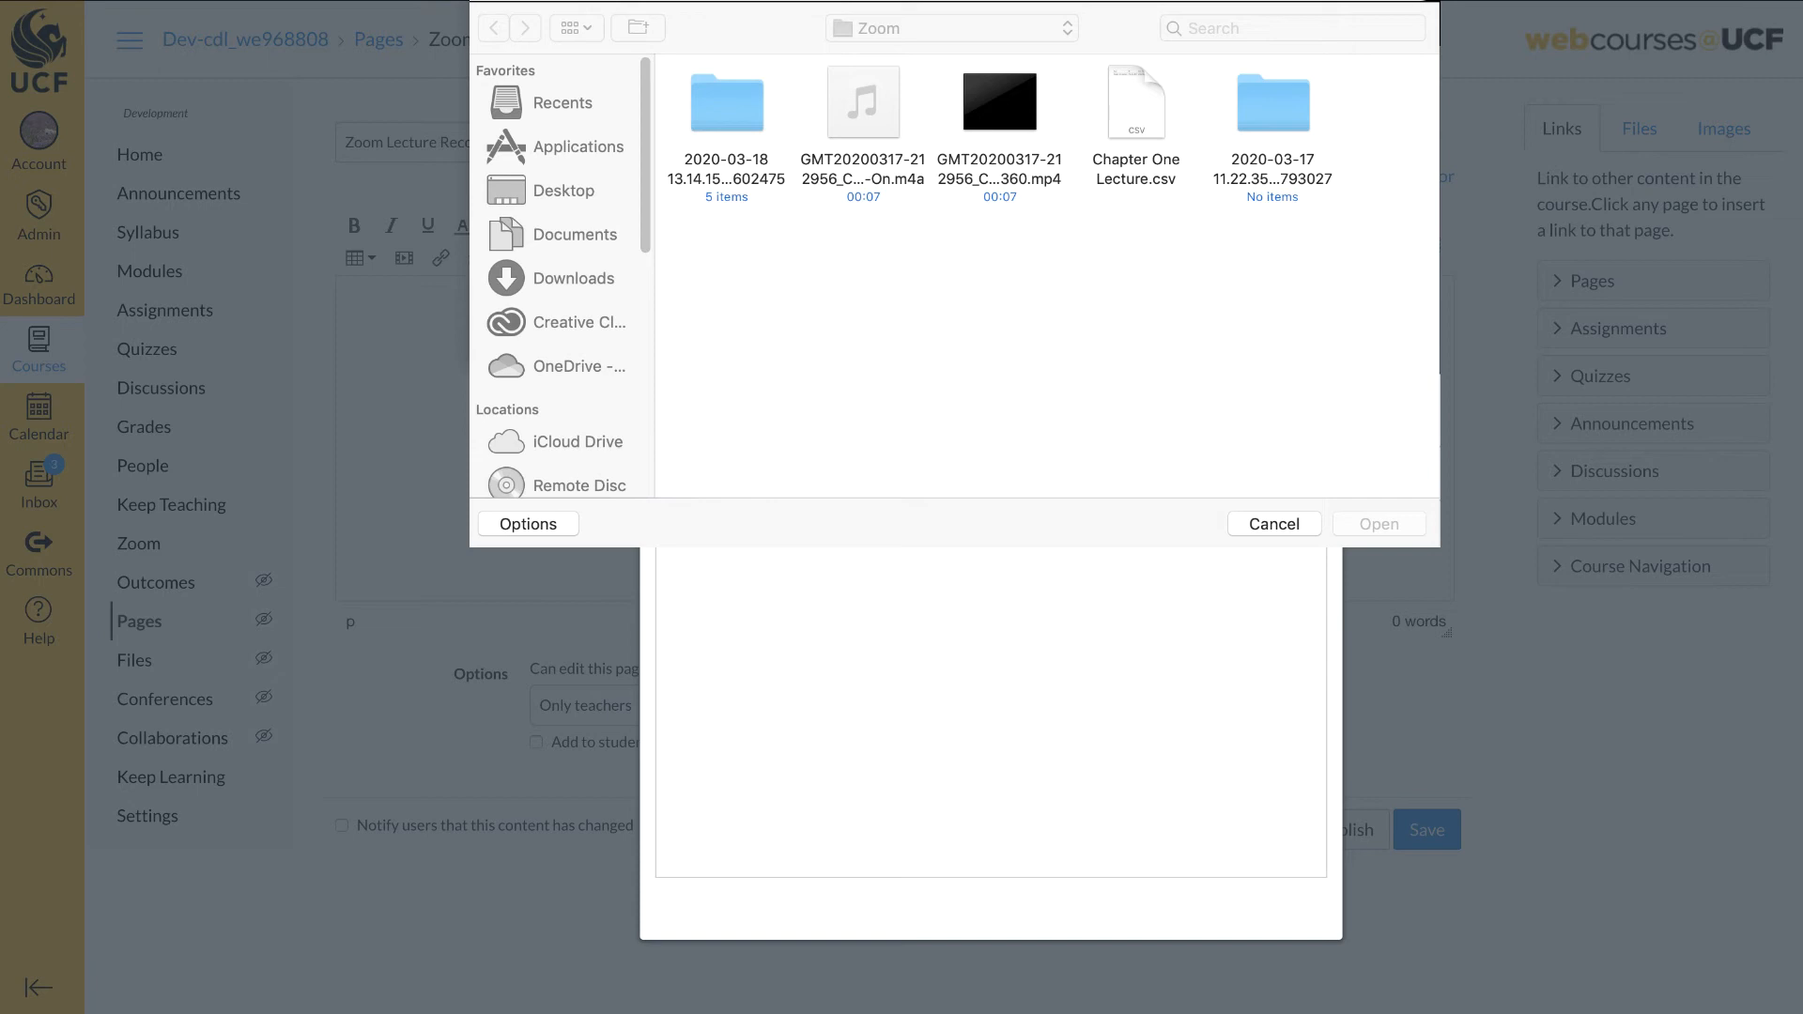
pyautogui.moveTo(1298, 109)
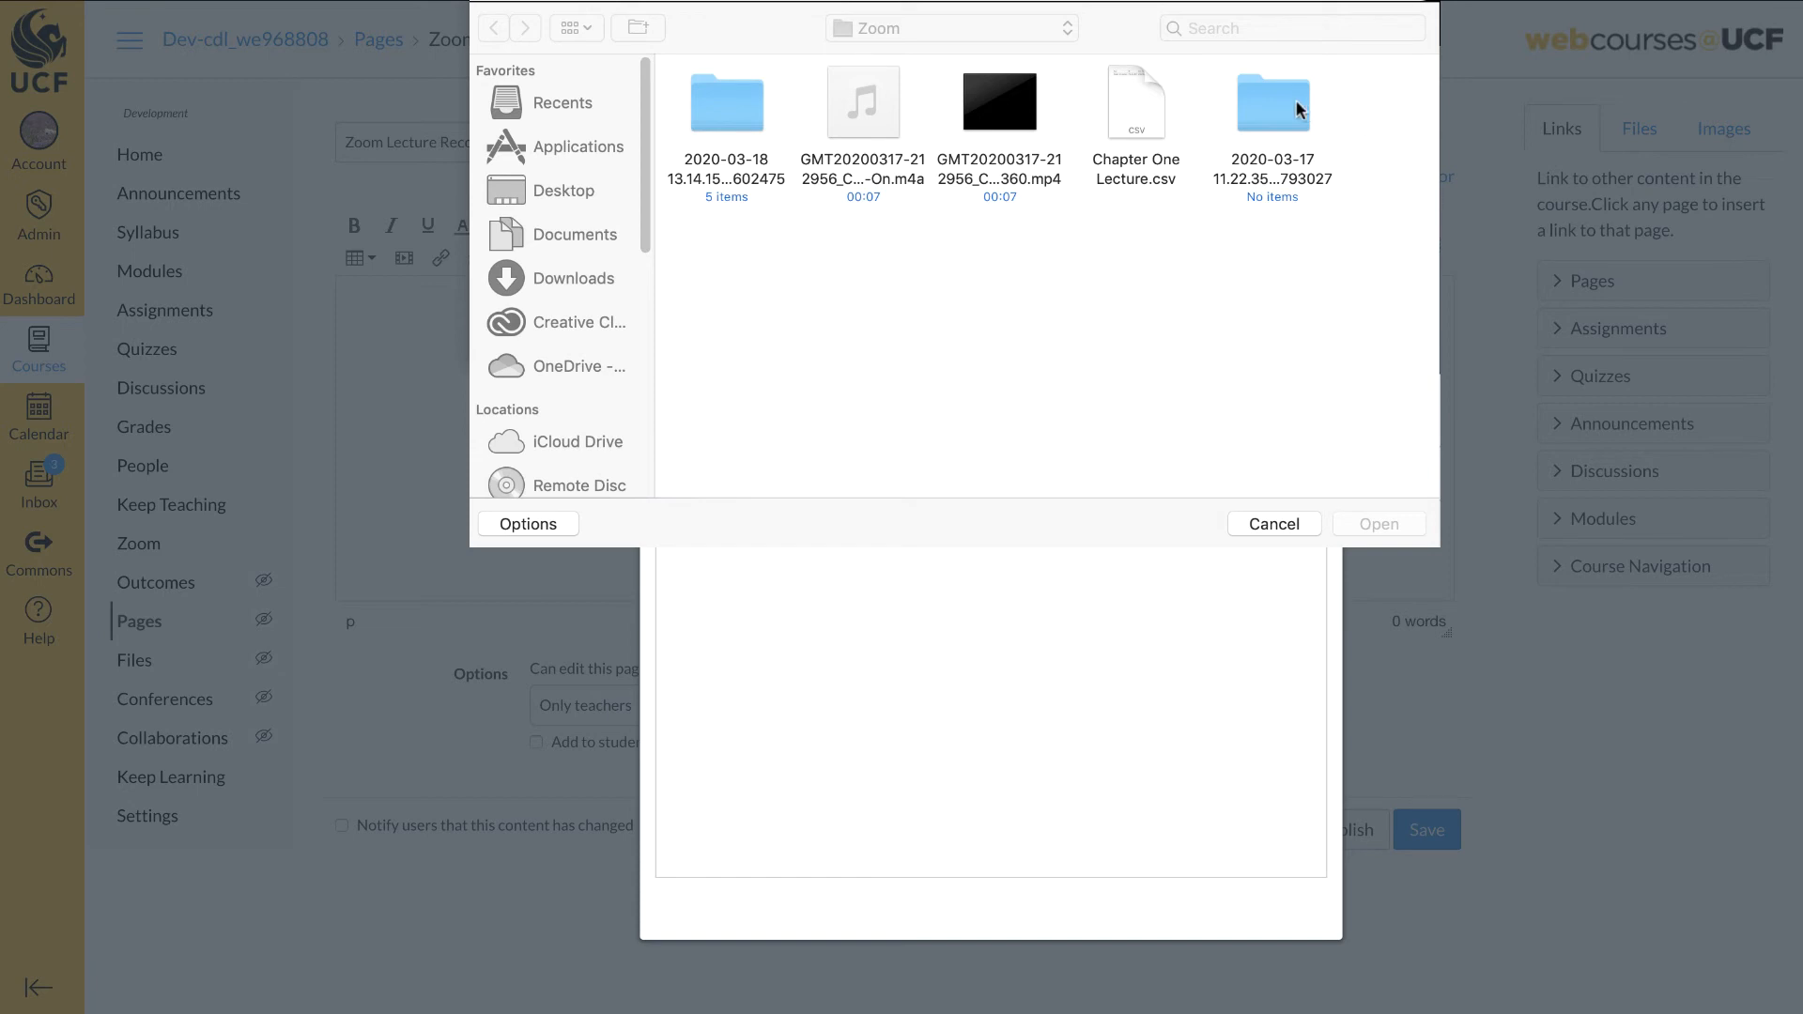
pyautogui.click(999, 101)
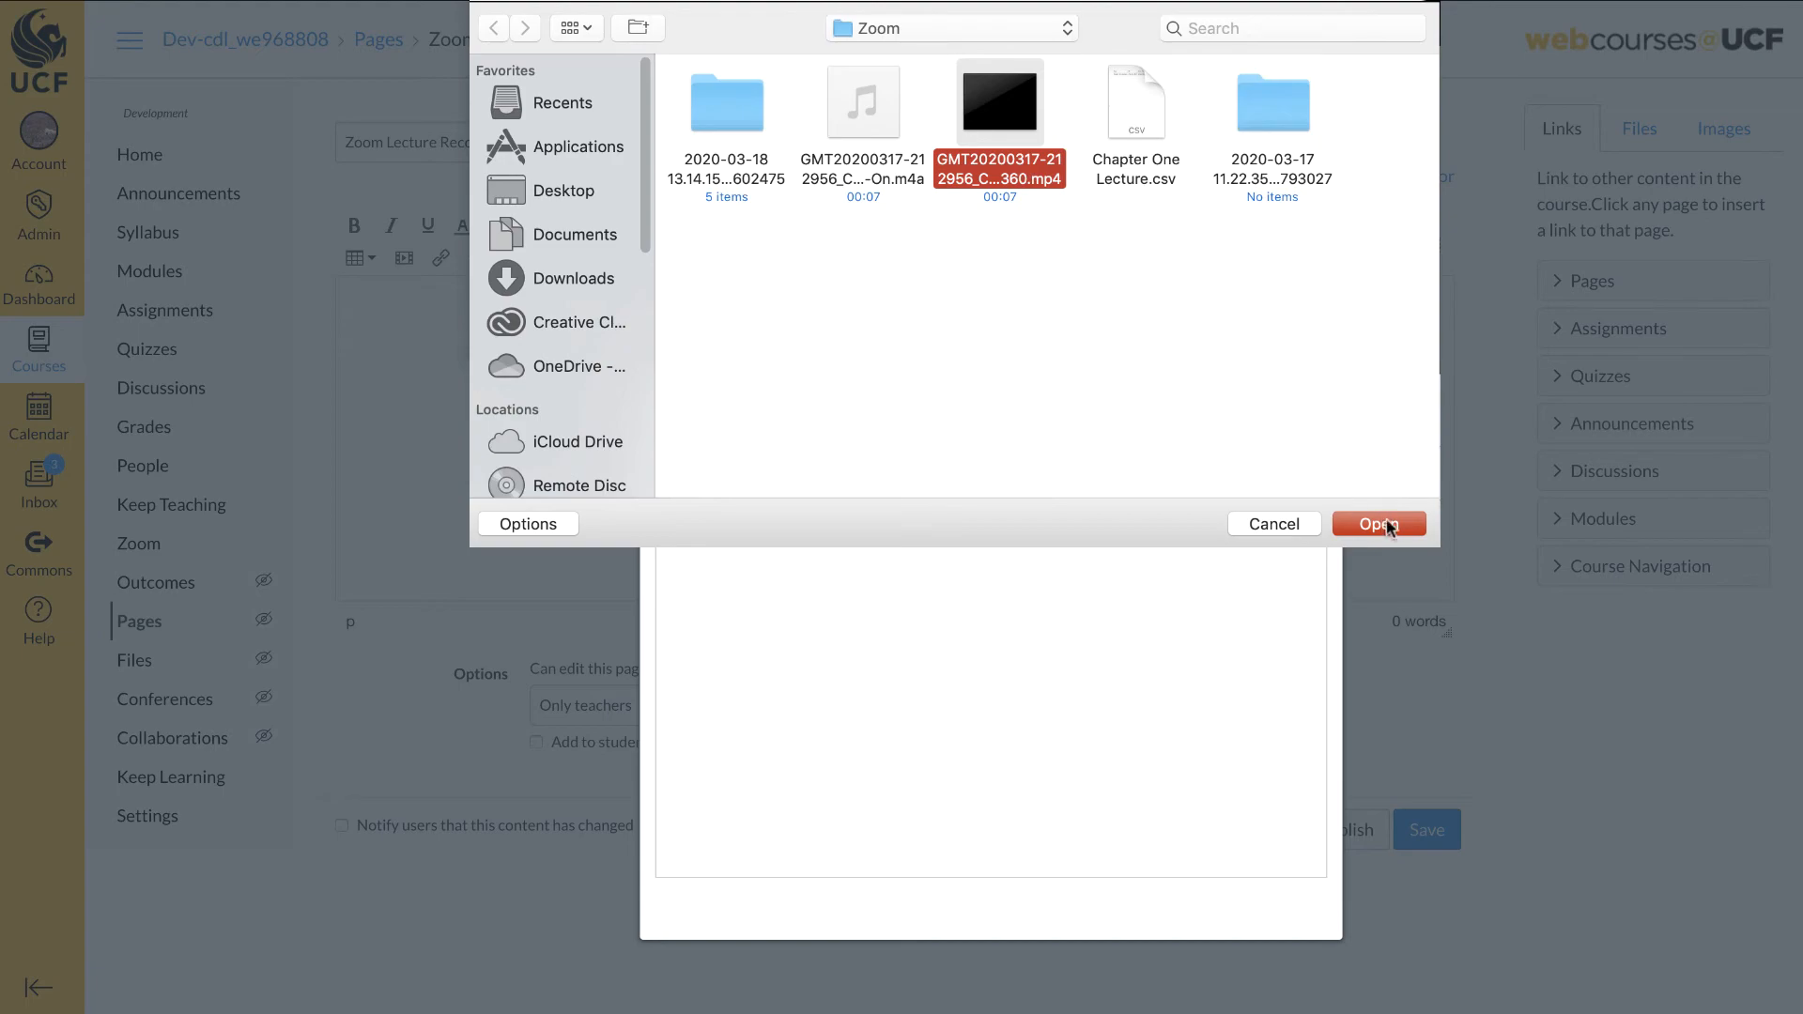
pyautogui.click(1378, 524)
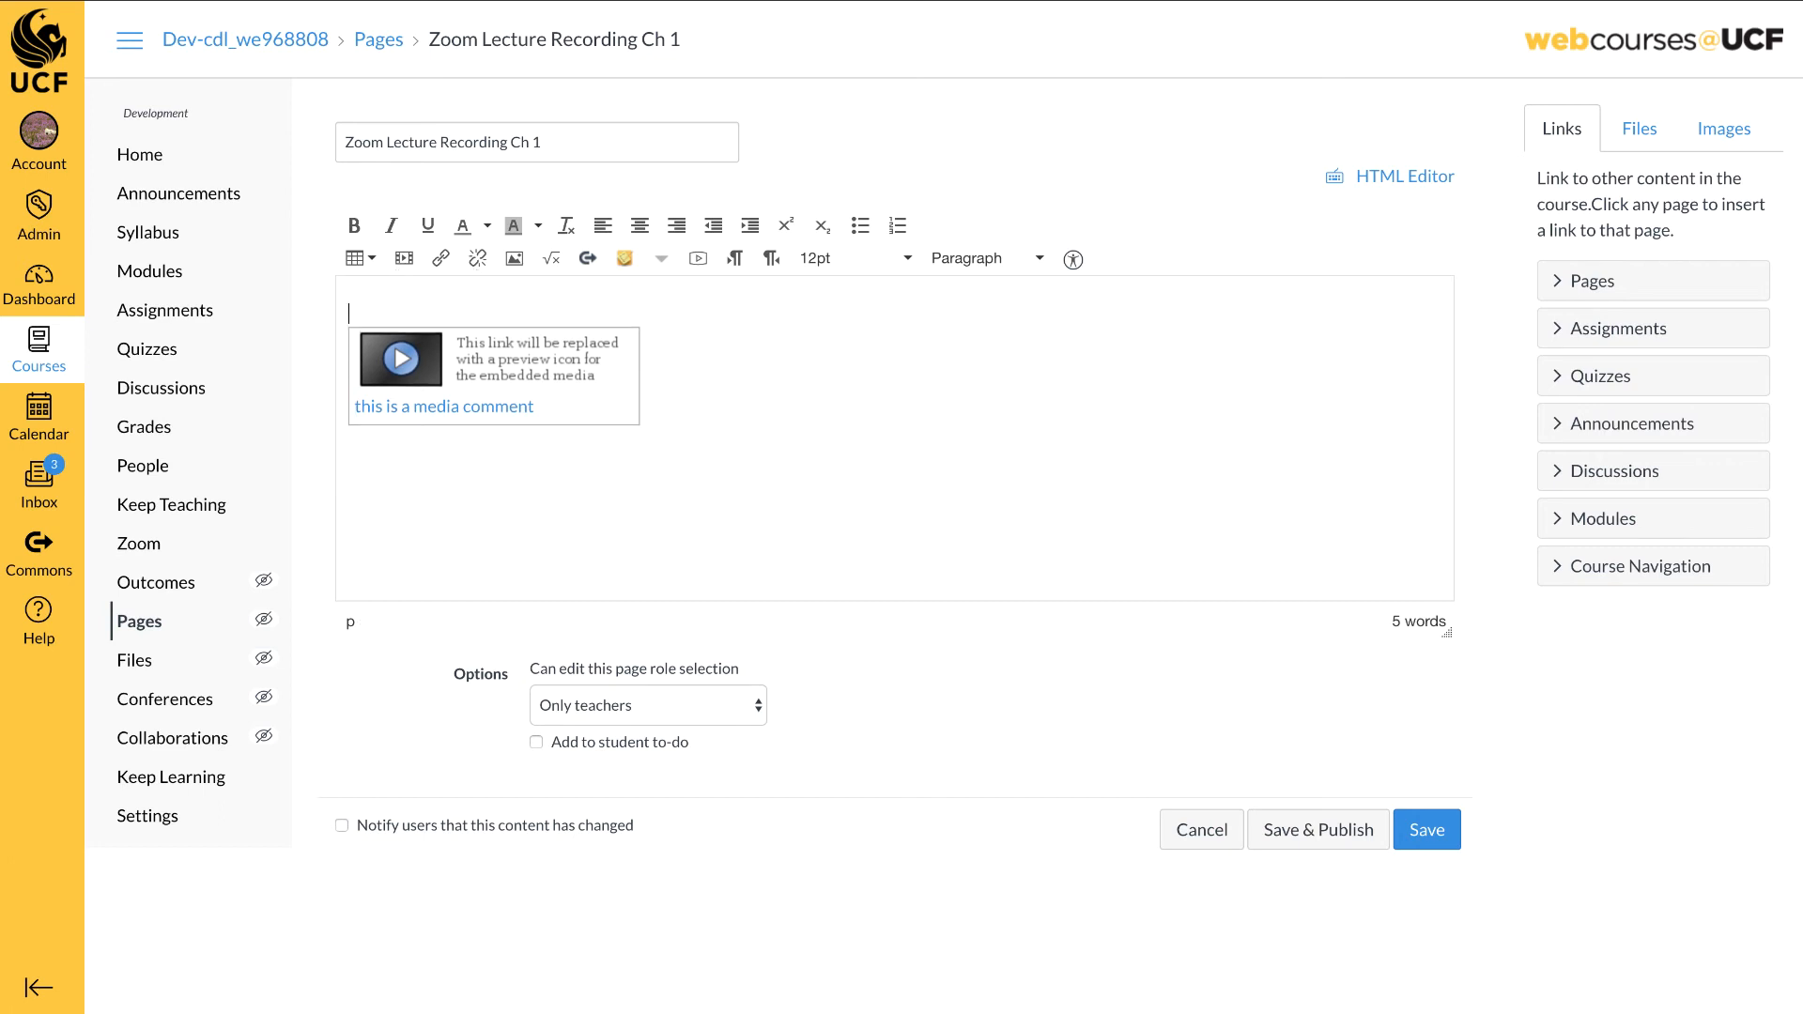
# Add 'Please View' above the embedded lecture video and save and publish the page.
pyautogui.write('Please')
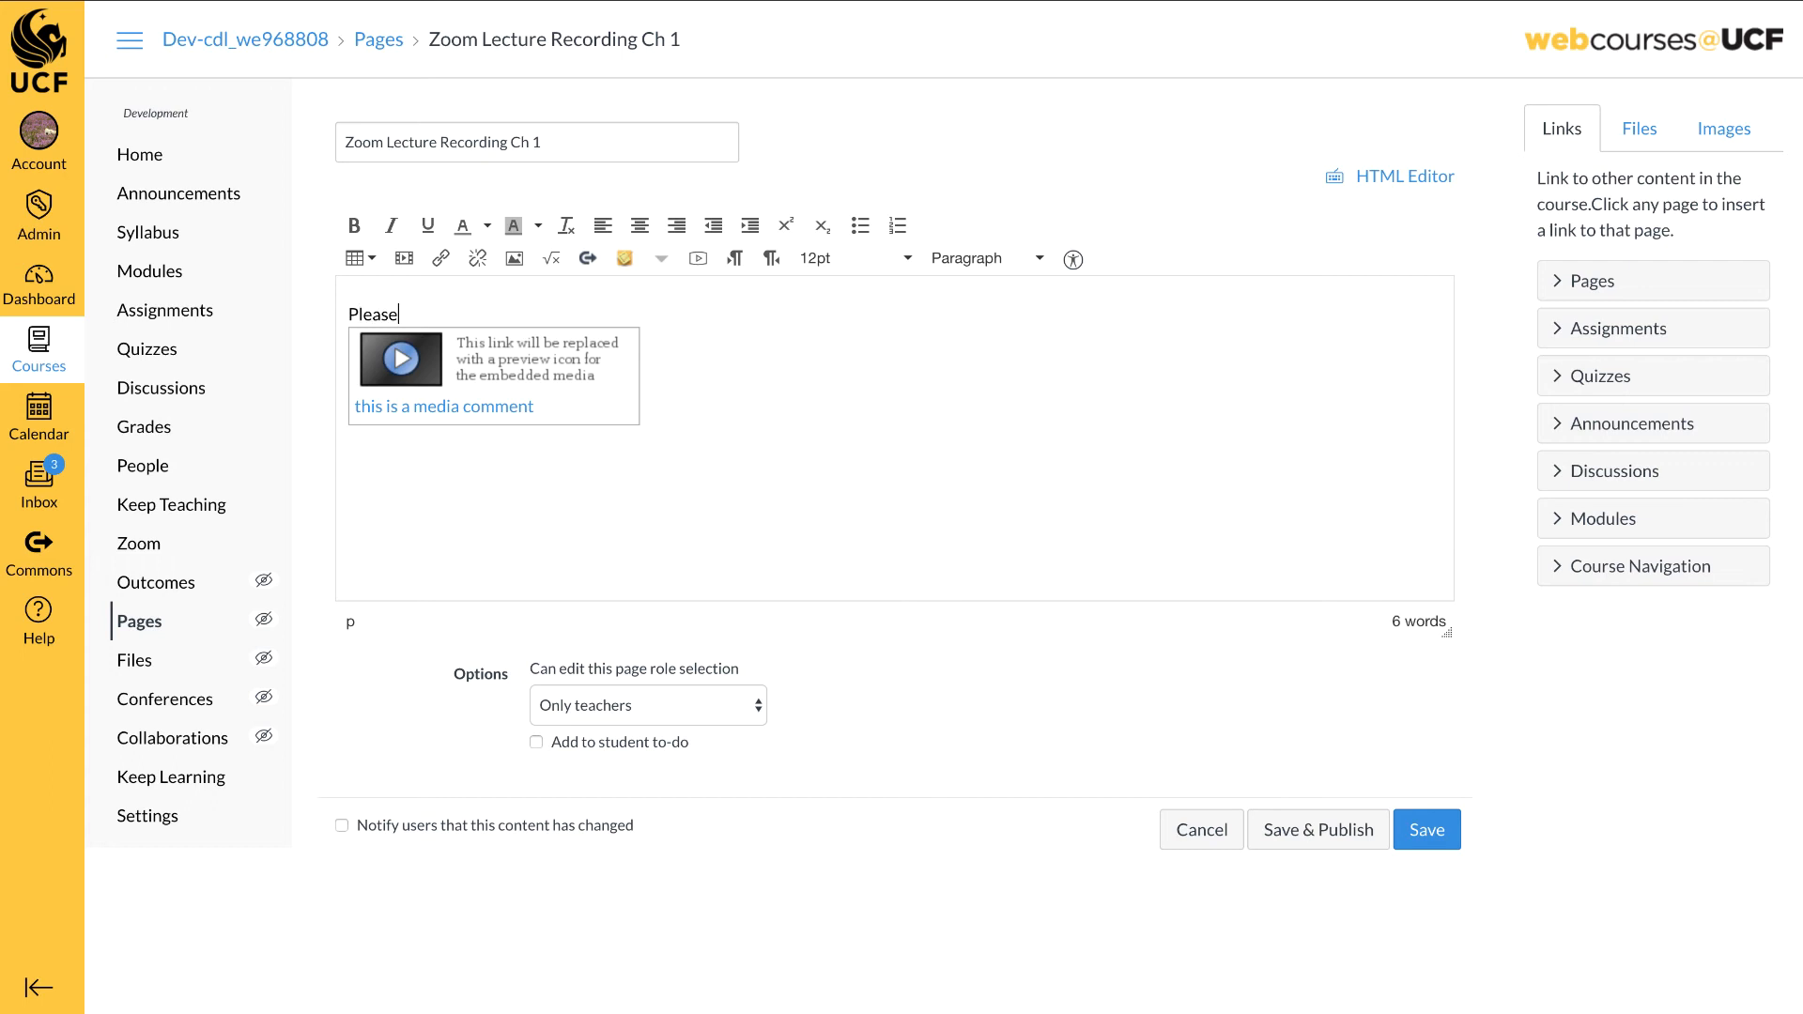
pyautogui.write('View')
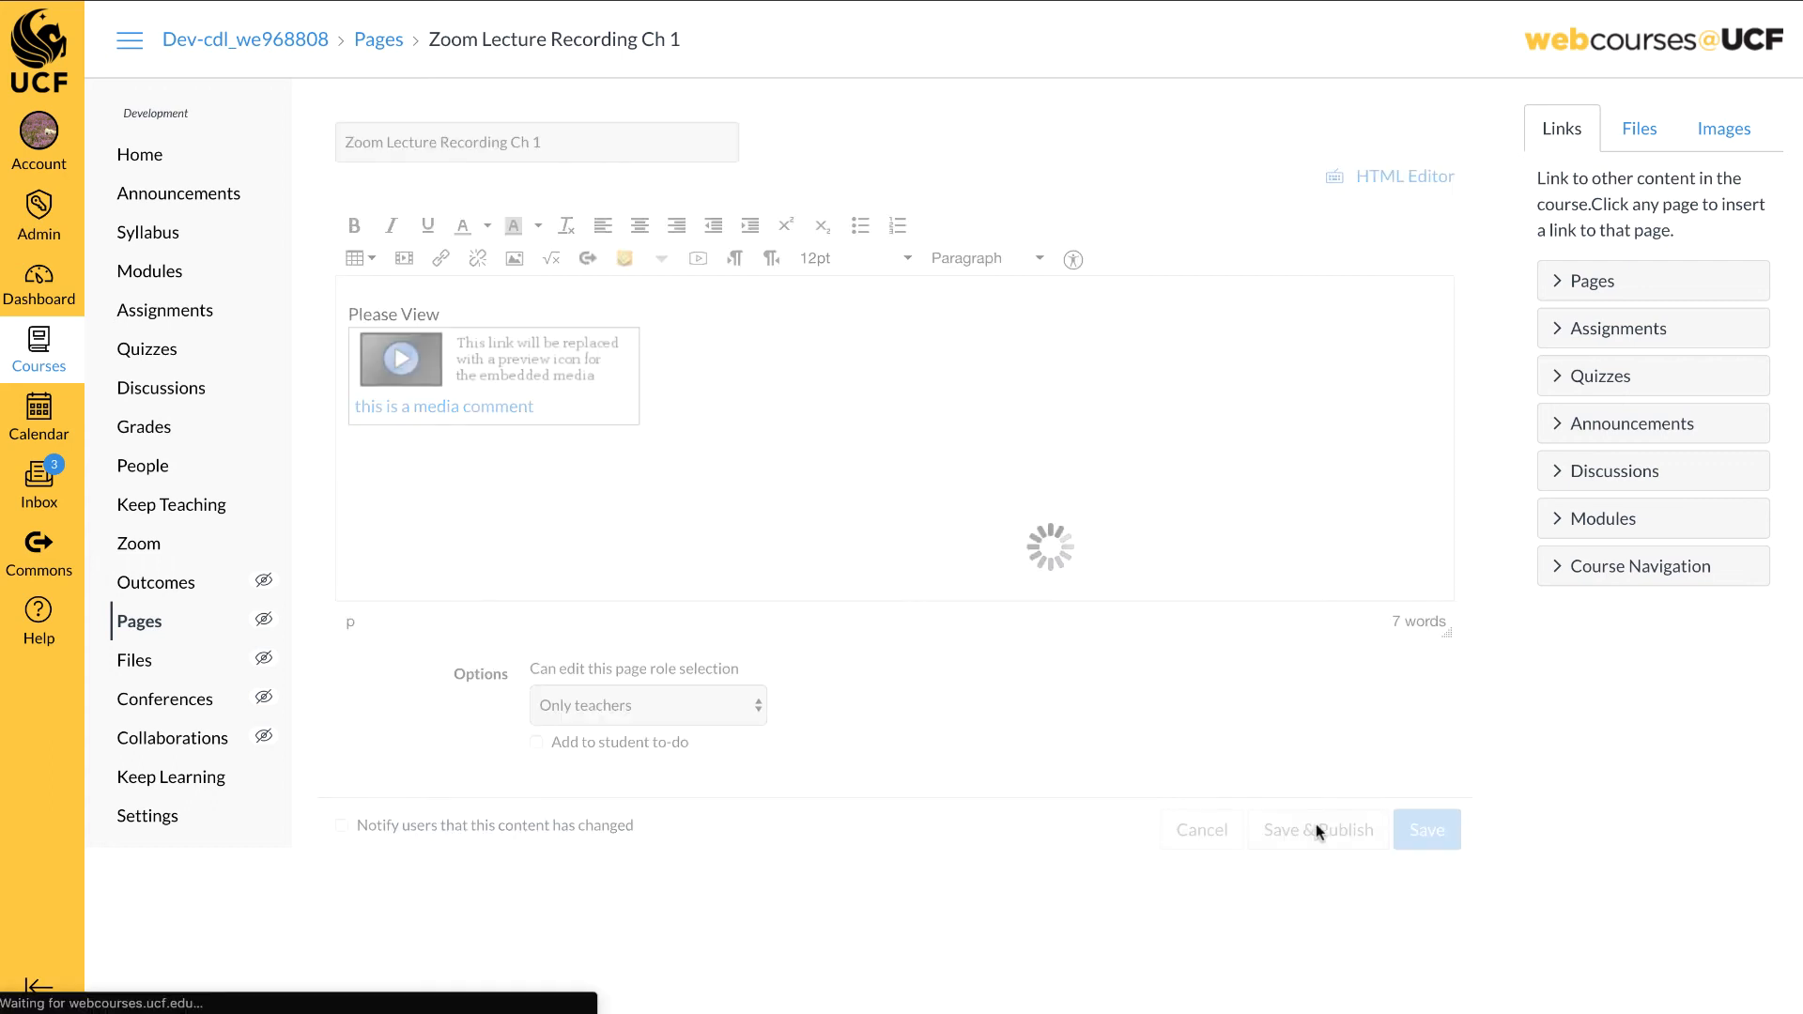
pyautogui.click(1425, 828)
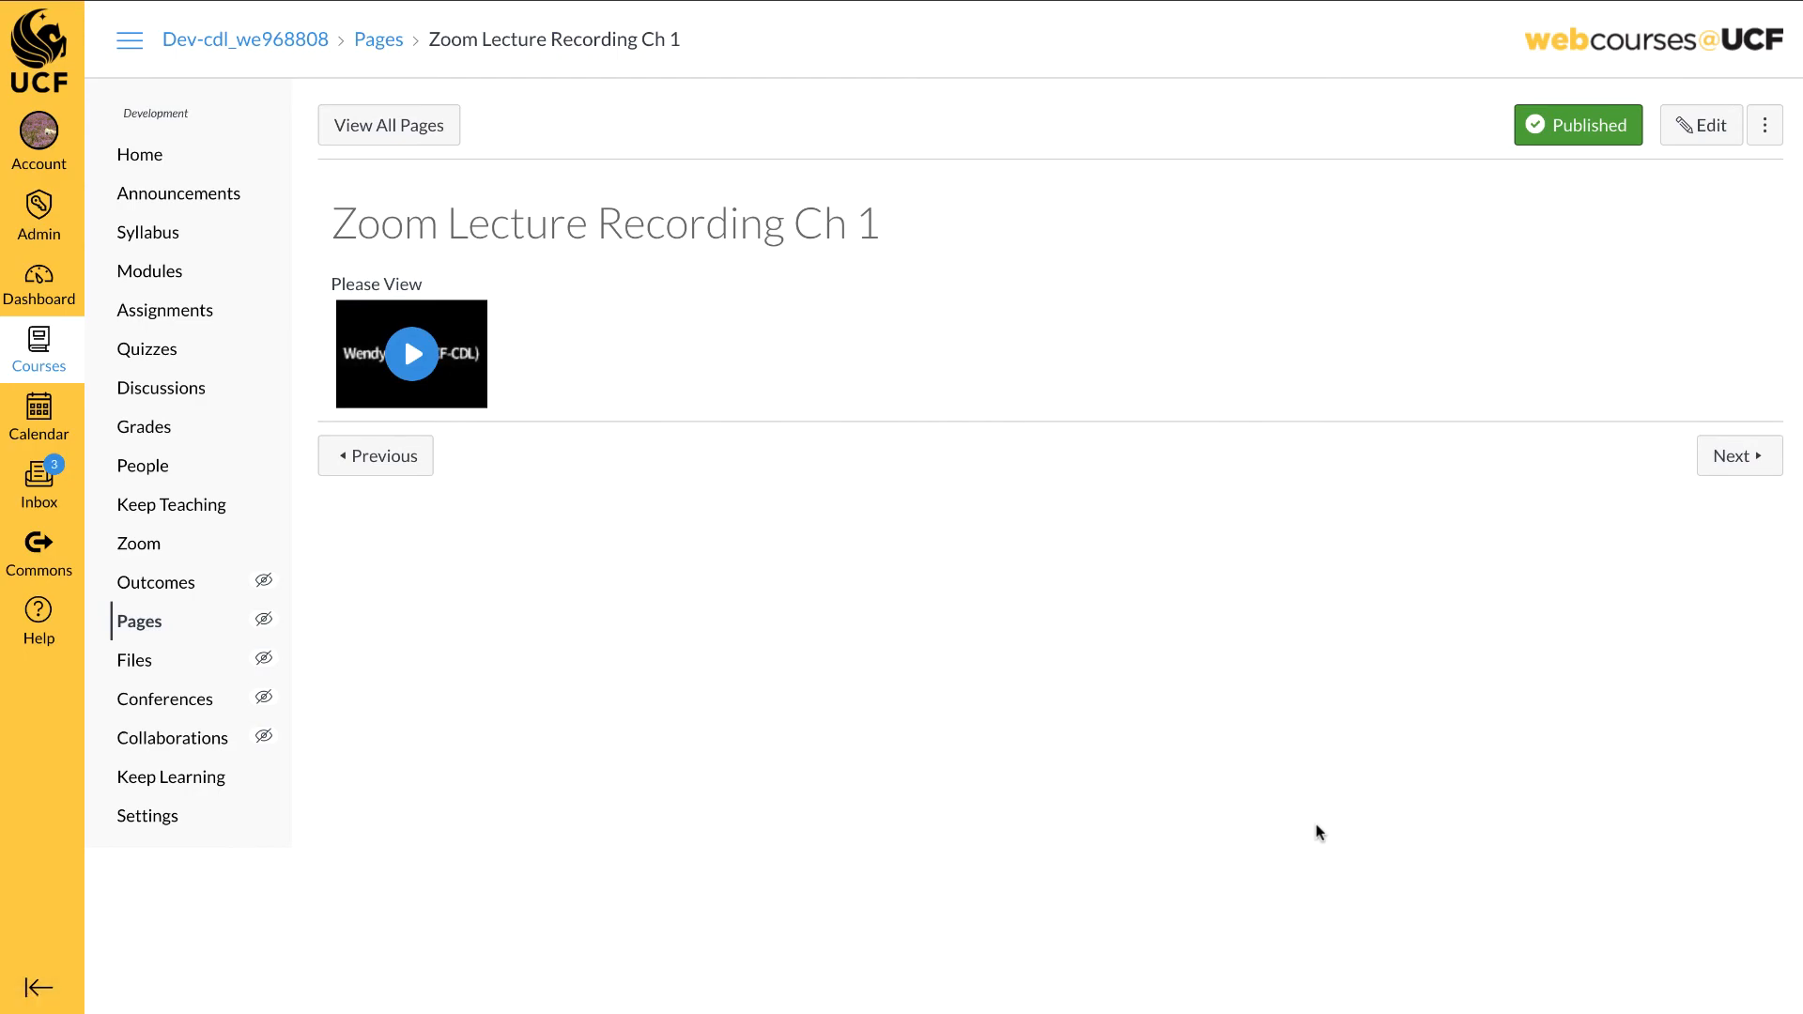
pyautogui.click(40, 483)
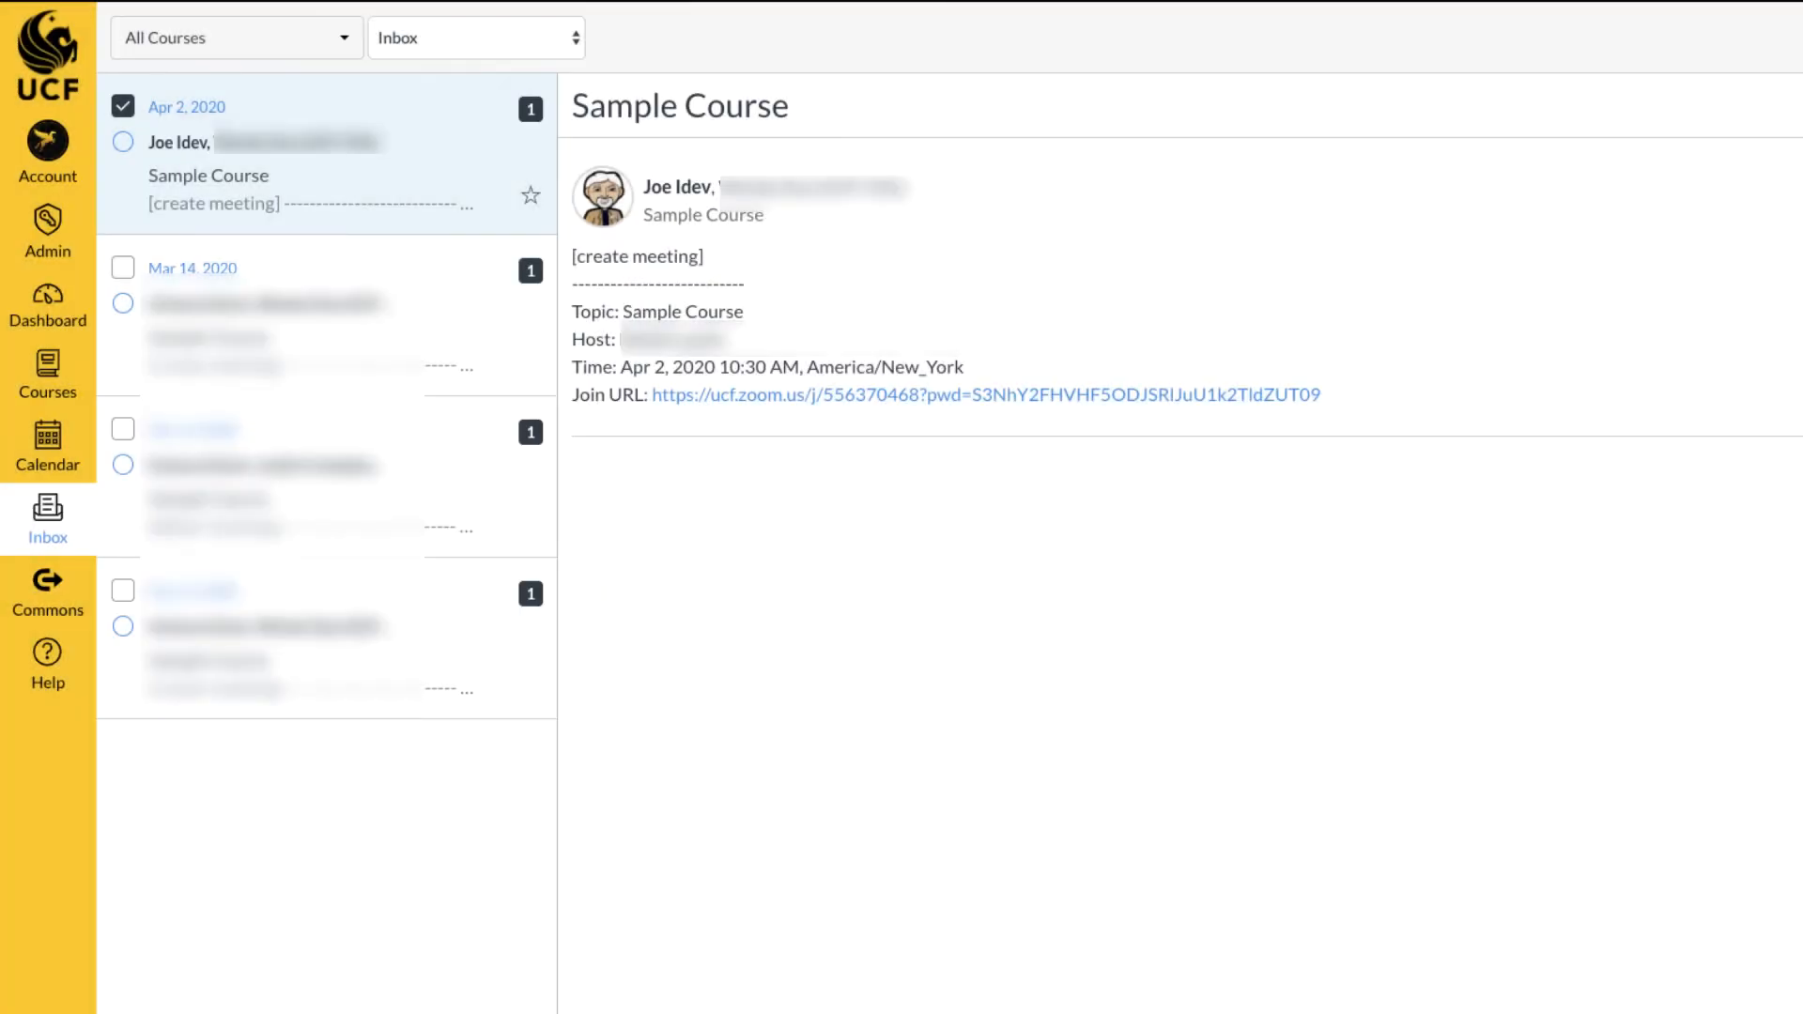
pyautogui.moveTo(847, 766)
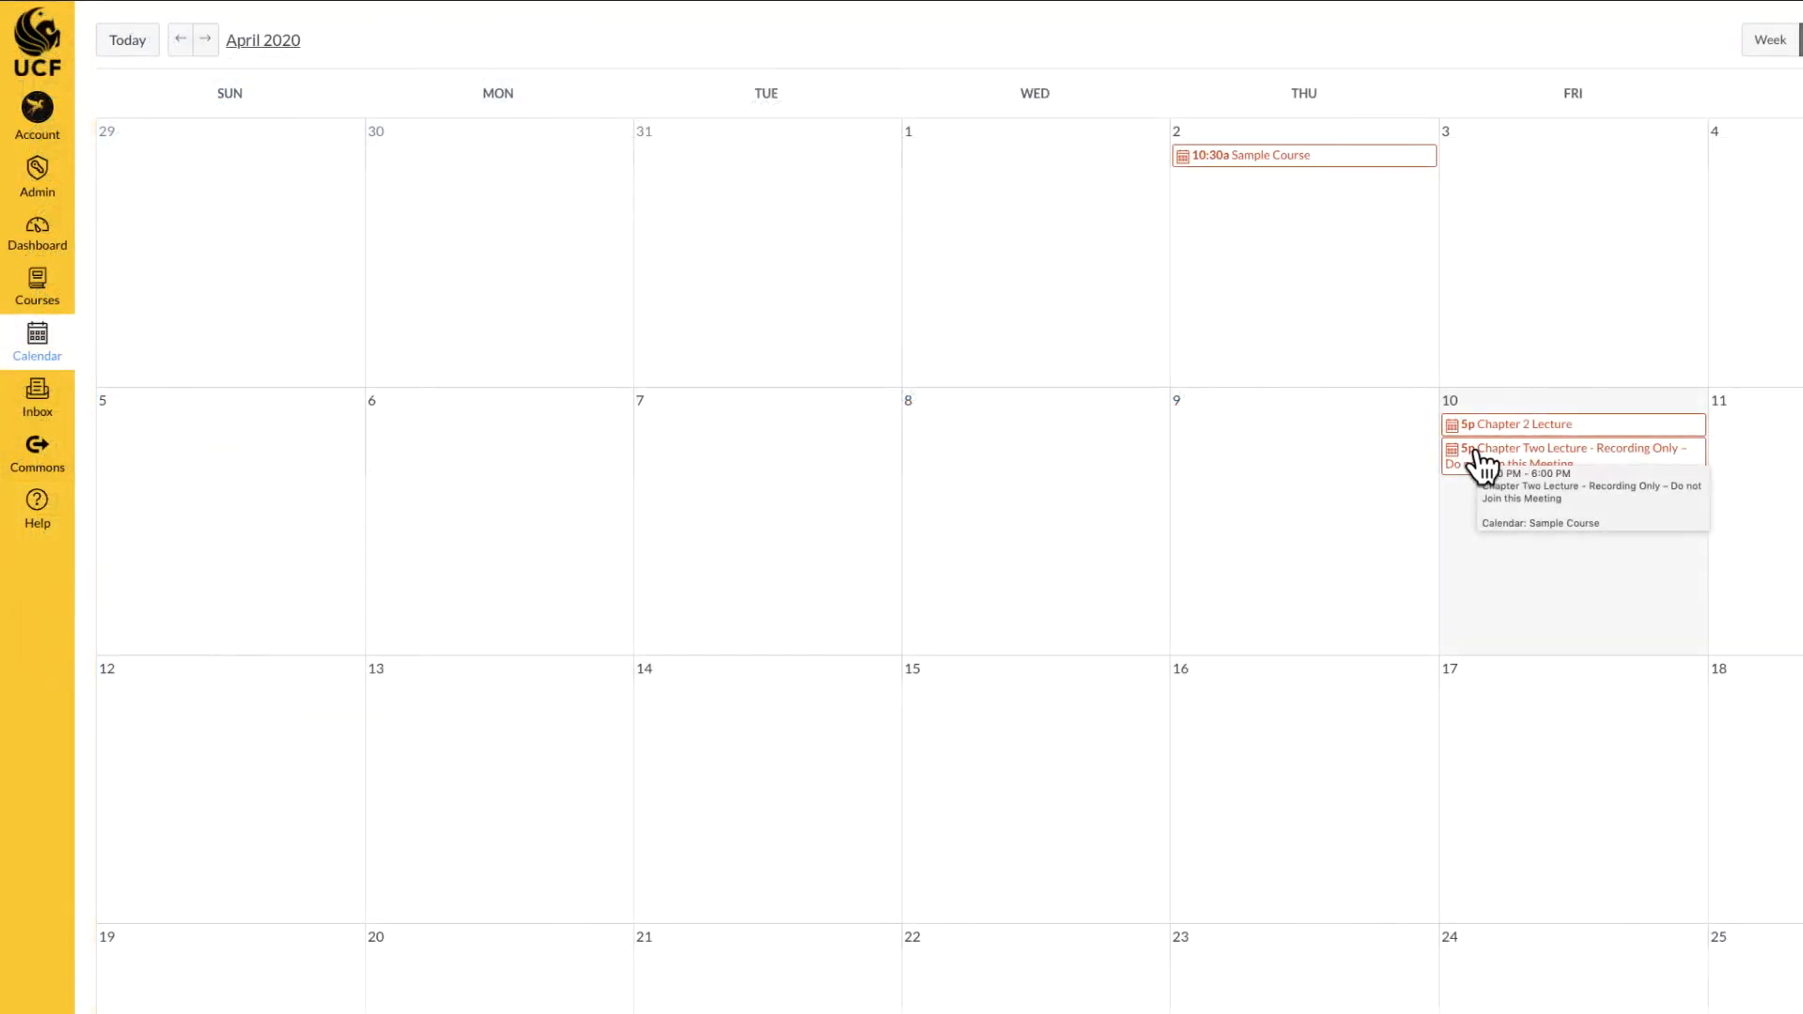
pyautogui.moveTo(1521, 433)
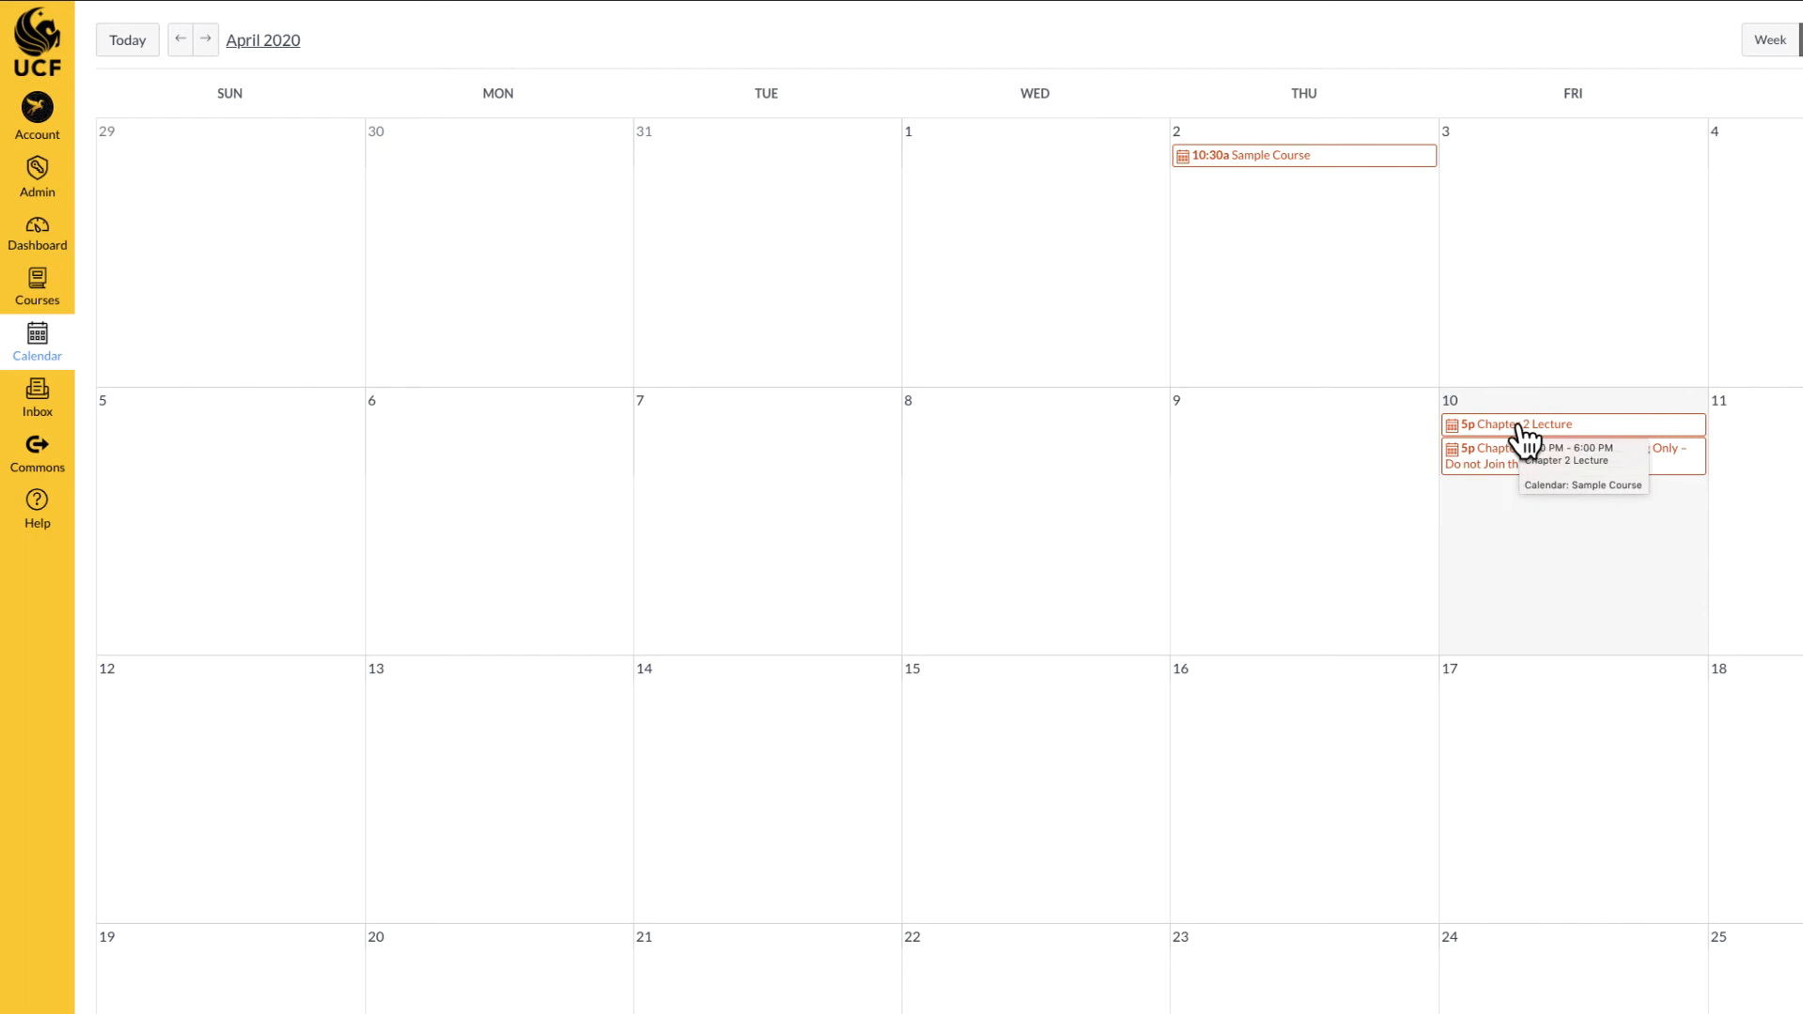
# View the 5p Chapter 2 Lecture event on April 10 with its Zoom join link.
pyautogui.click(1519, 425)
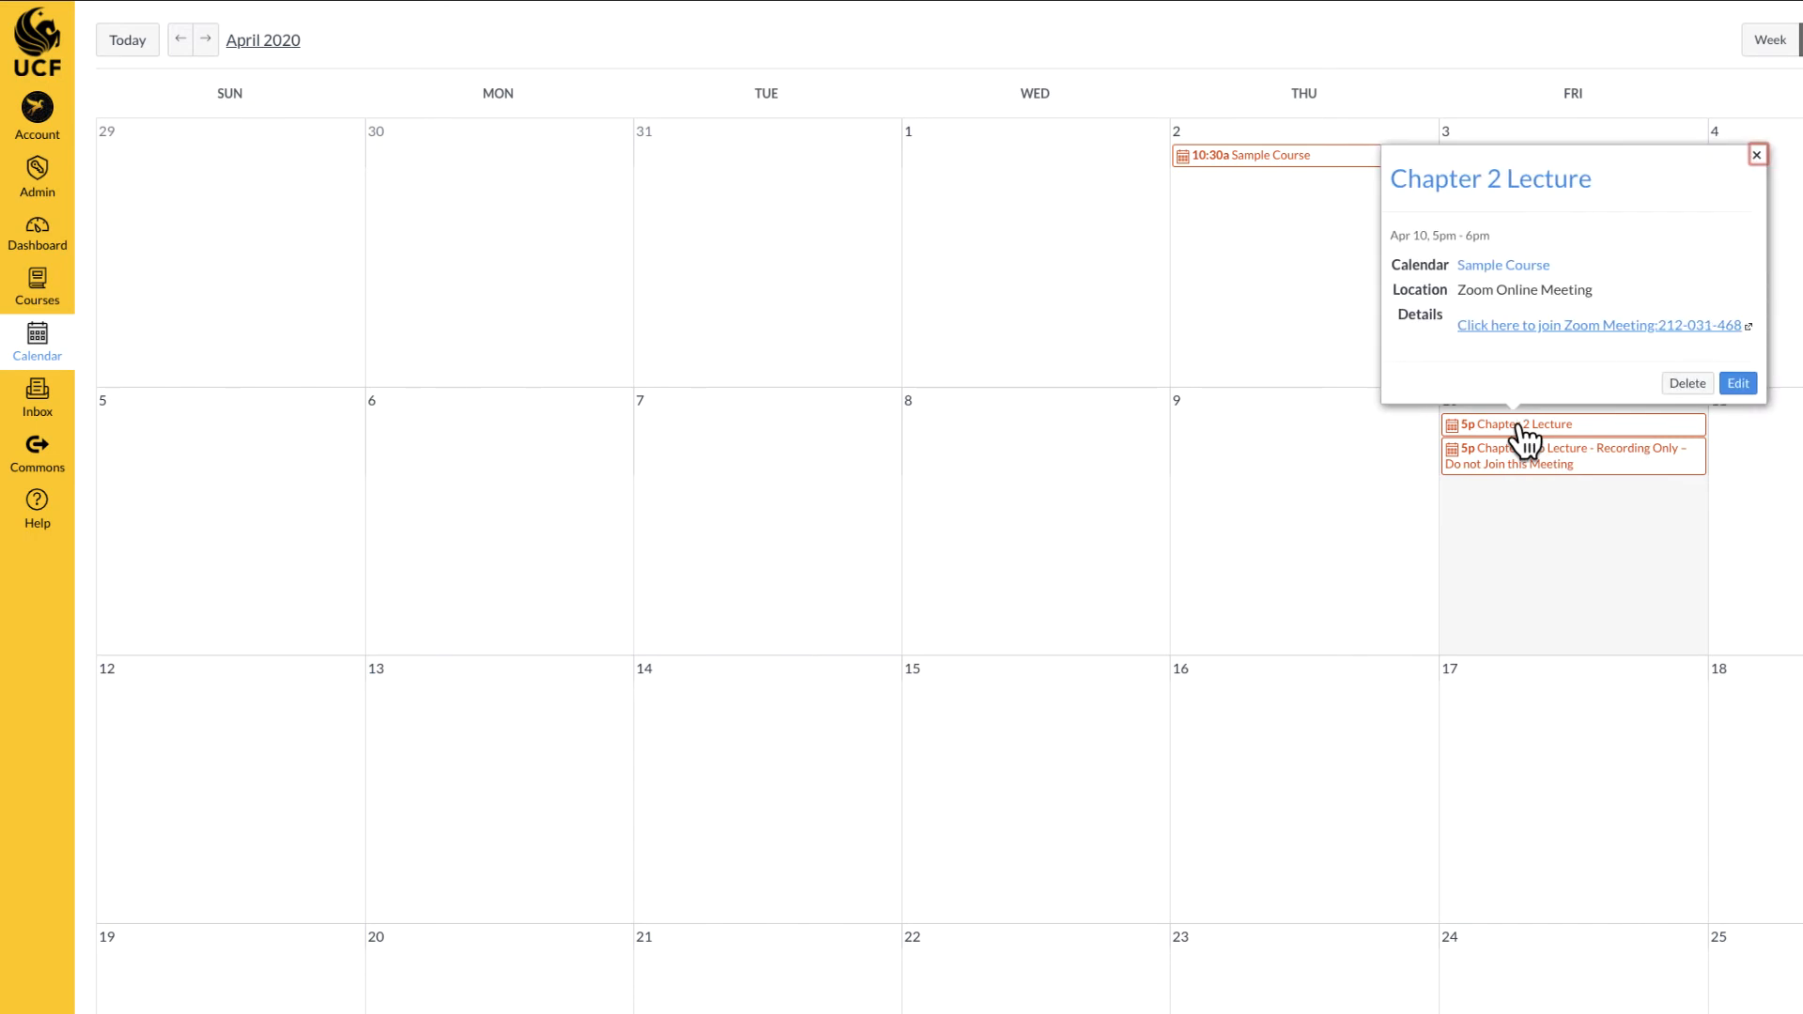
pyautogui.click(1563, 325)
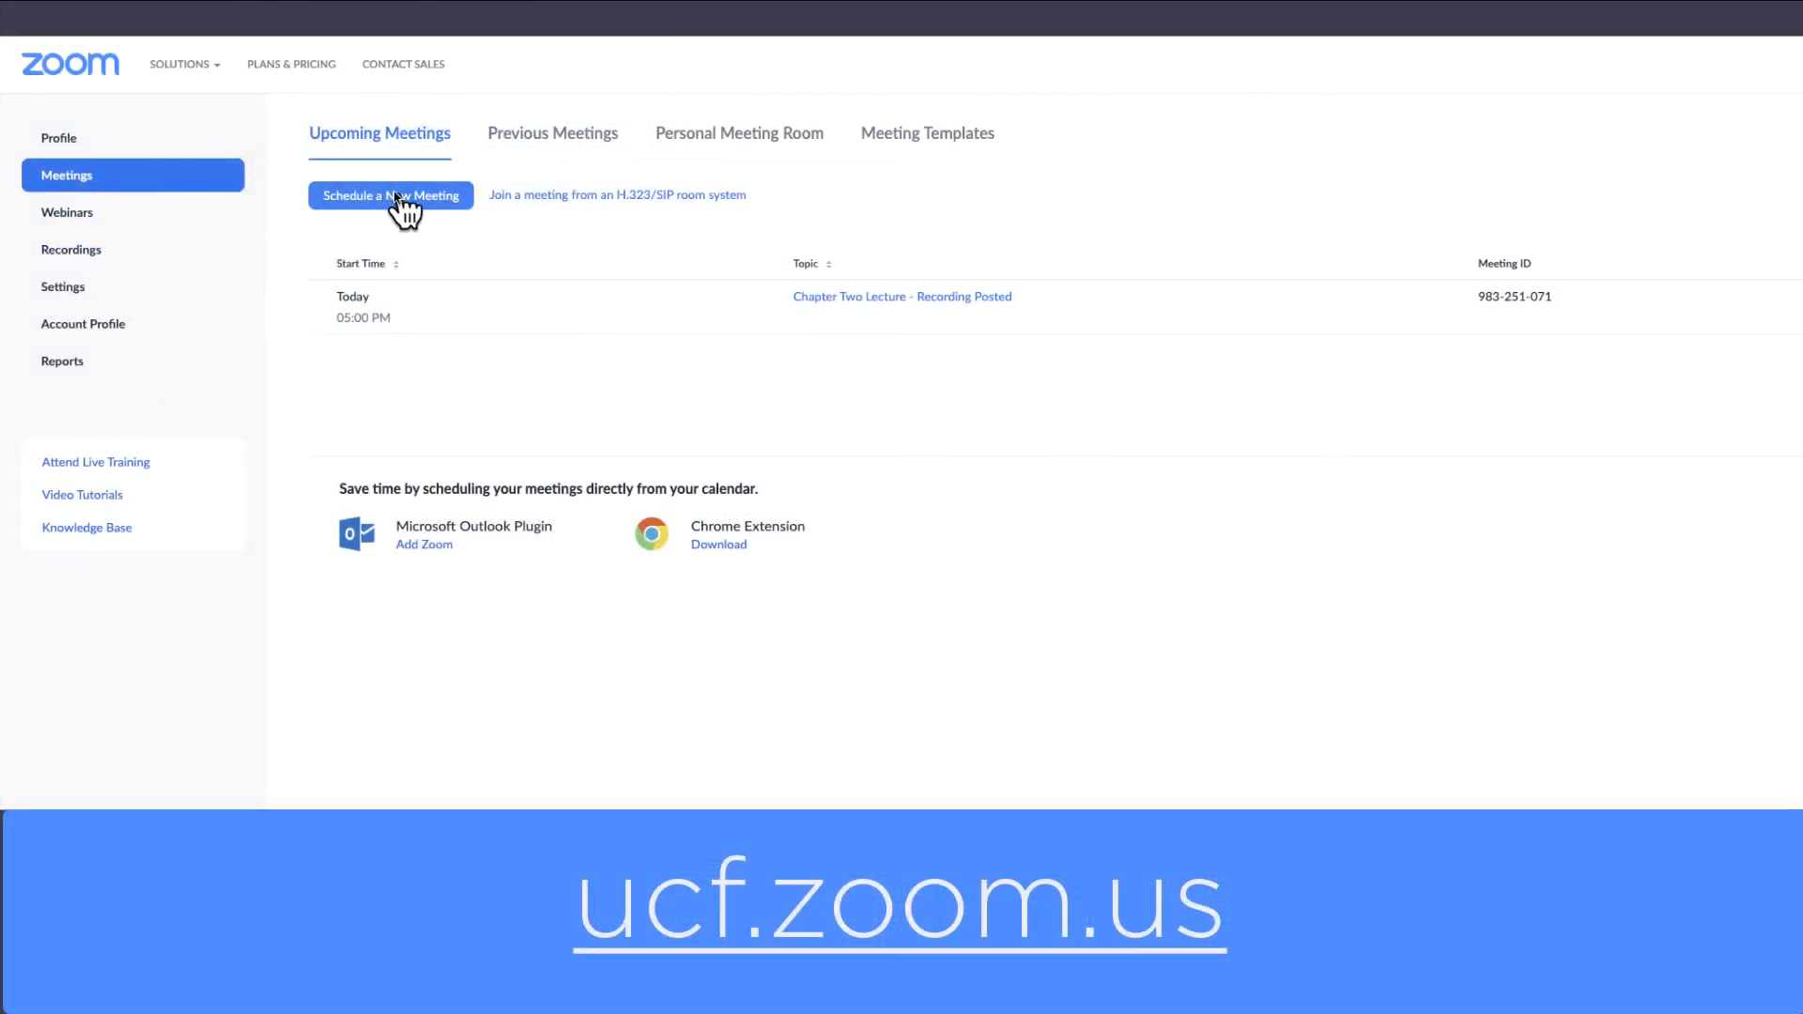
pyautogui.click(902, 294)
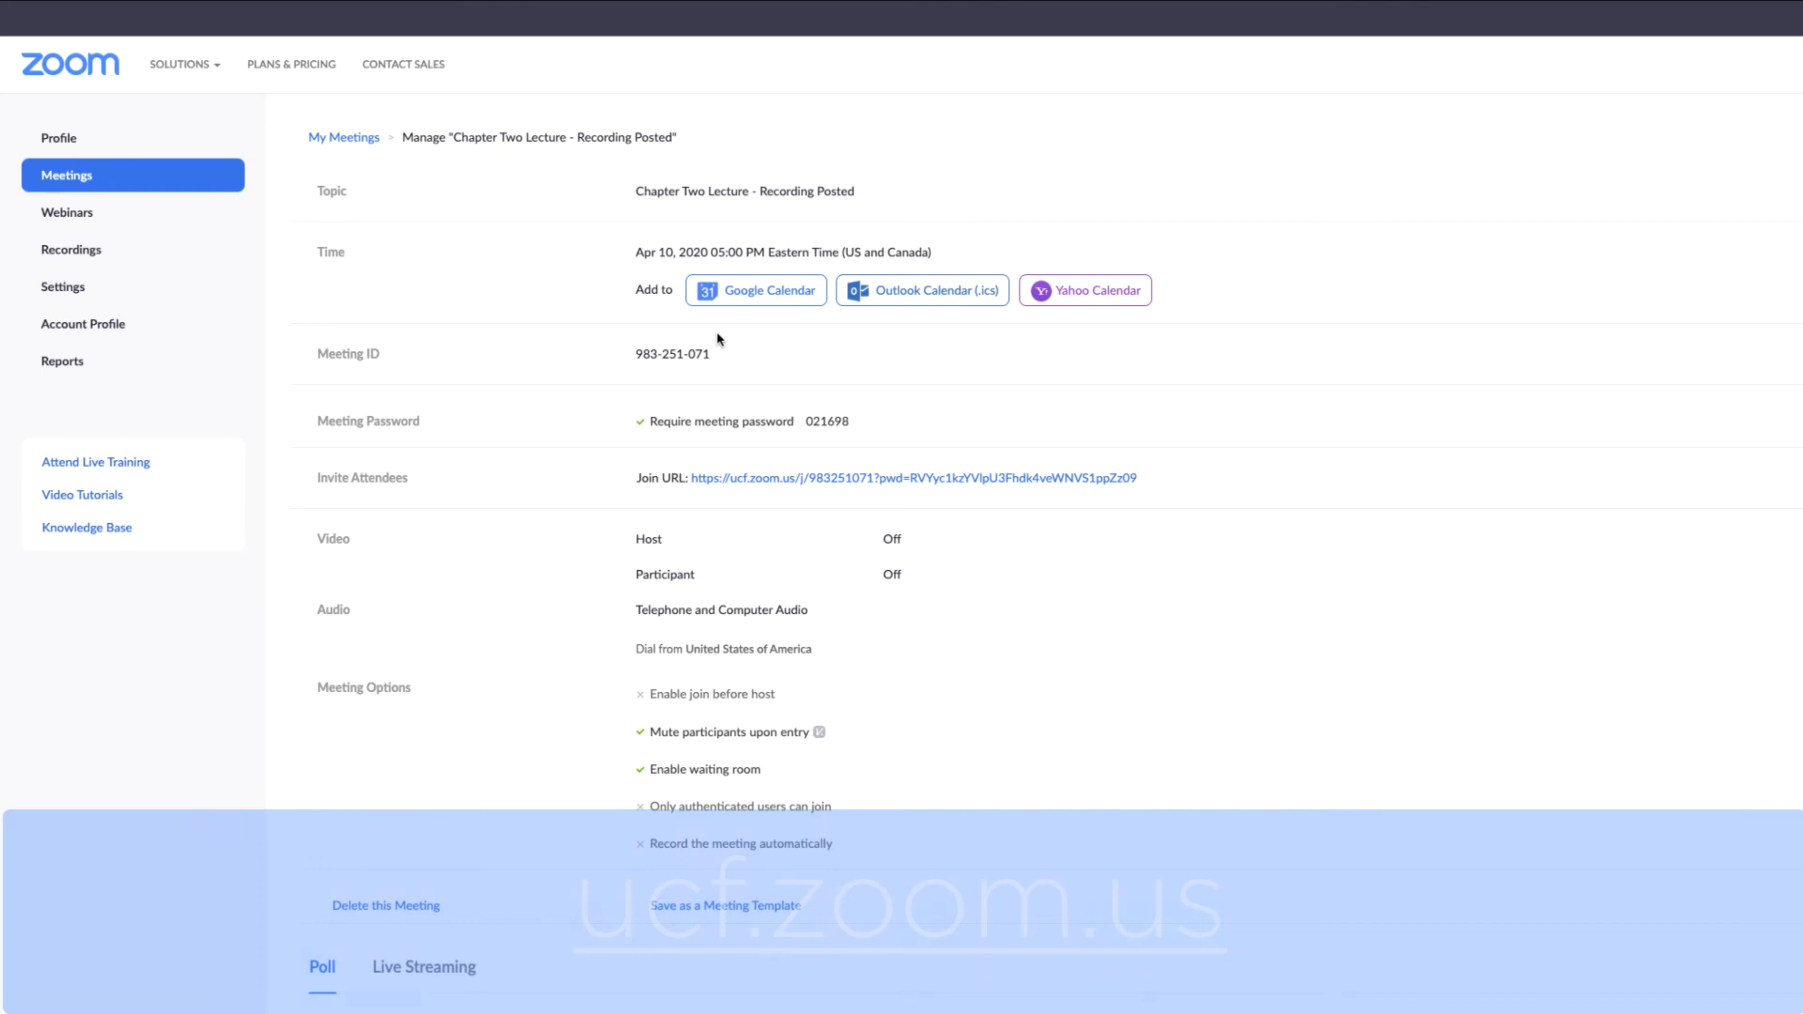
pyautogui.doubleClick(673, 355)
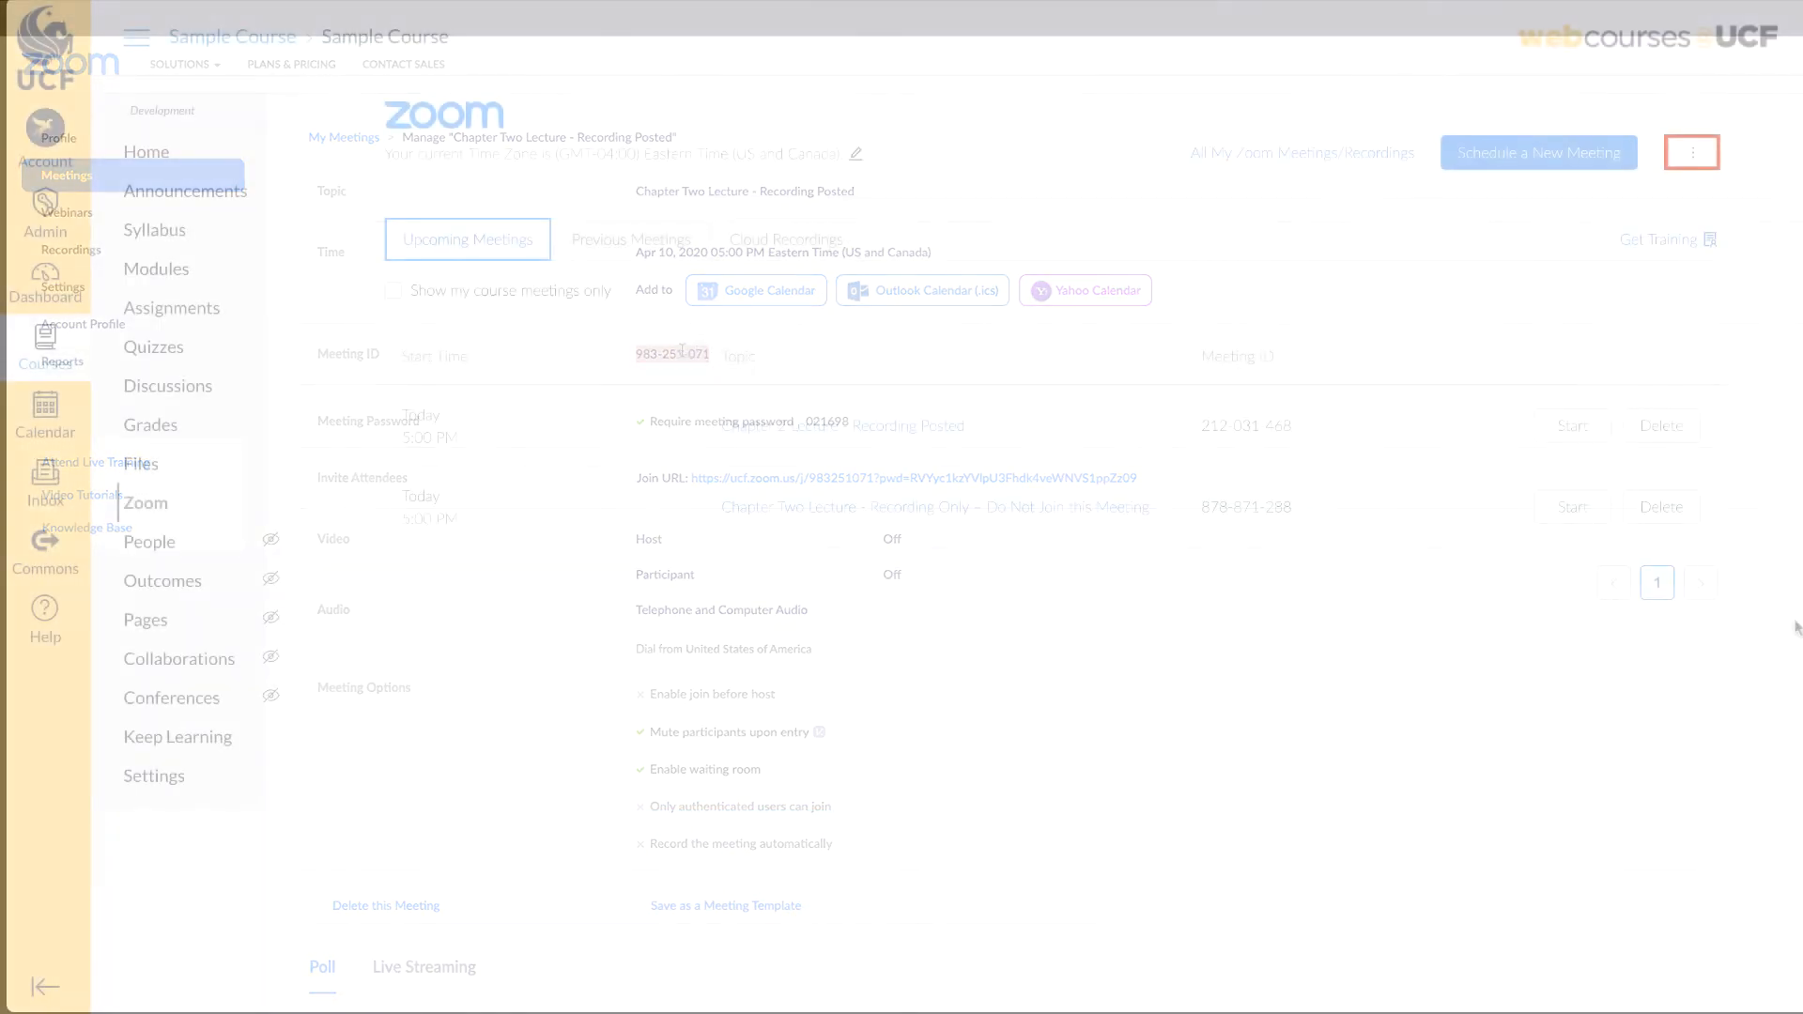
# Import the Zoom meeting into the course by pasting meeting ID 983-251-071 in the Import meeting dialog.
pyautogui.click(1690, 152)
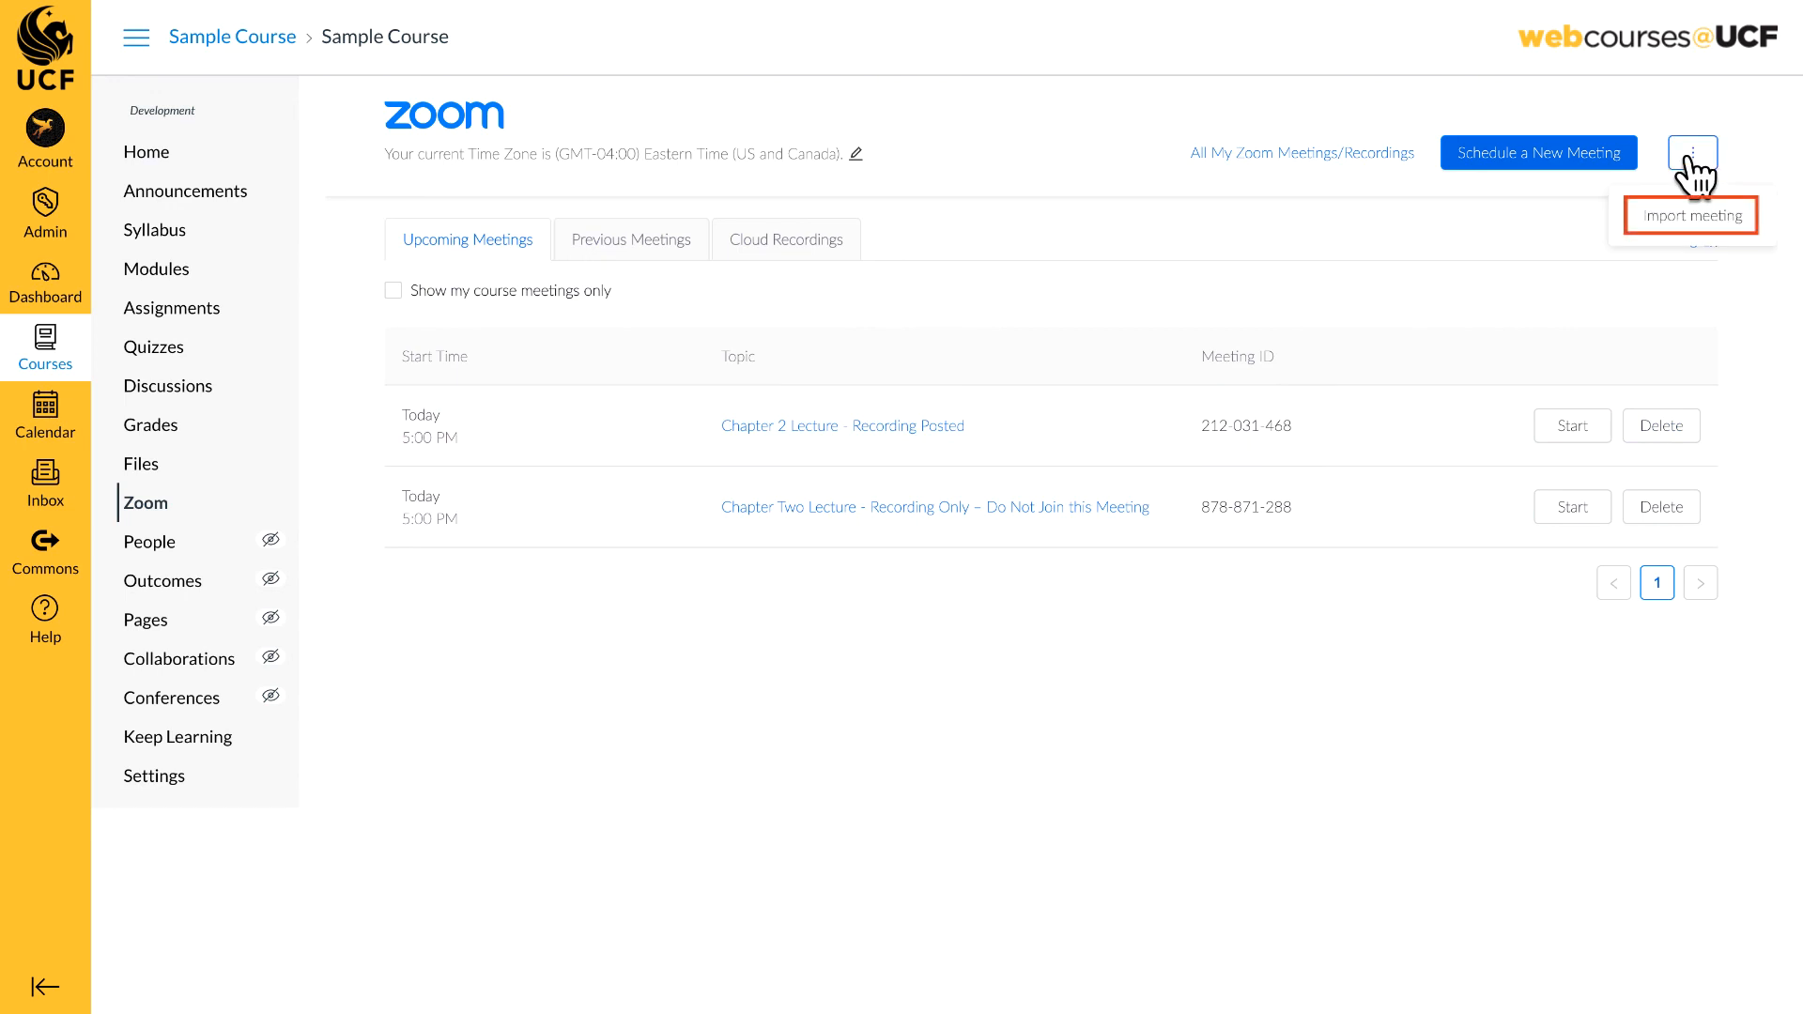
pyautogui.click(1691, 216)
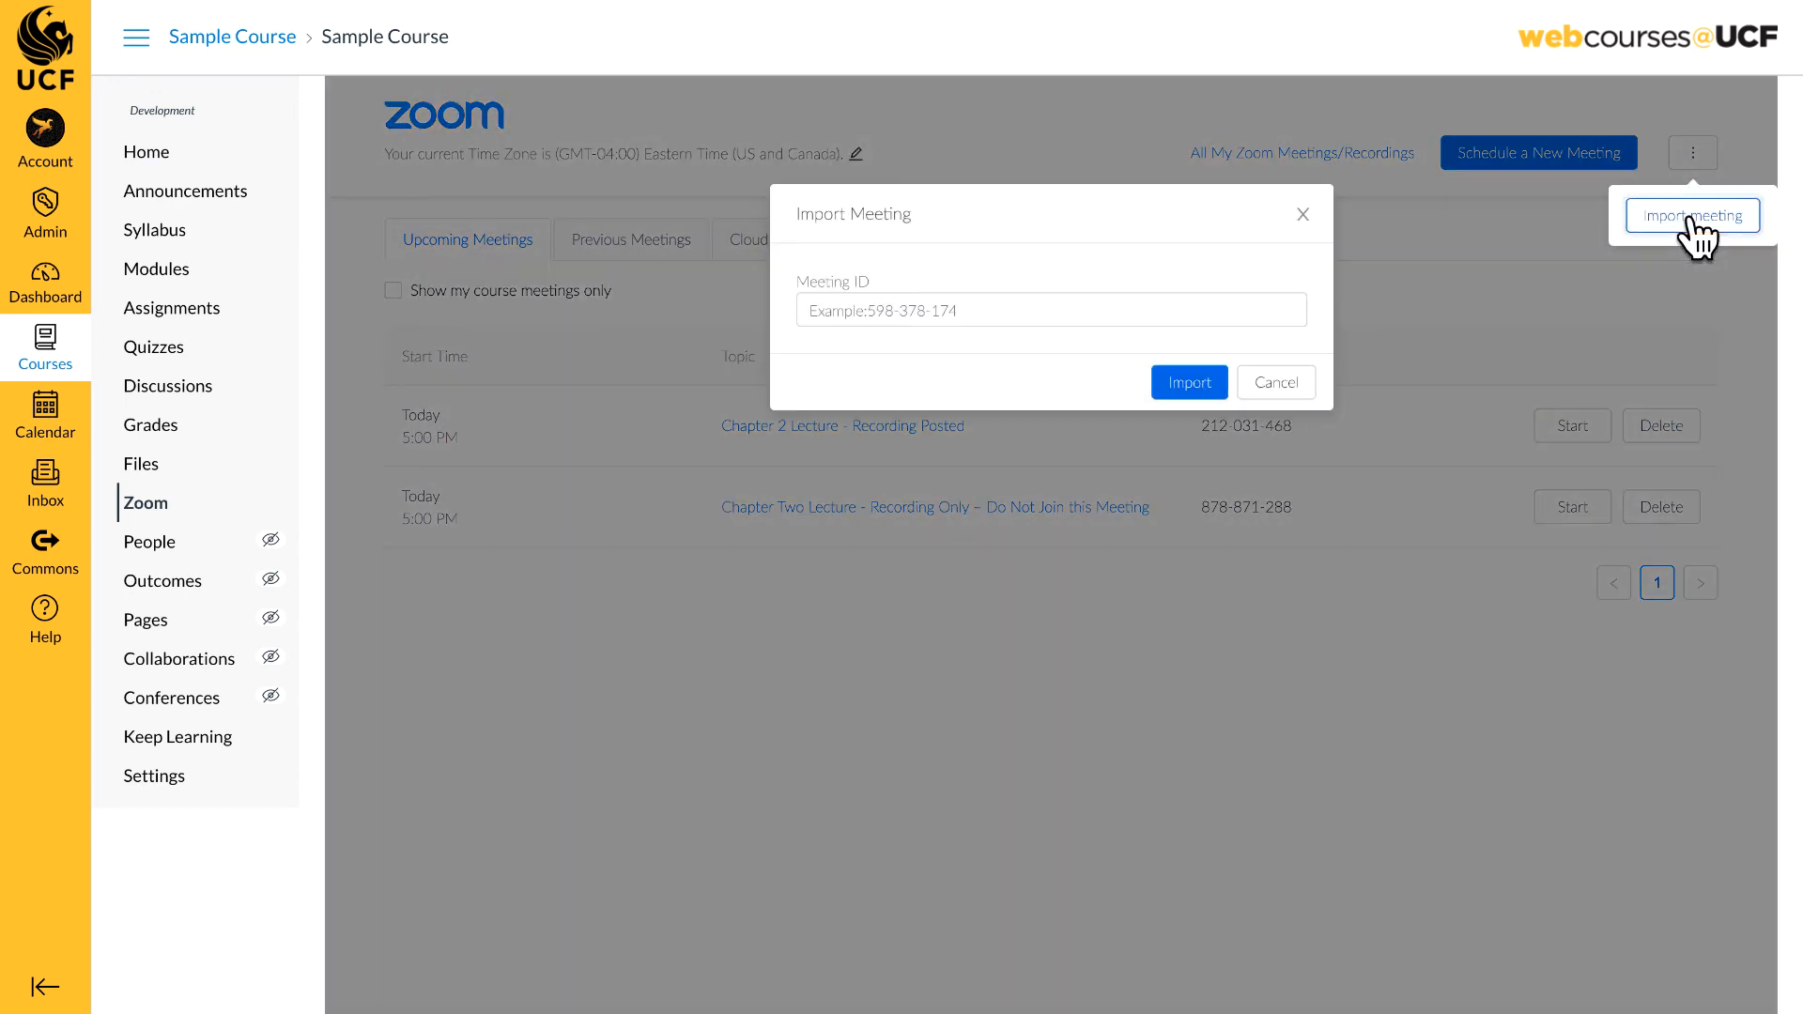
pyautogui.click(1048, 310)
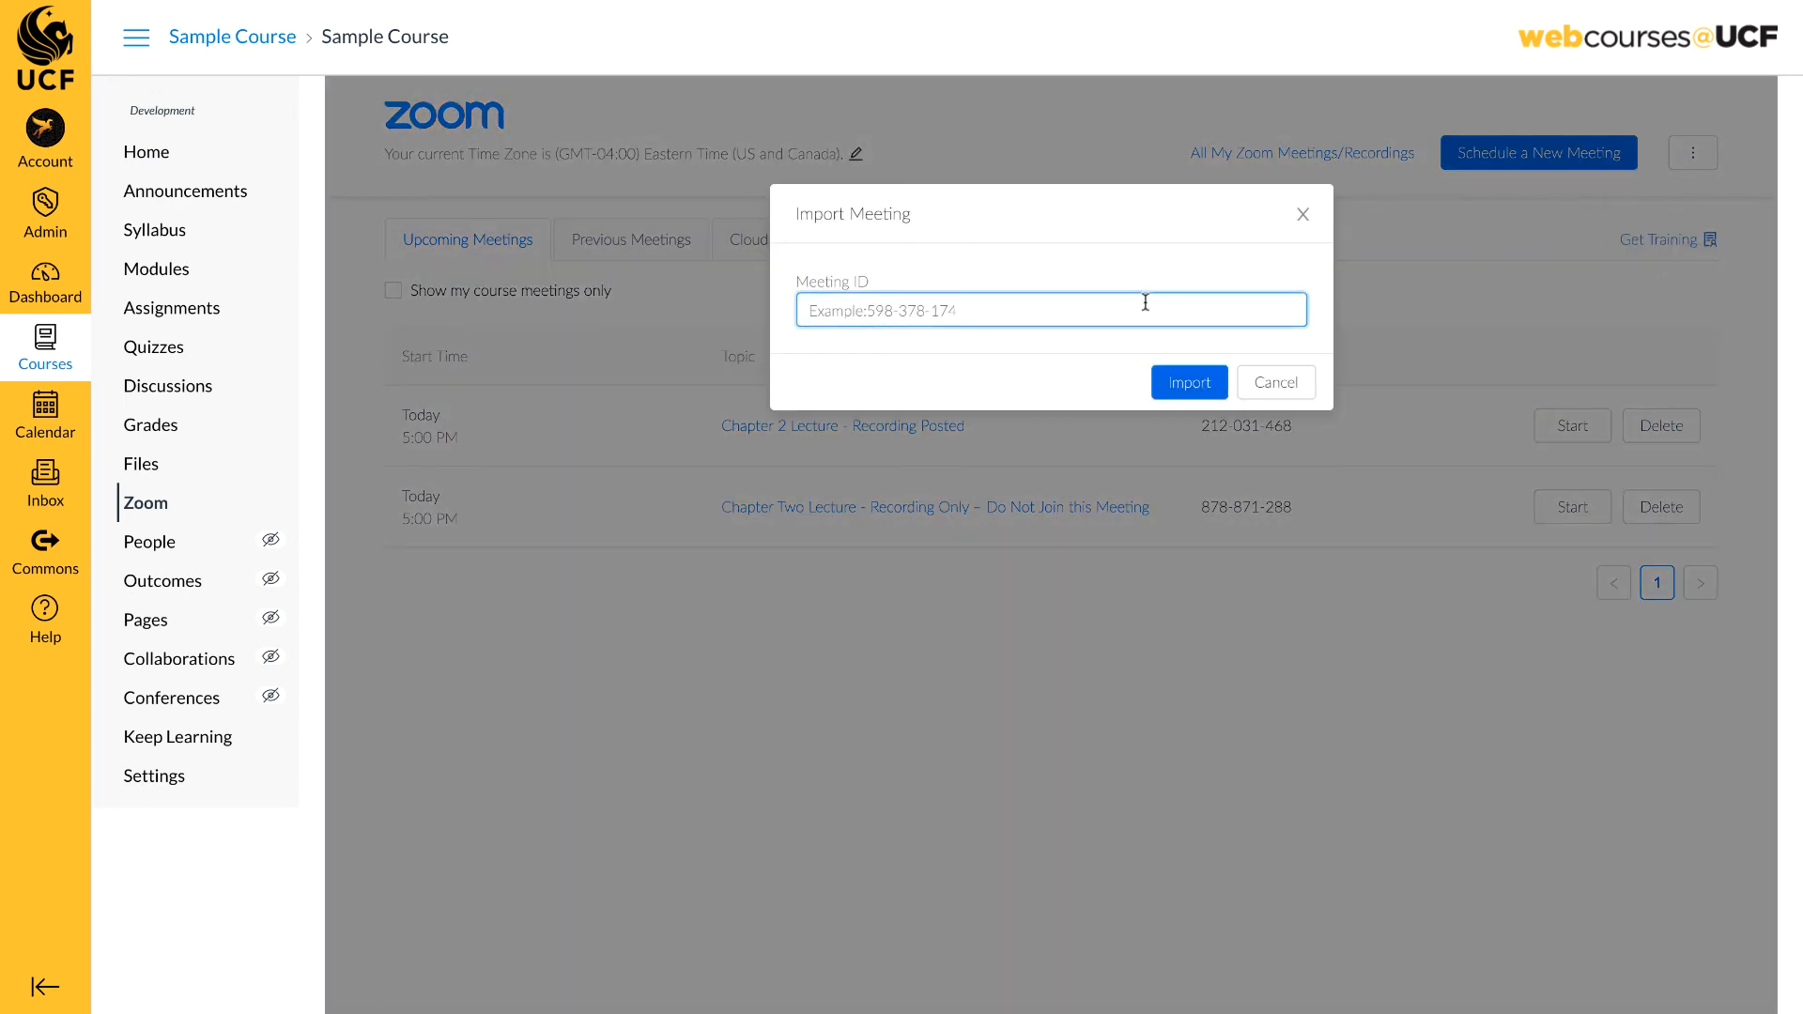
pyautogui.click(1273, 381)
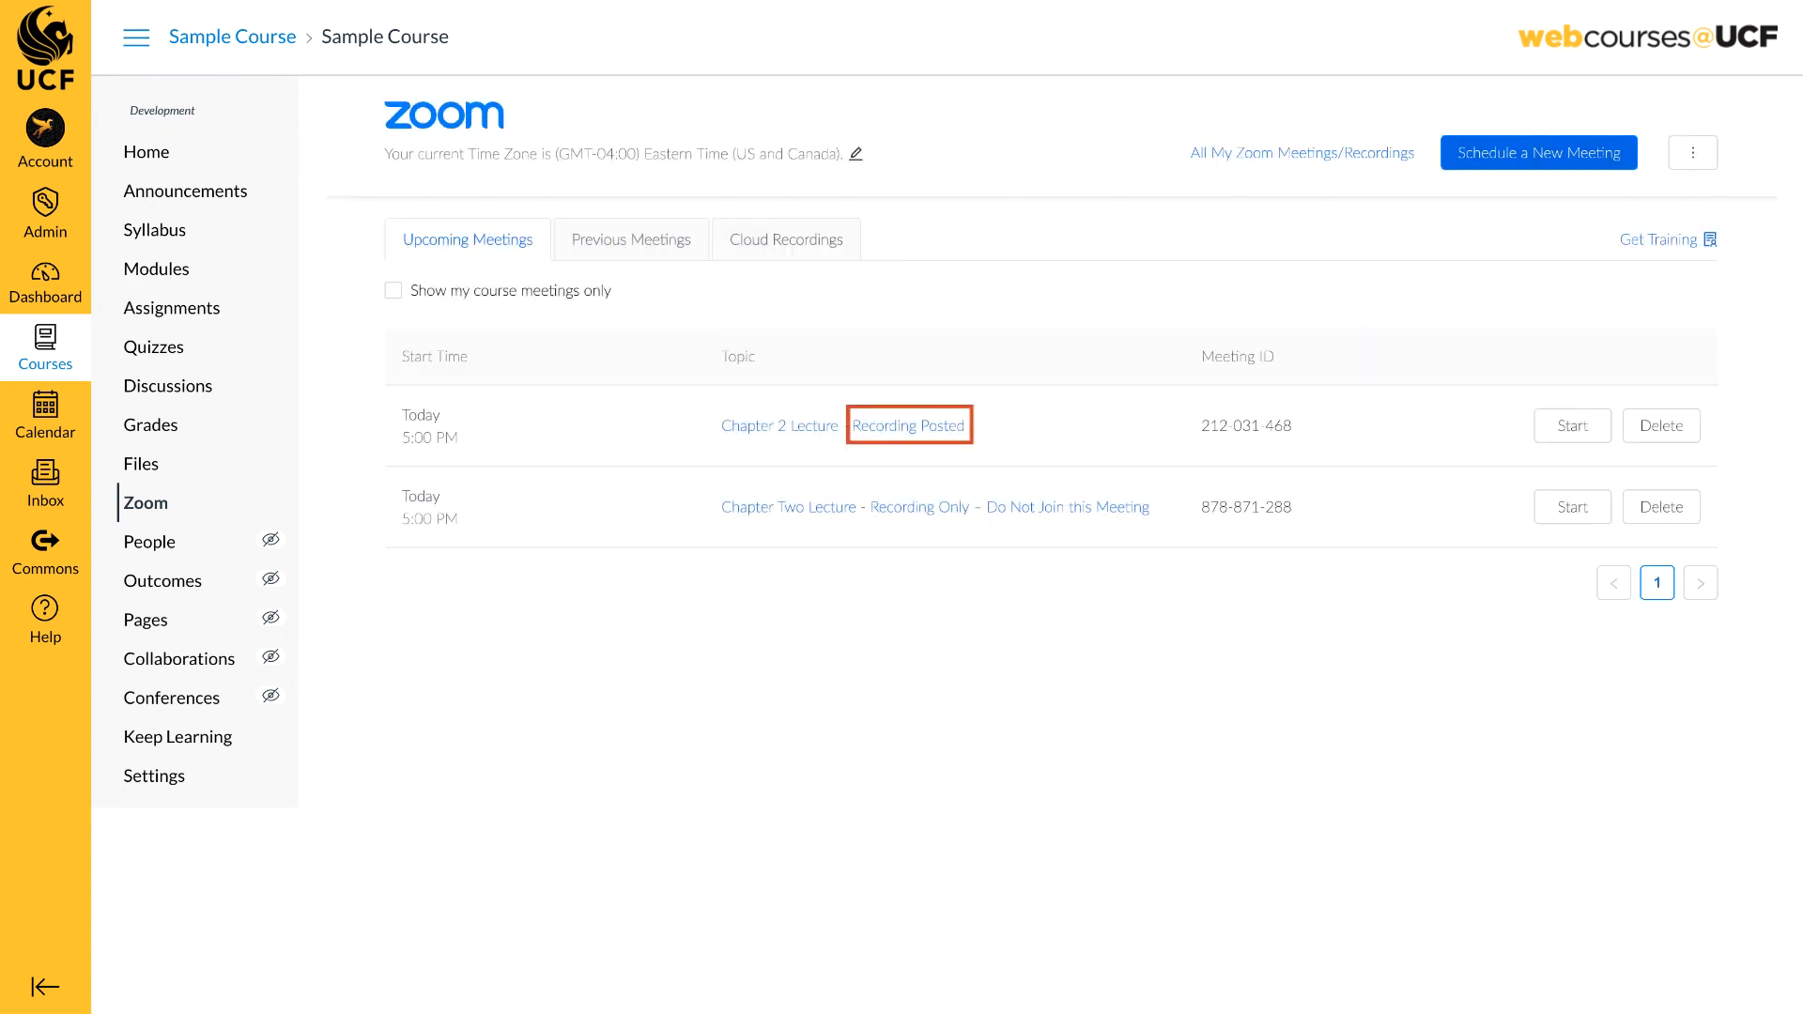